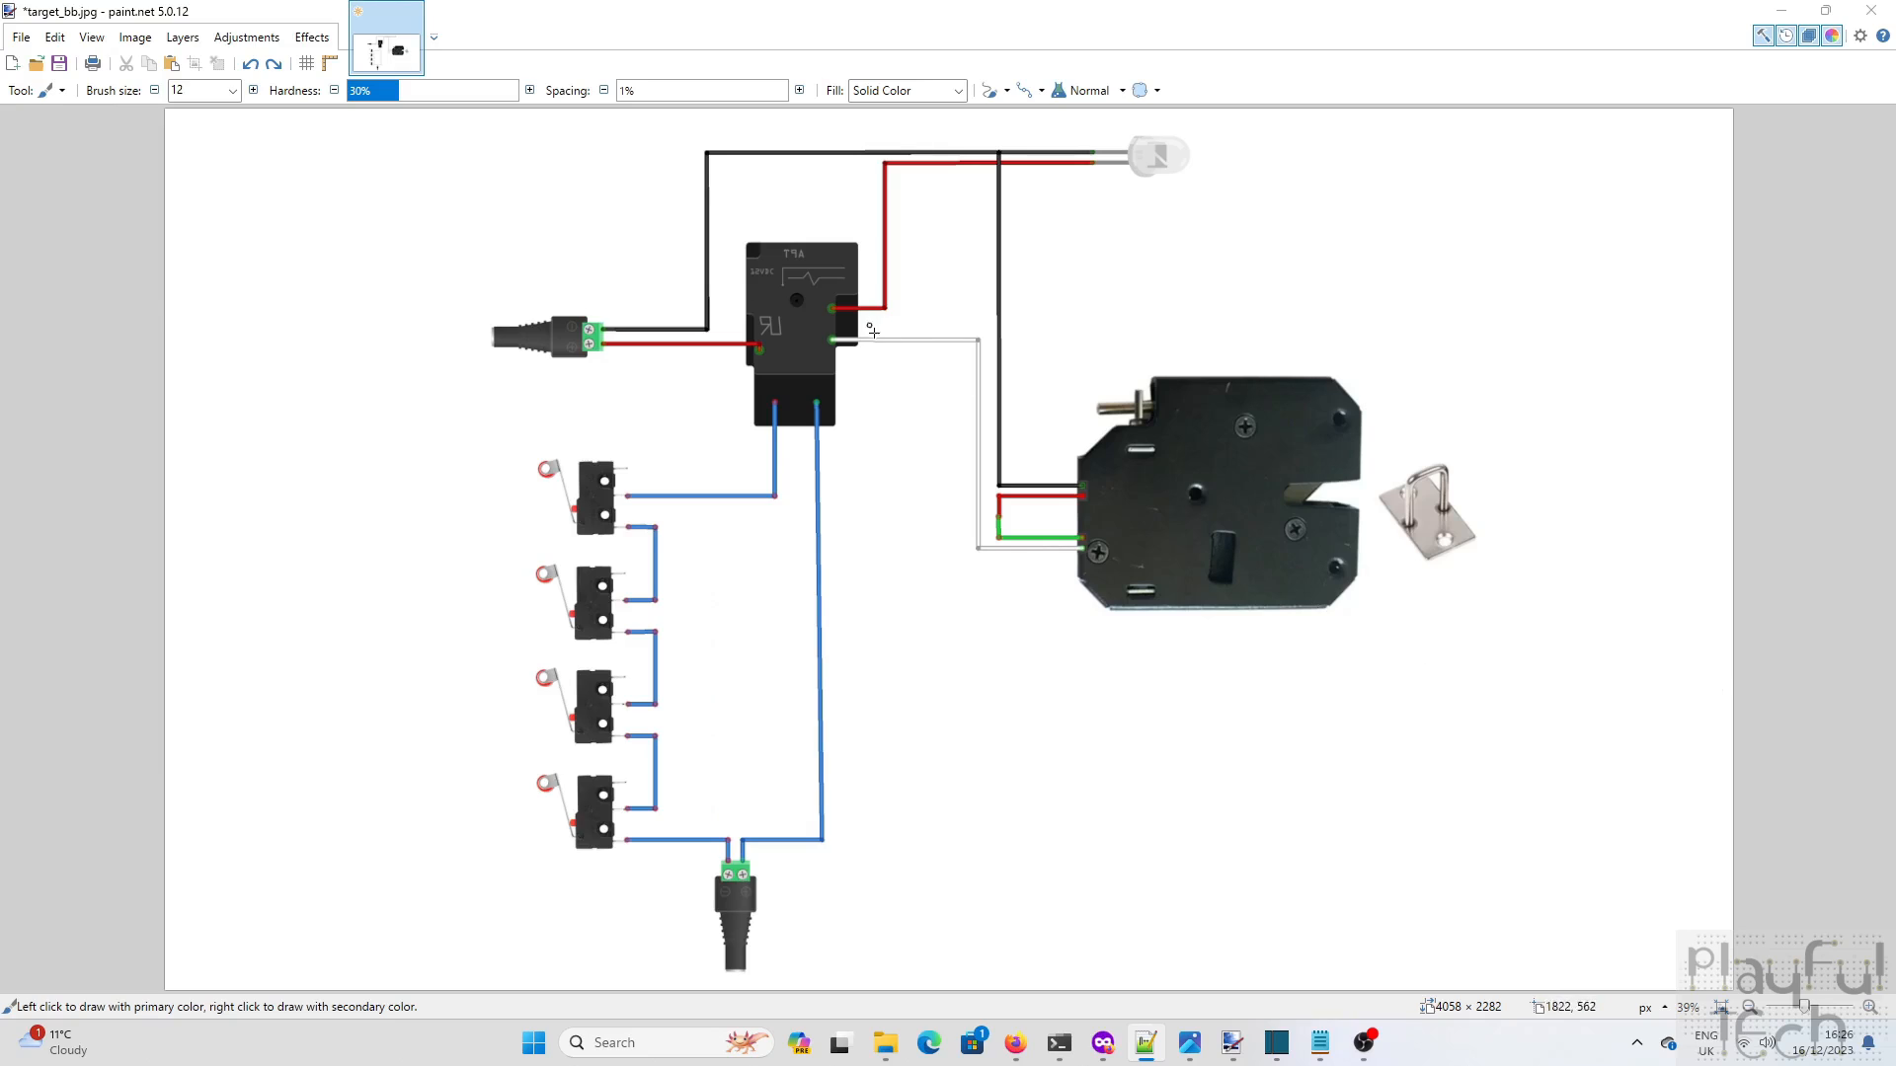
pyautogui.moveTo(865, 472)
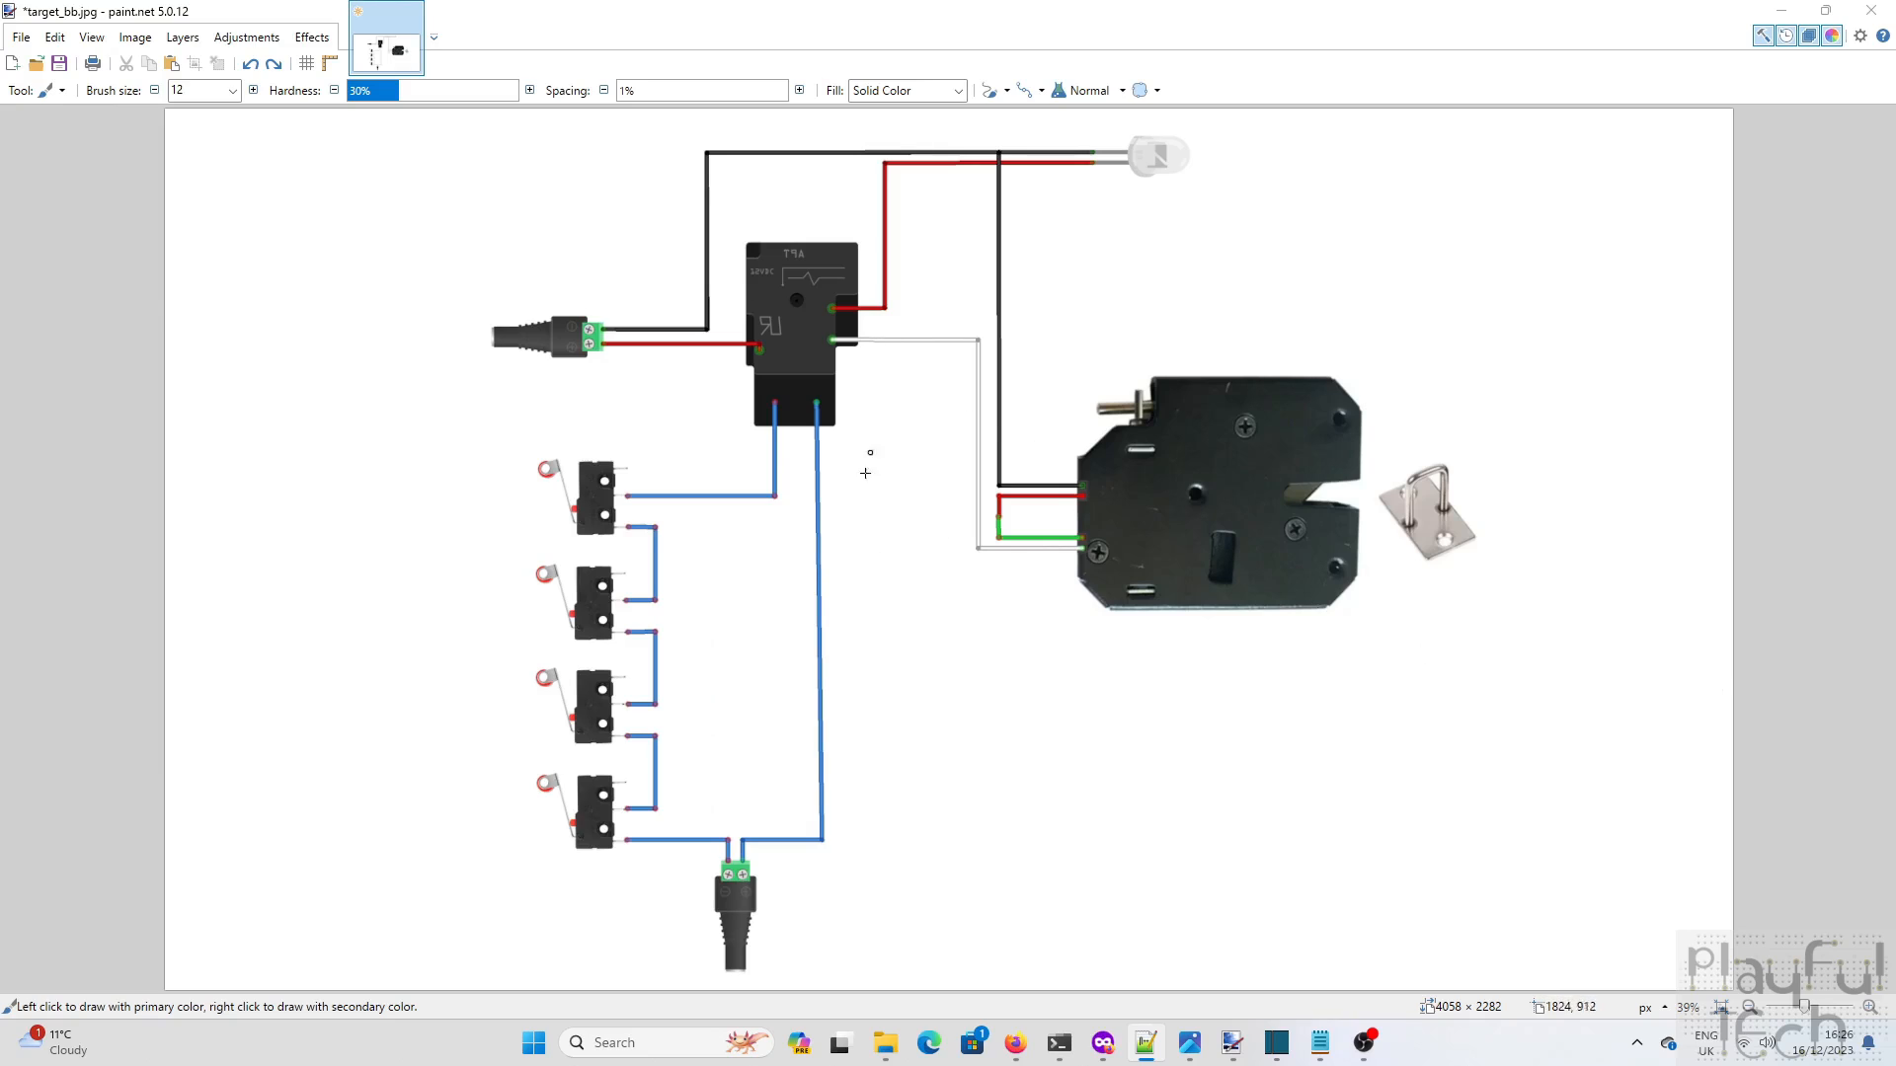
pyautogui.moveTo(746, 557)
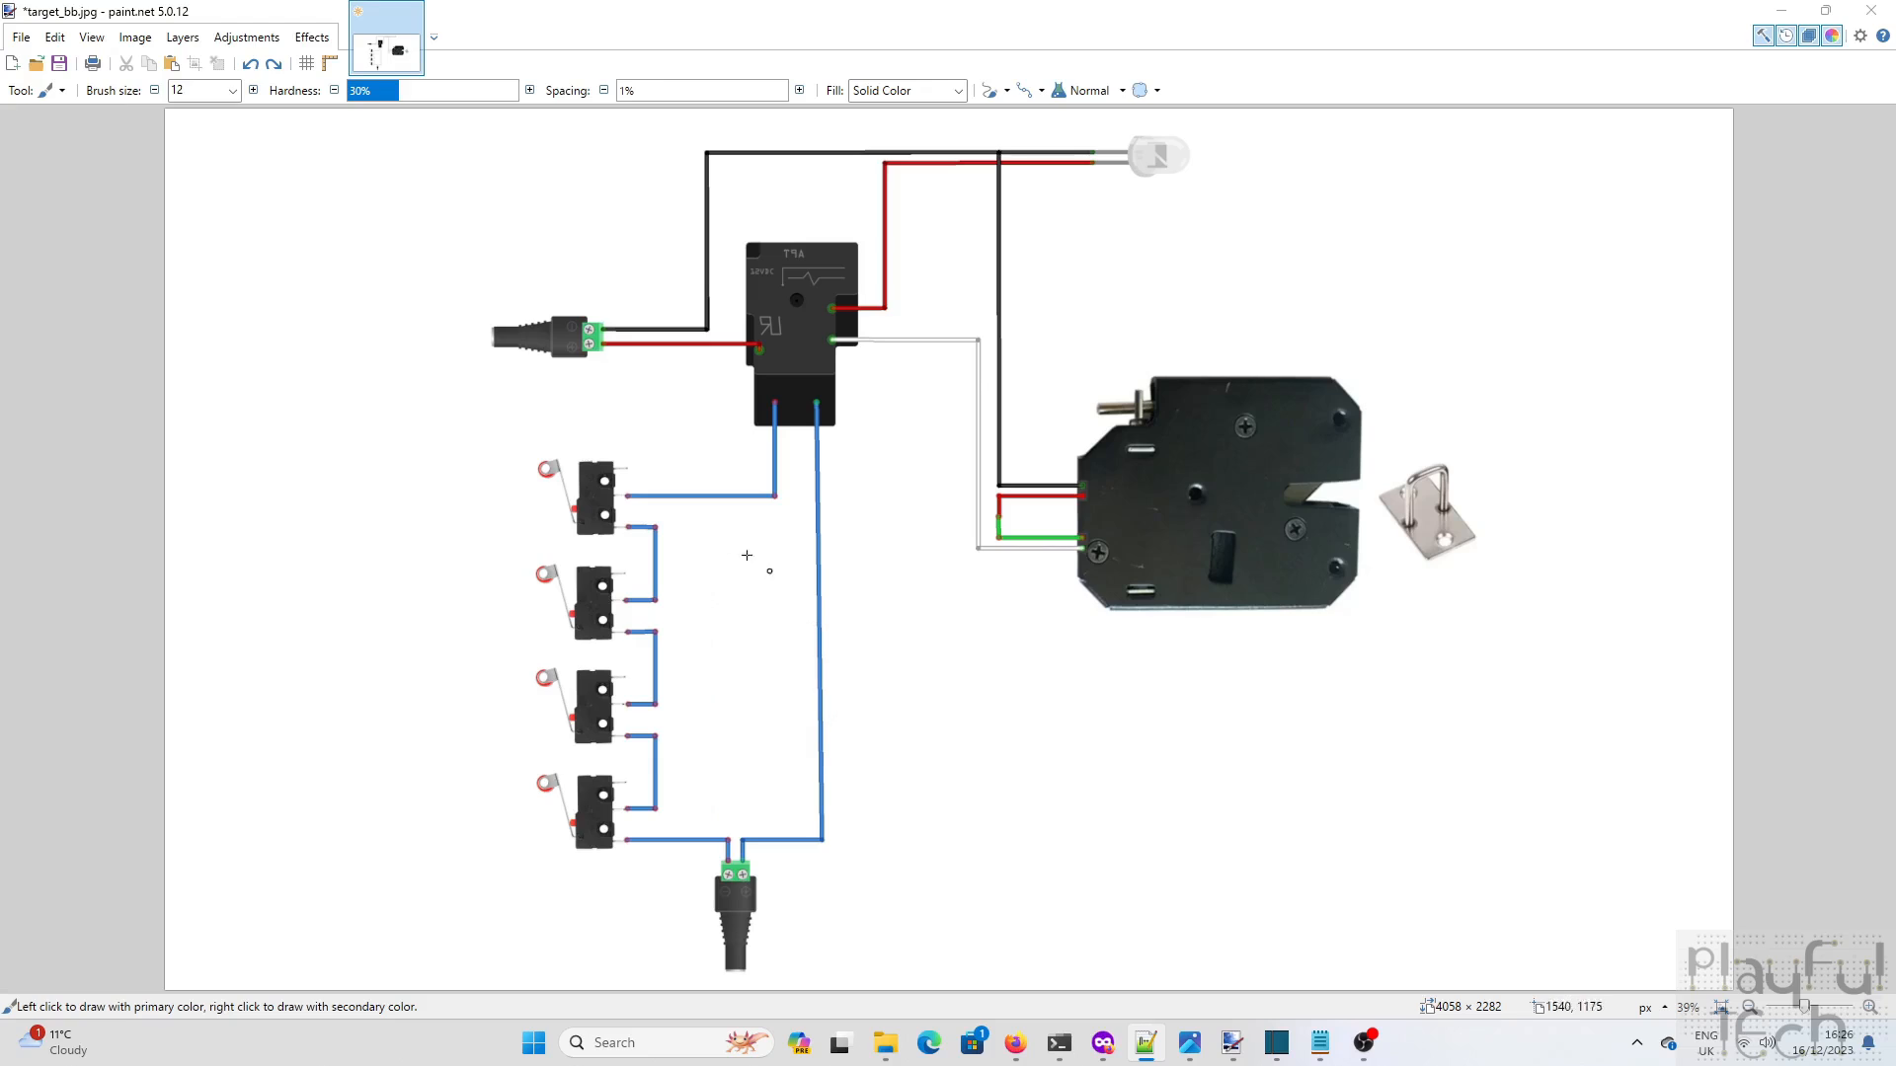
pyautogui.moveTo(754, 887)
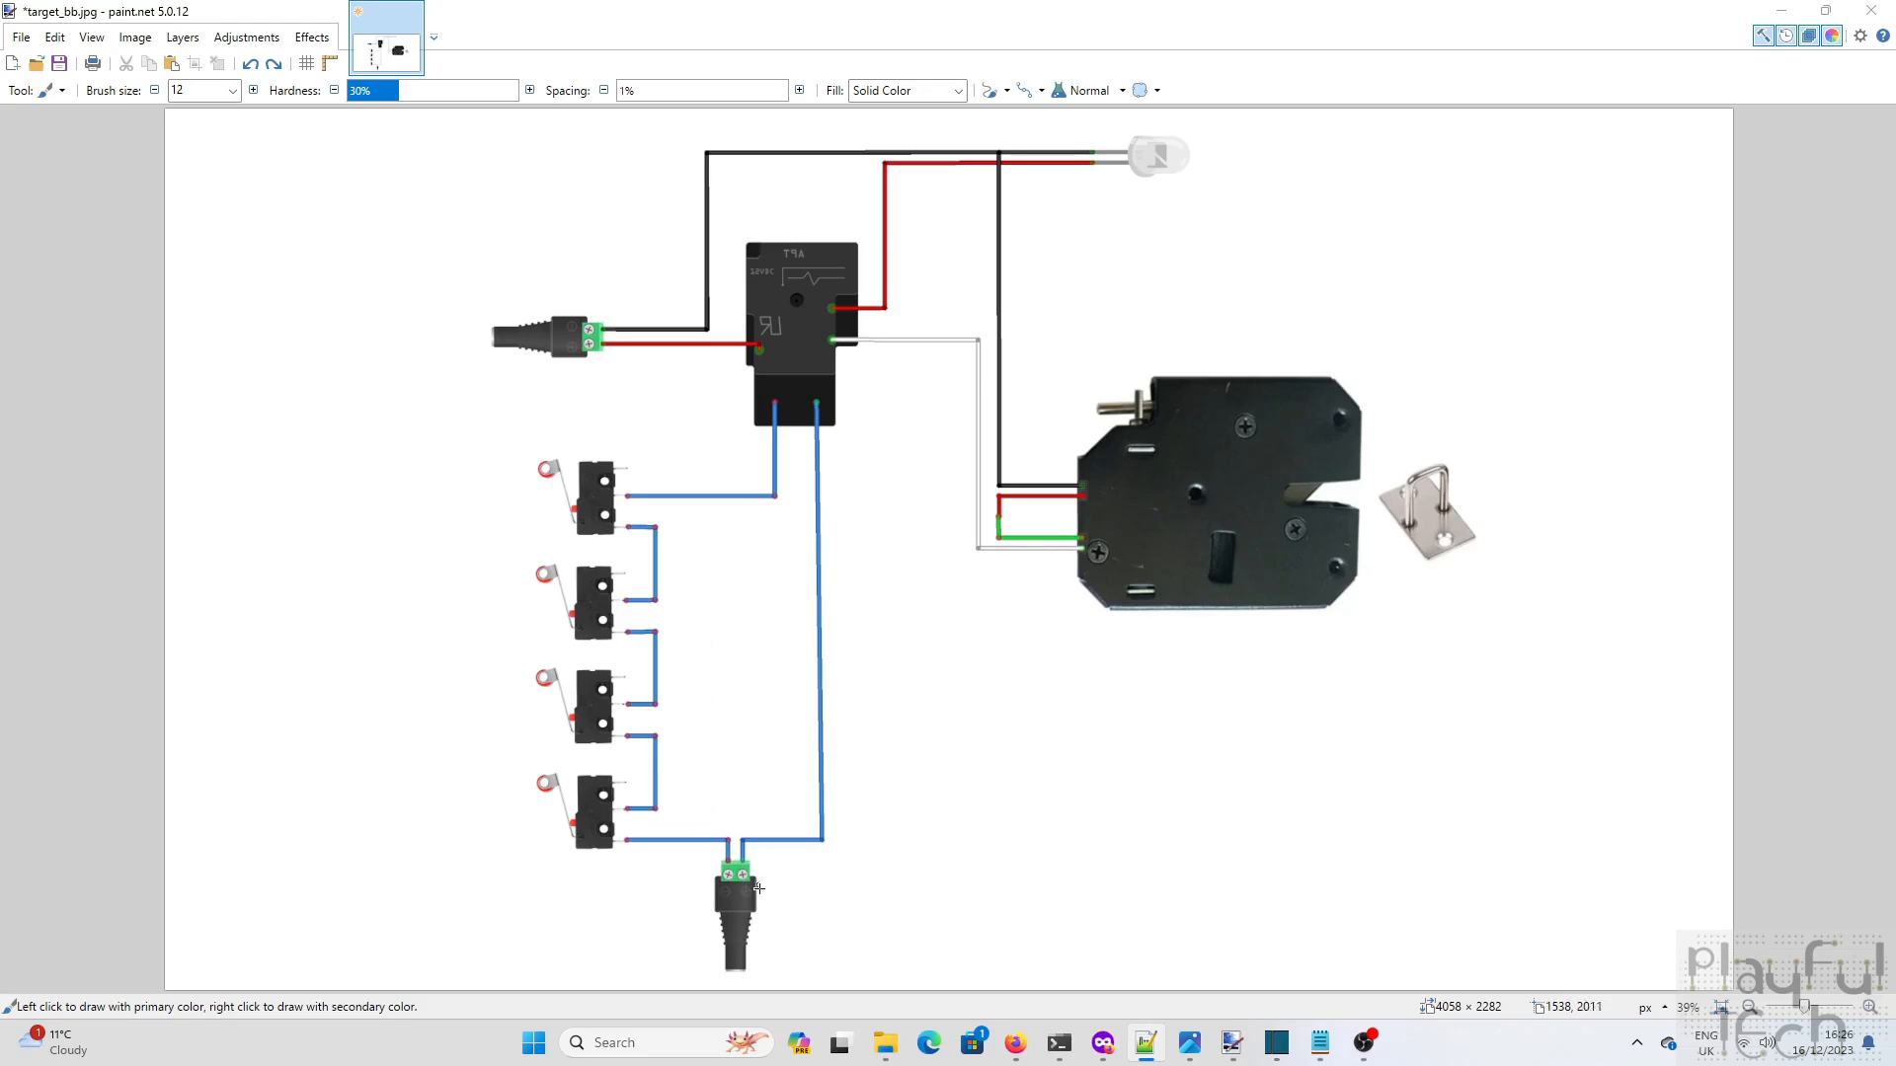
pyautogui.moveTo(744, 888)
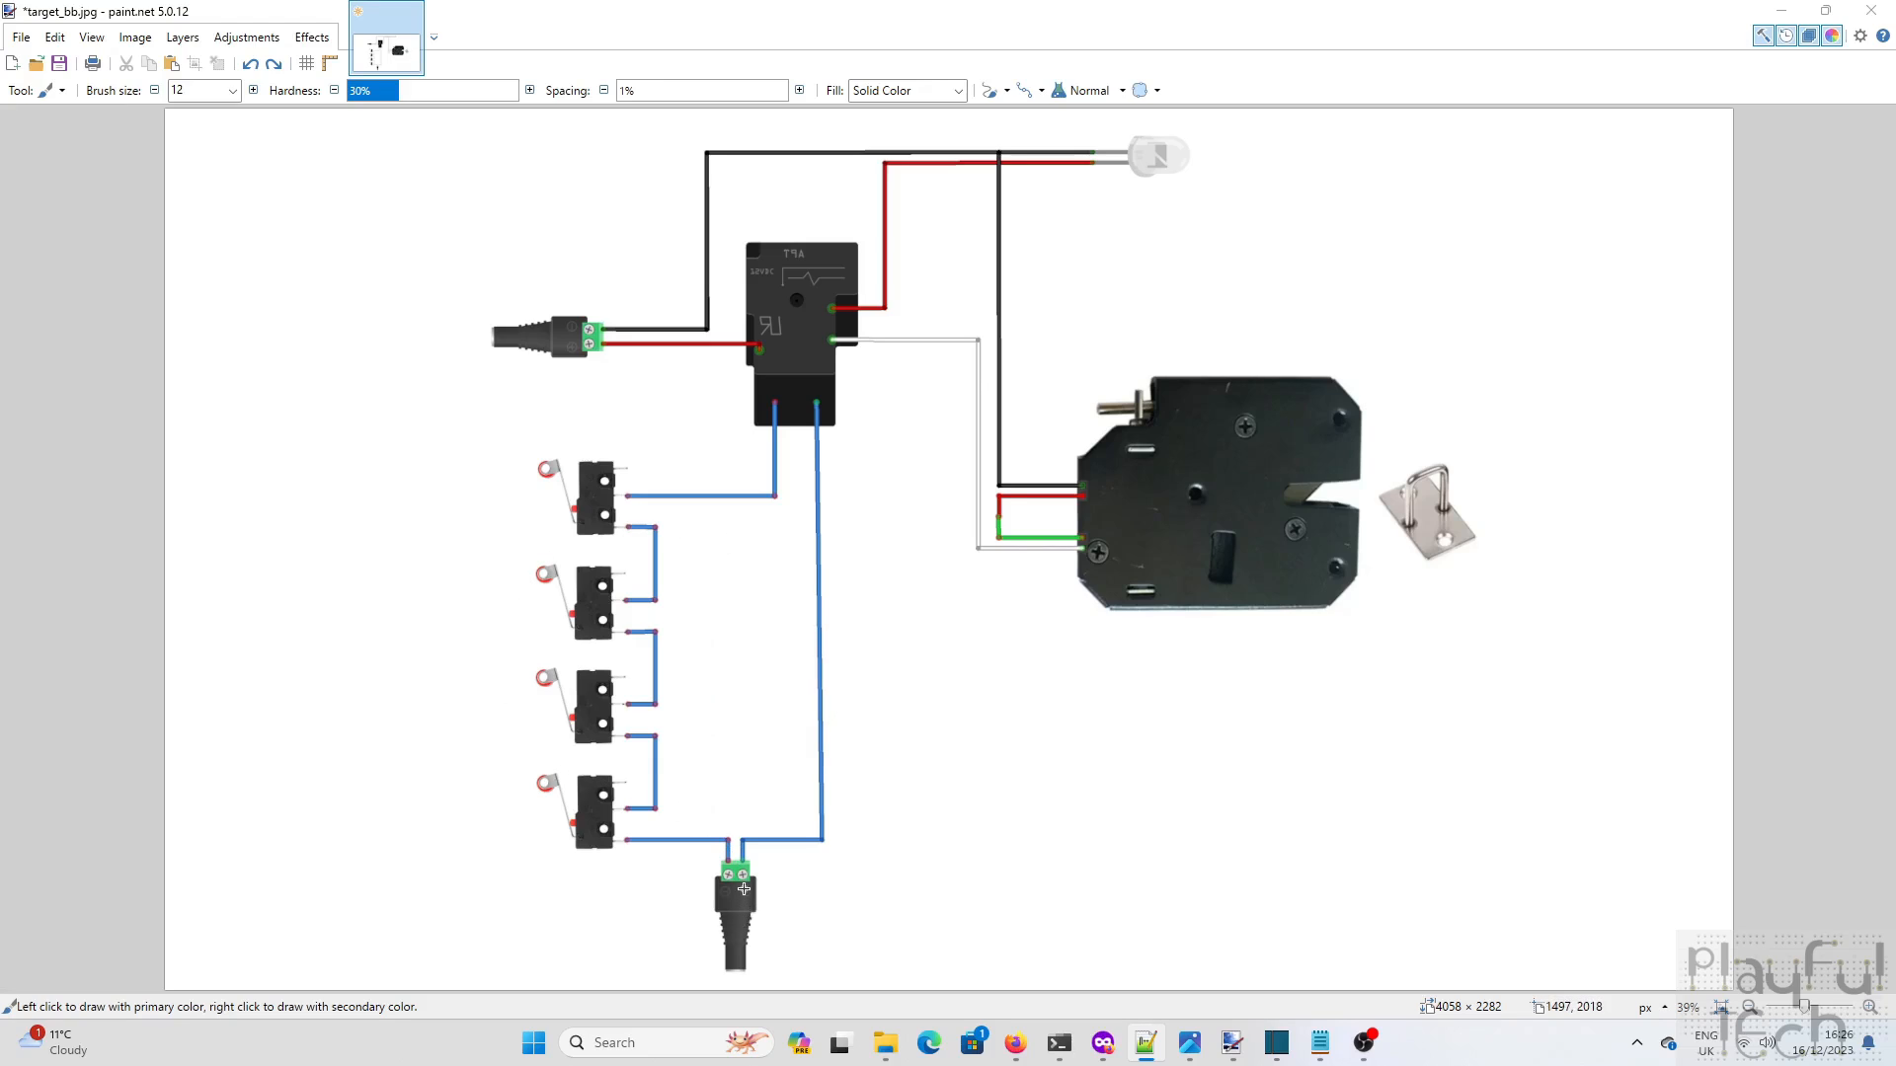
pyautogui.moveTo(668, 855)
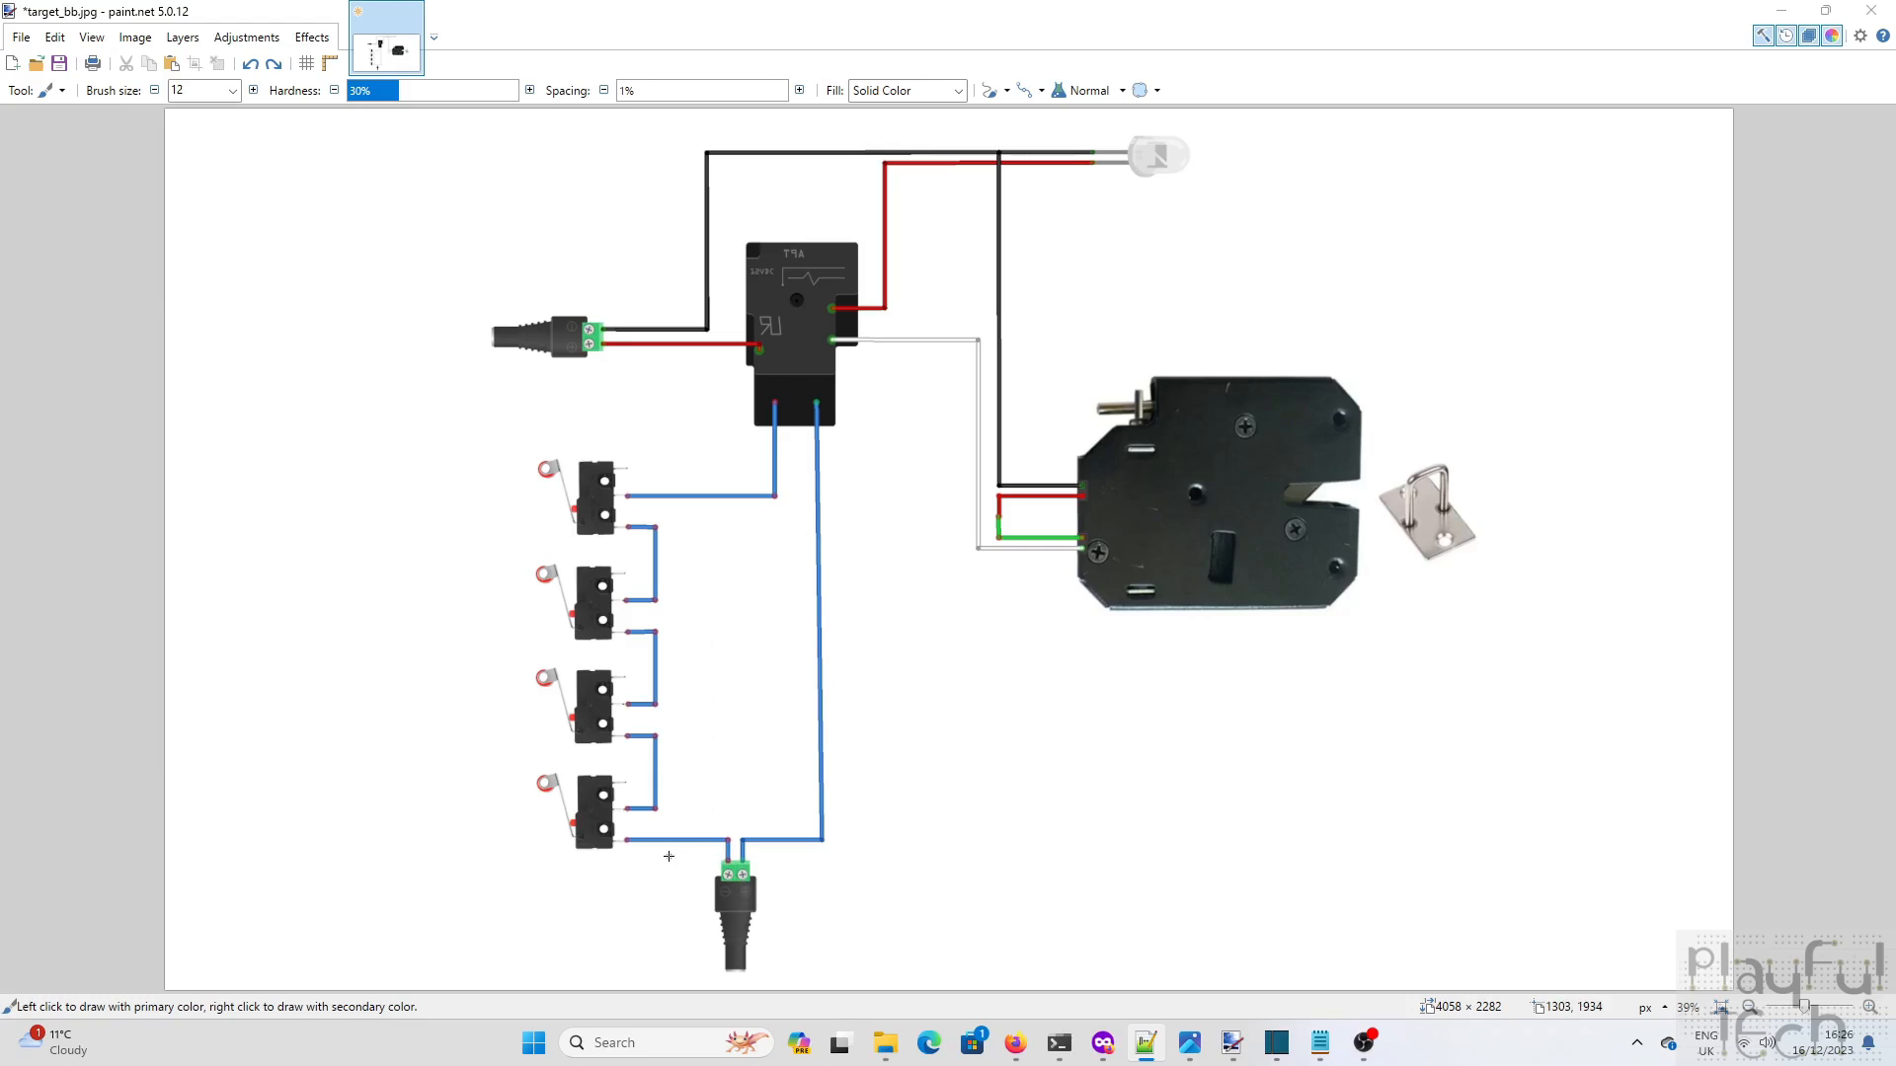
pyautogui.moveTo(602, 841)
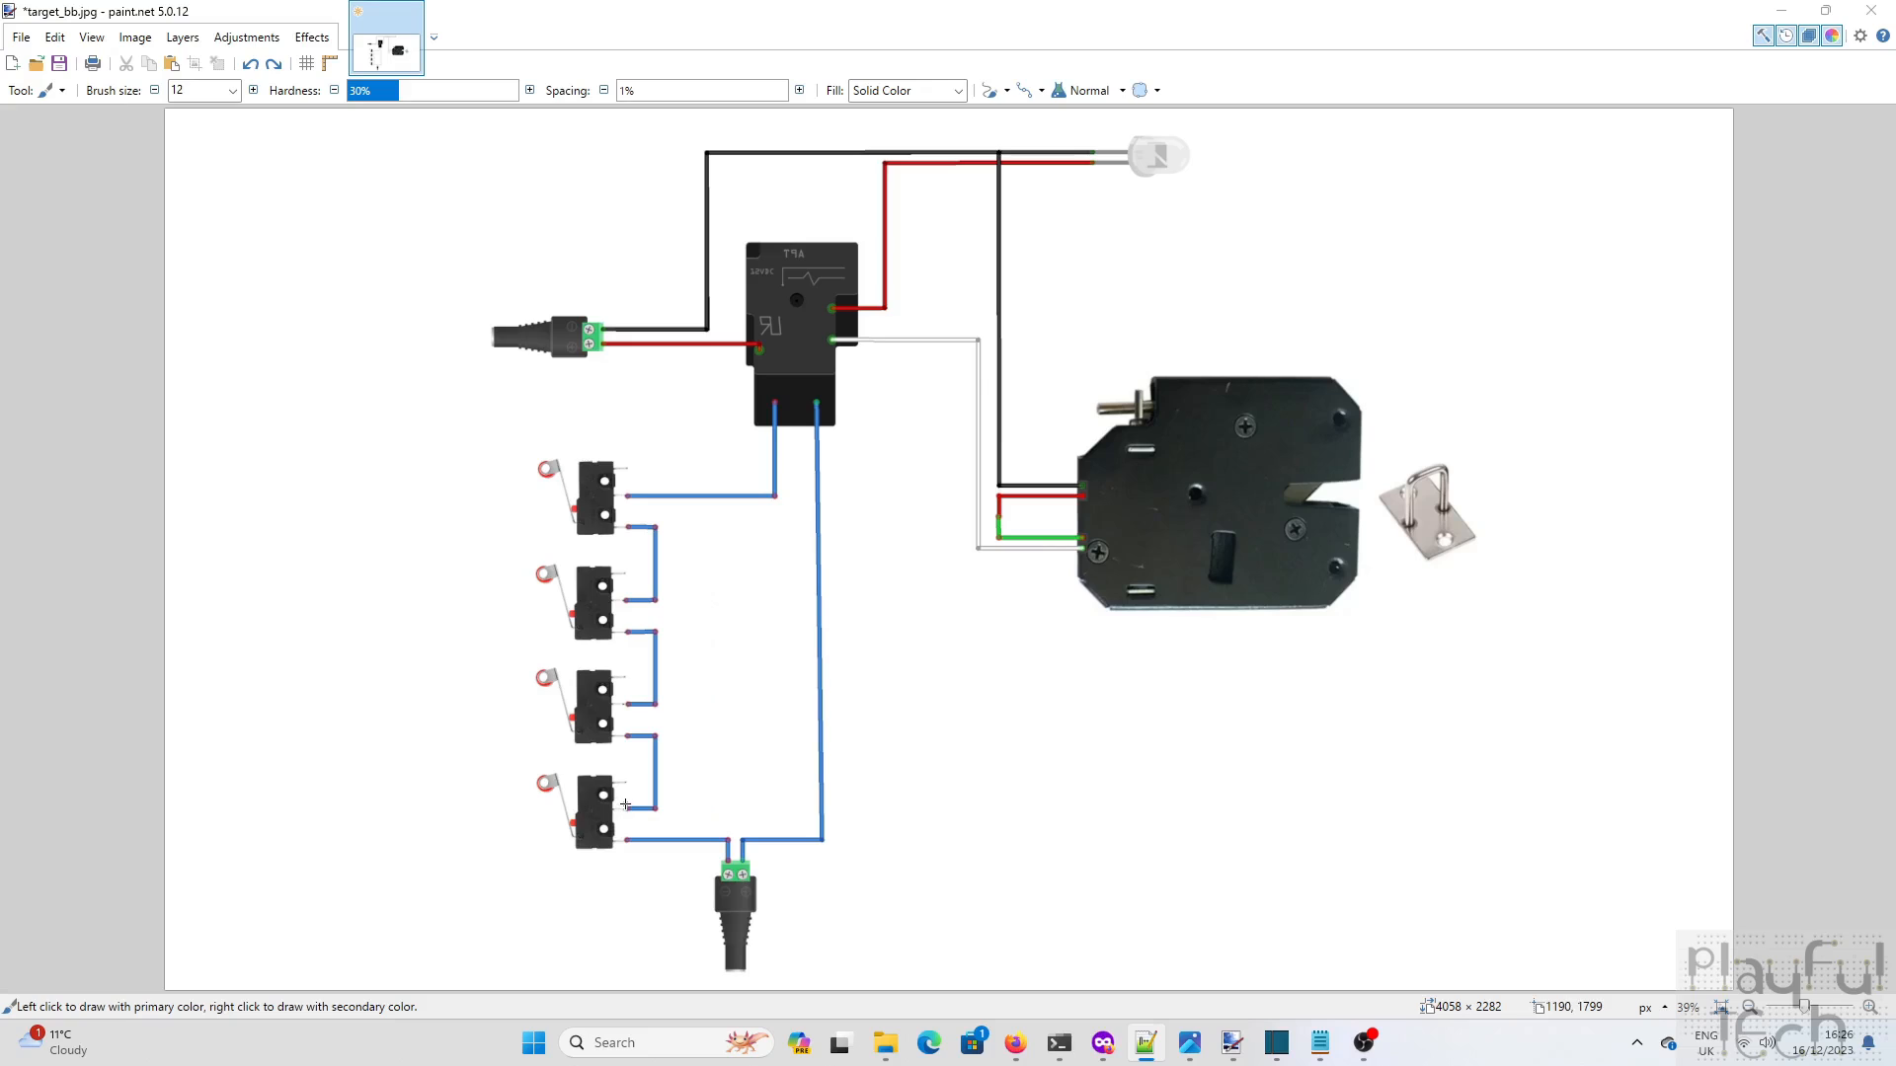
pyautogui.moveTo(626, 806)
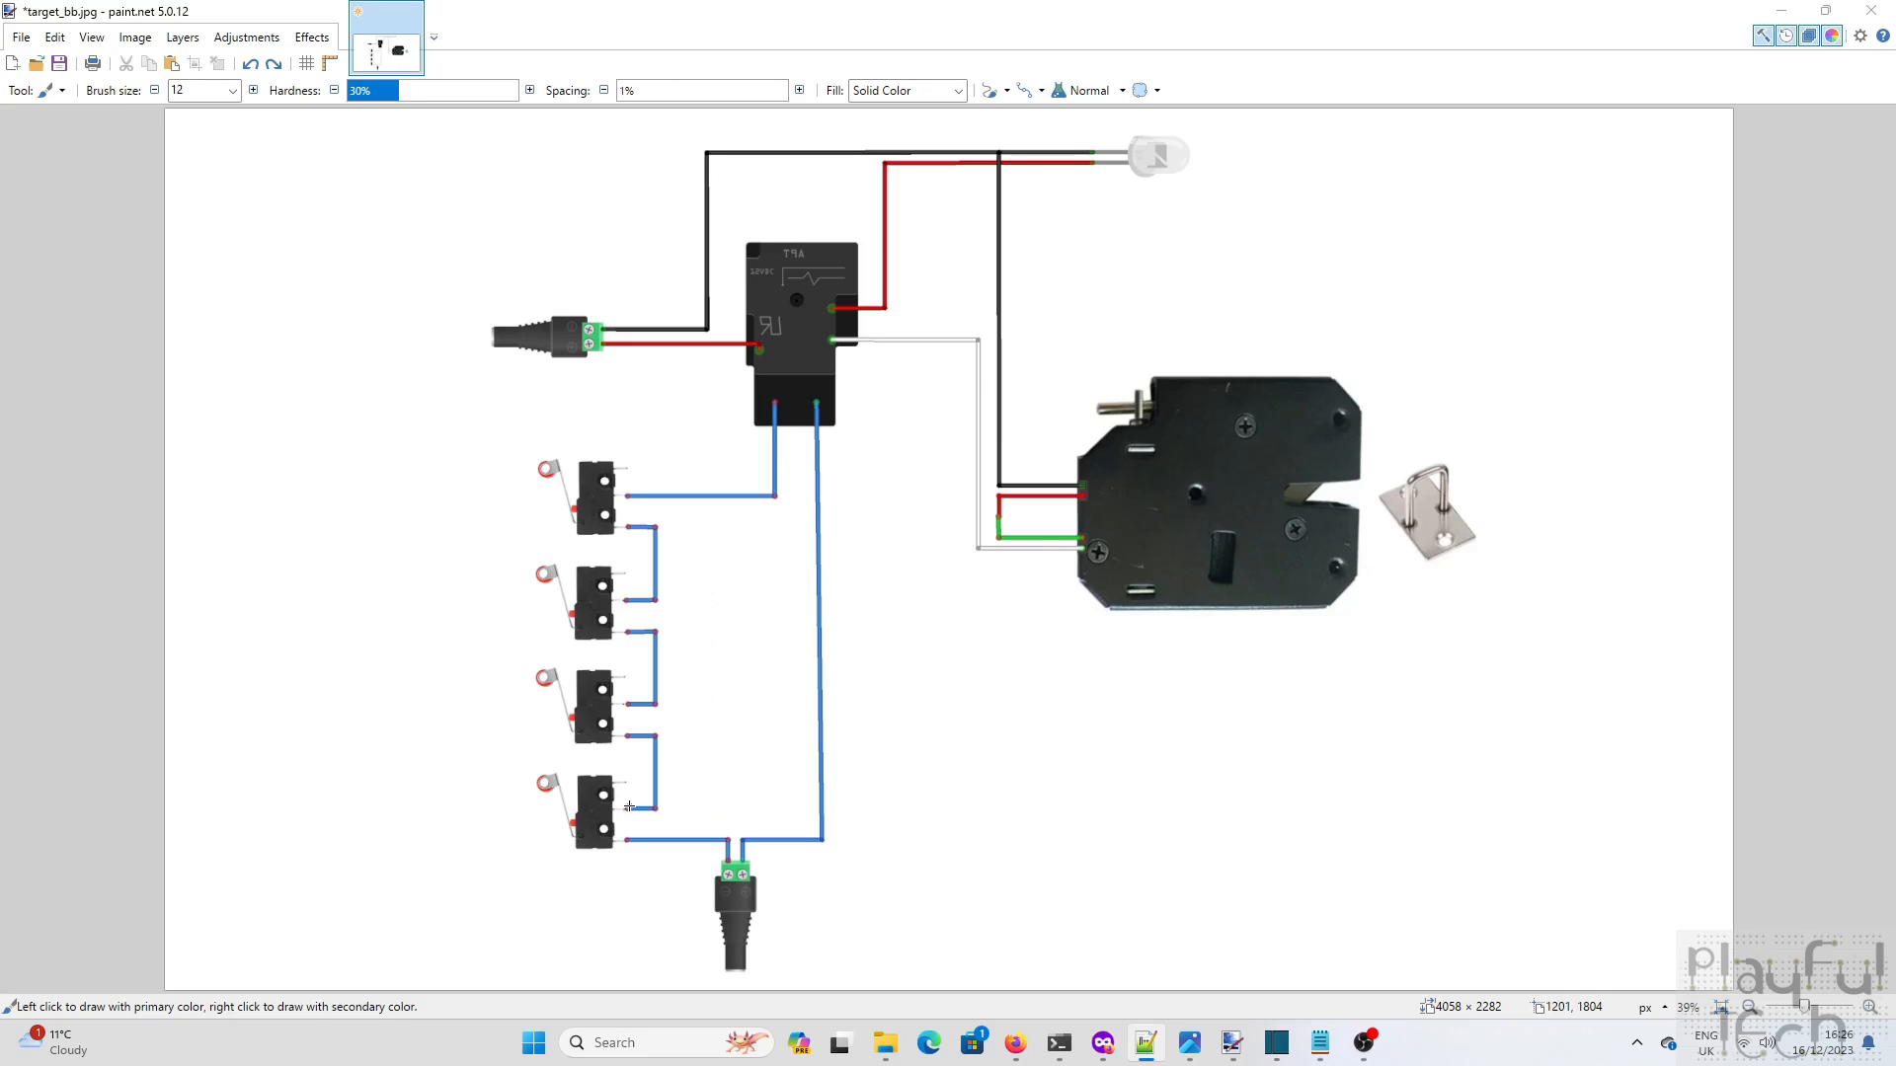
pyautogui.moveTo(608, 733)
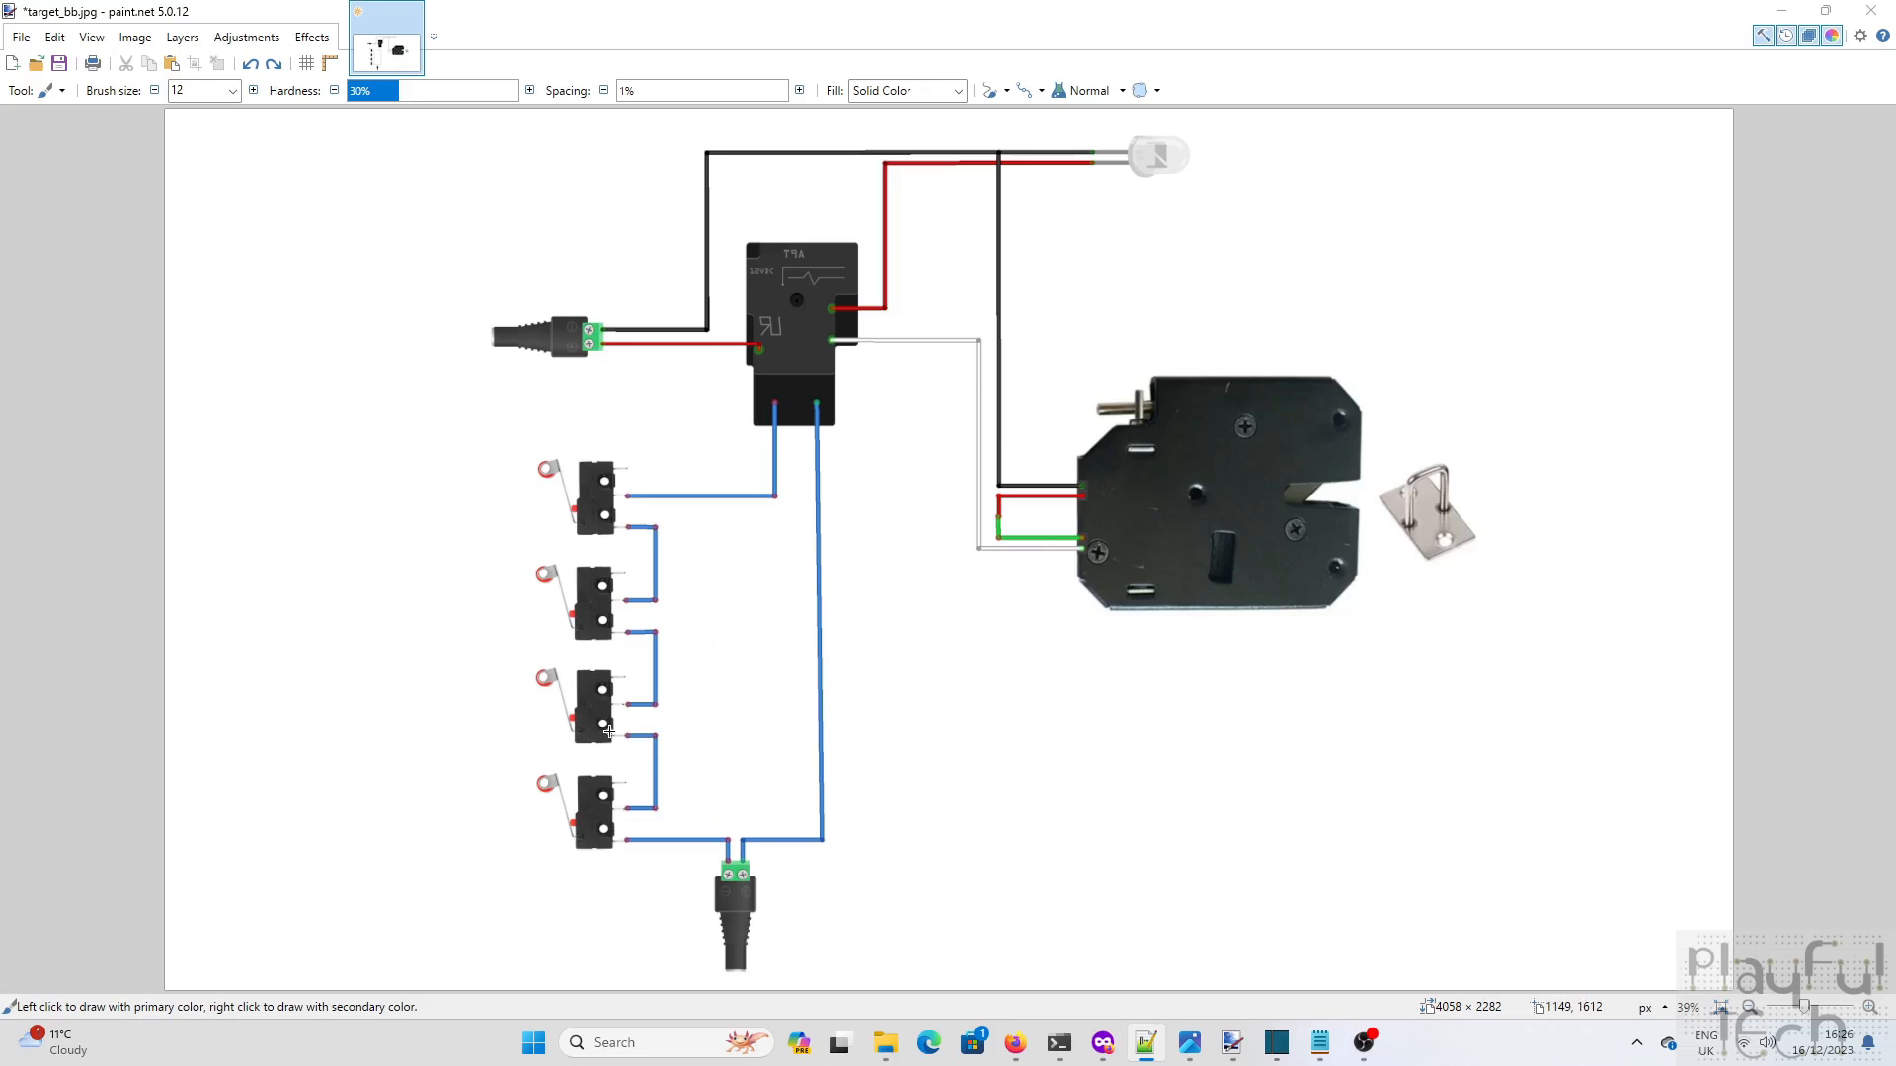
pyautogui.moveTo(602, 594)
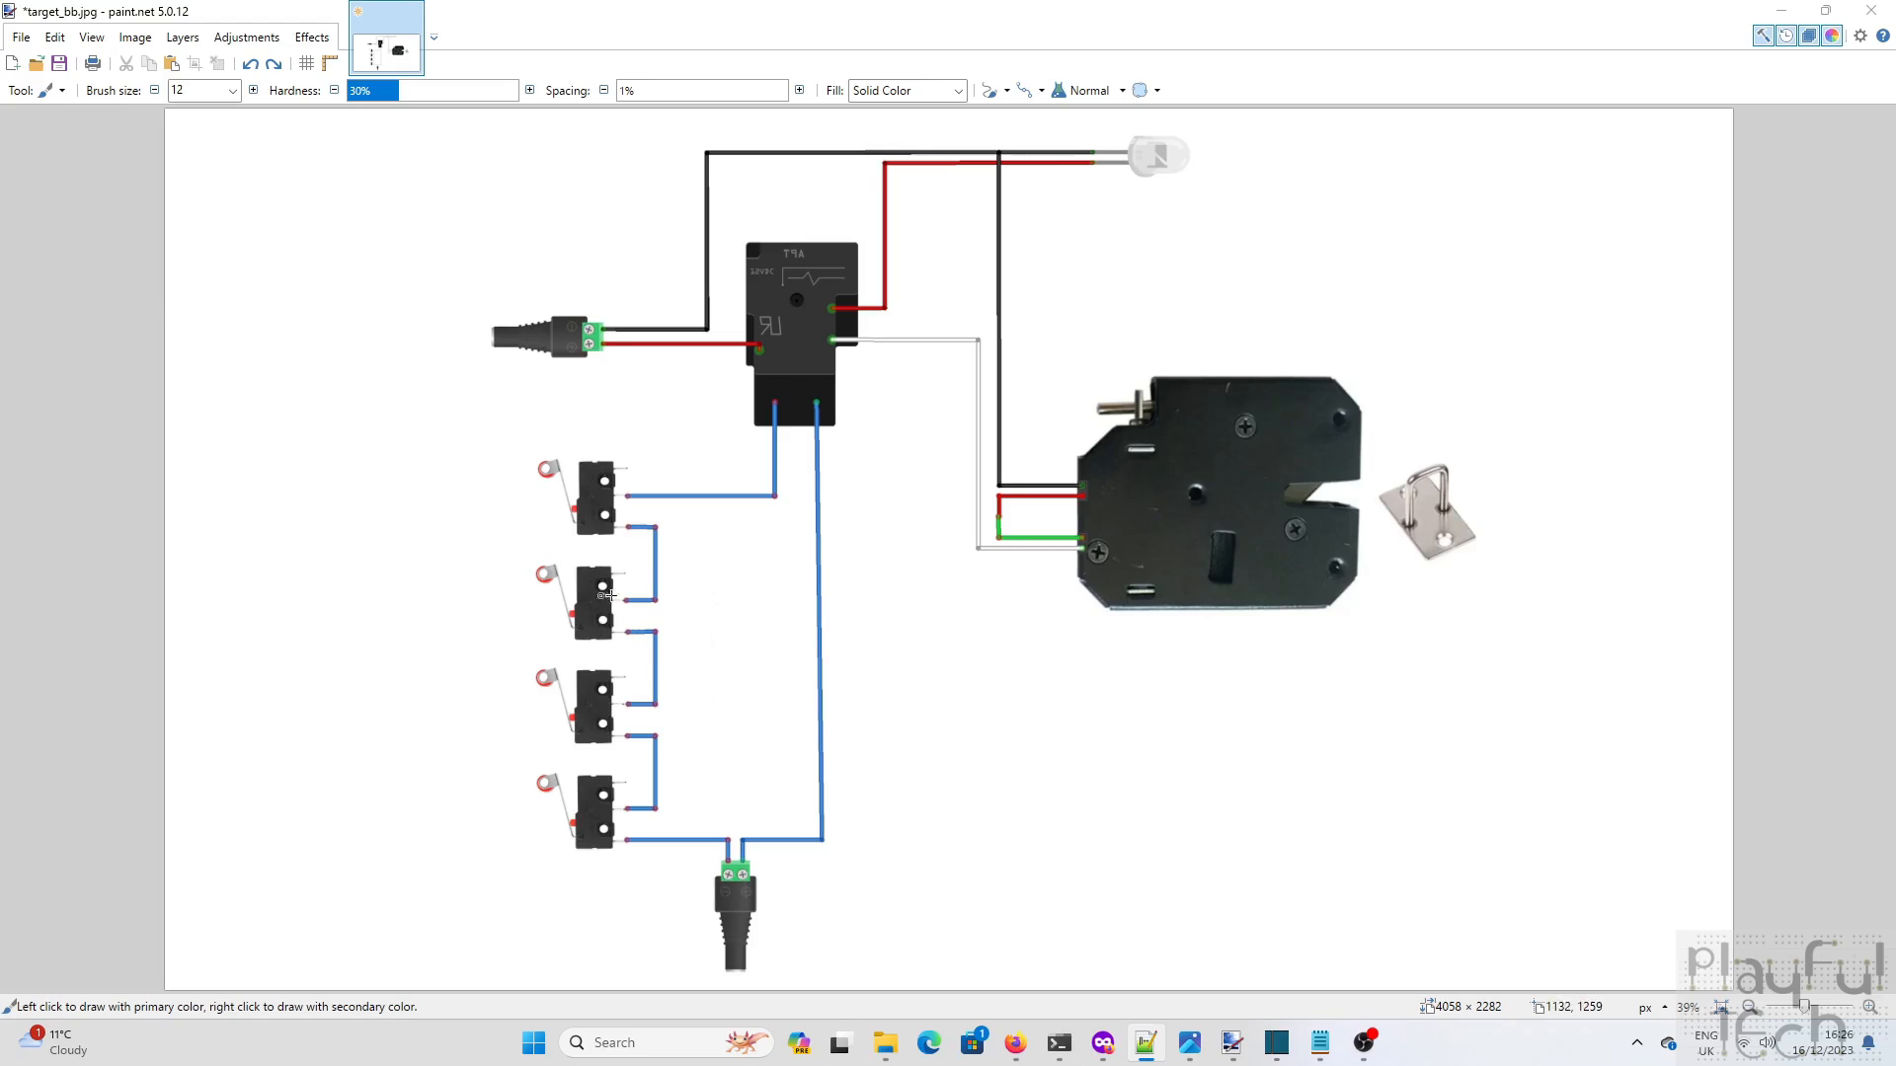
pyautogui.moveTo(626, 490)
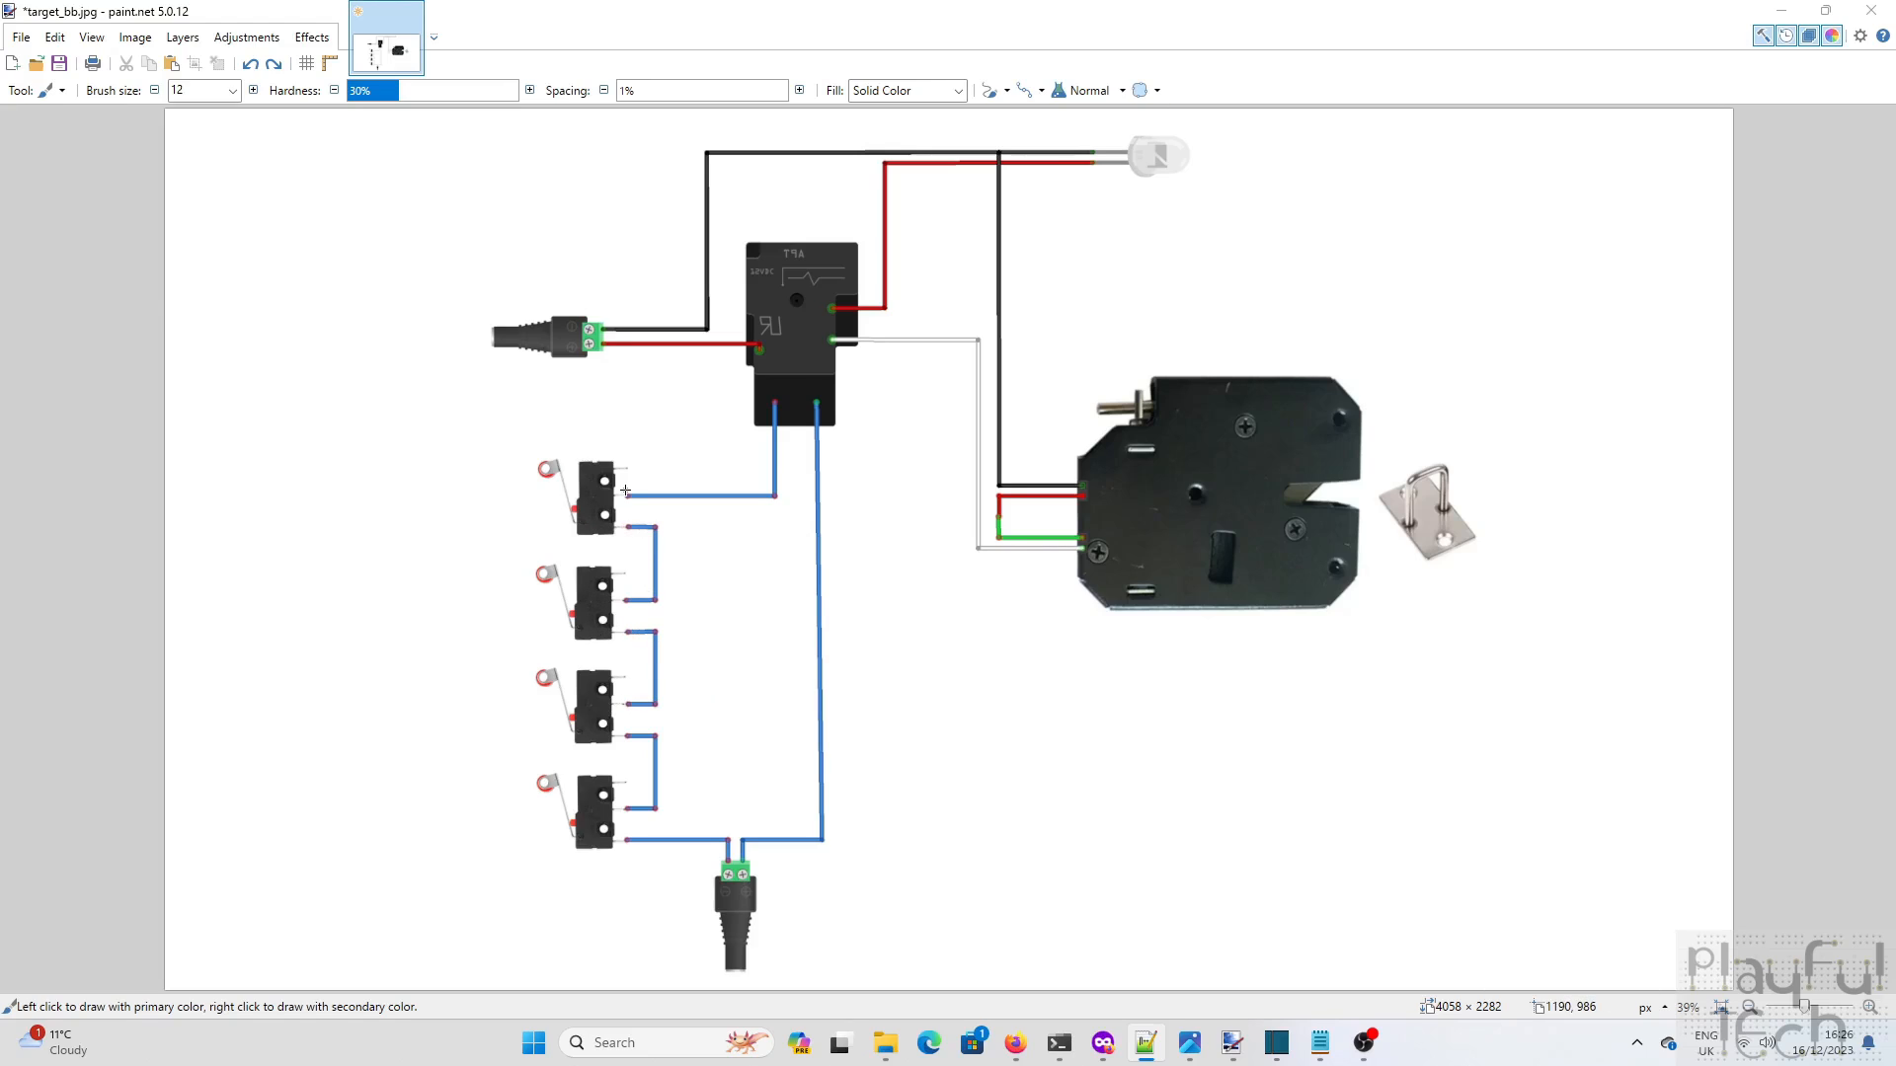
pyautogui.moveTo(619, 422)
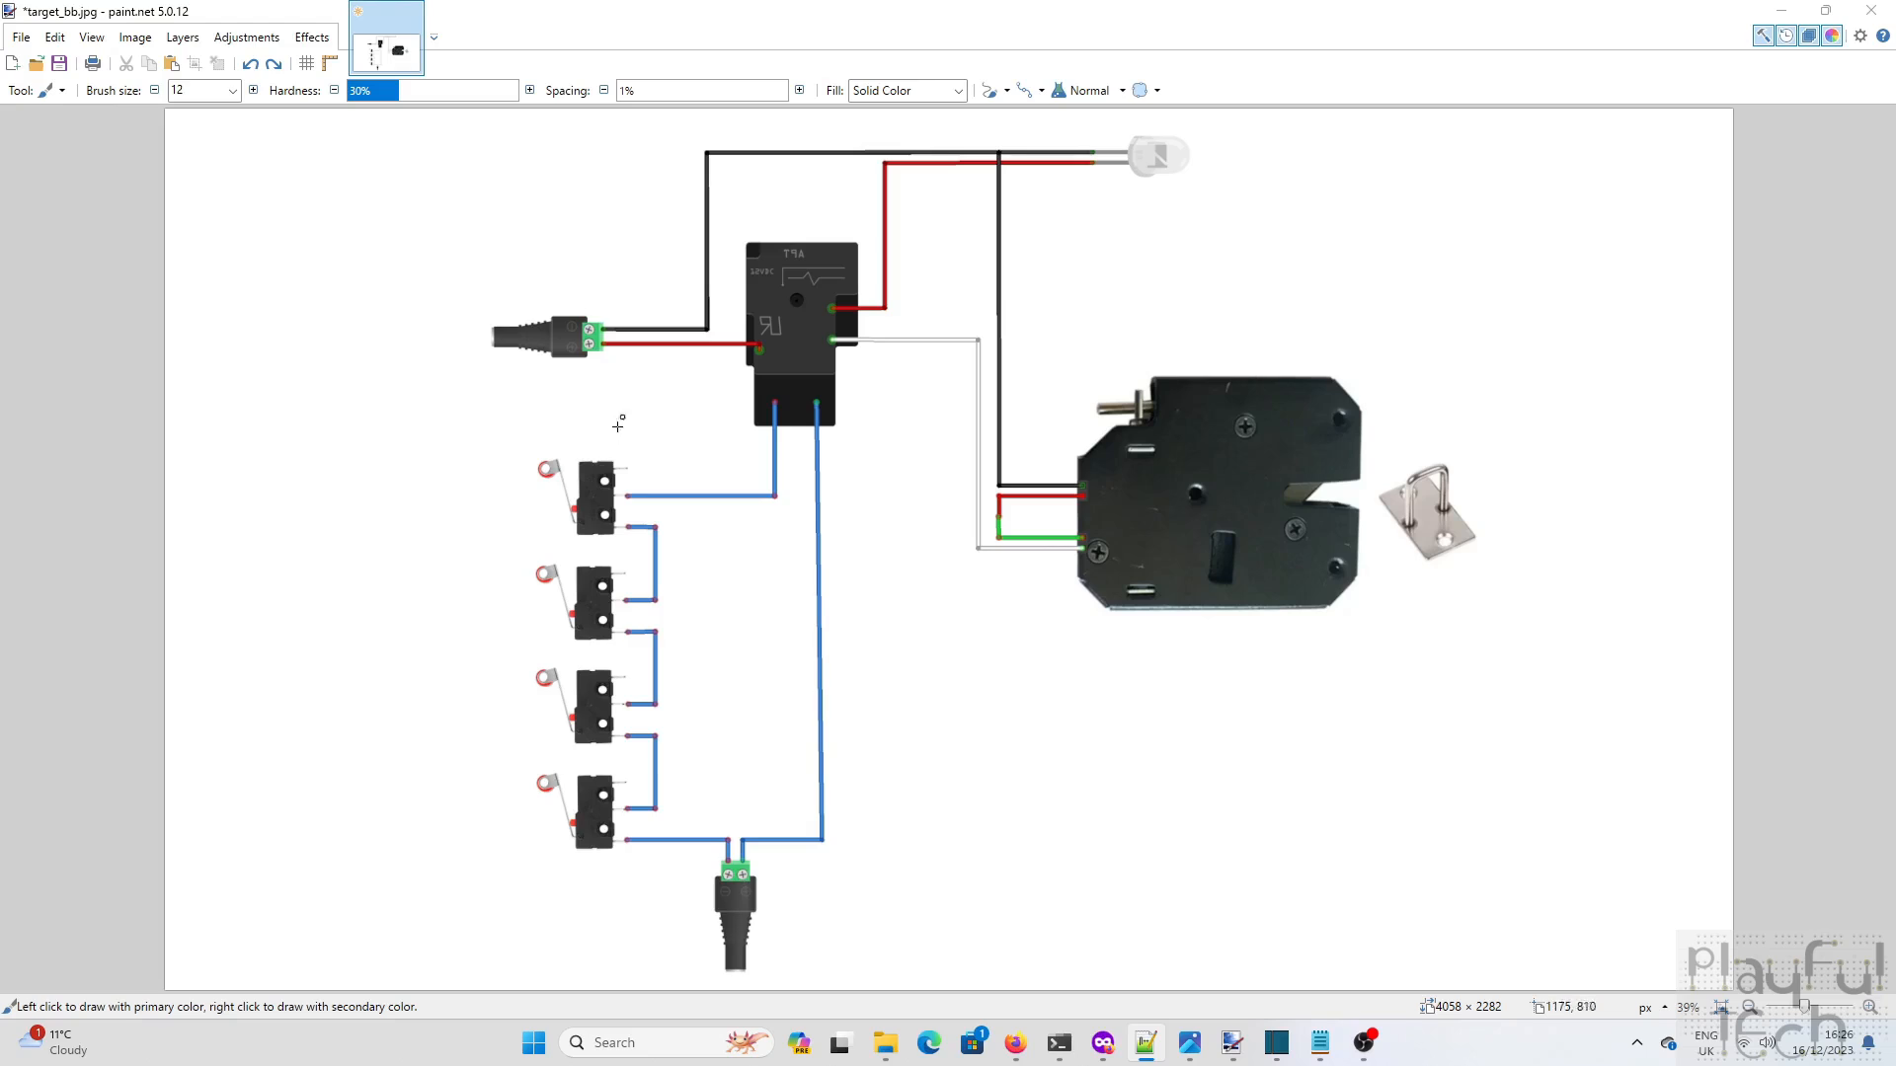
pyautogui.moveTo(636, 610)
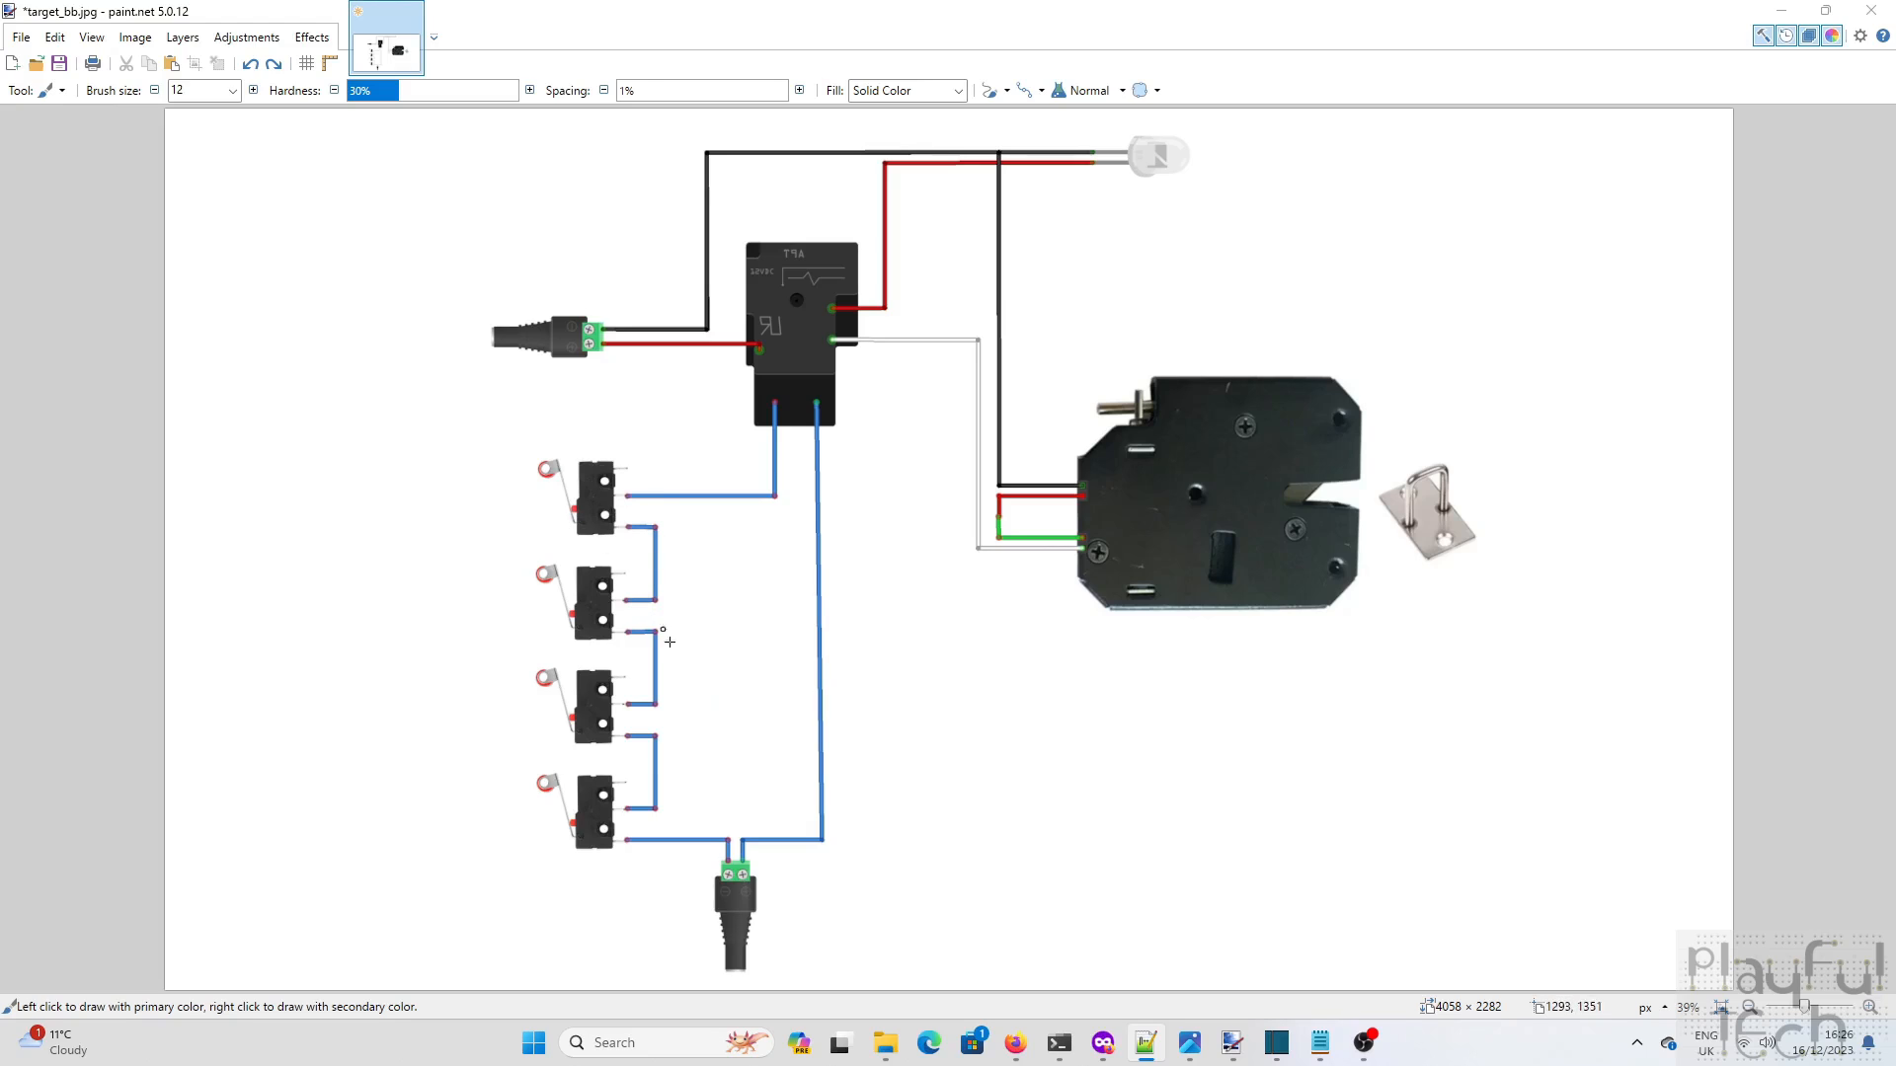
pyautogui.moveTo(723, 704)
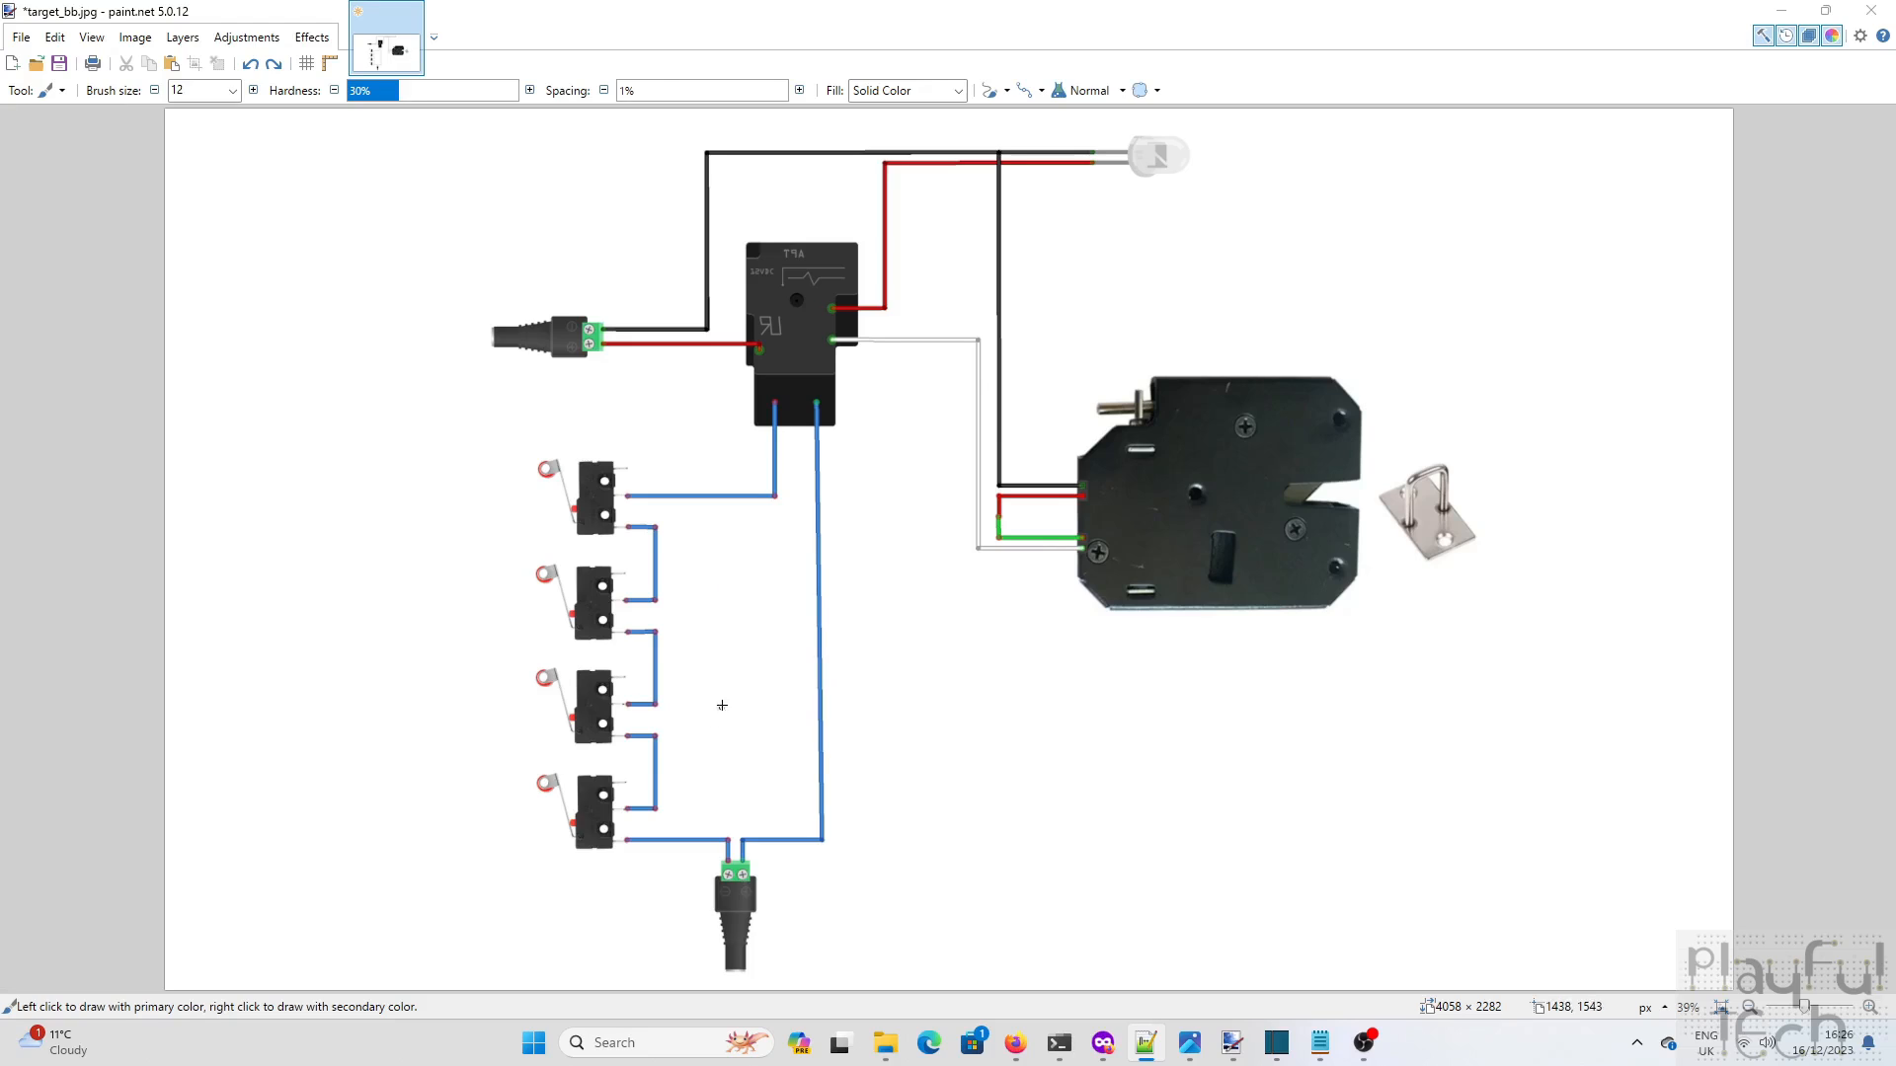
pyautogui.moveTo(622, 495)
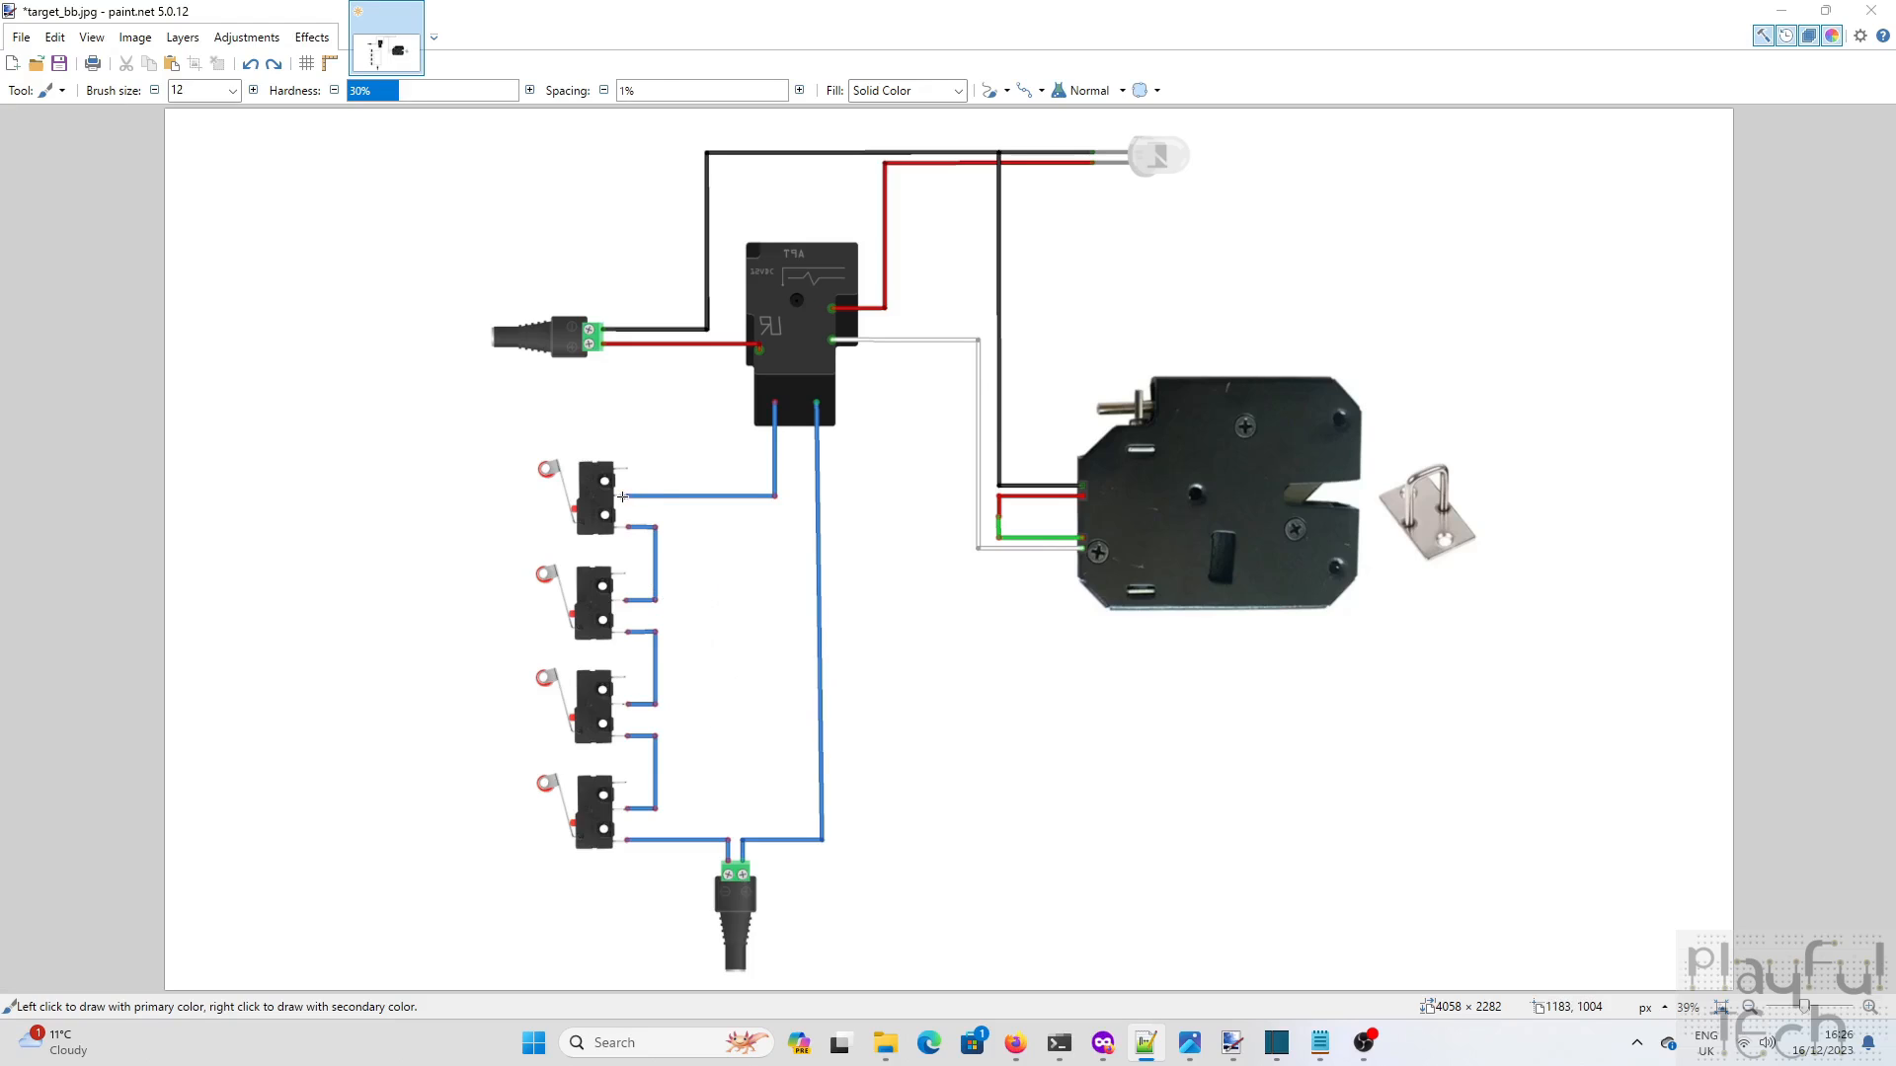
pyautogui.moveTo(610, 506)
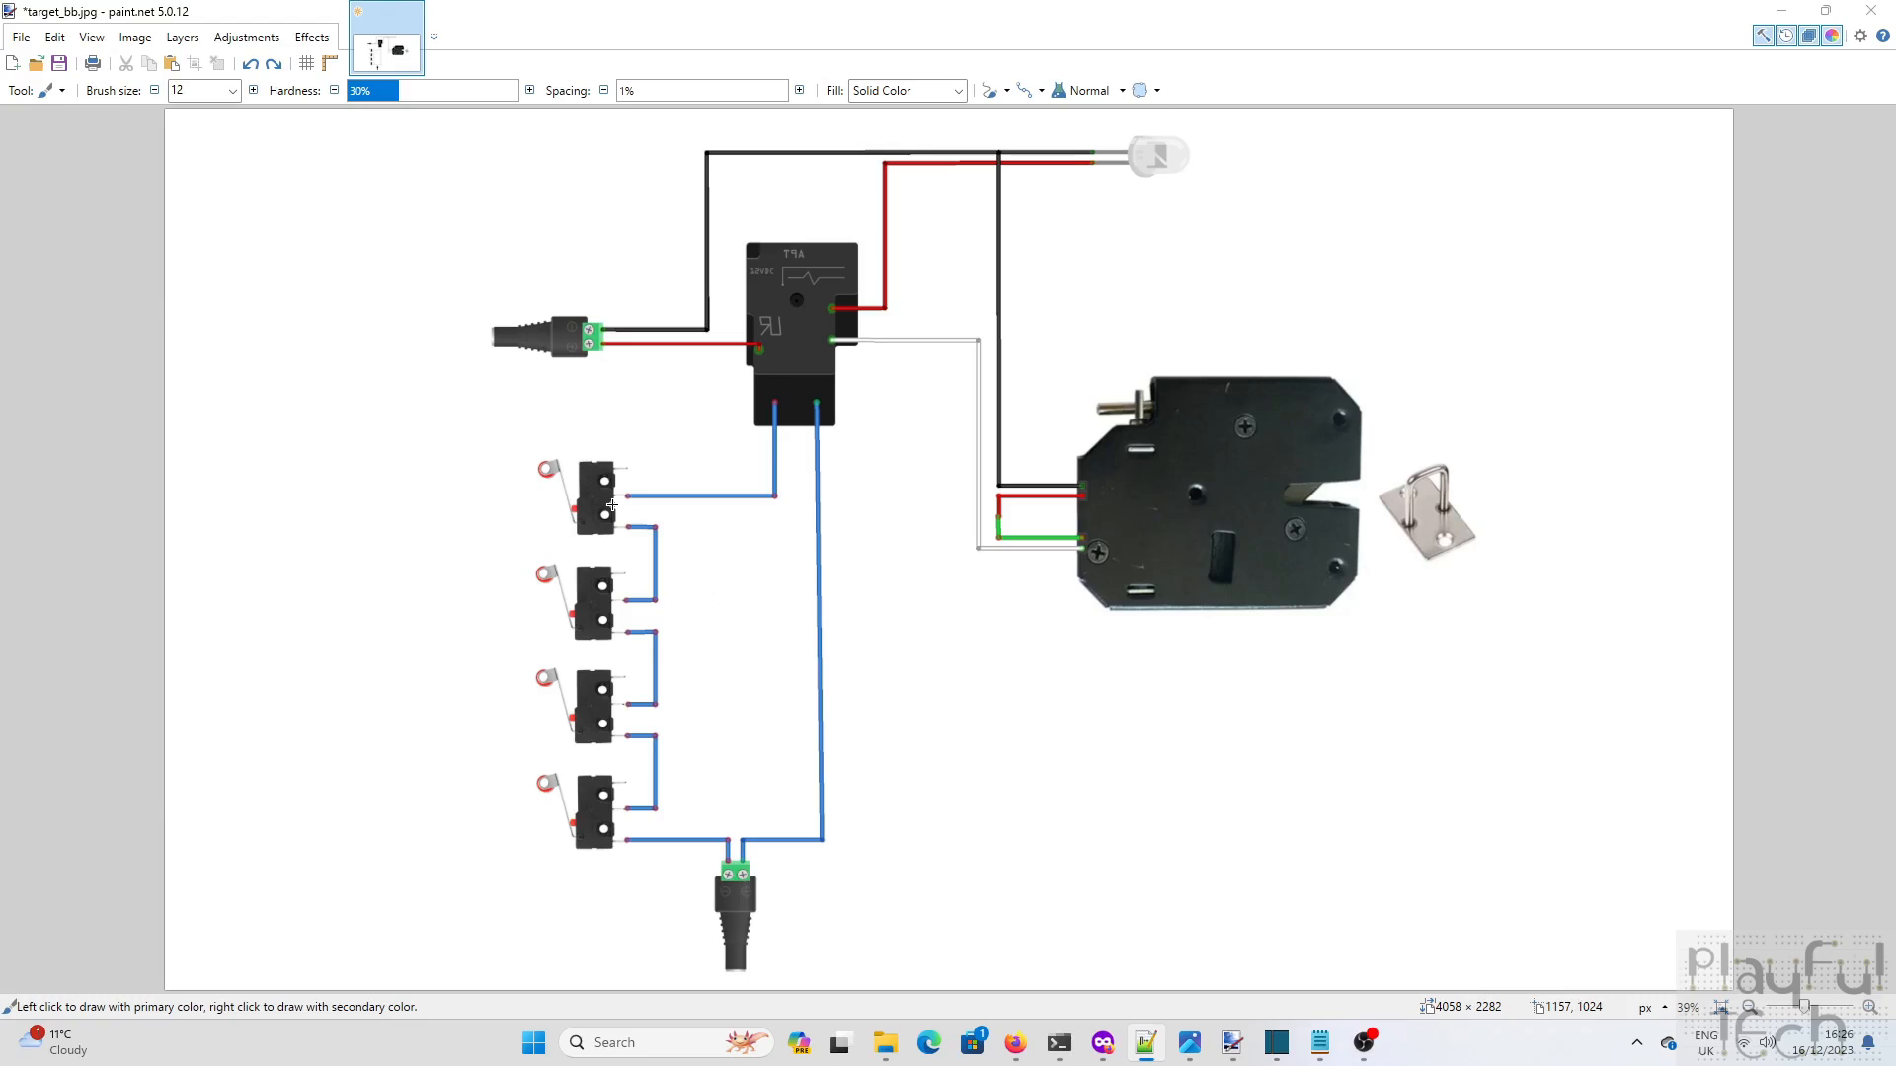
pyautogui.moveTo(782, 397)
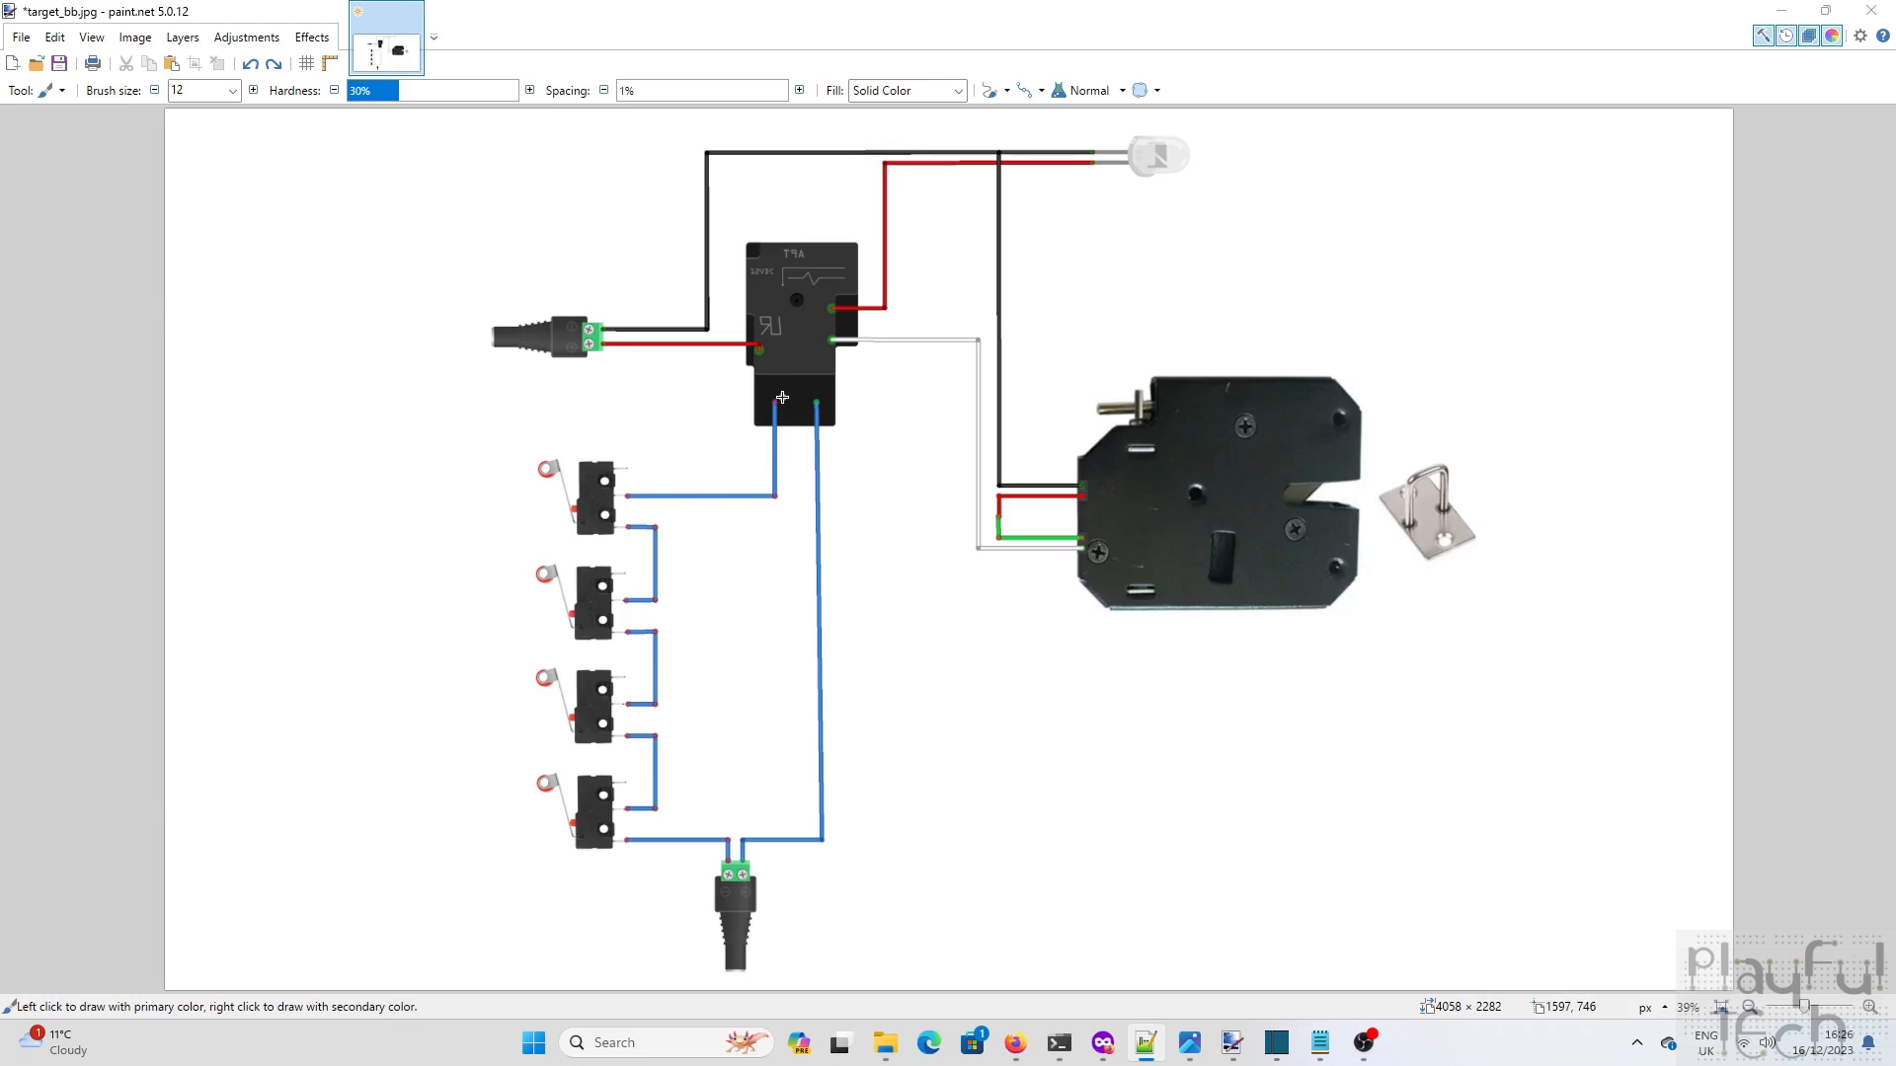
pyautogui.moveTo(815, 409)
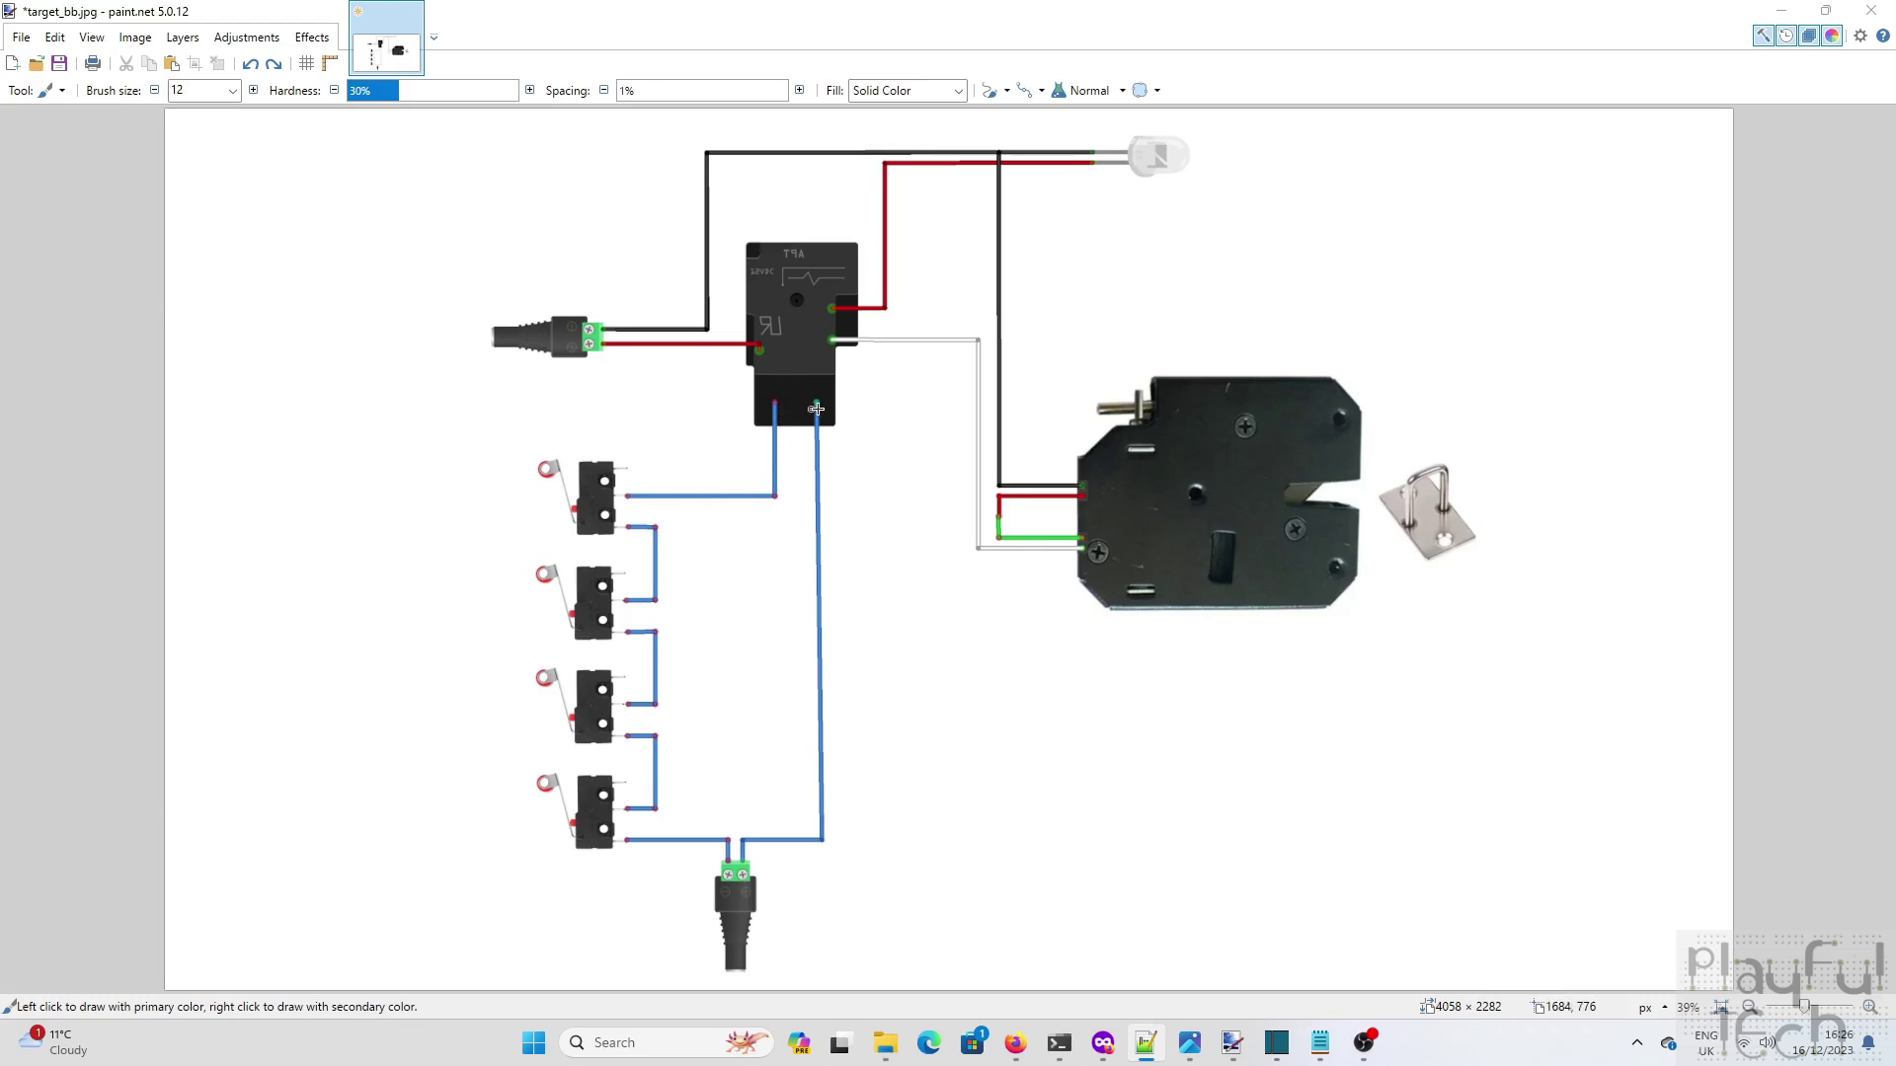
pyautogui.moveTo(821, 880)
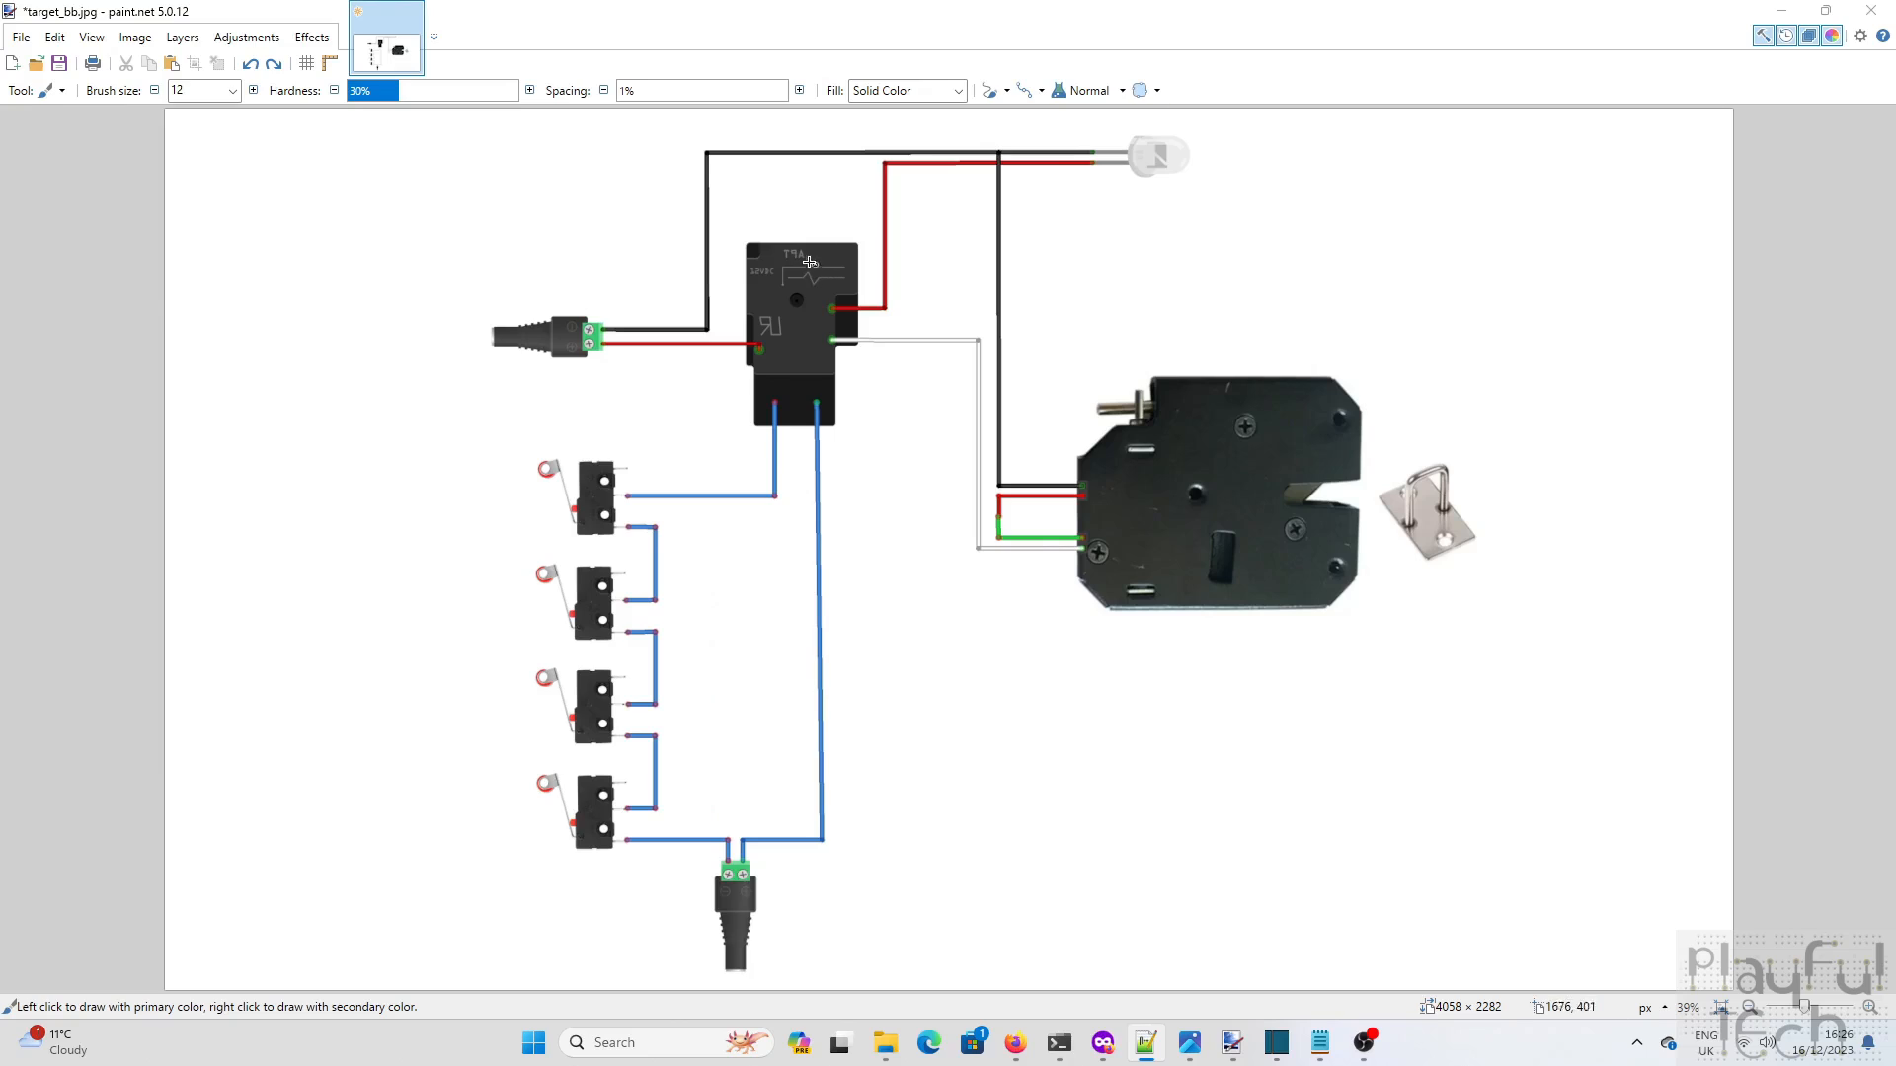
pyautogui.moveTo(768, 903)
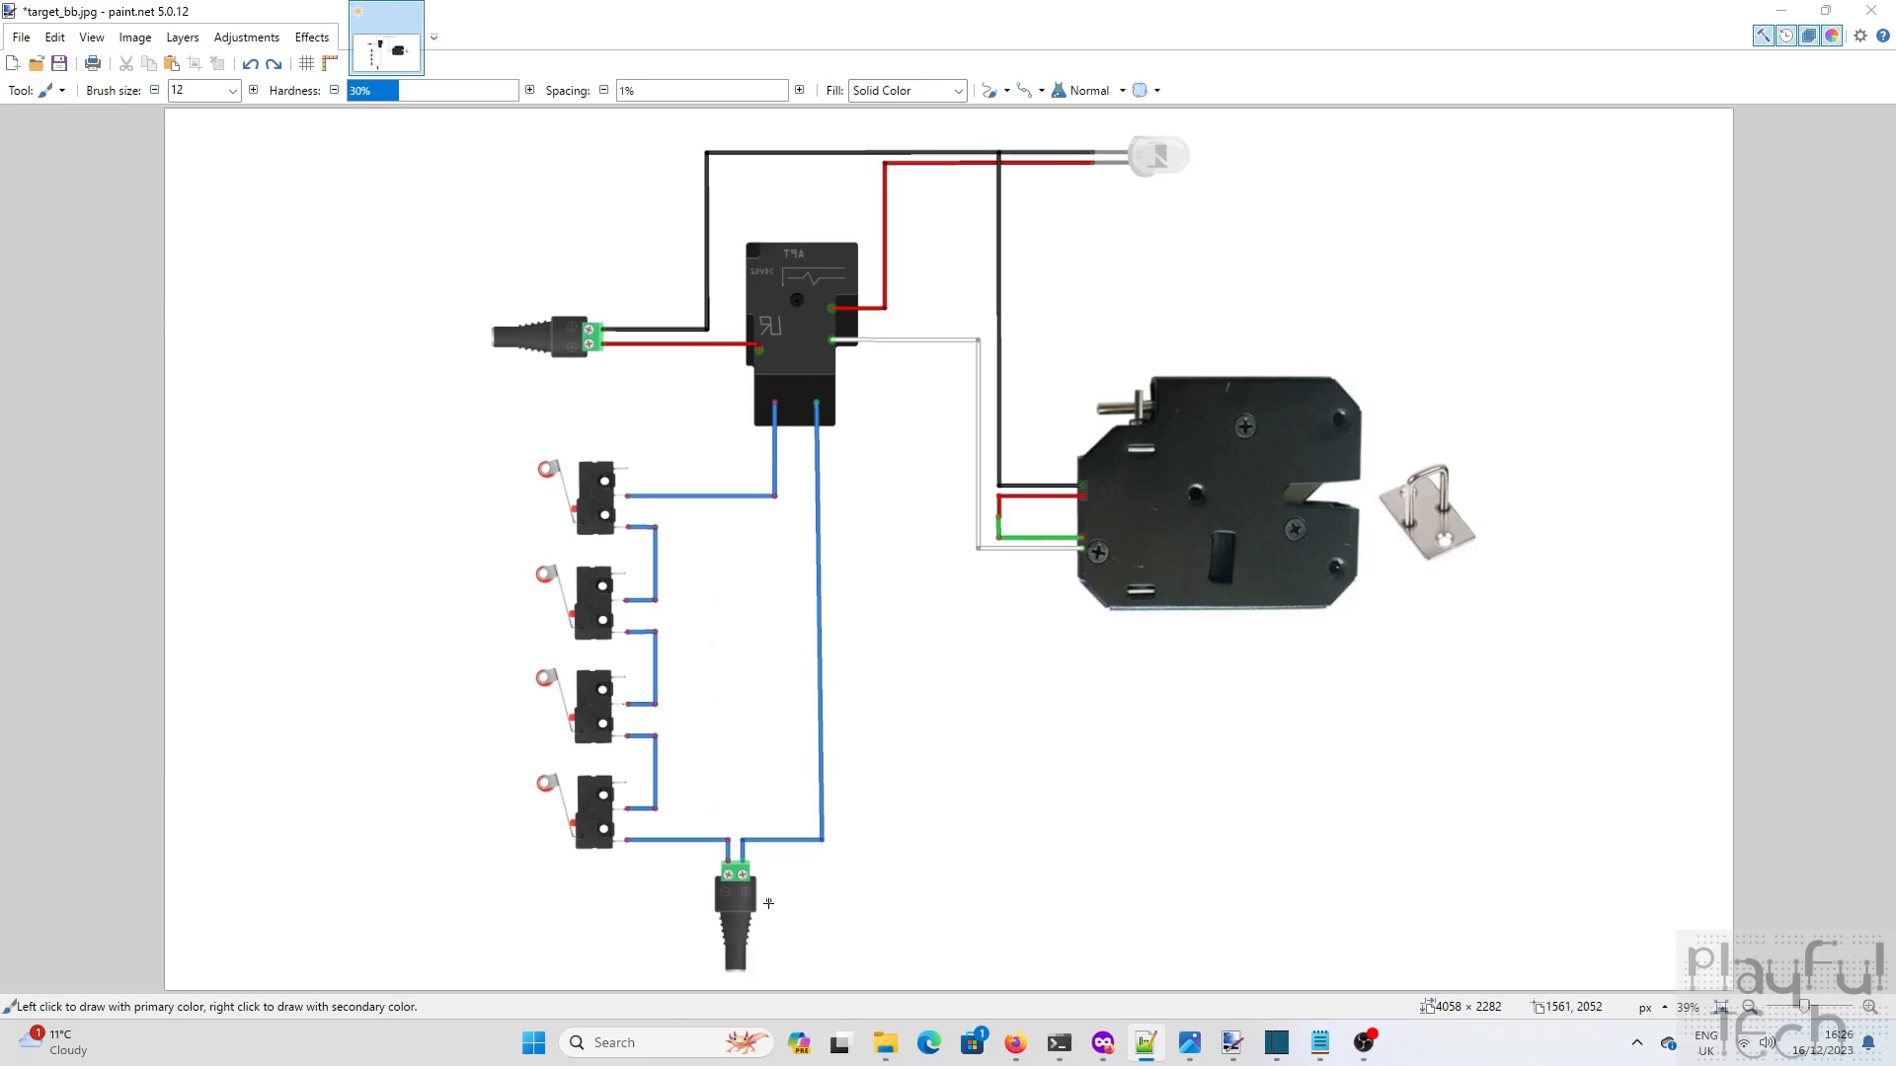
pyautogui.moveTo(800, 569)
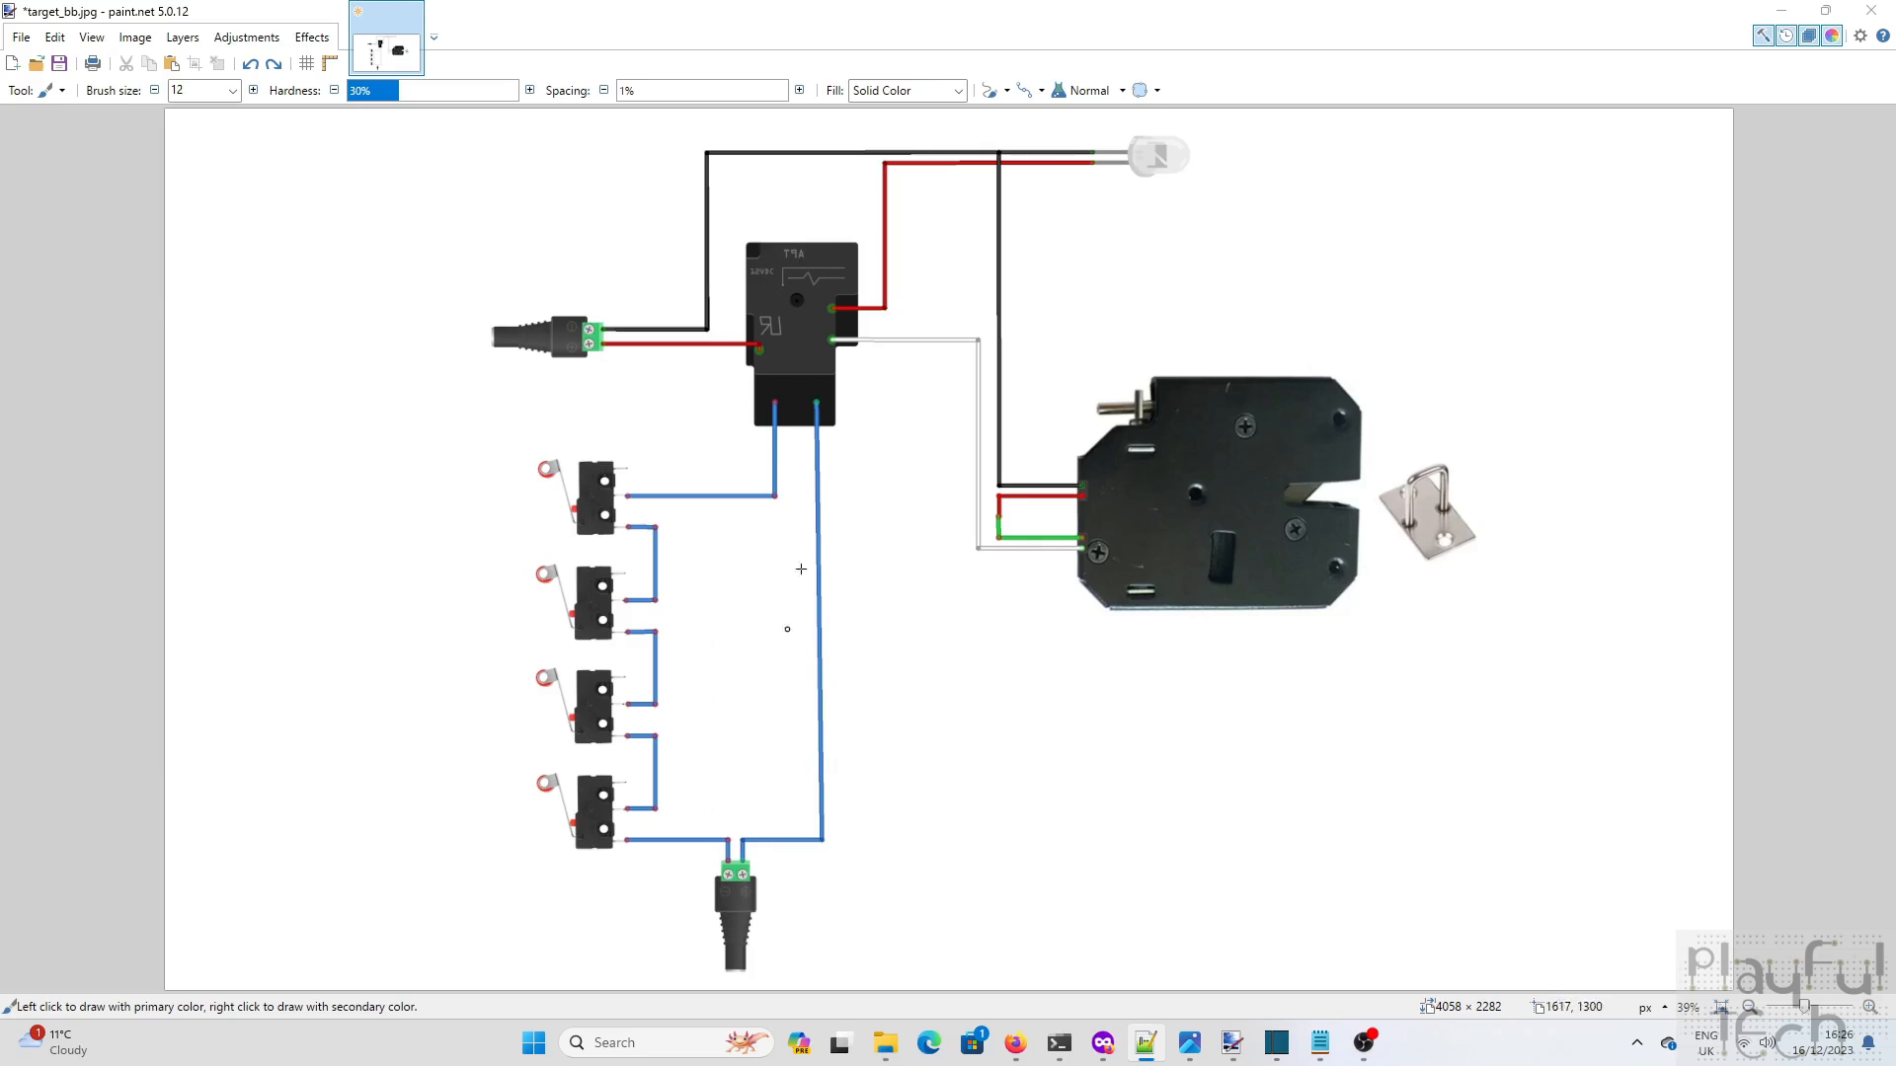
pyautogui.moveTo(713, 901)
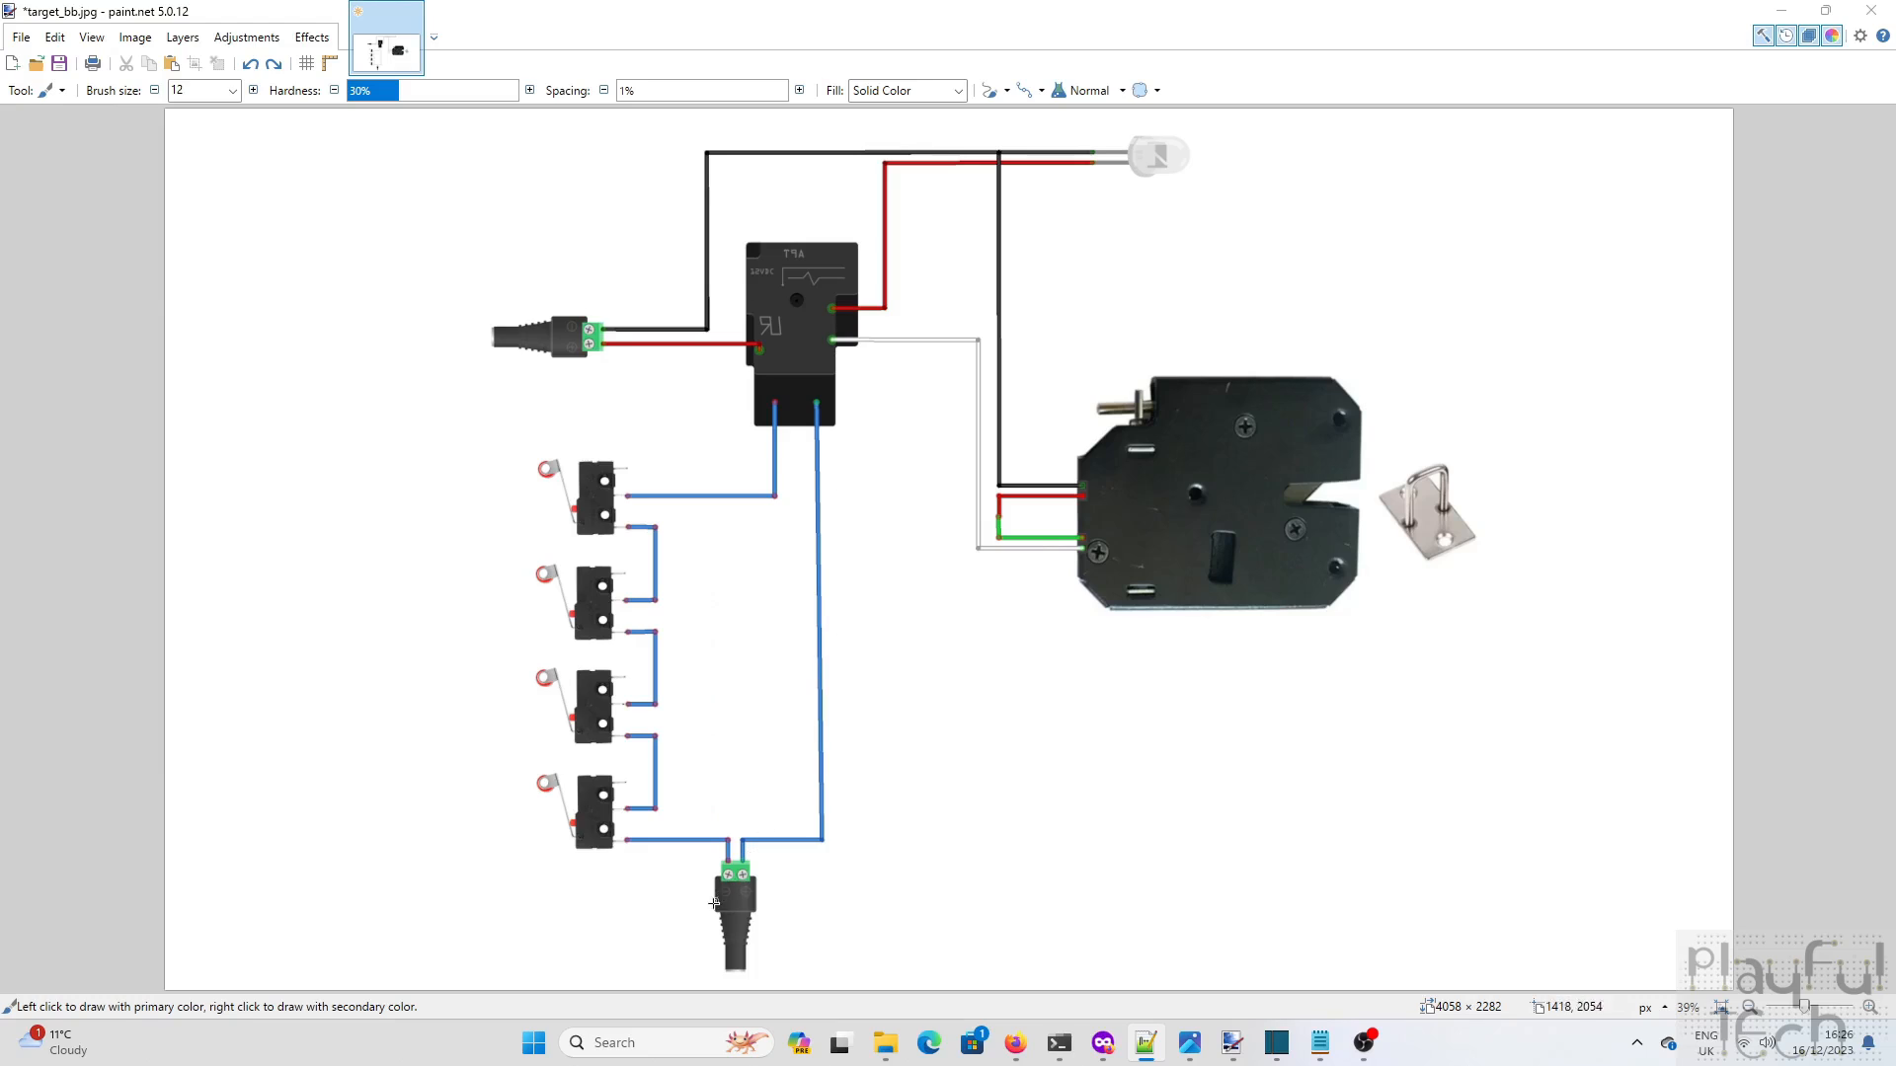
pyautogui.moveTo(762, 875)
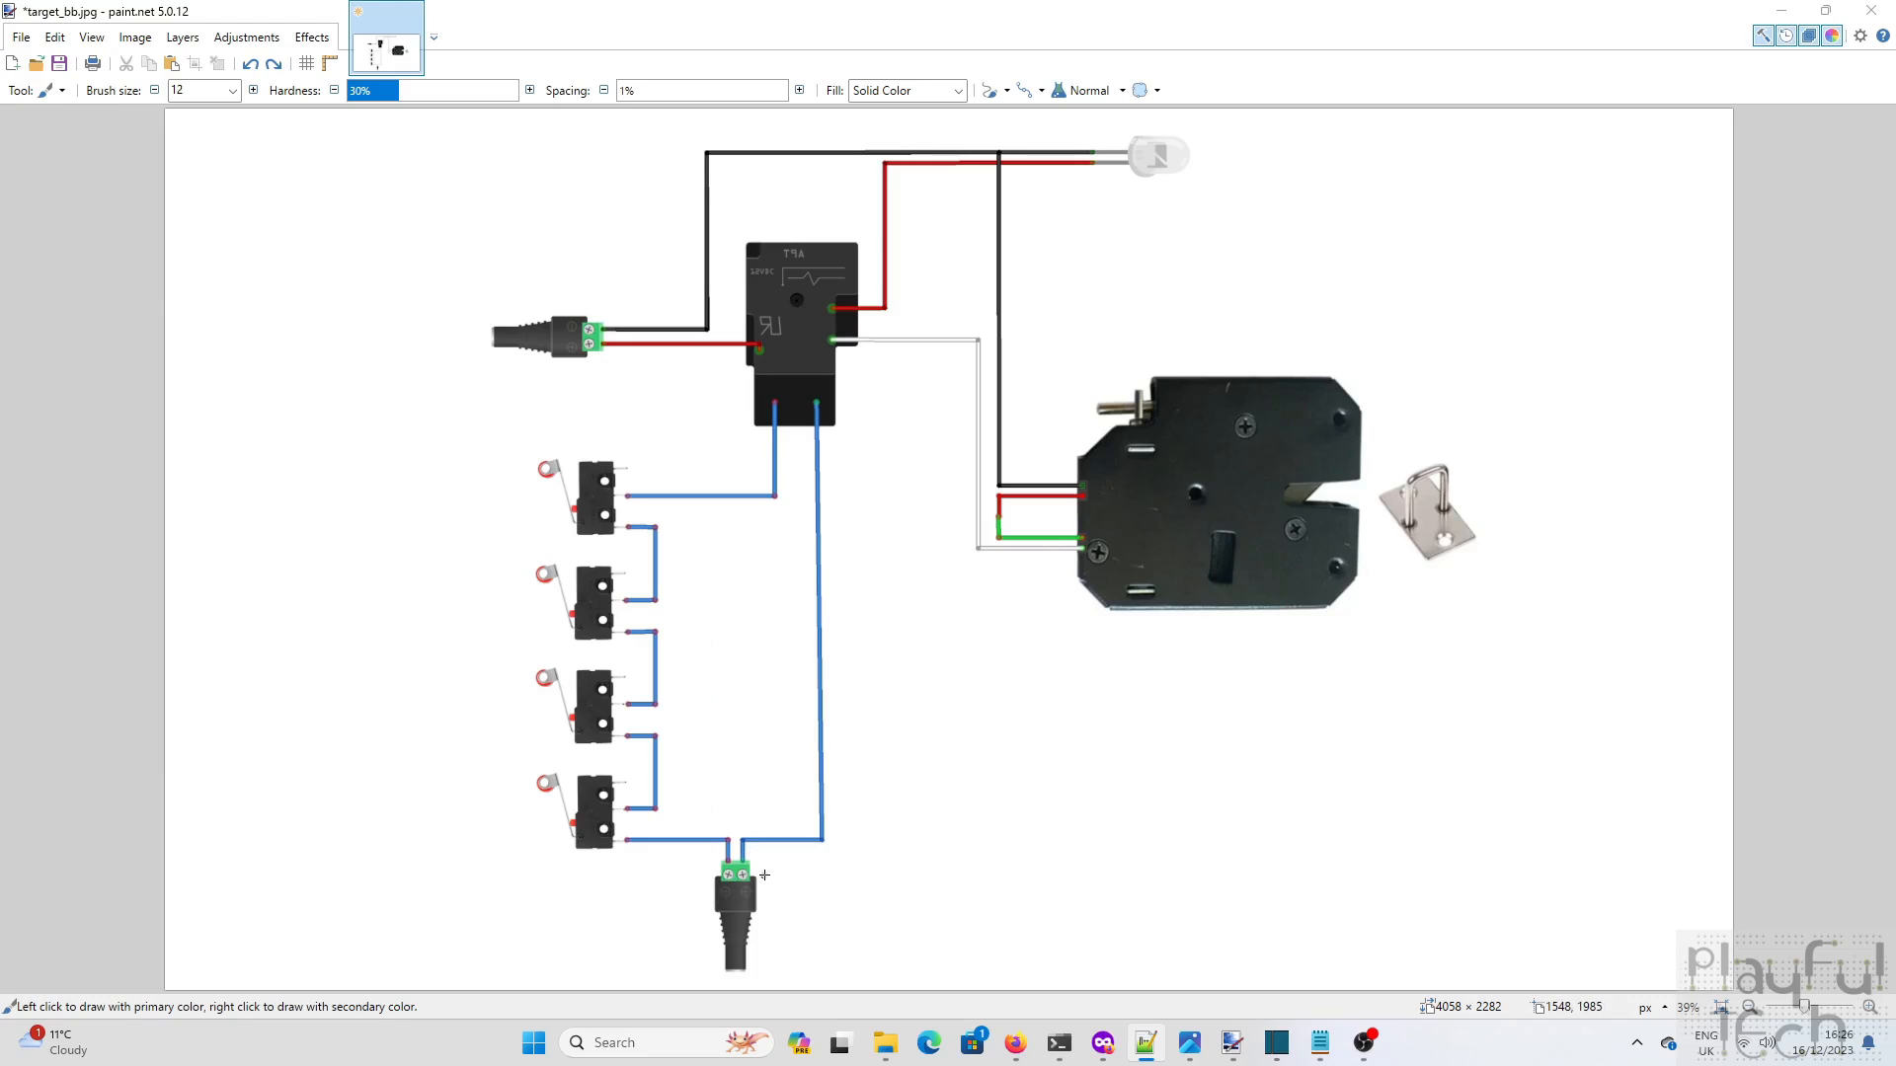
pyautogui.moveTo(866, 778)
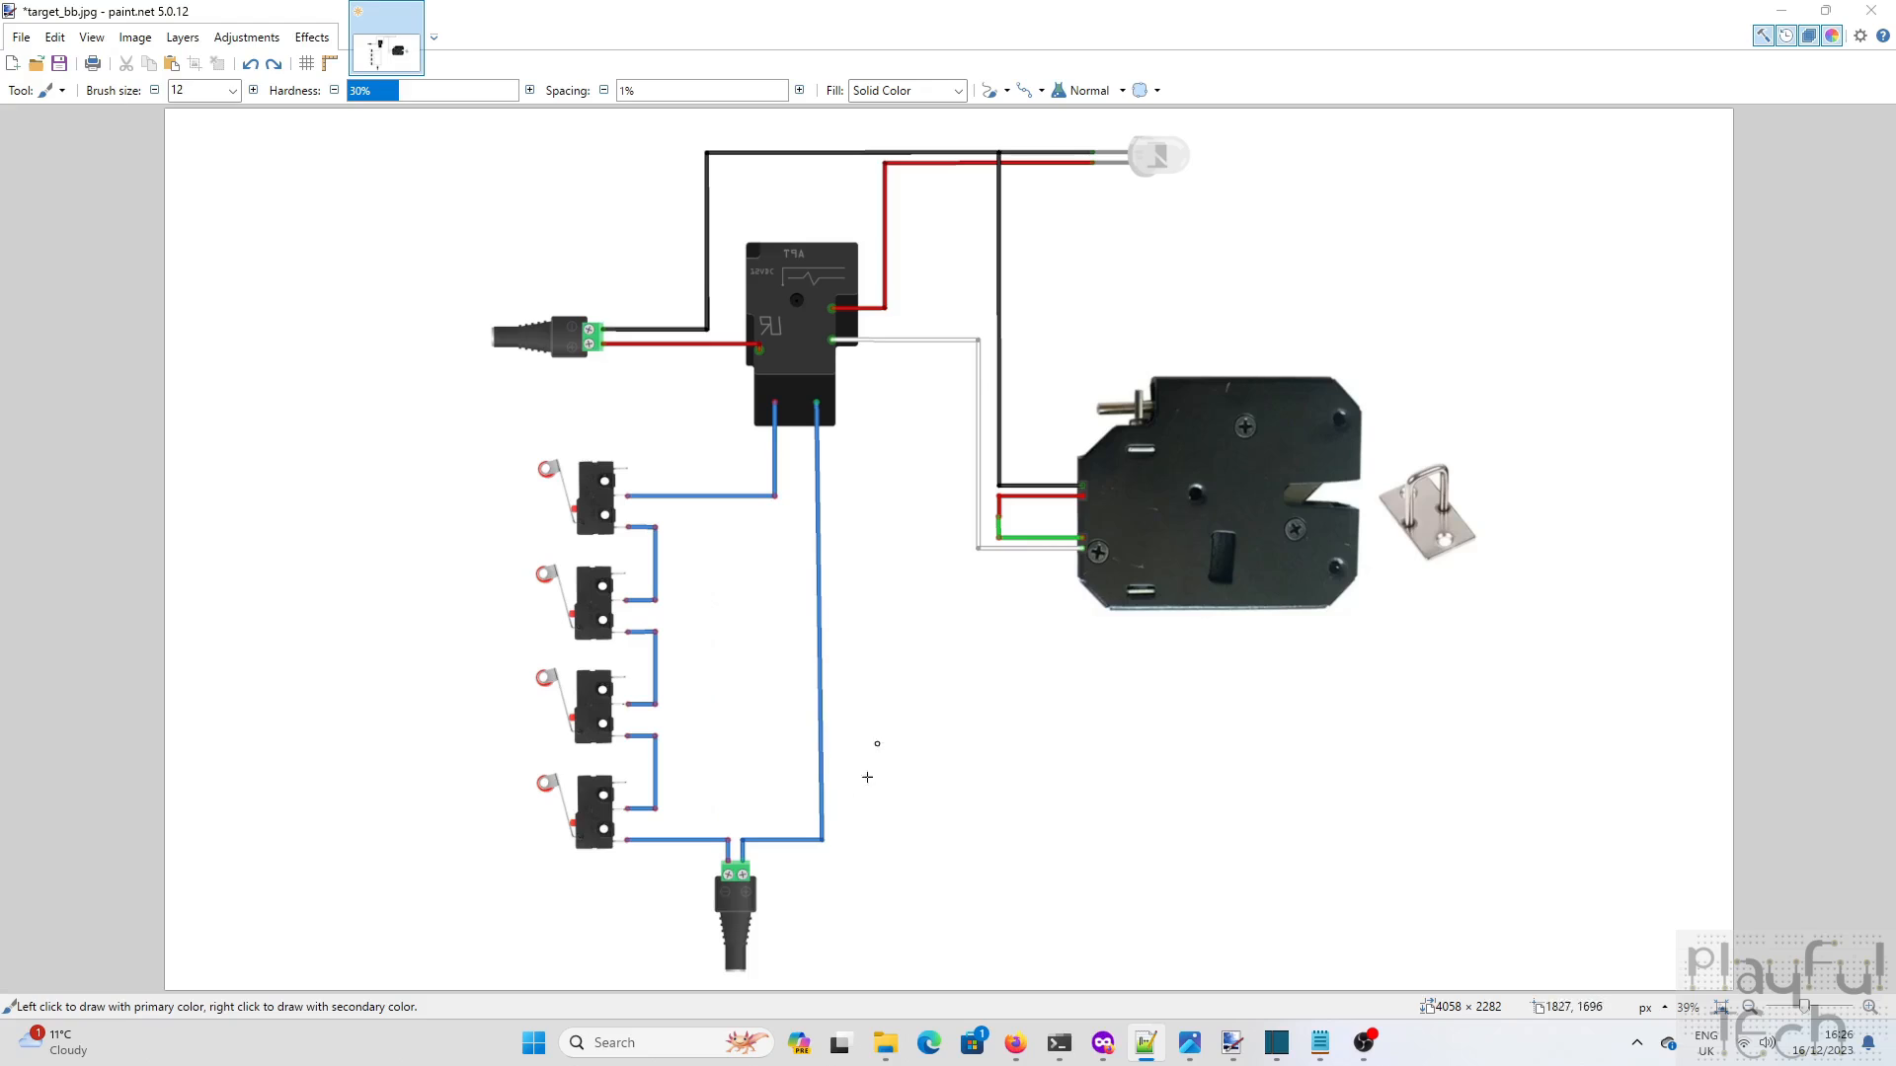
pyautogui.moveTo(656, 812)
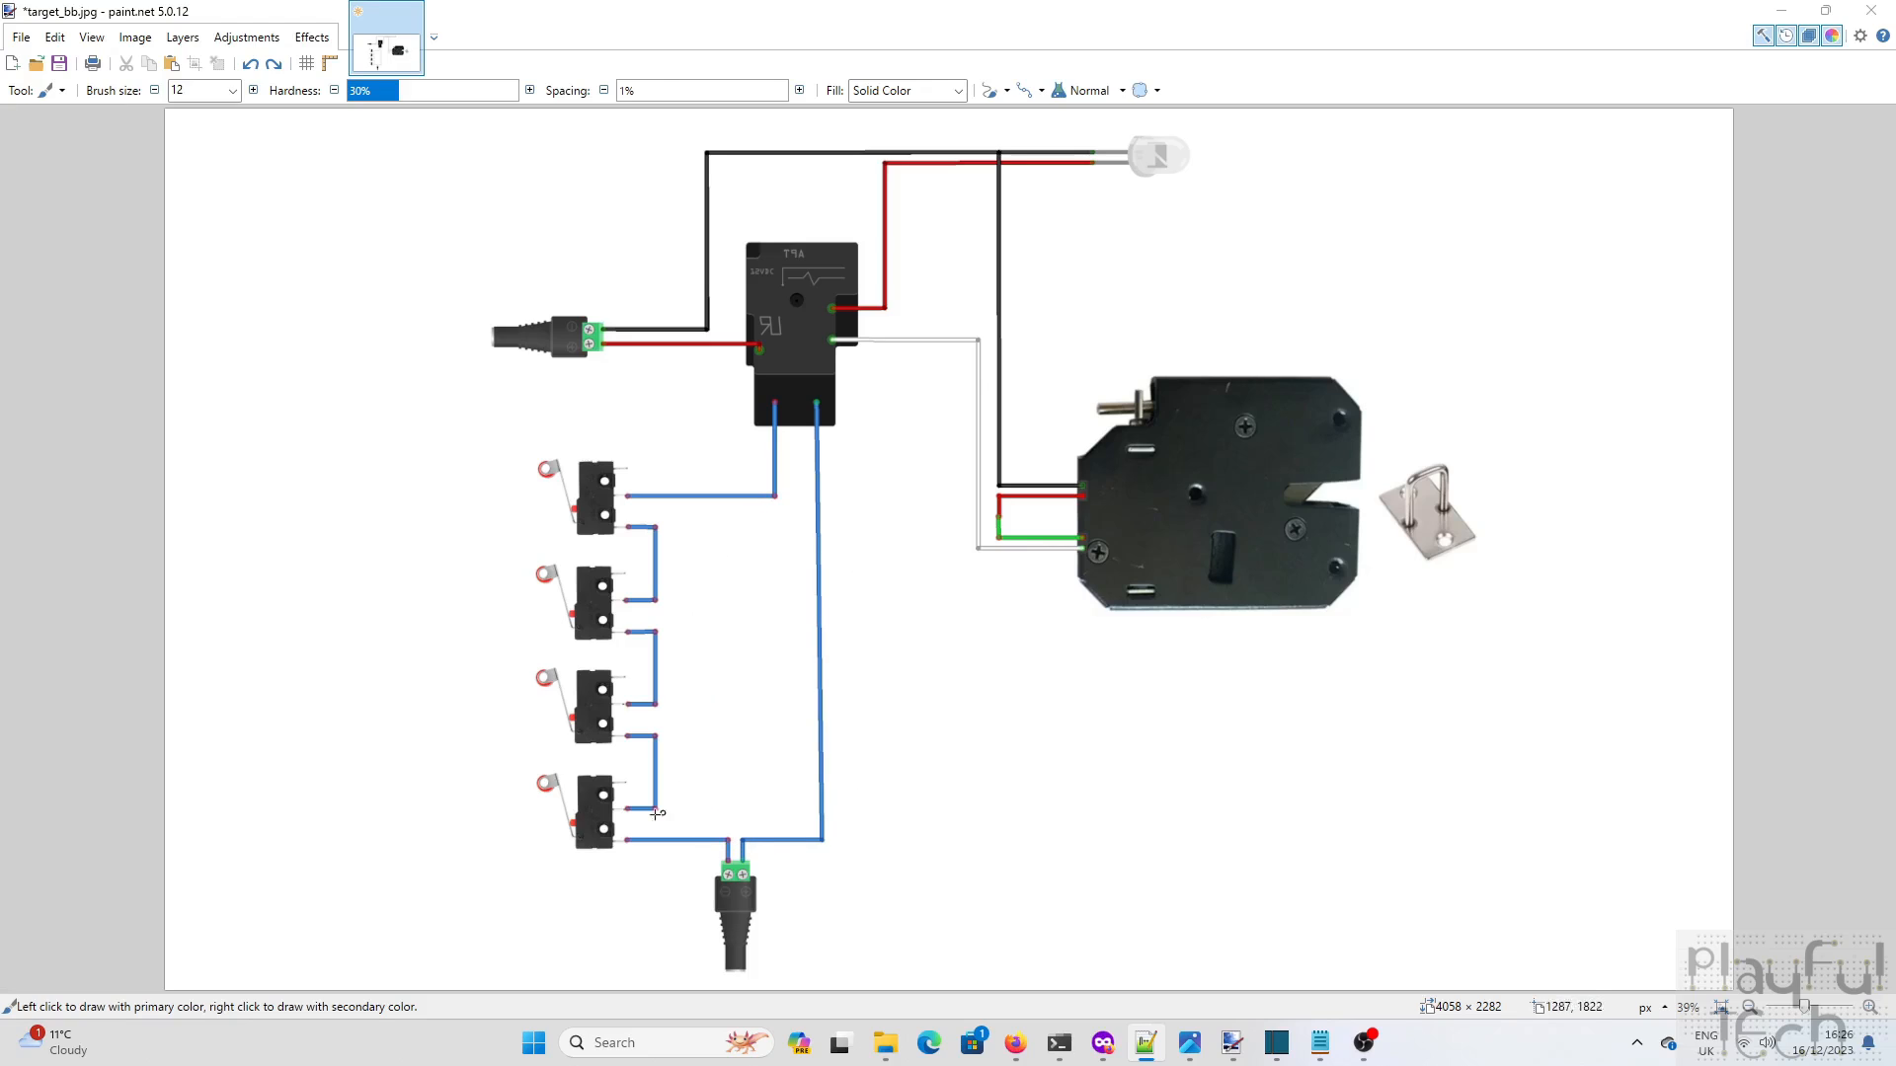
pyautogui.moveTo(626, 821)
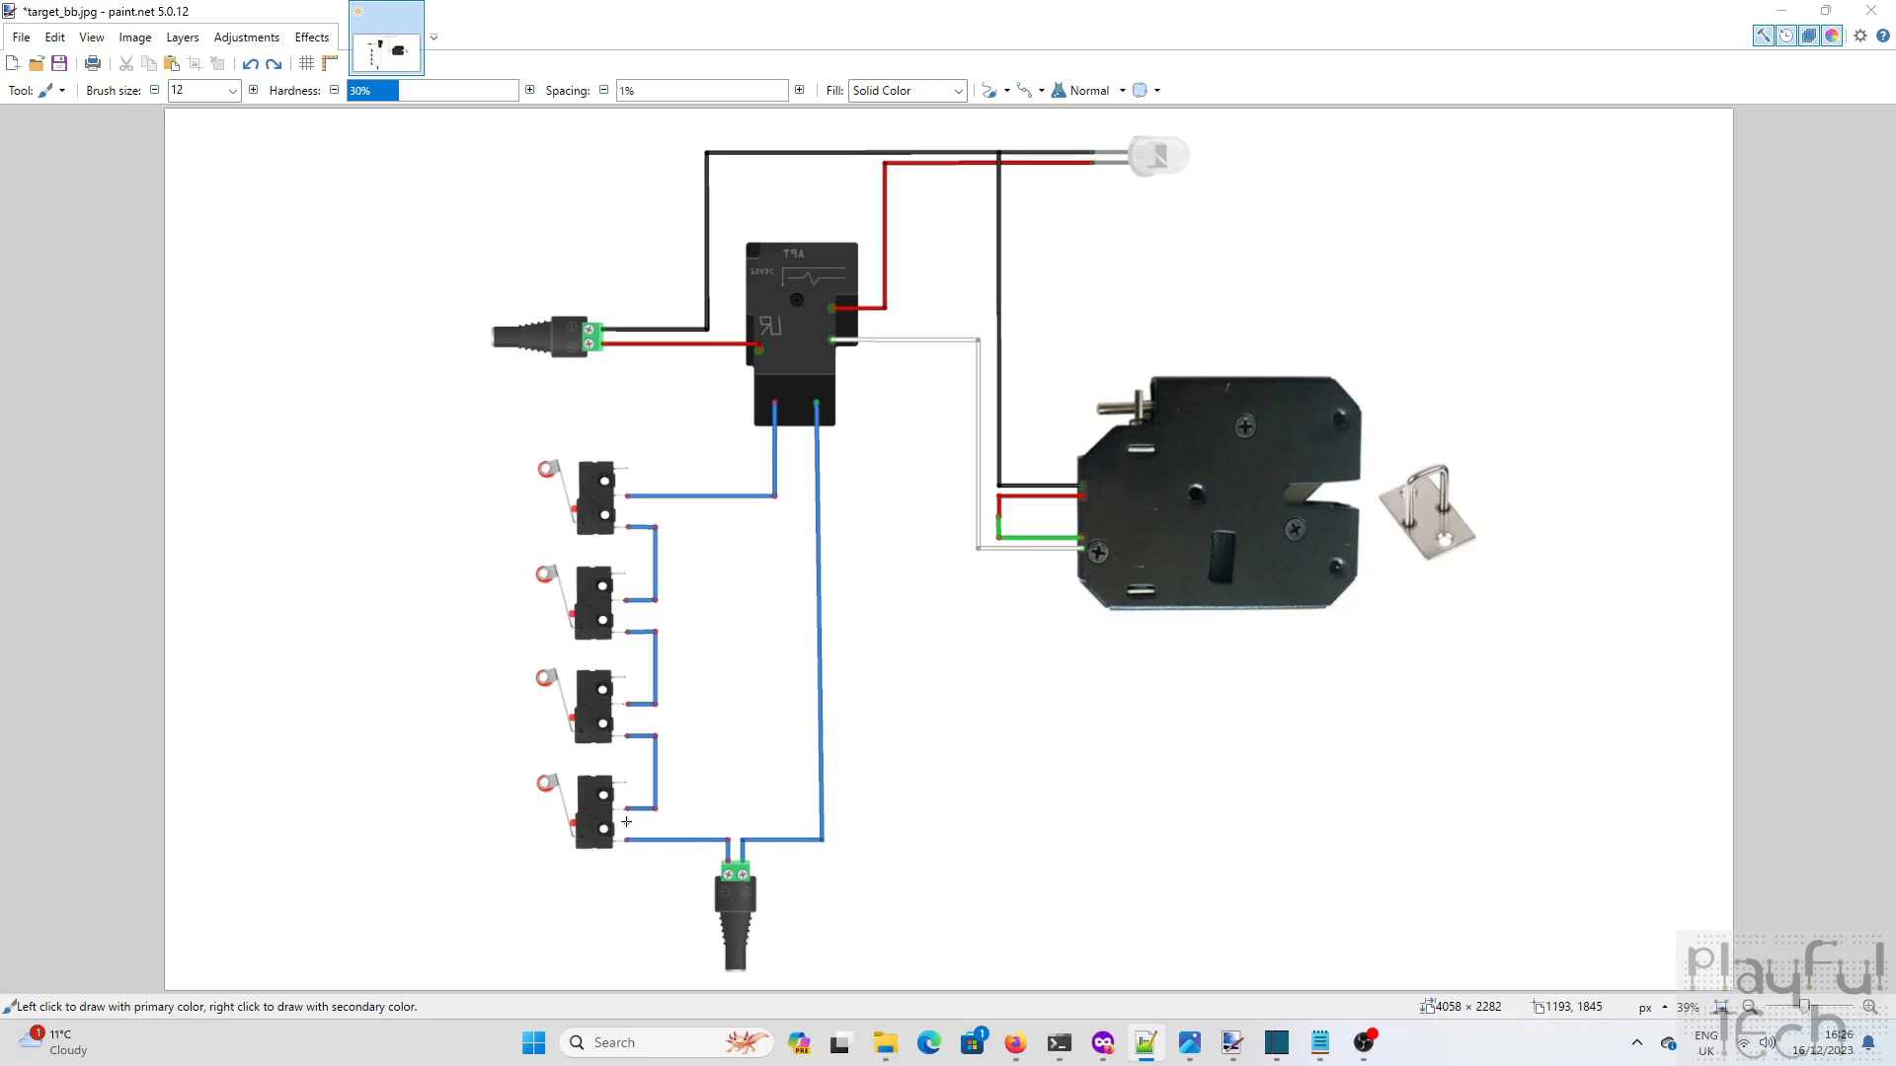
pyautogui.moveTo(614, 695)
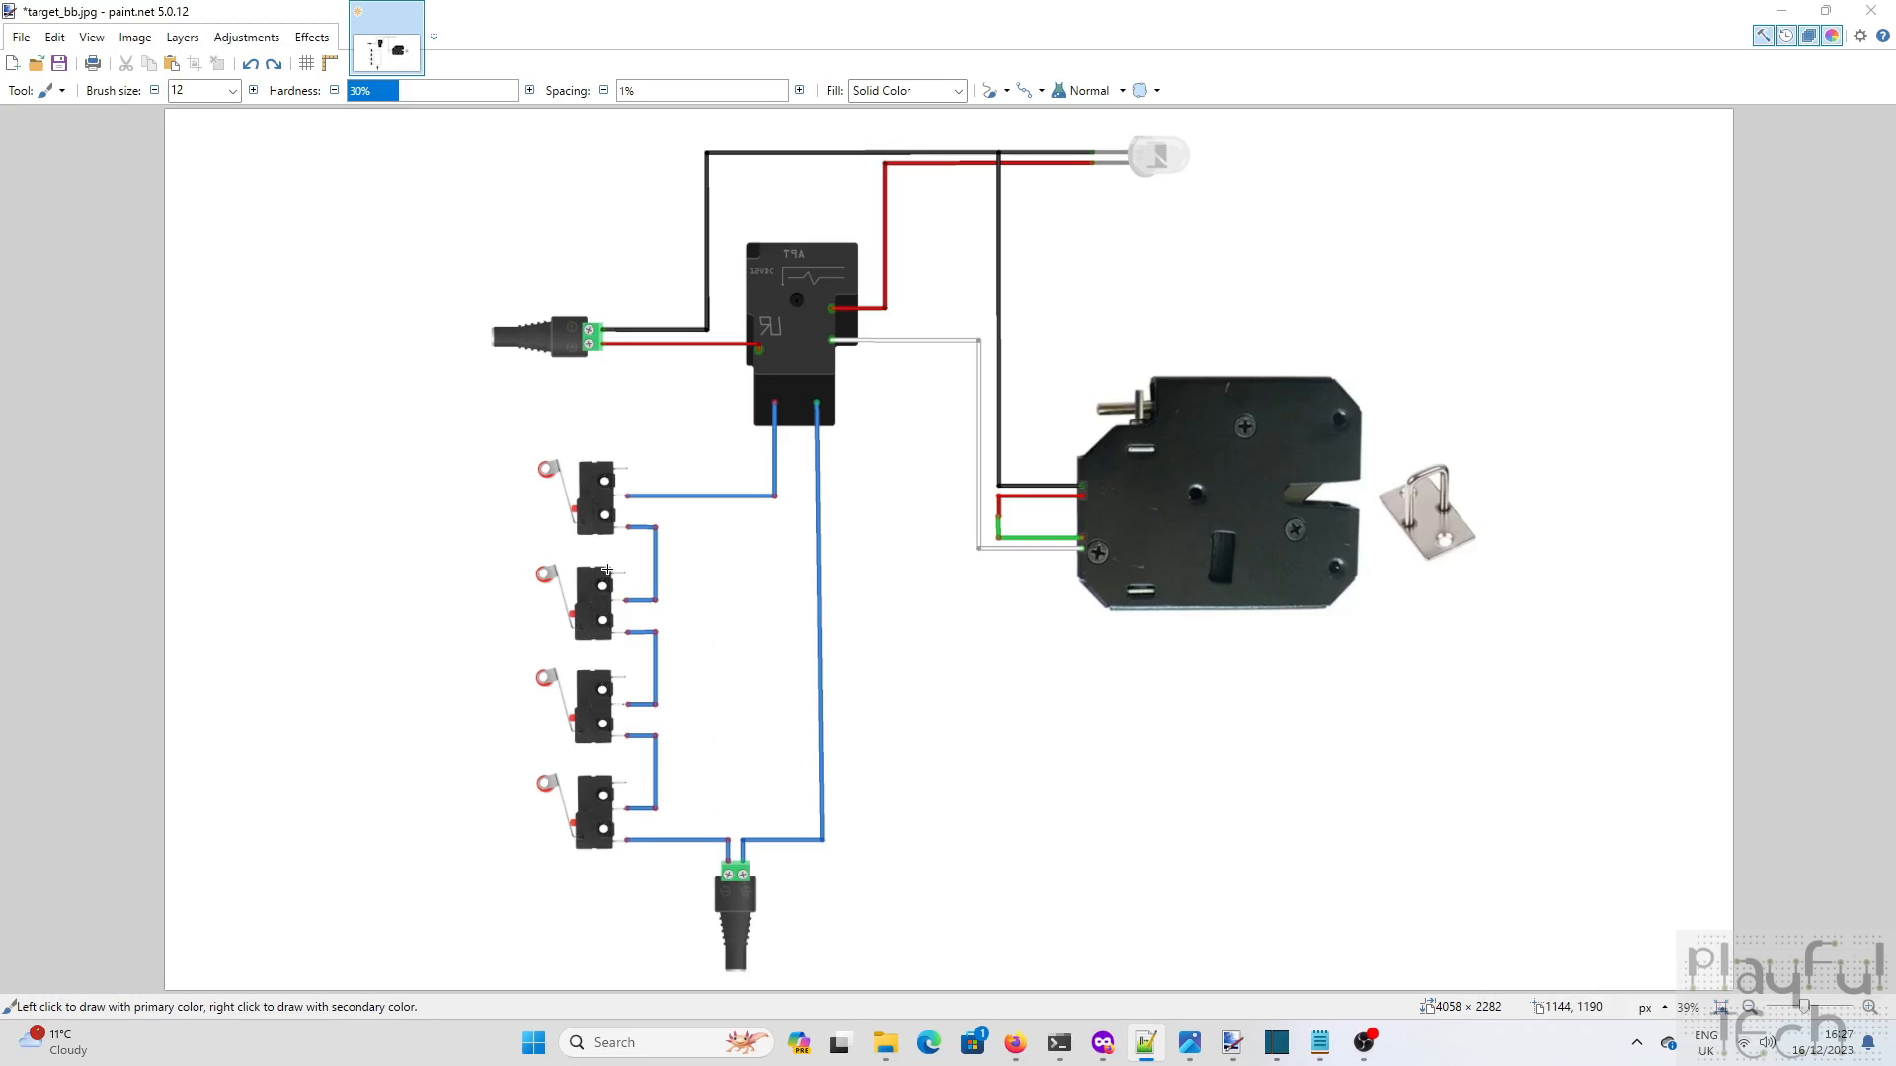
pyautogui.moveTo(729, 729)
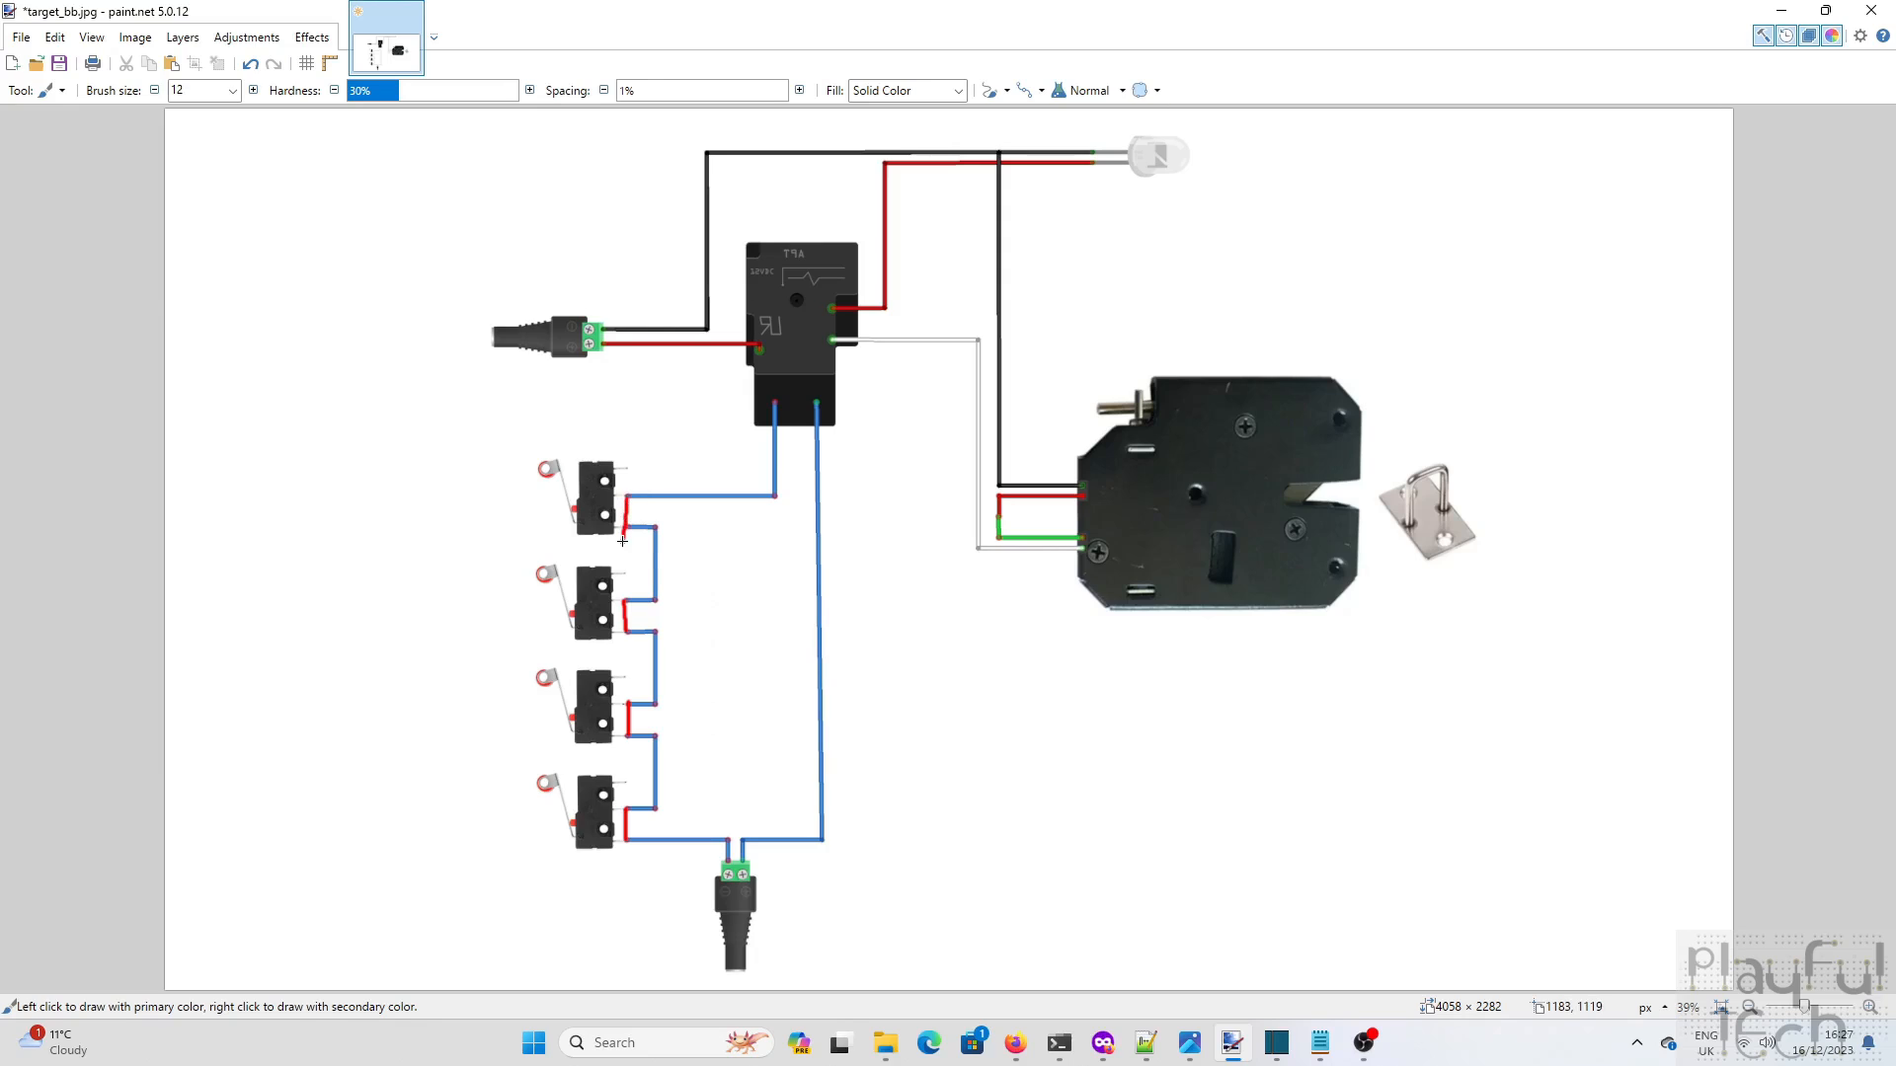
pyautogui.moveTo(741, 859)
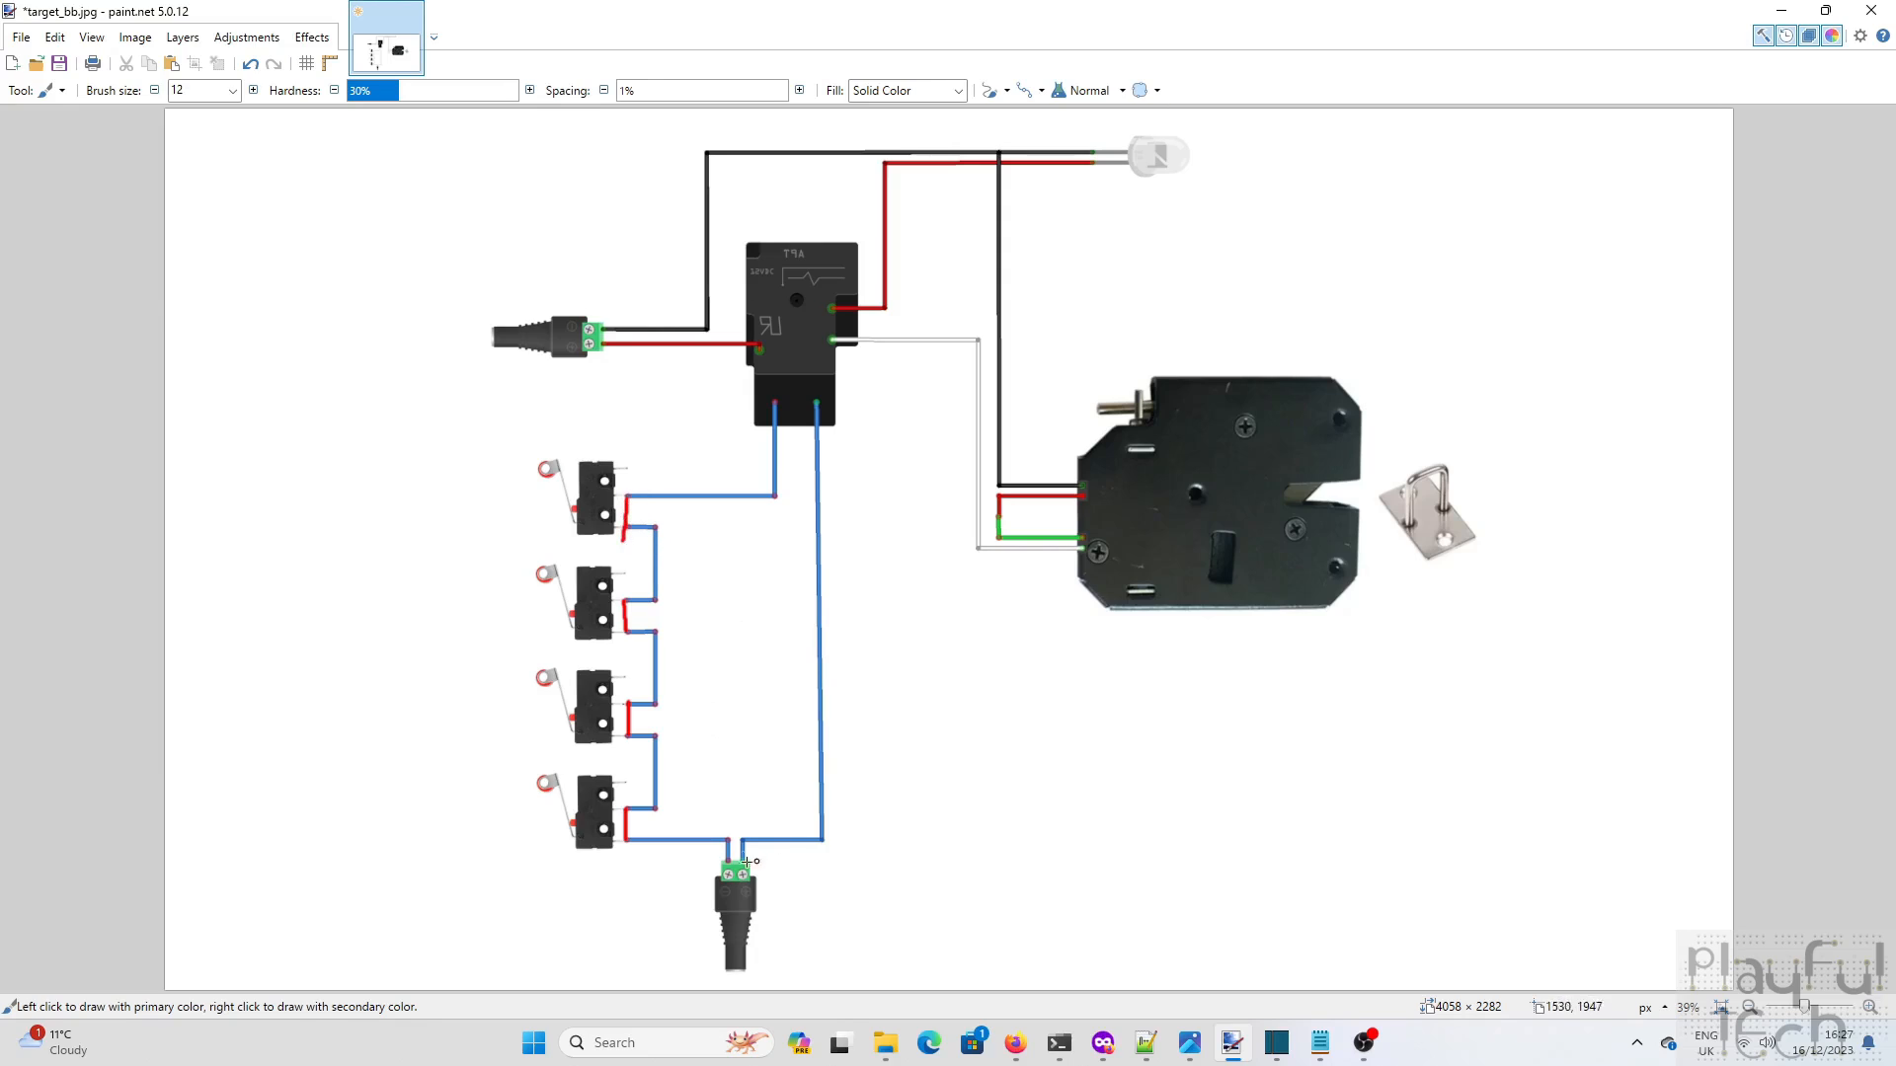
pyautogui.moveTo(833, 476)
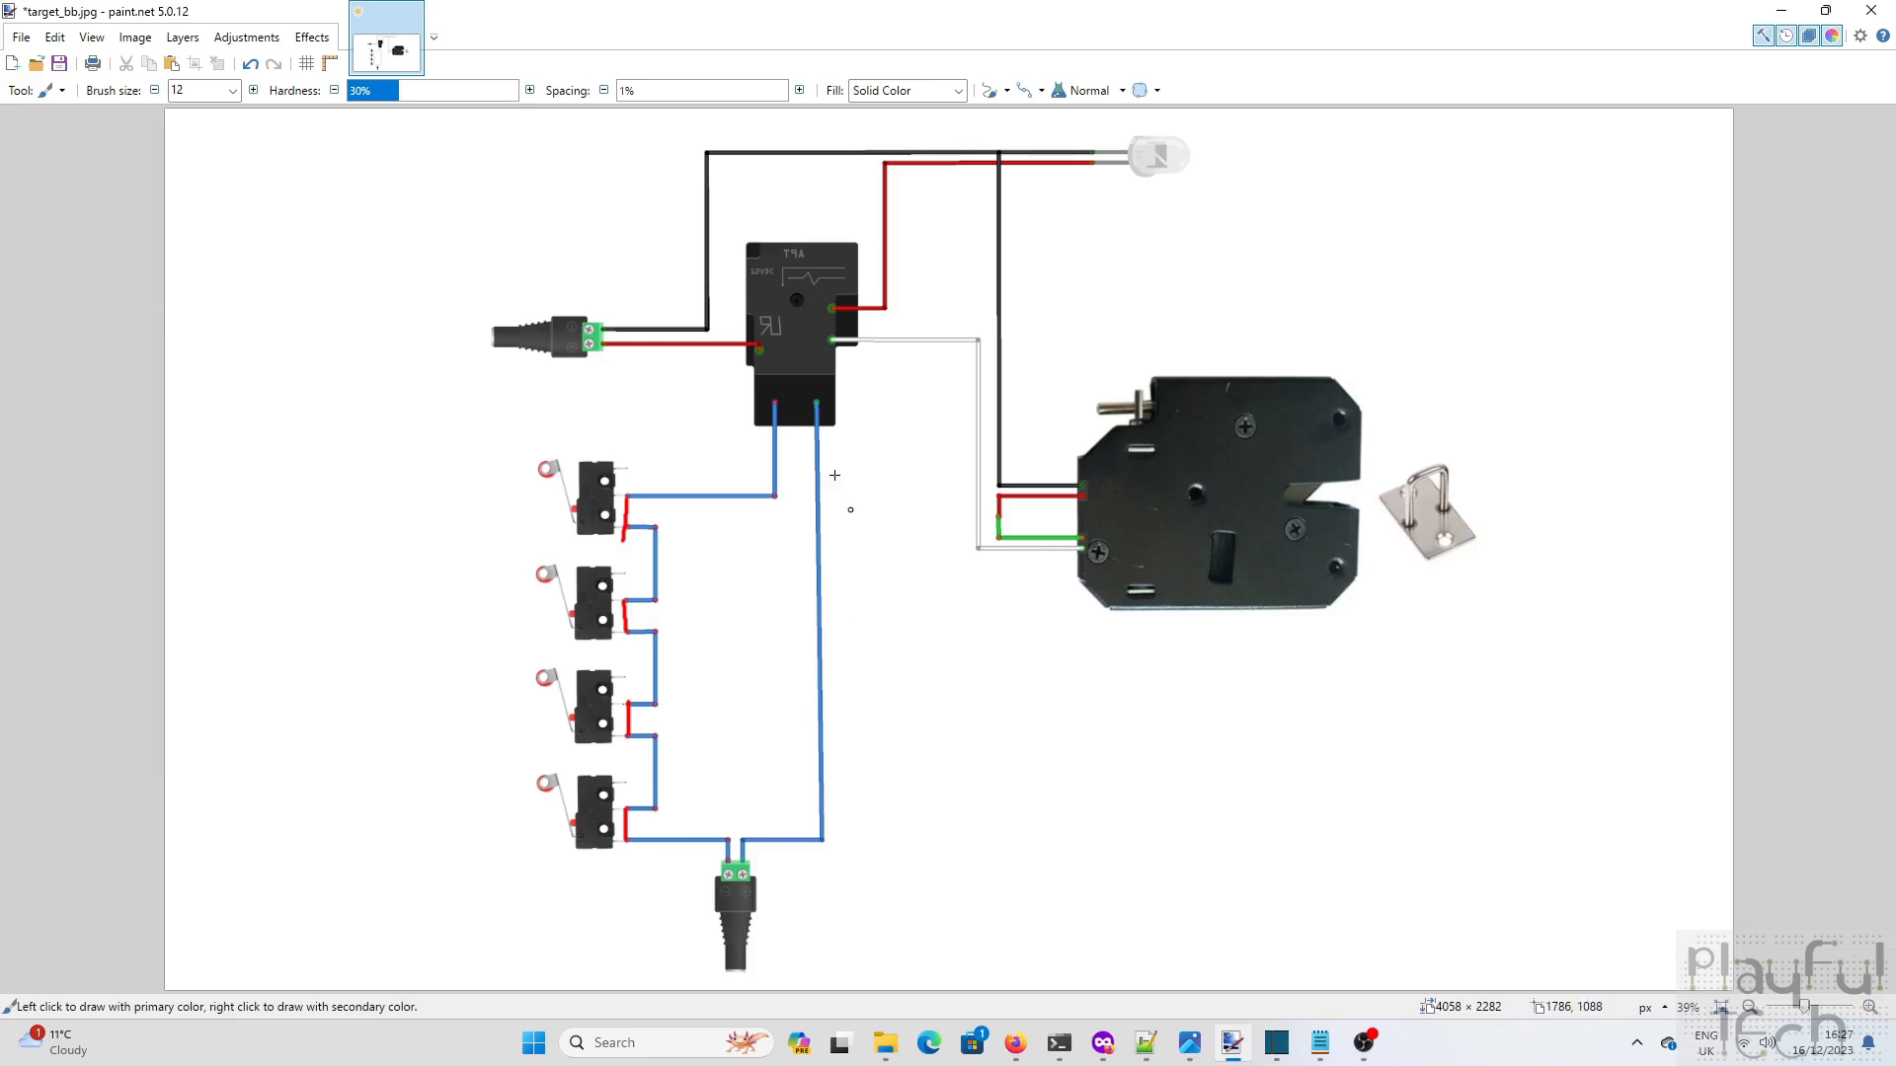
pyautogui.moveTo(667, 600)
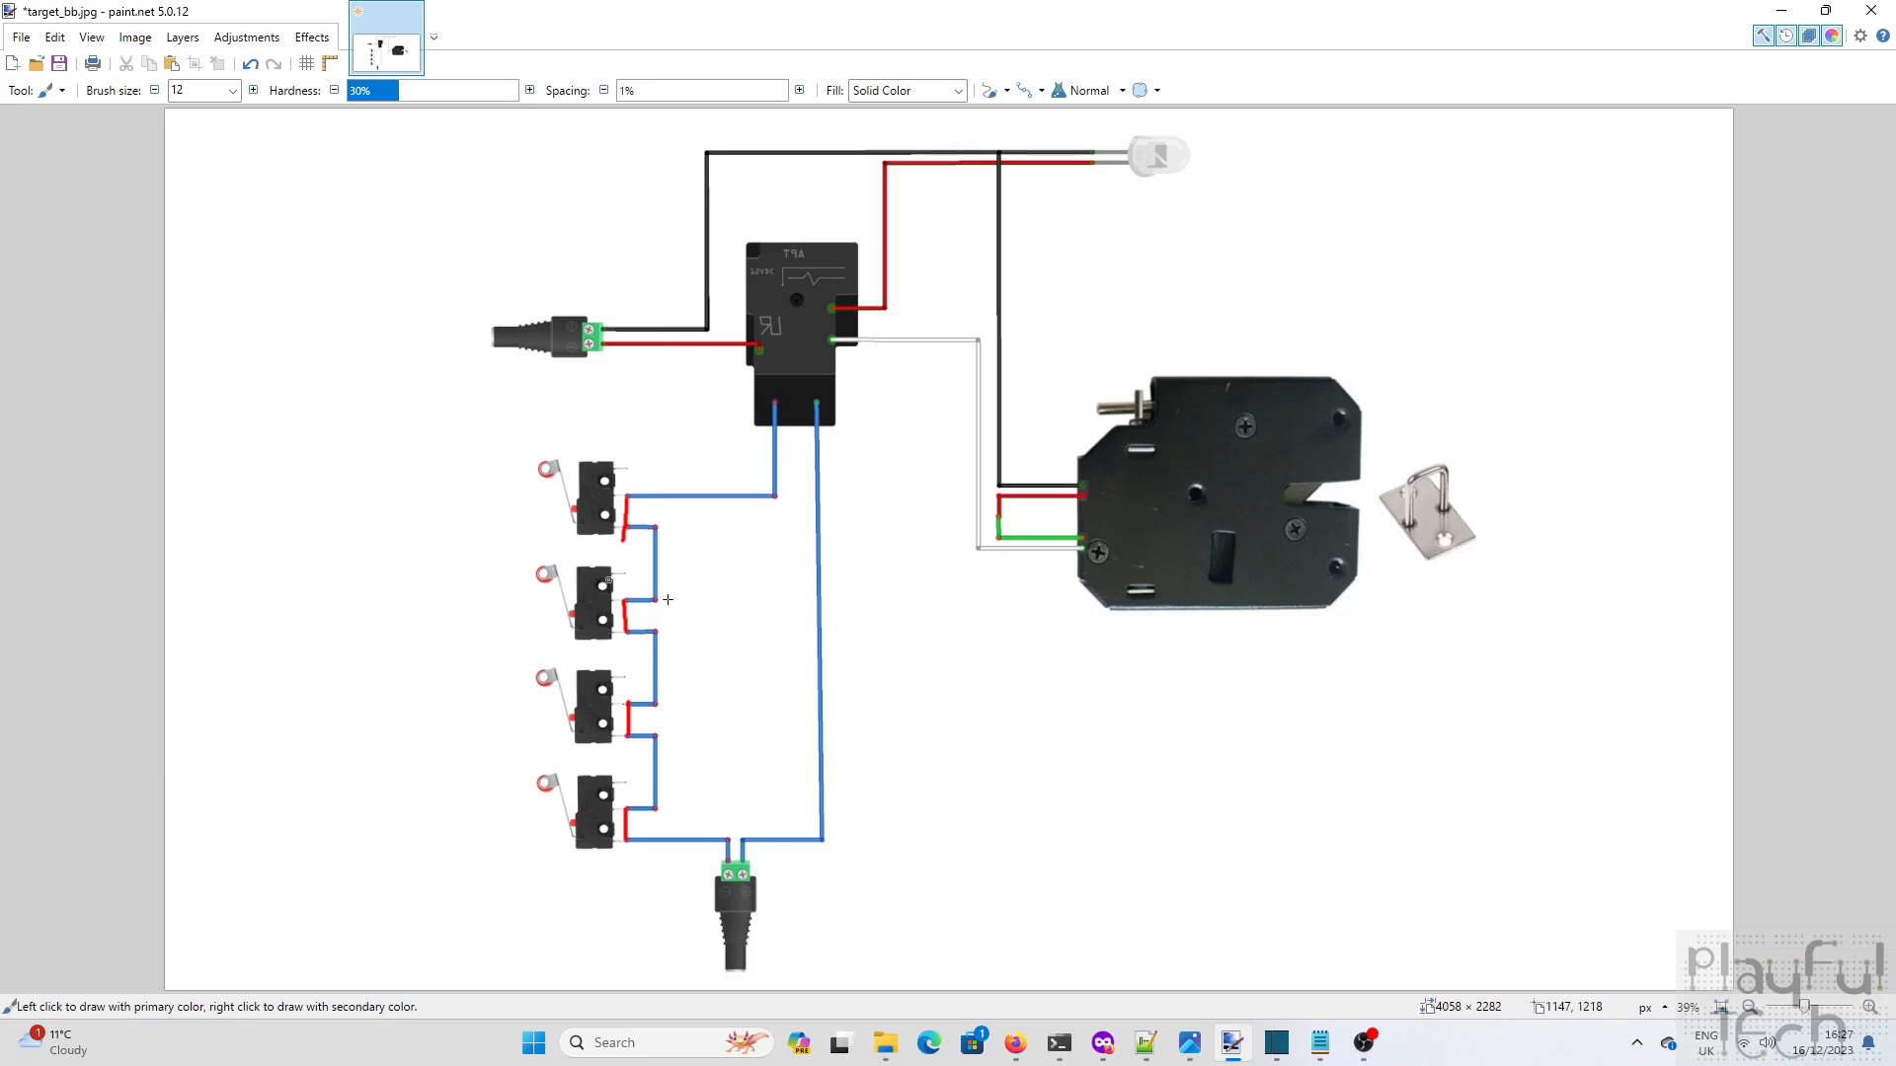
pyautogui.moveTo(1598, 472)
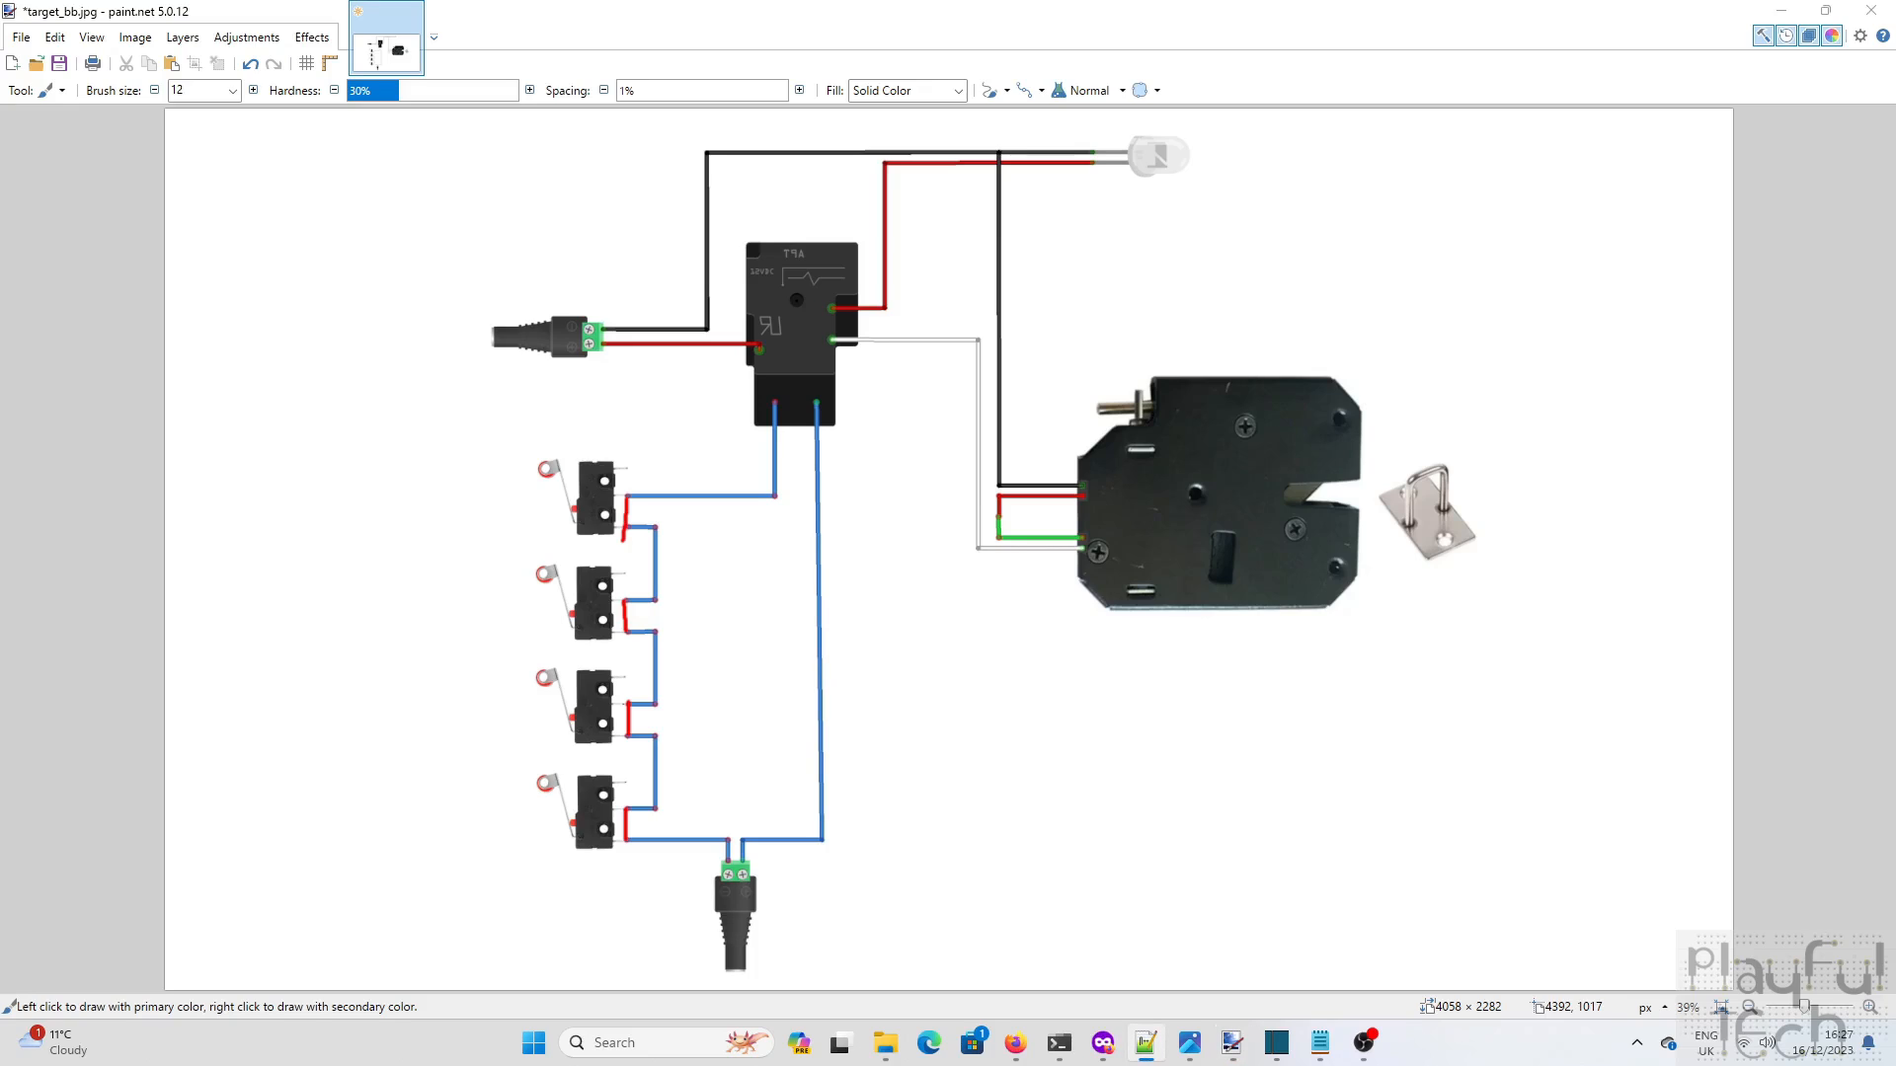
pyautogui.moveTo(730, 355)
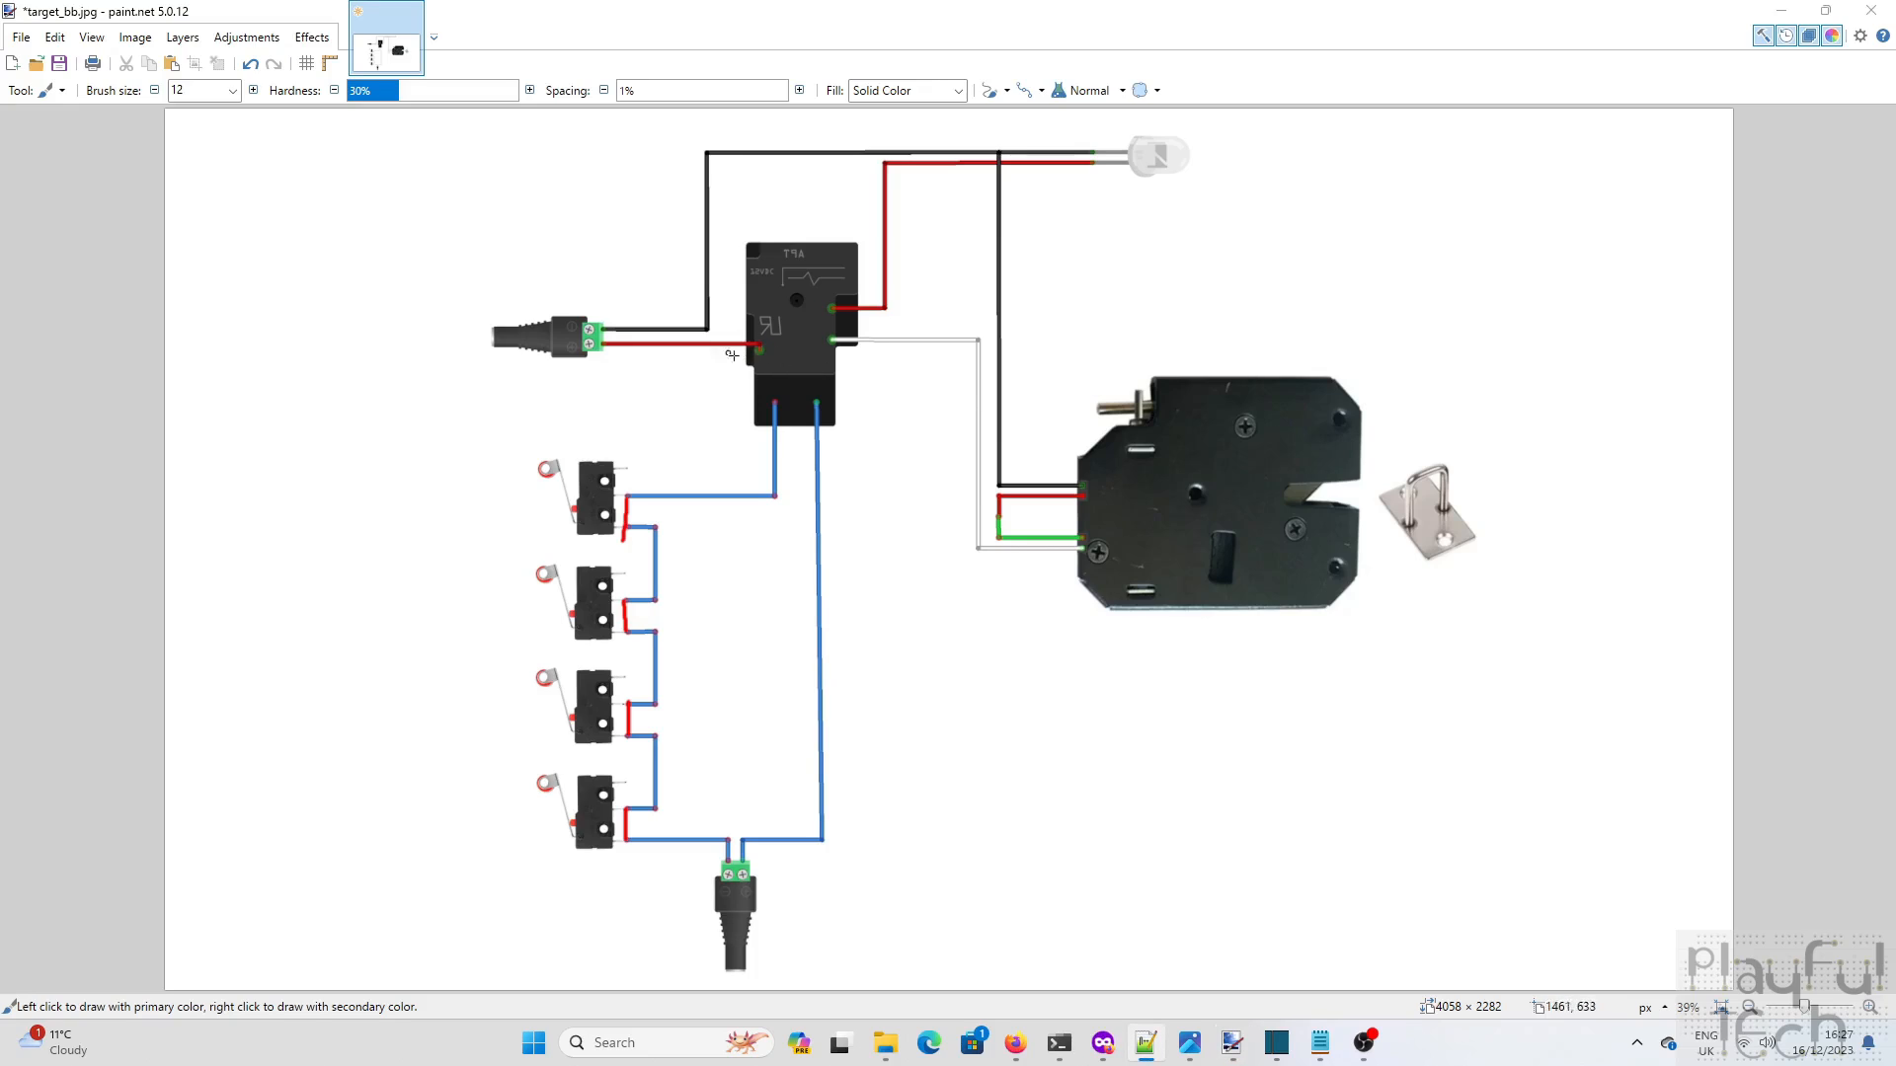
pyautogui.moveTo(552, 330)
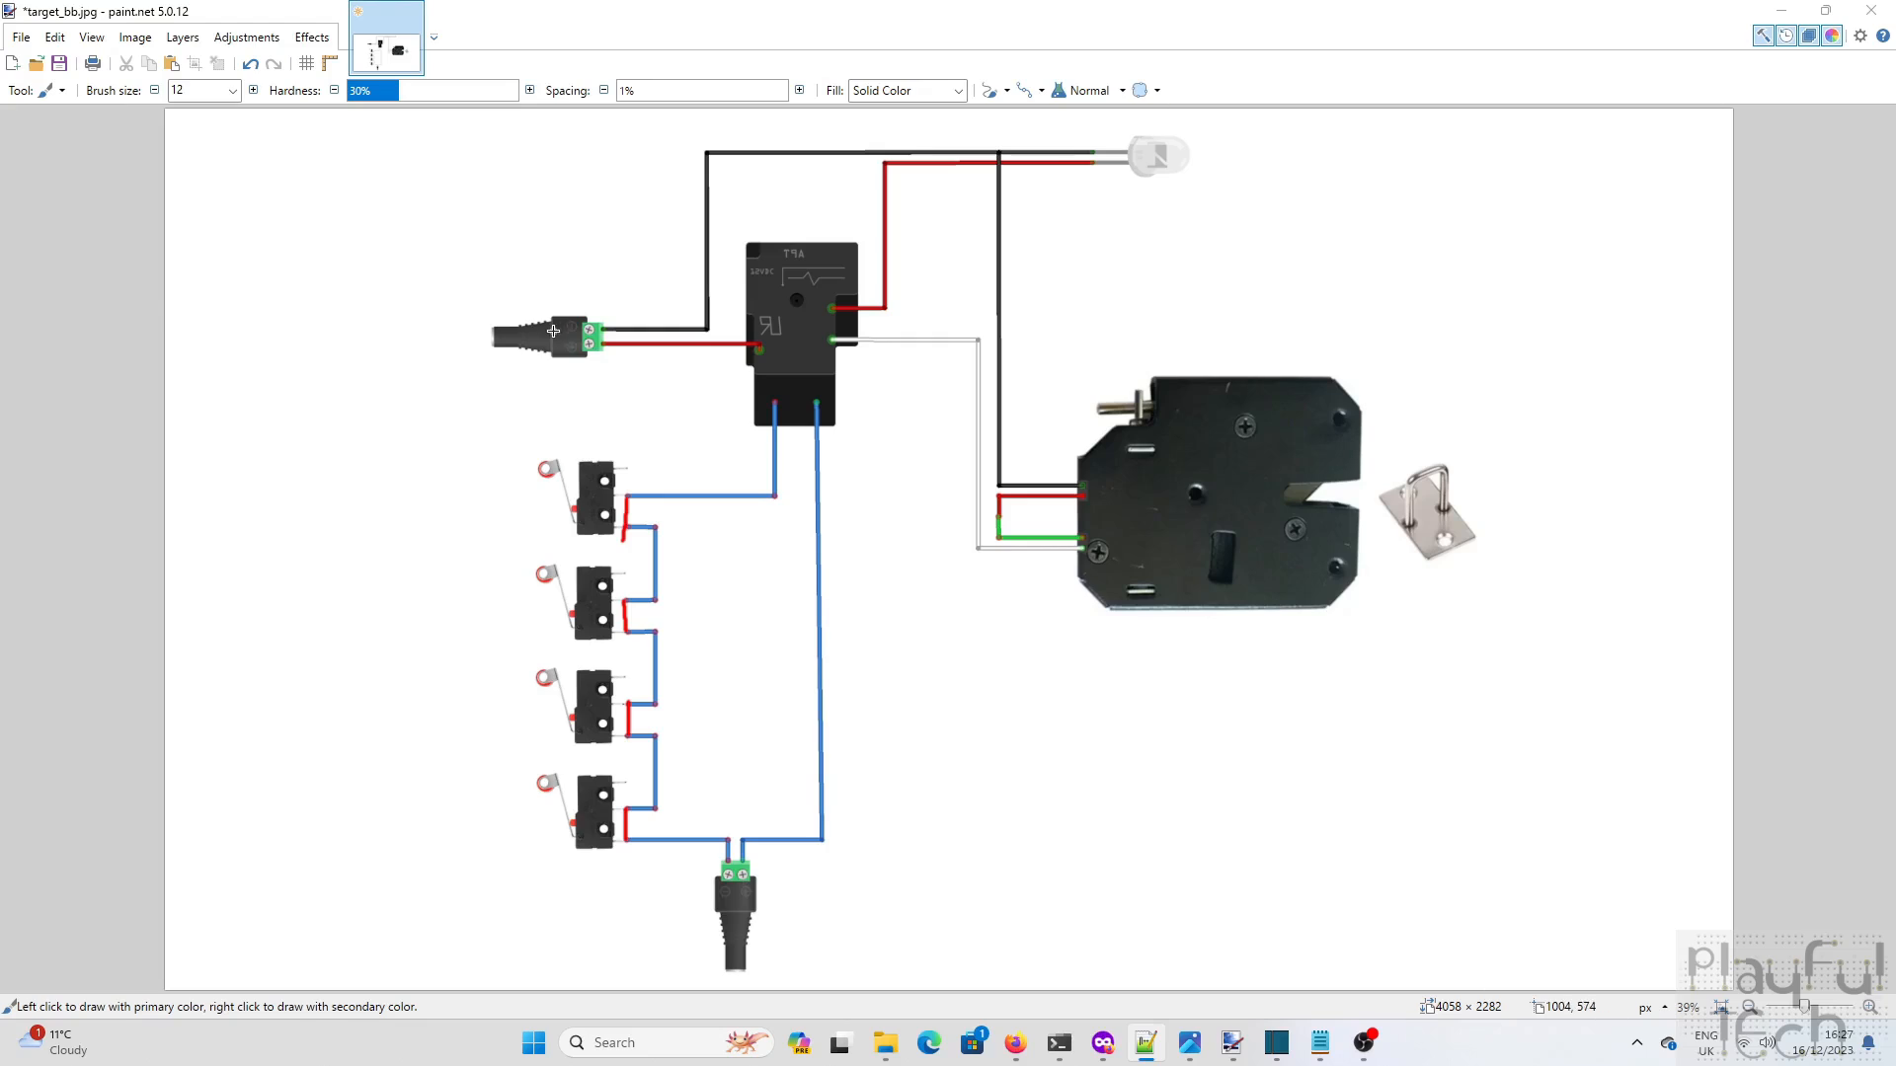
pyautogui.moveTo(838, 304)
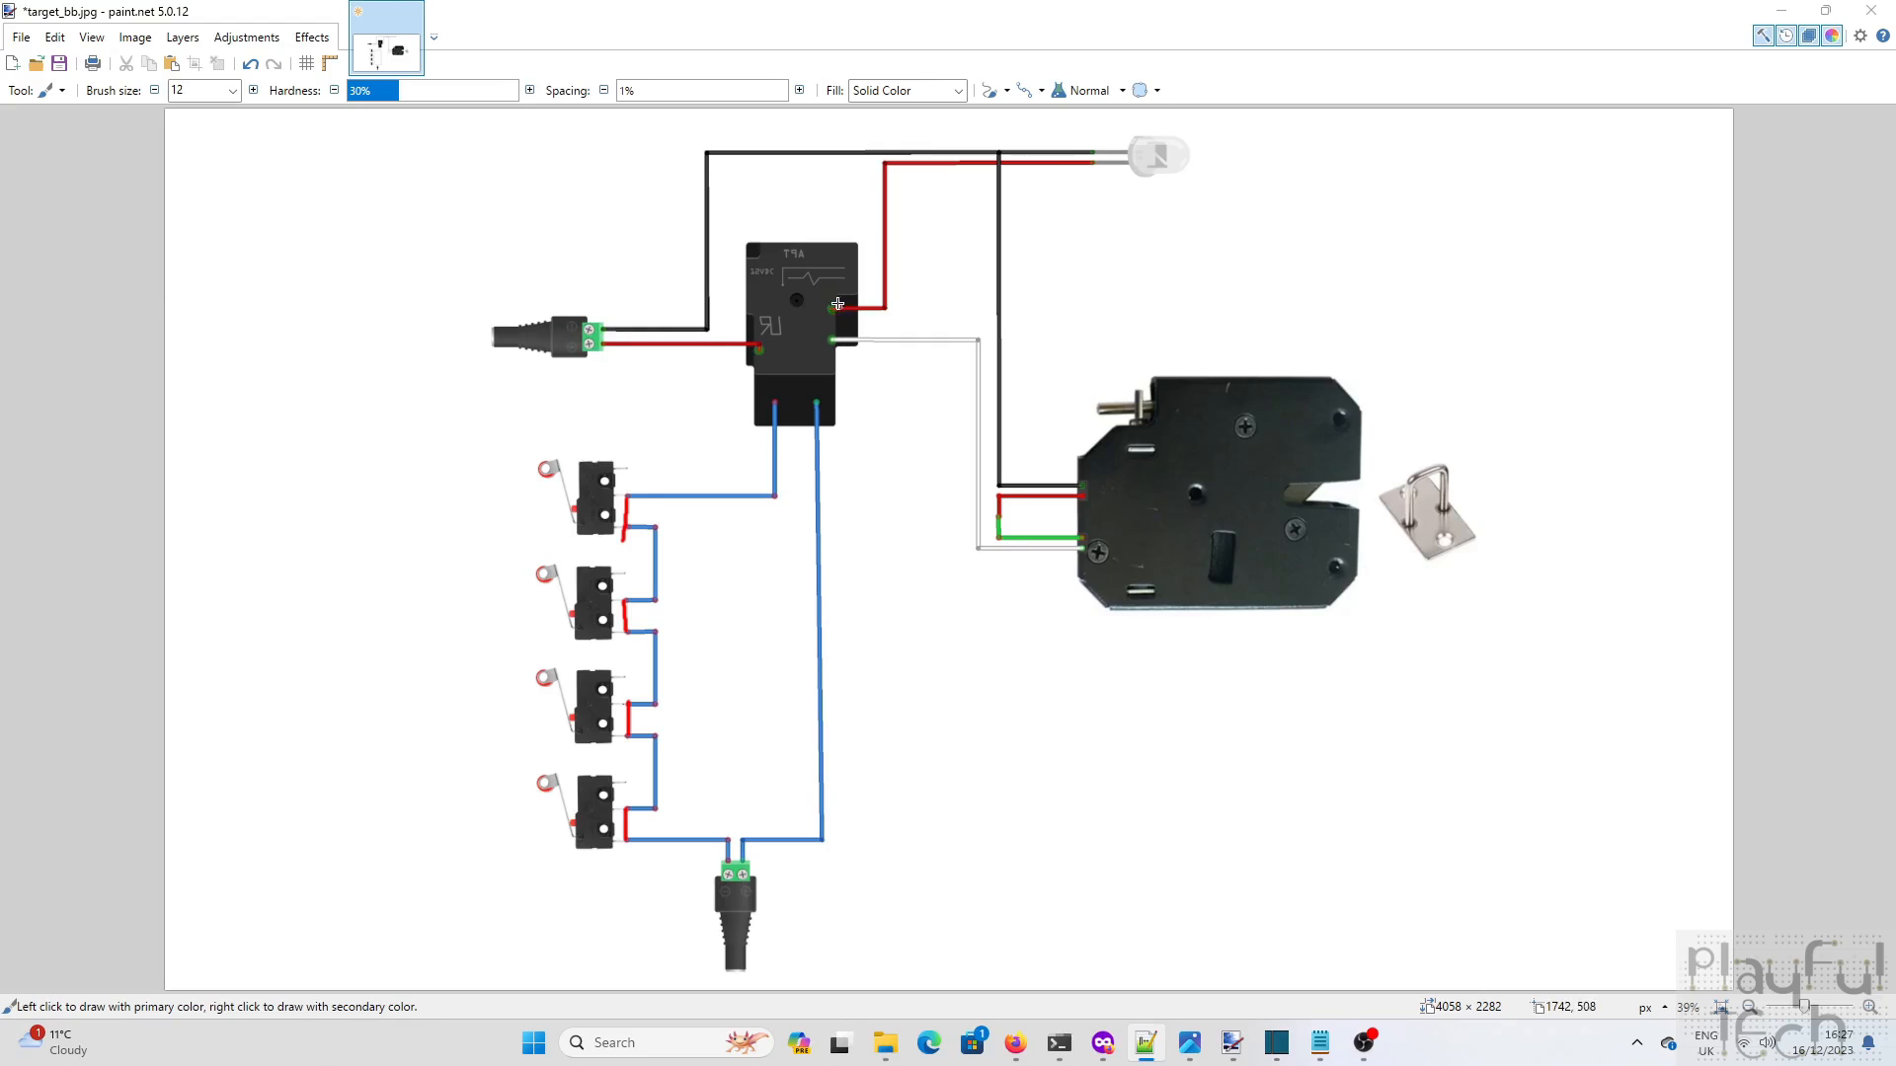
pyautogui.moveTo(825, 342)
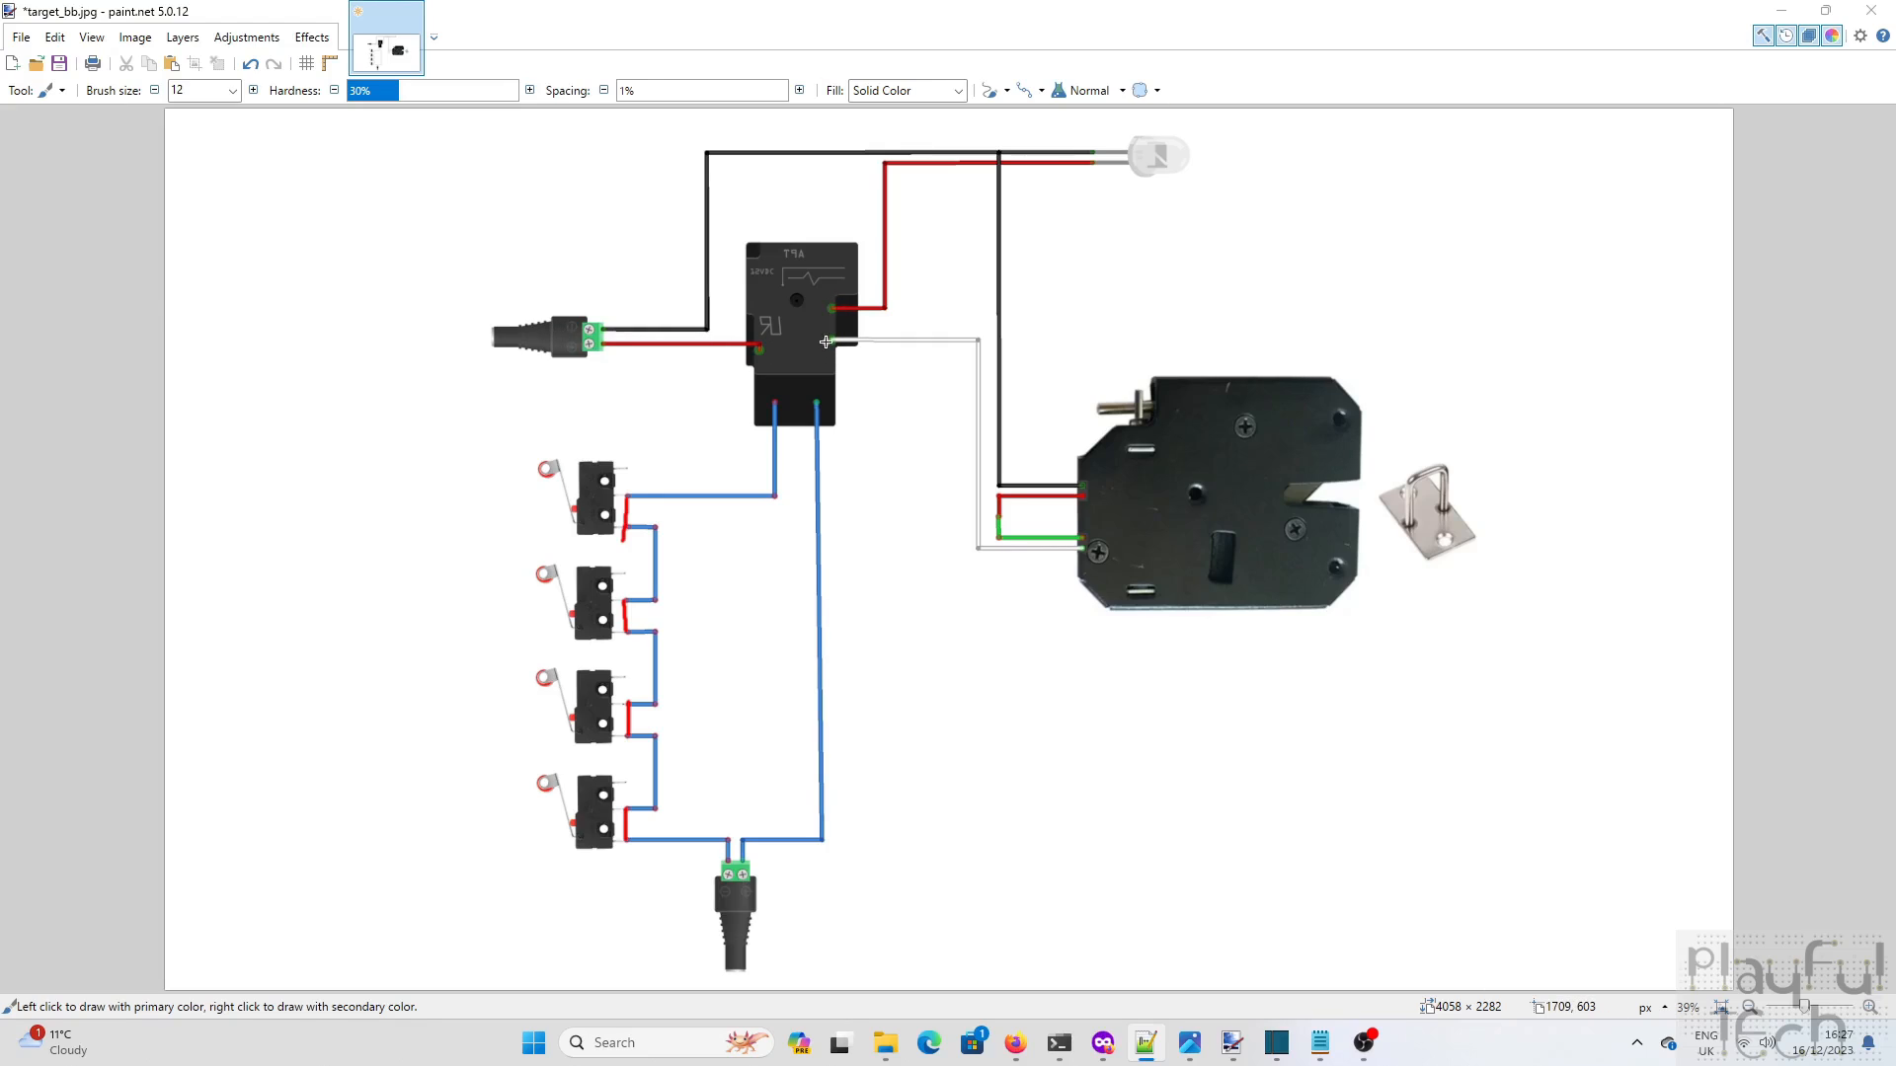
pyautogui.moveTo(751, 347)
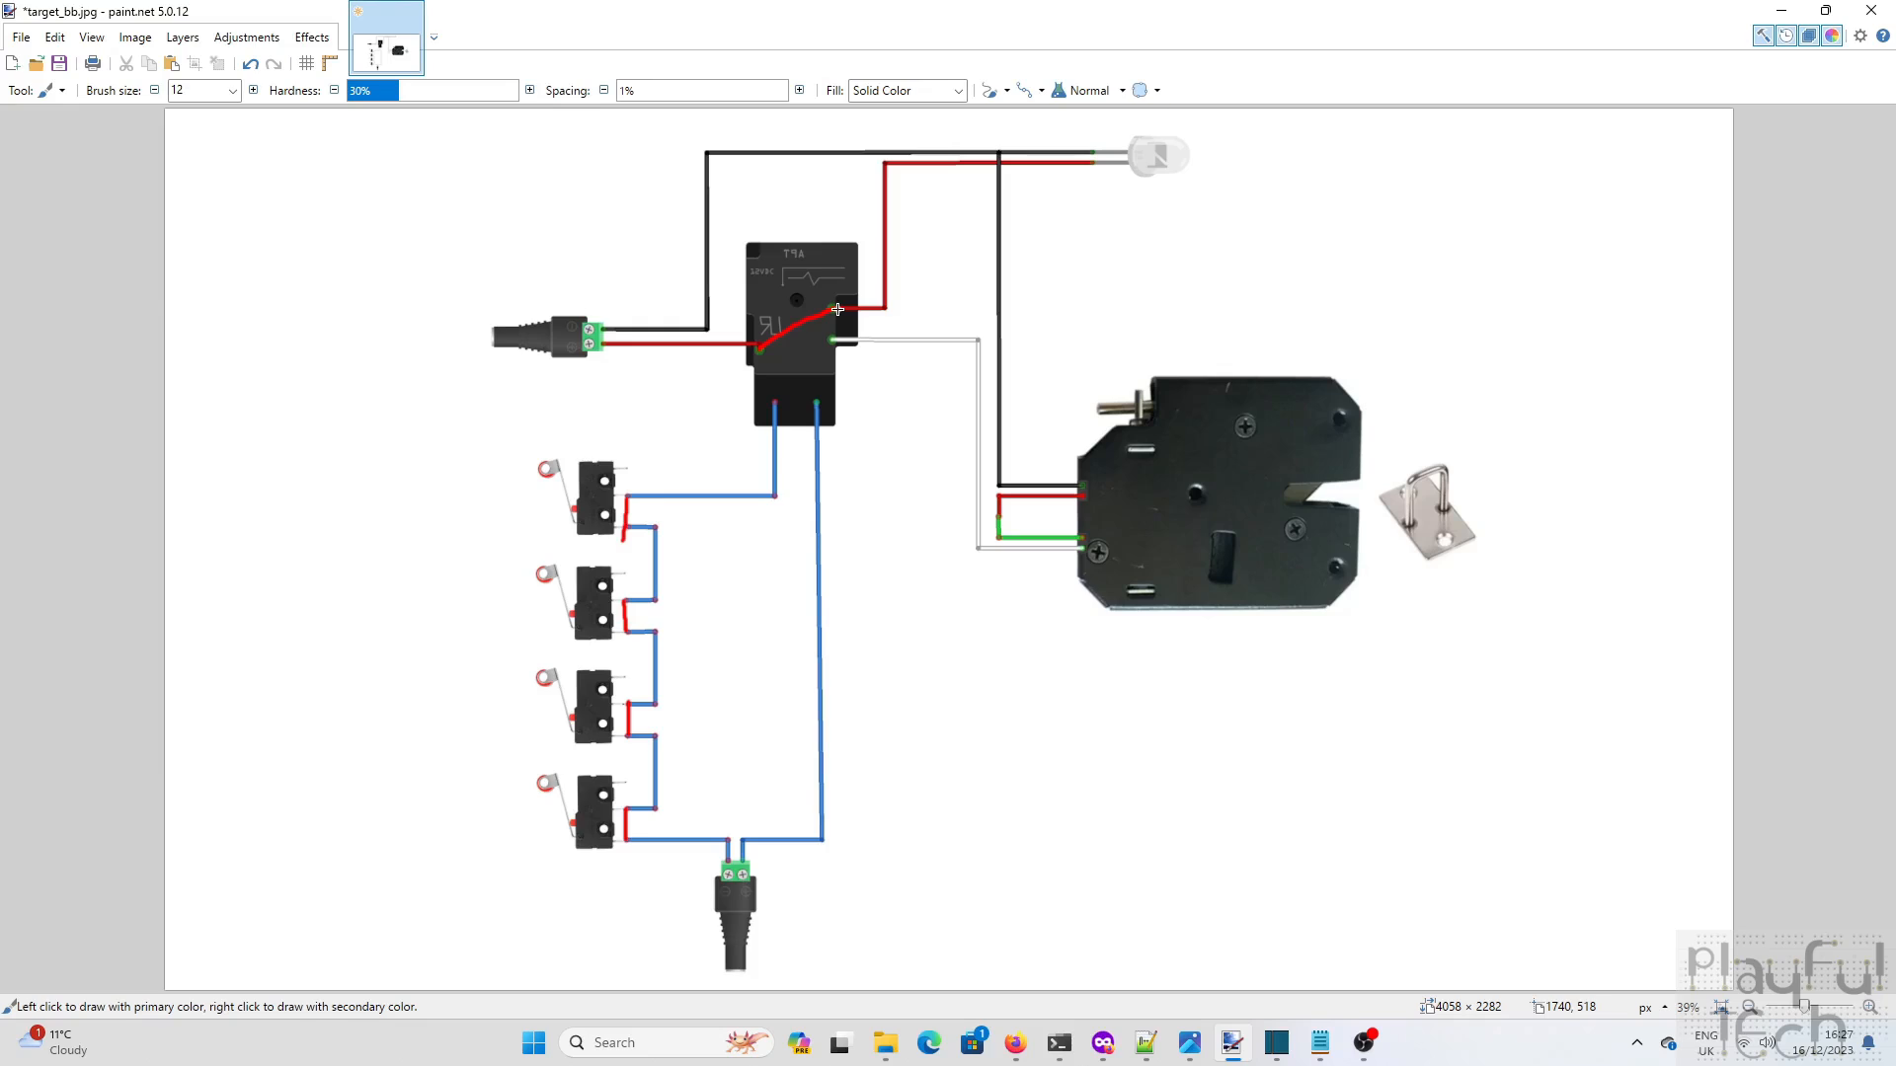
pyautogui.moveTo(662, 332)
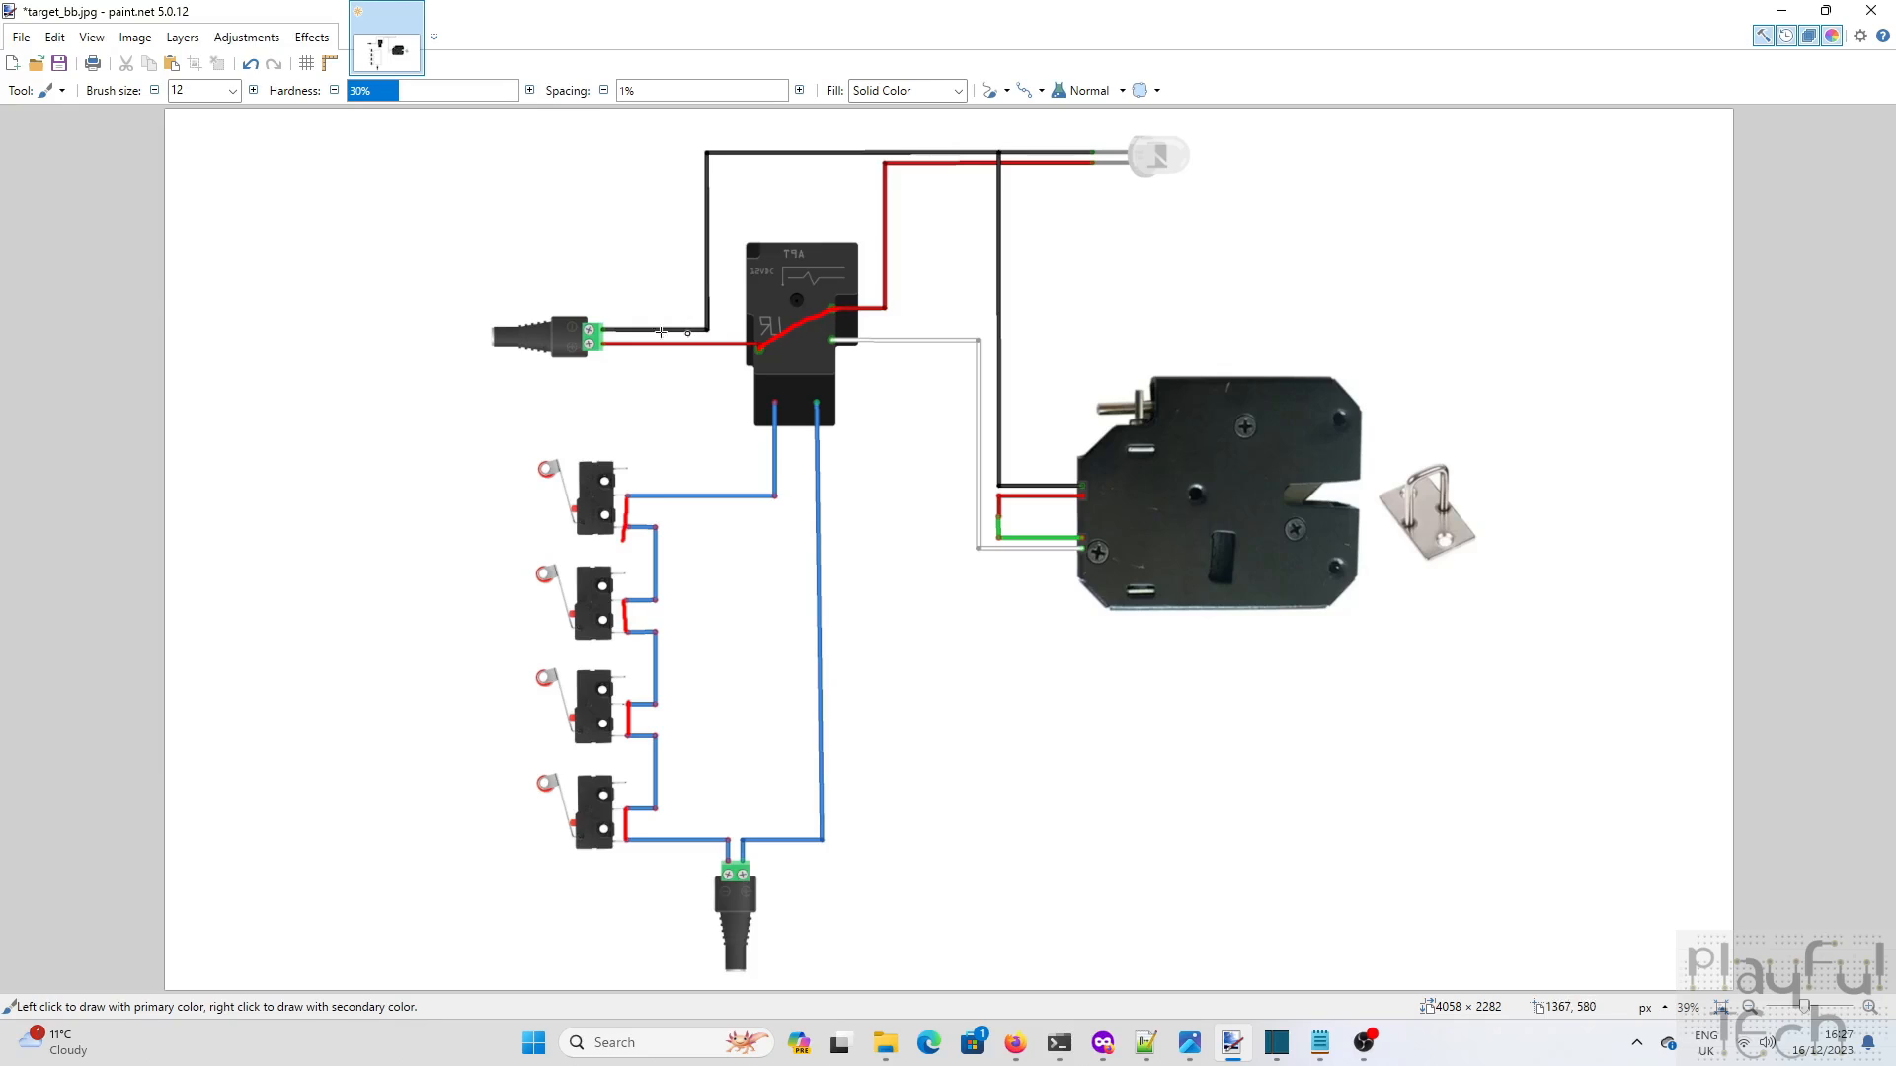
pyautogui.moveTo(1065, 189)
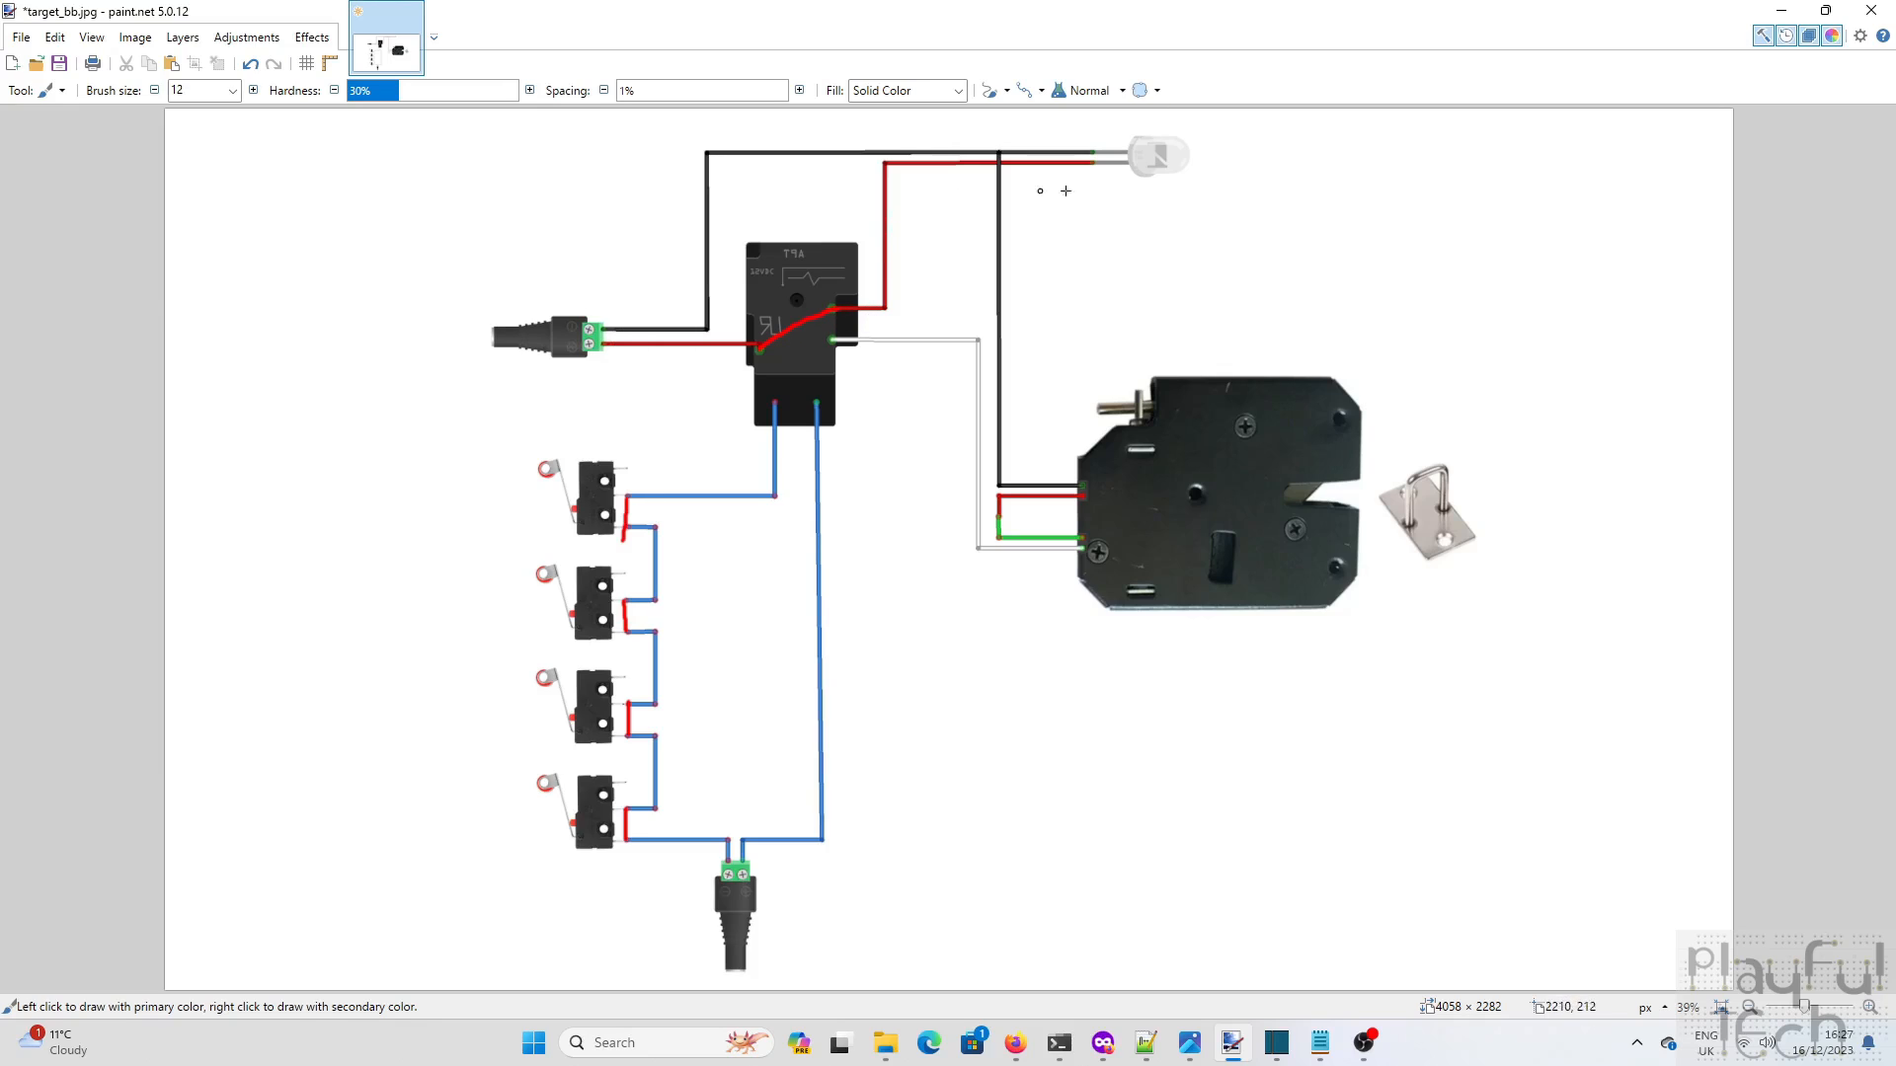
pyautogui.moveTo(585, 335)
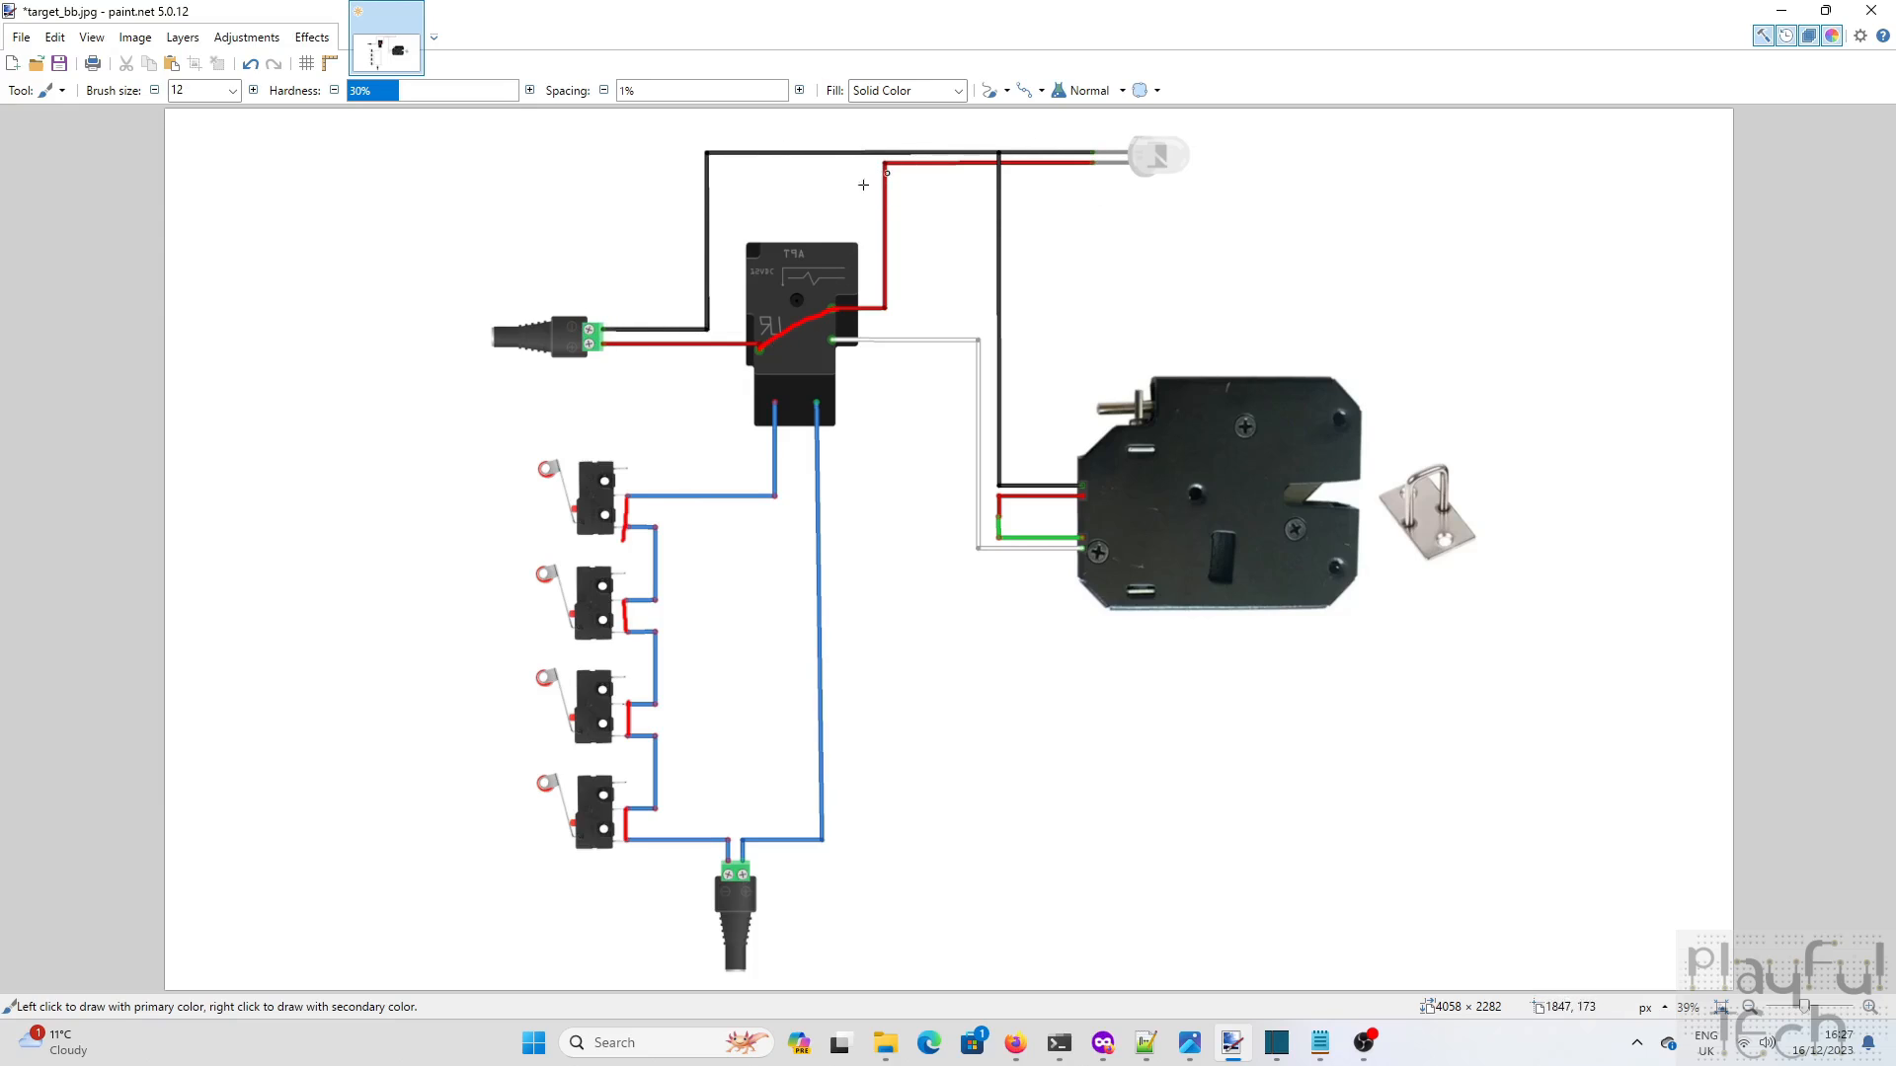
pyautogui.moveTo(1280, 348)
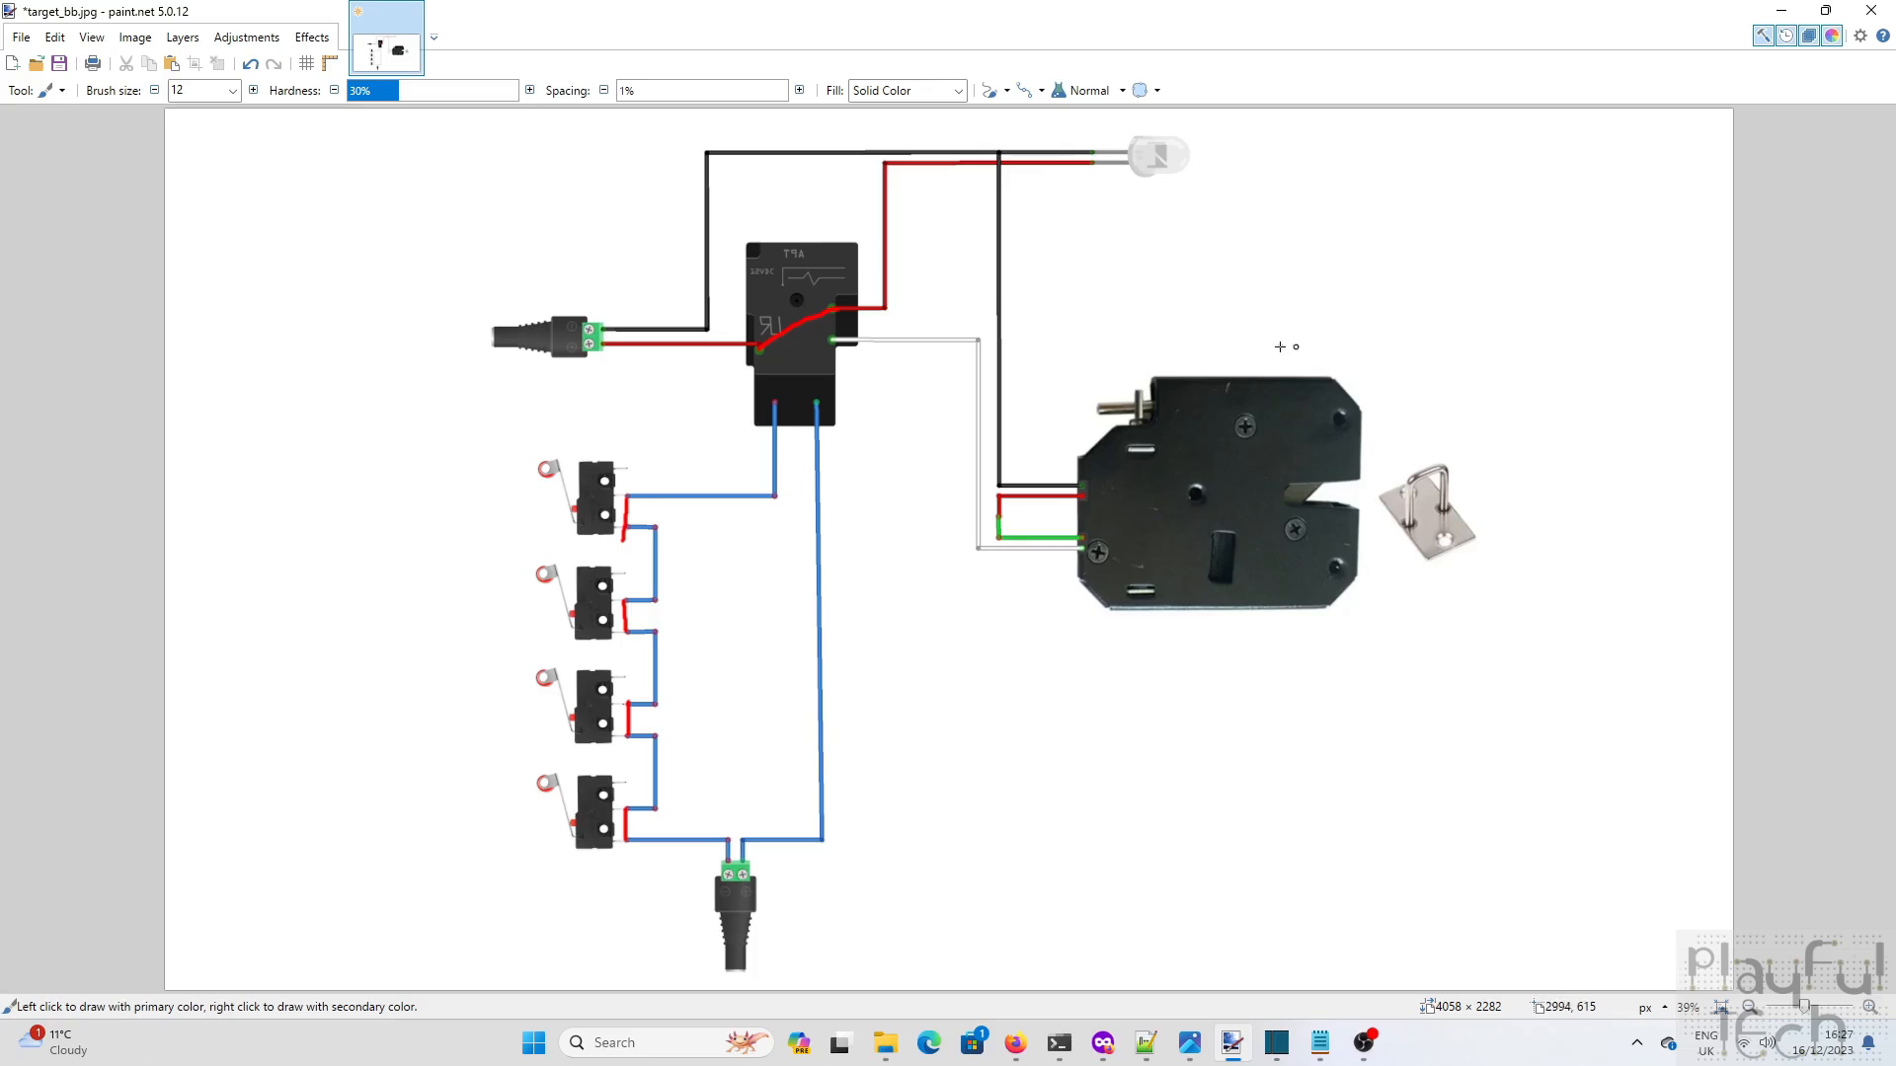
pyautogui.moveTo(693, 602)
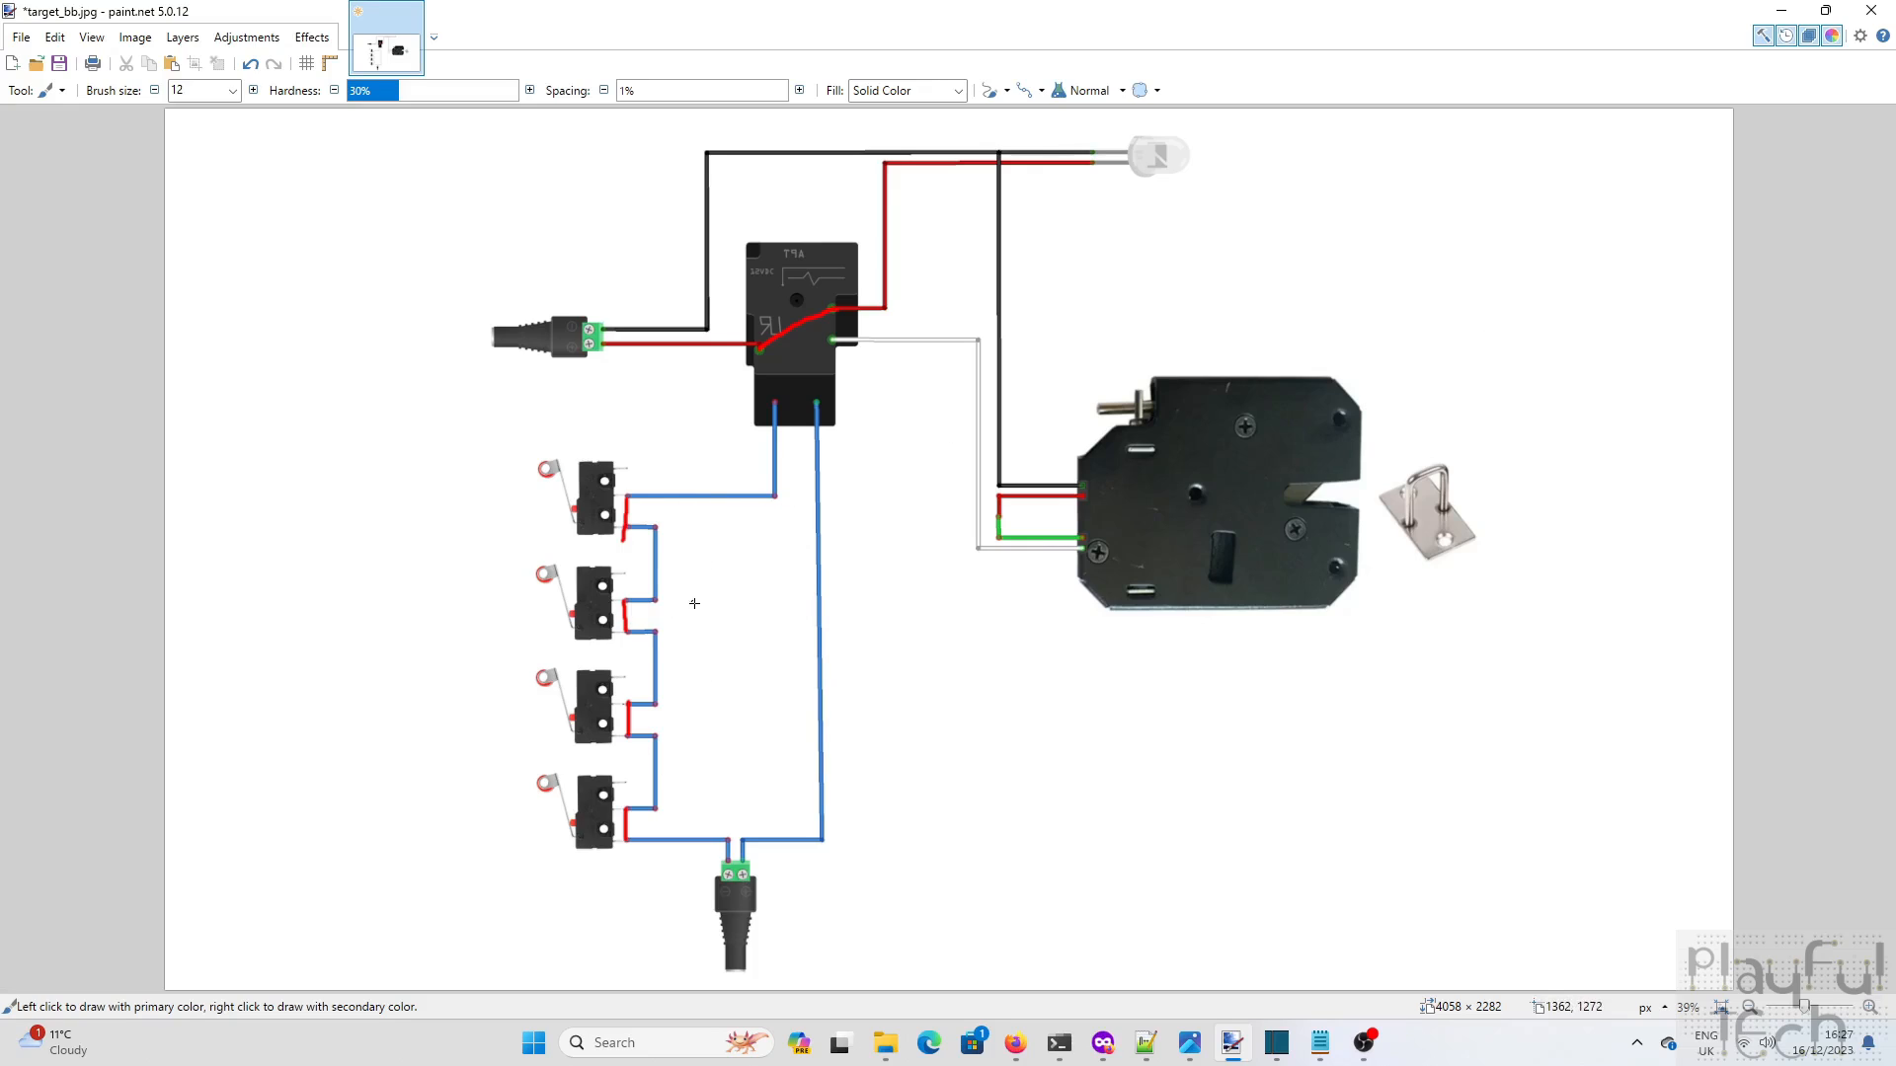
pyautogui.moveTo(697, 596)
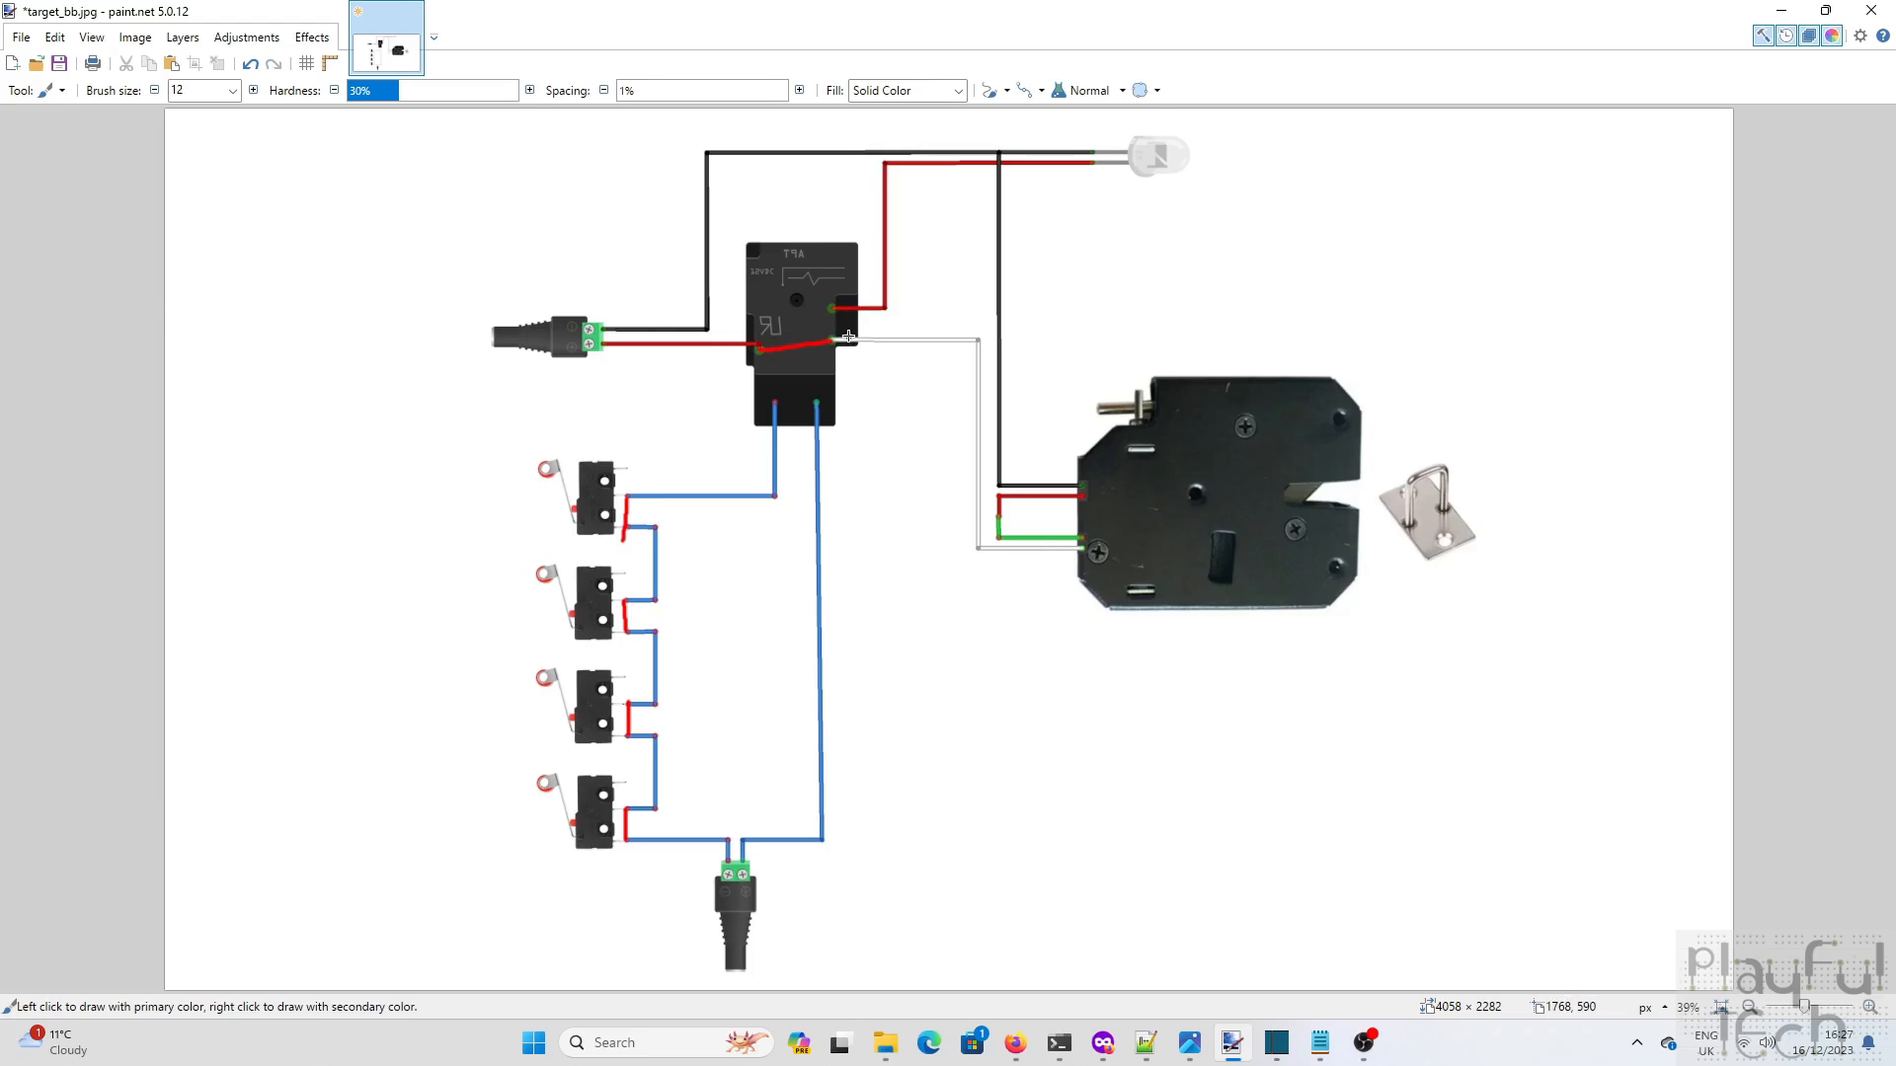
pyautogui.moveTo(831, 358)
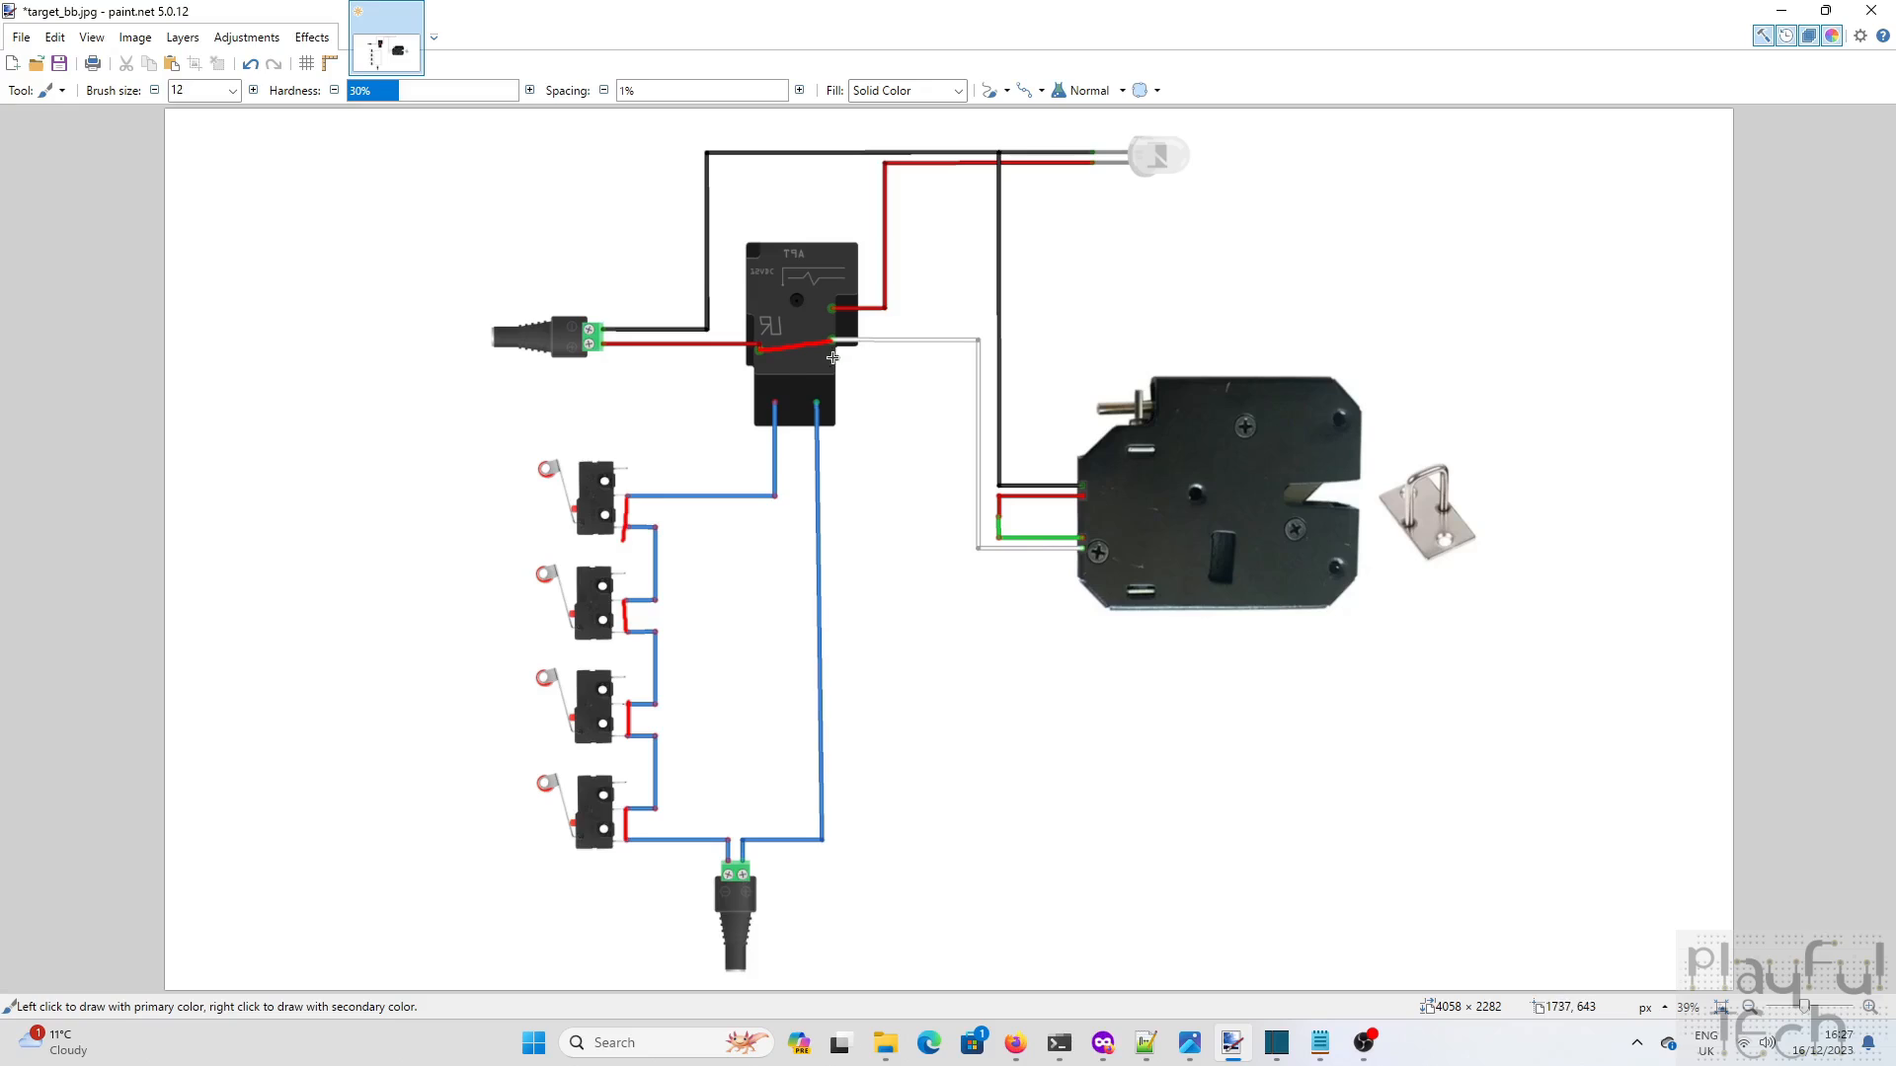
pyautogui.moveTo(646, 324)
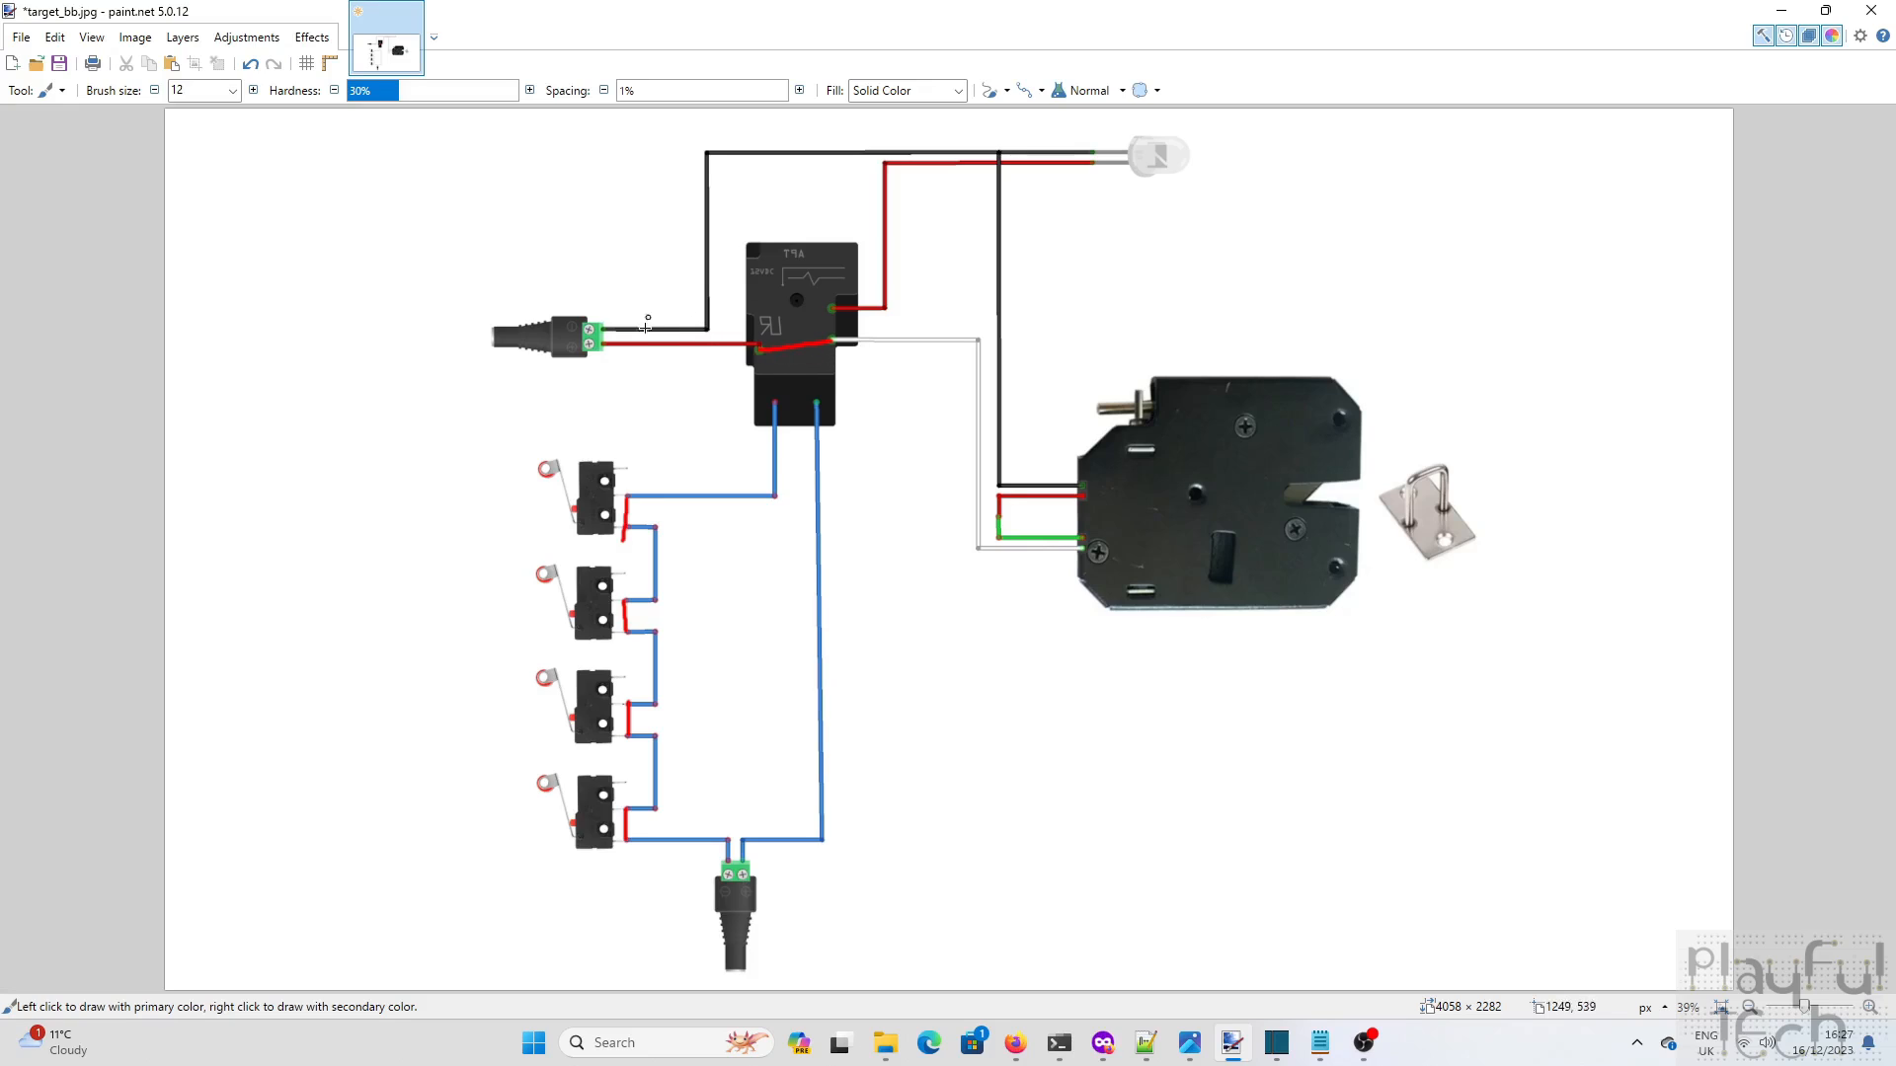
pyautogui.moveTo(953, 456)
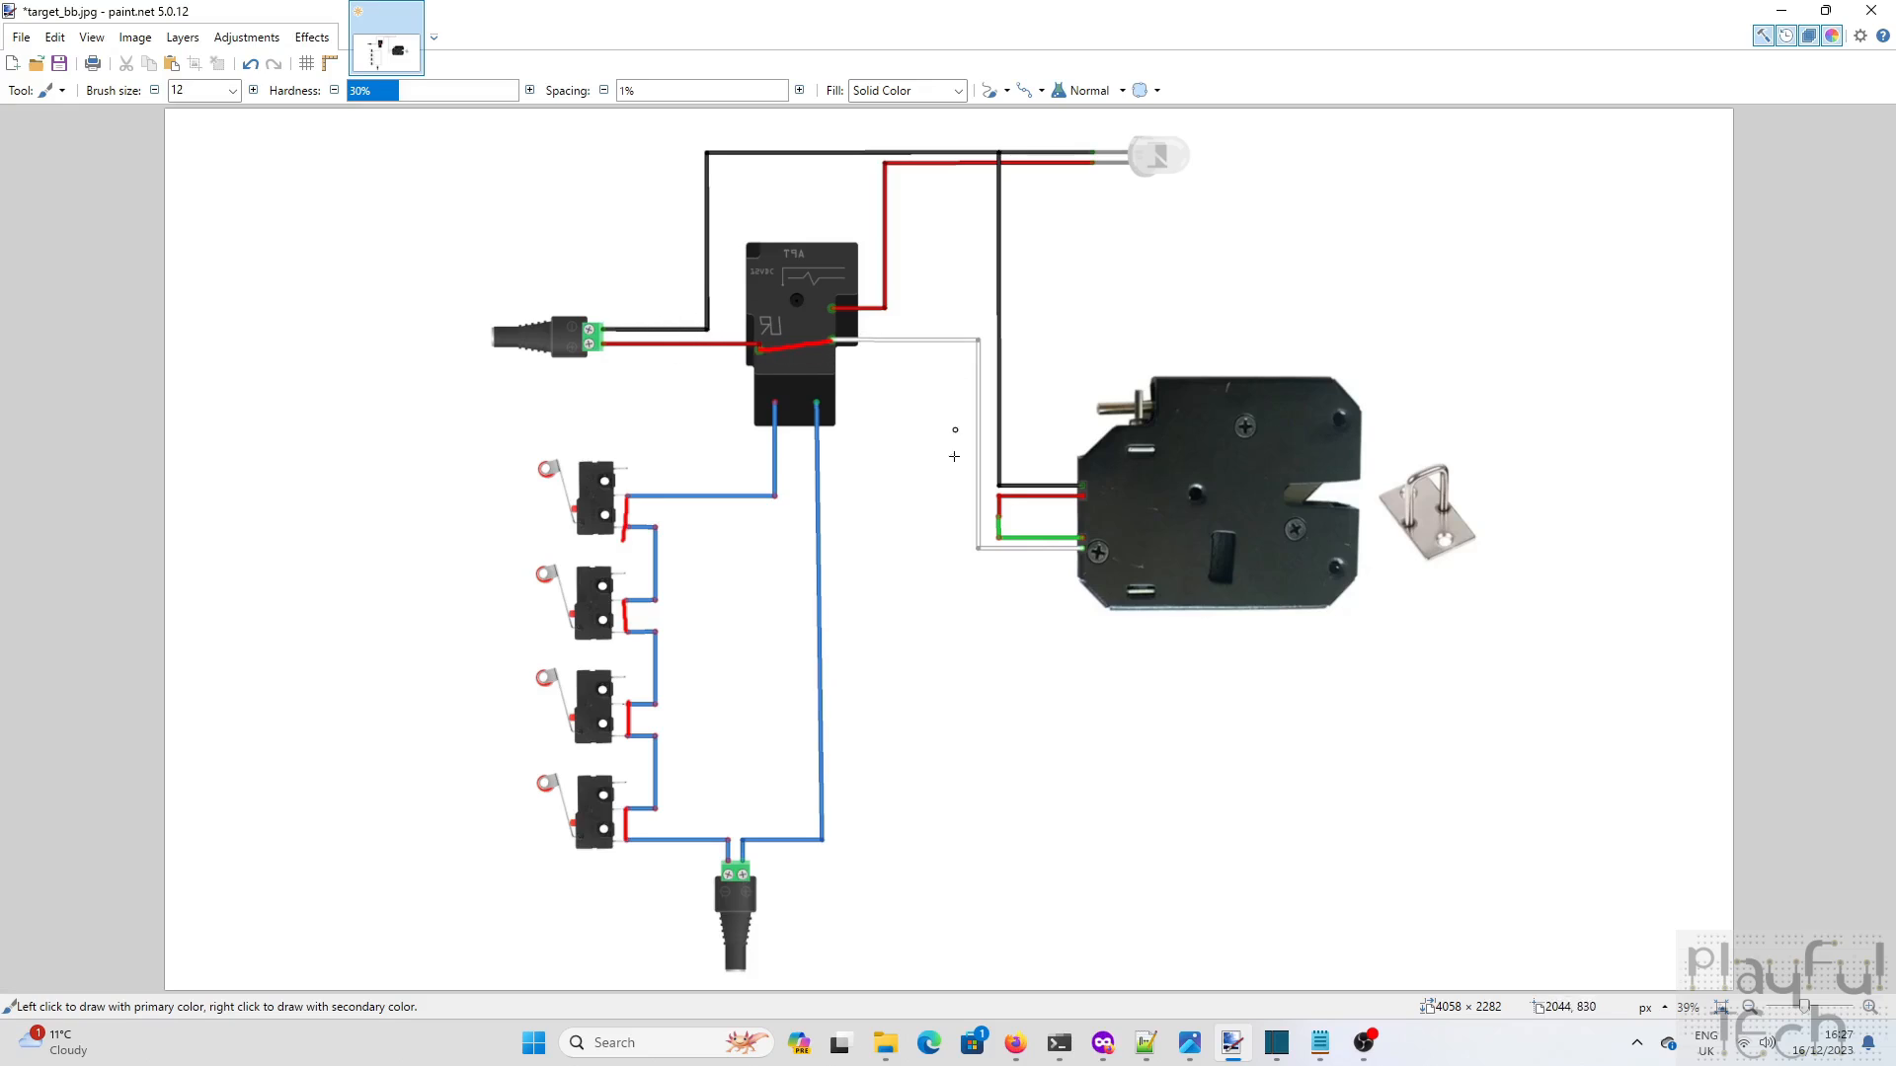
pyautogui.moveTo(1003, 394)
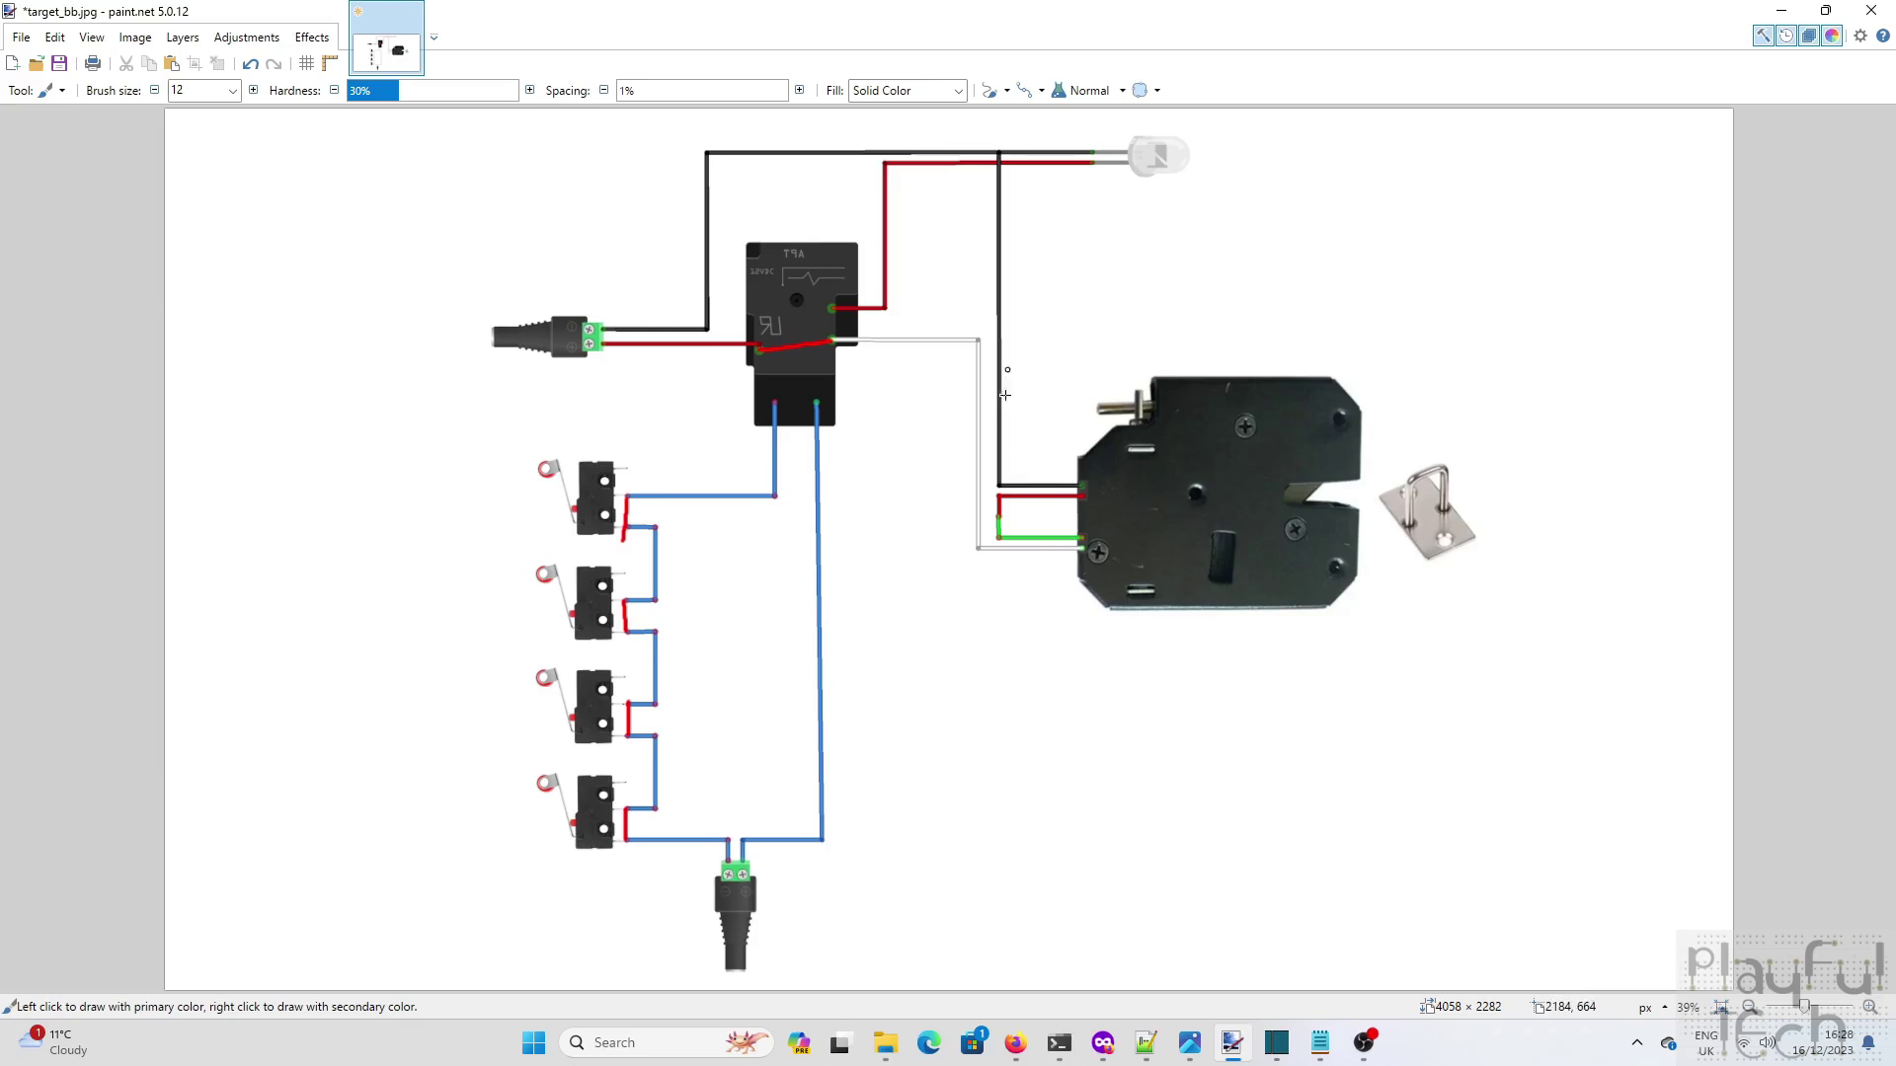
pyautogui.moveTo(1670, 537)
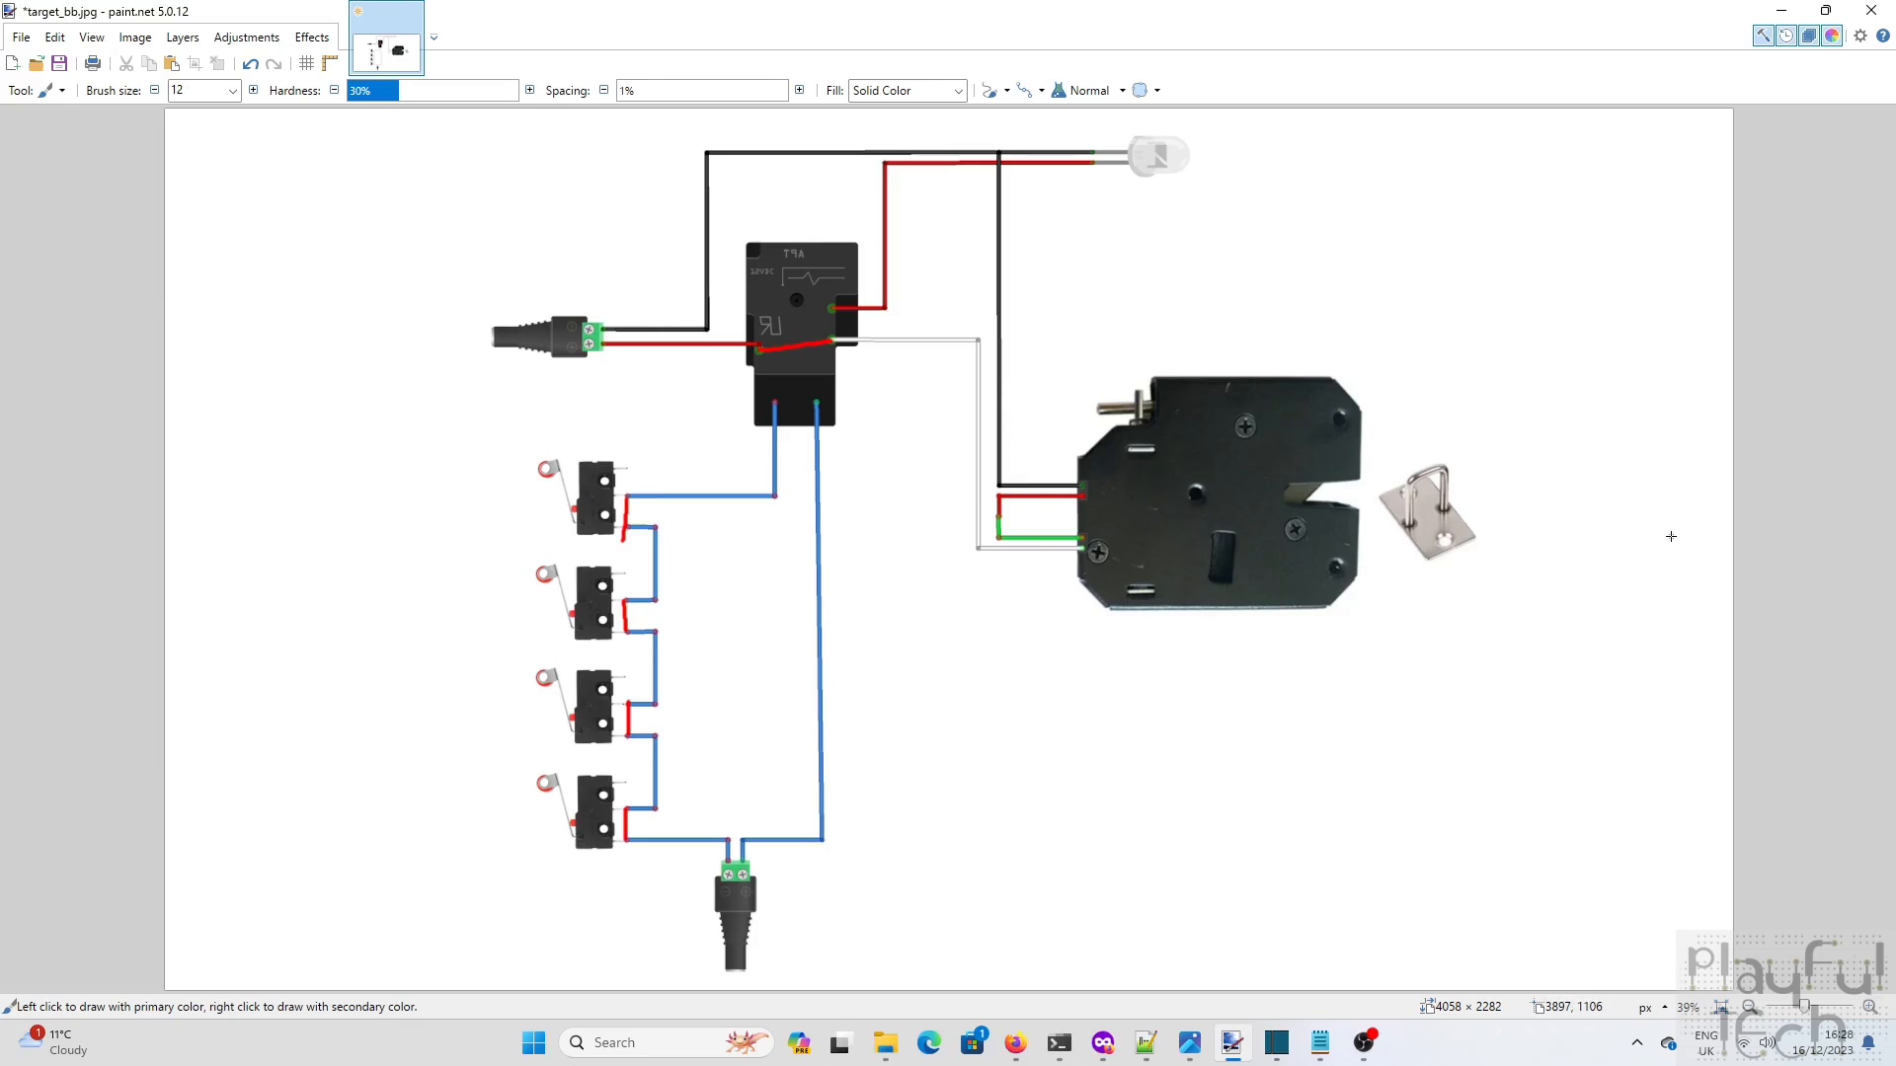
pyautogui.moveTo(1598, 526)
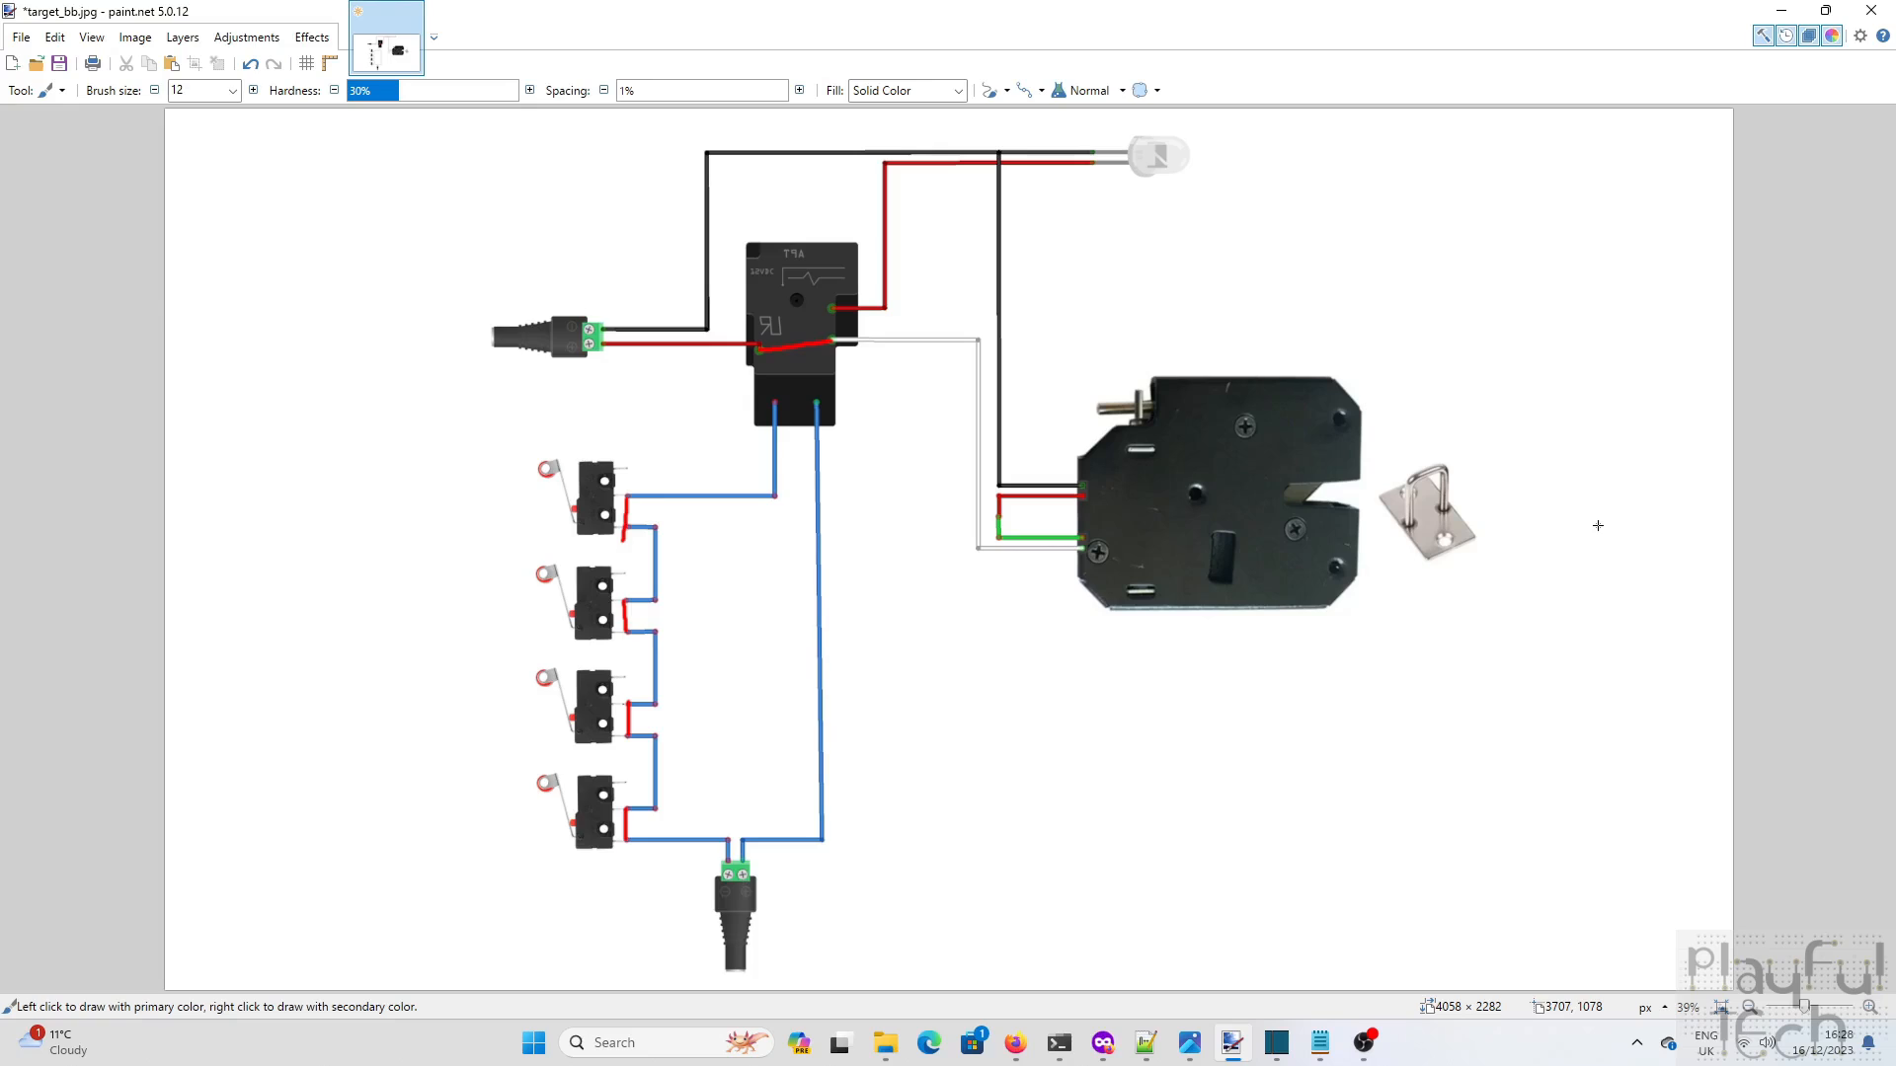
pyautogui.moveTo(1459, 508)
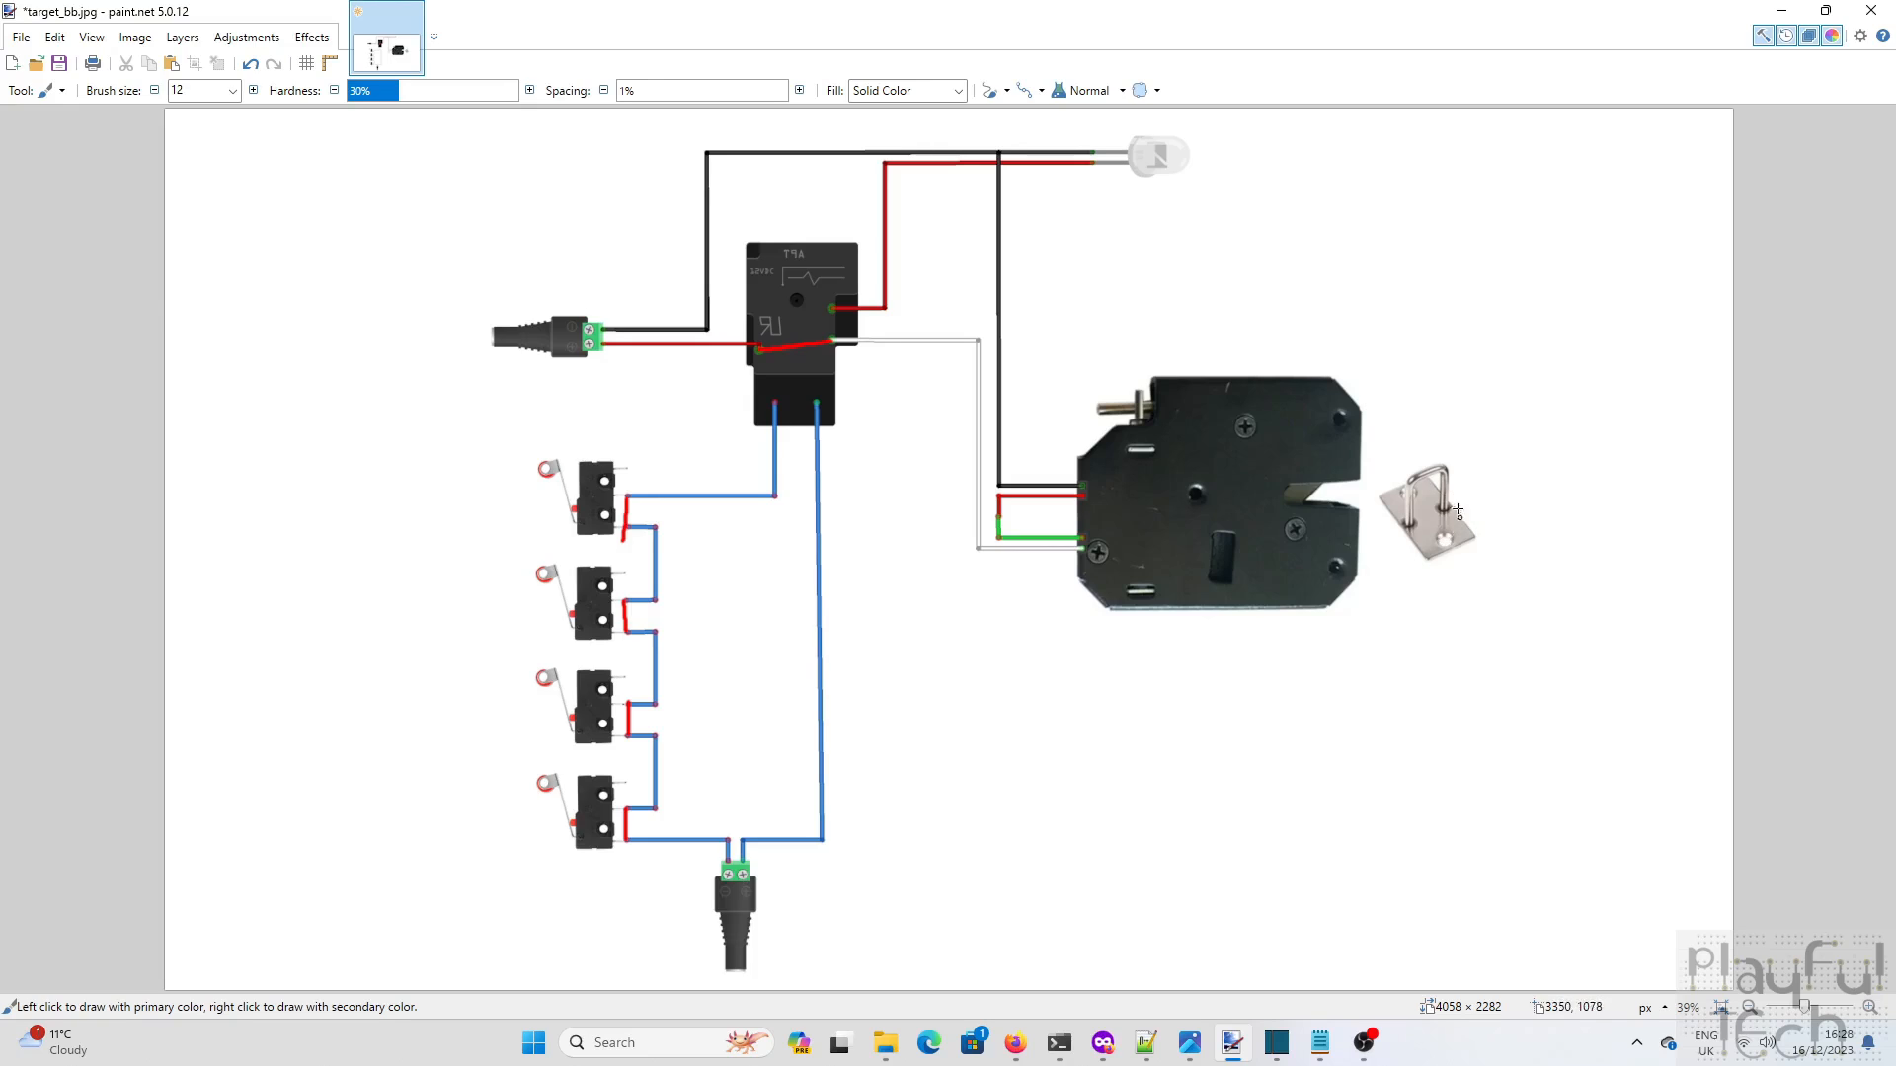
pyautogui.moveTo(1506, 516)
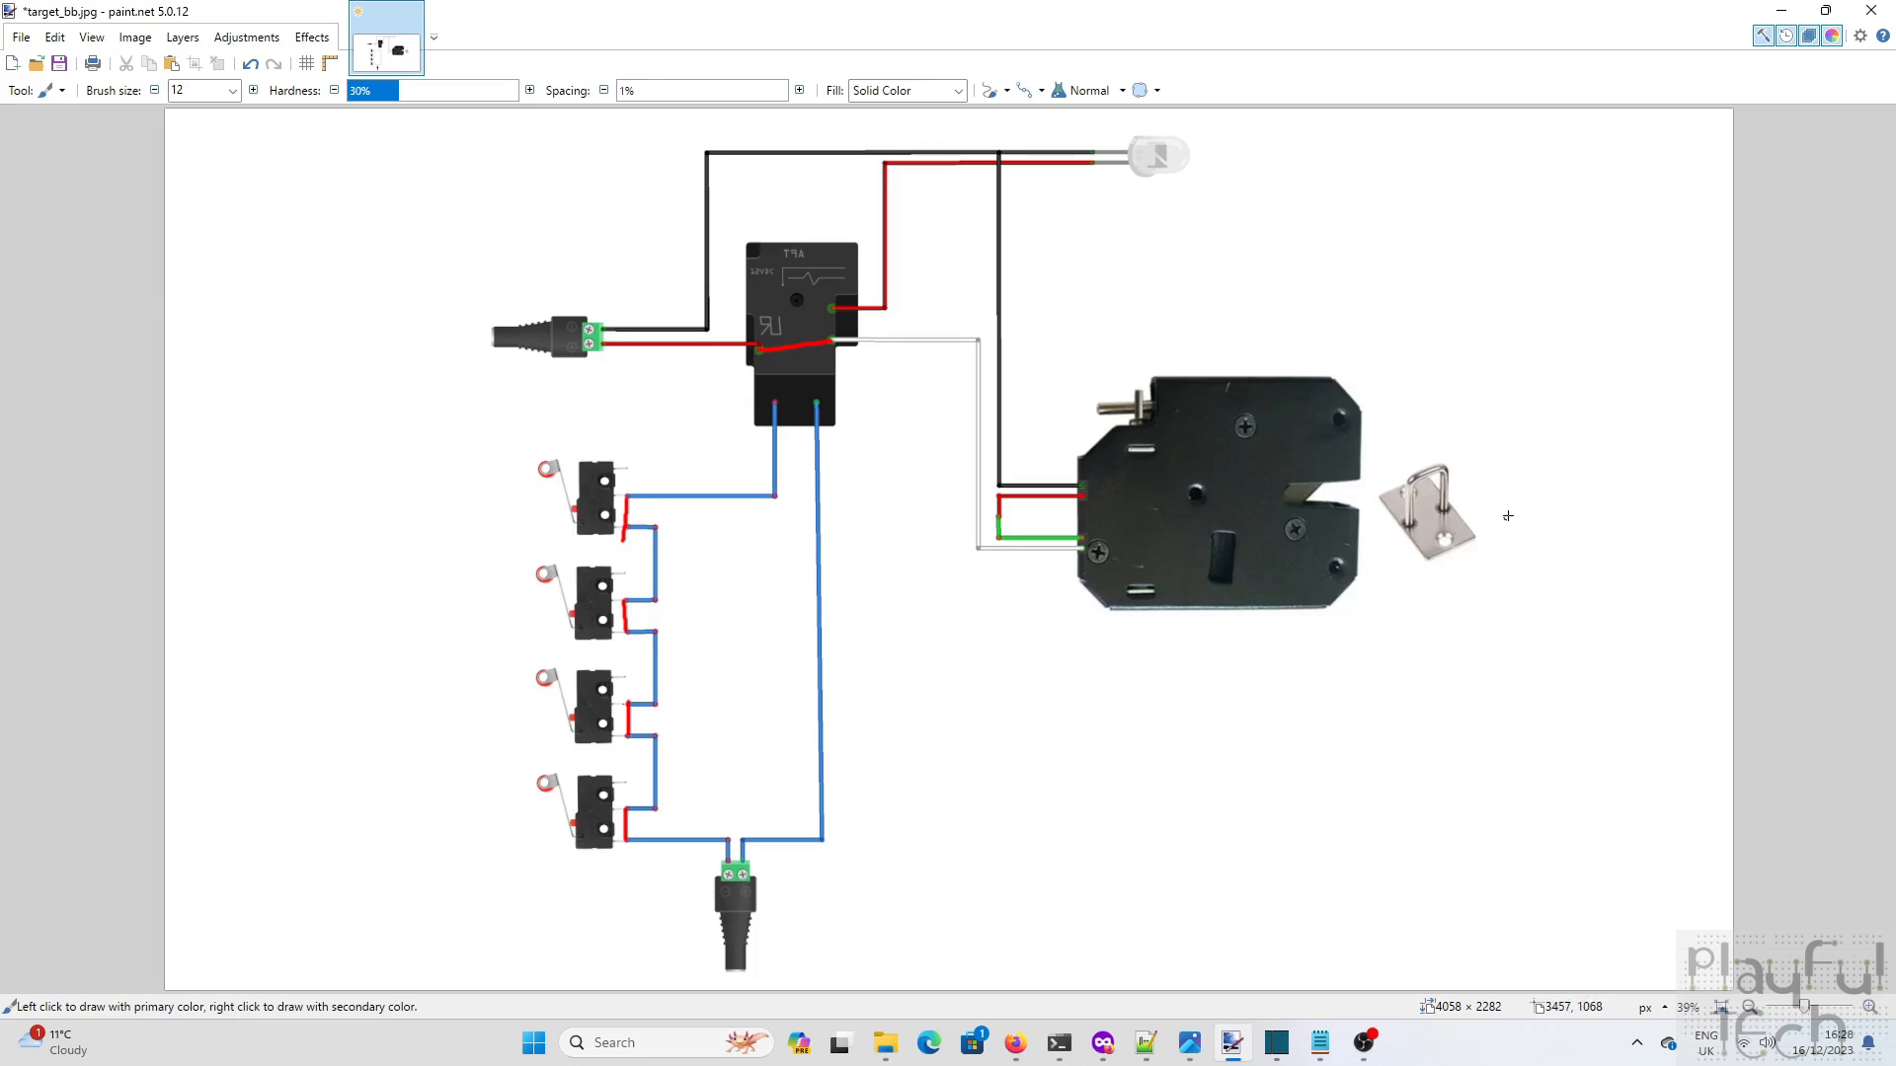
pyautogui.moveTo(1397, 486)
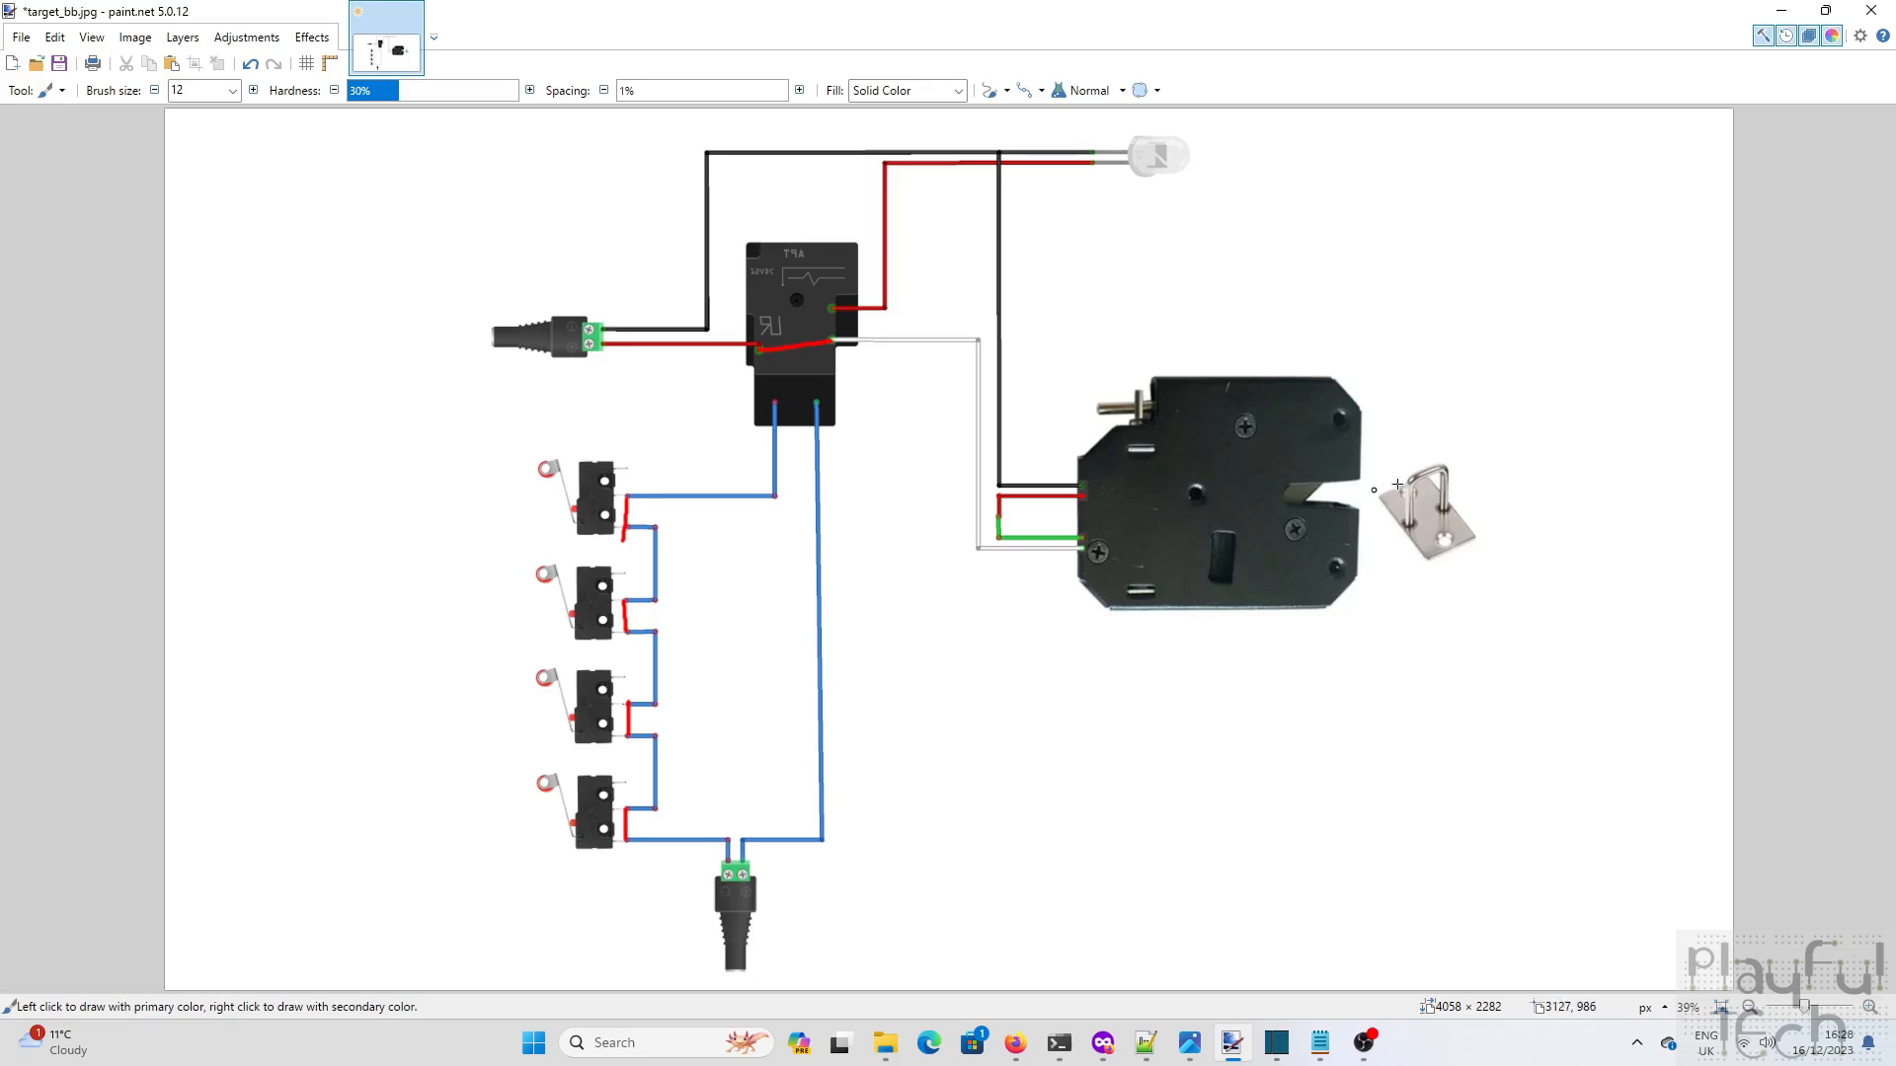
pyautogui.moveTo(1506, 514)
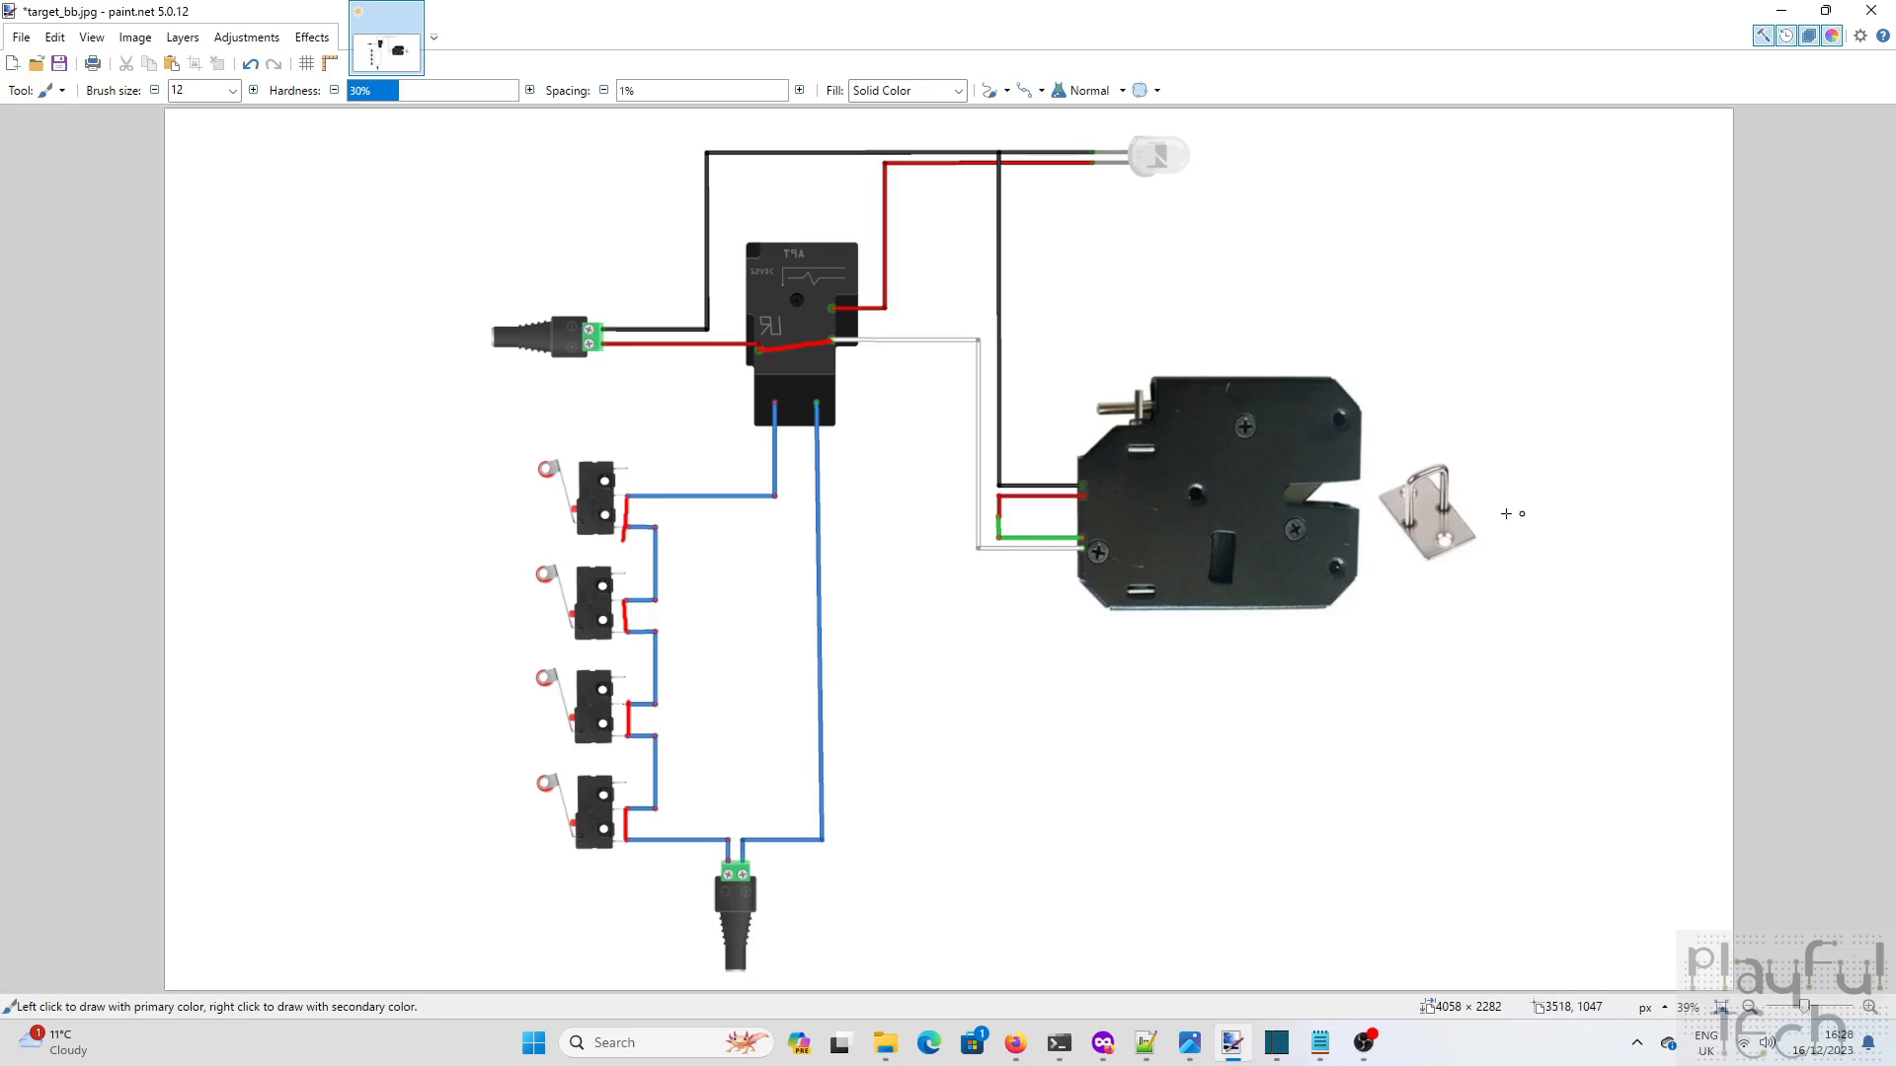
pyautogui.moveTo(1082, 594)
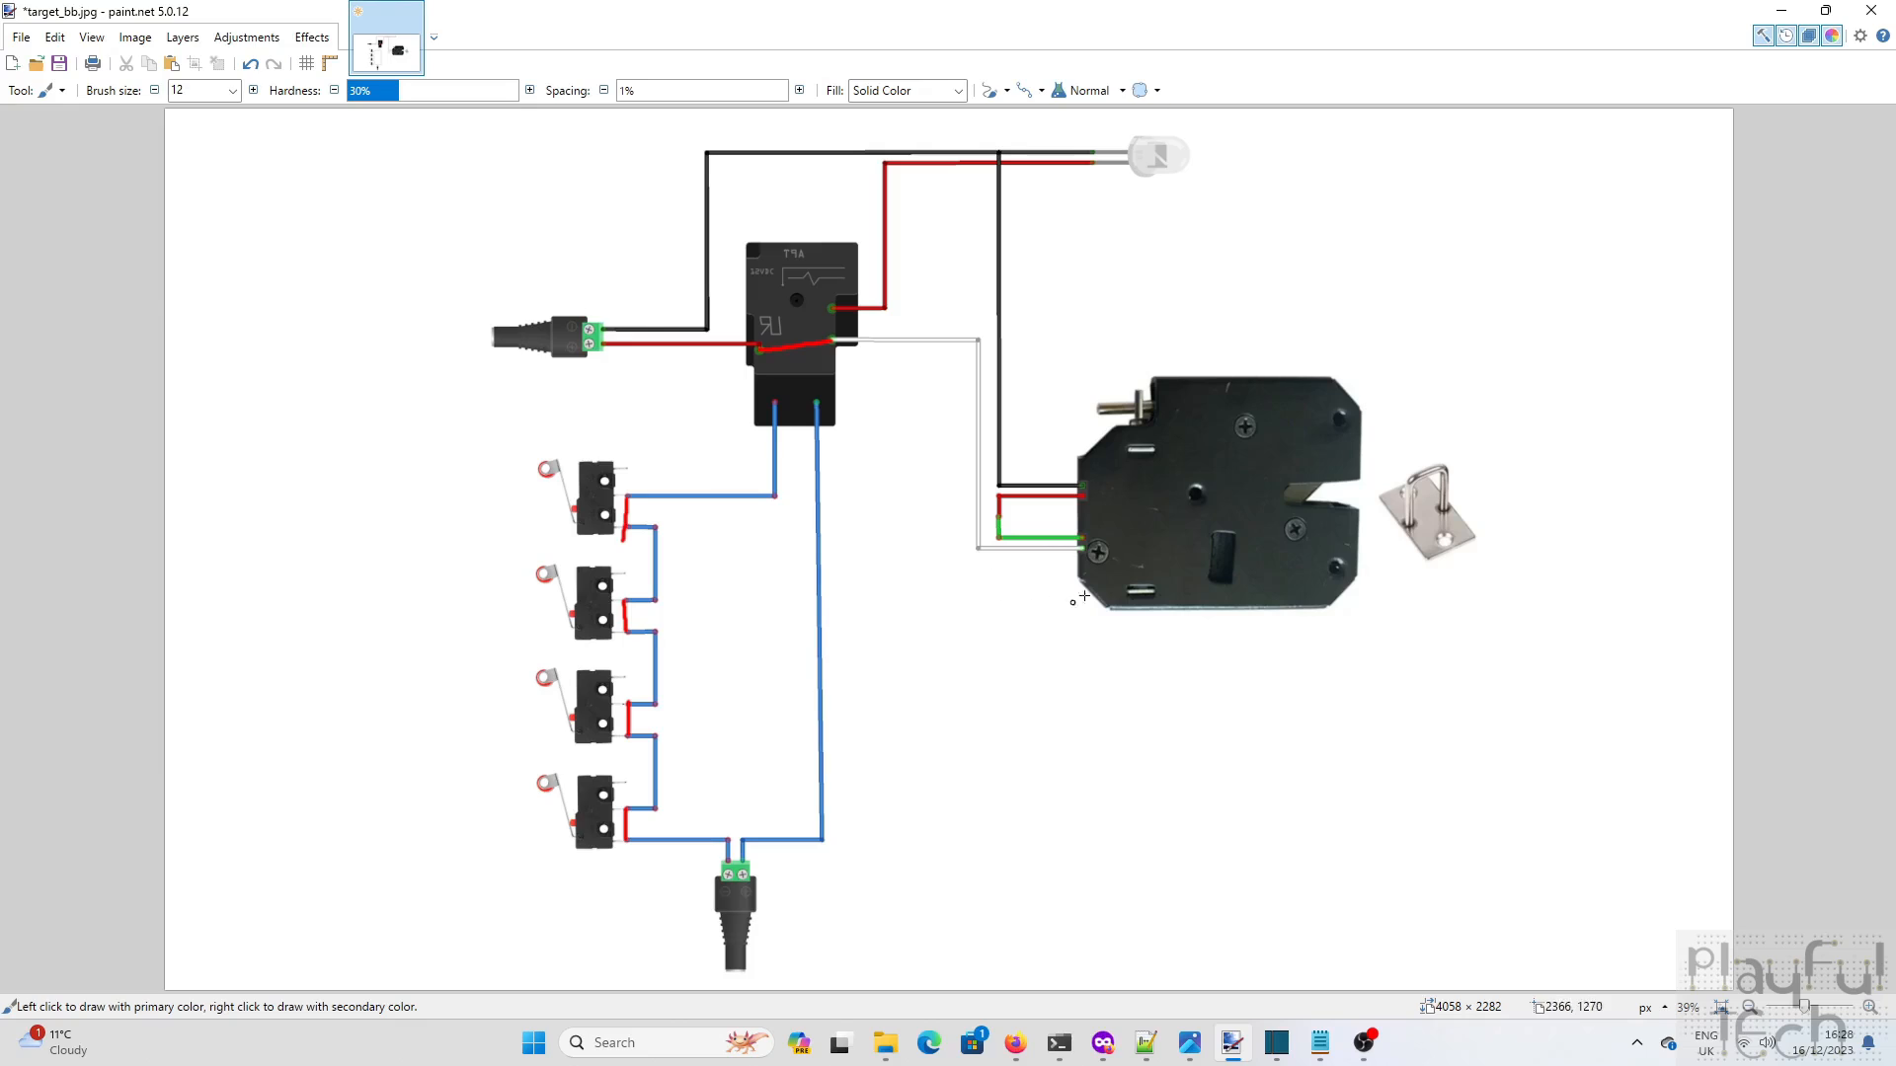
pyautogui.moveTo(1369, 480)
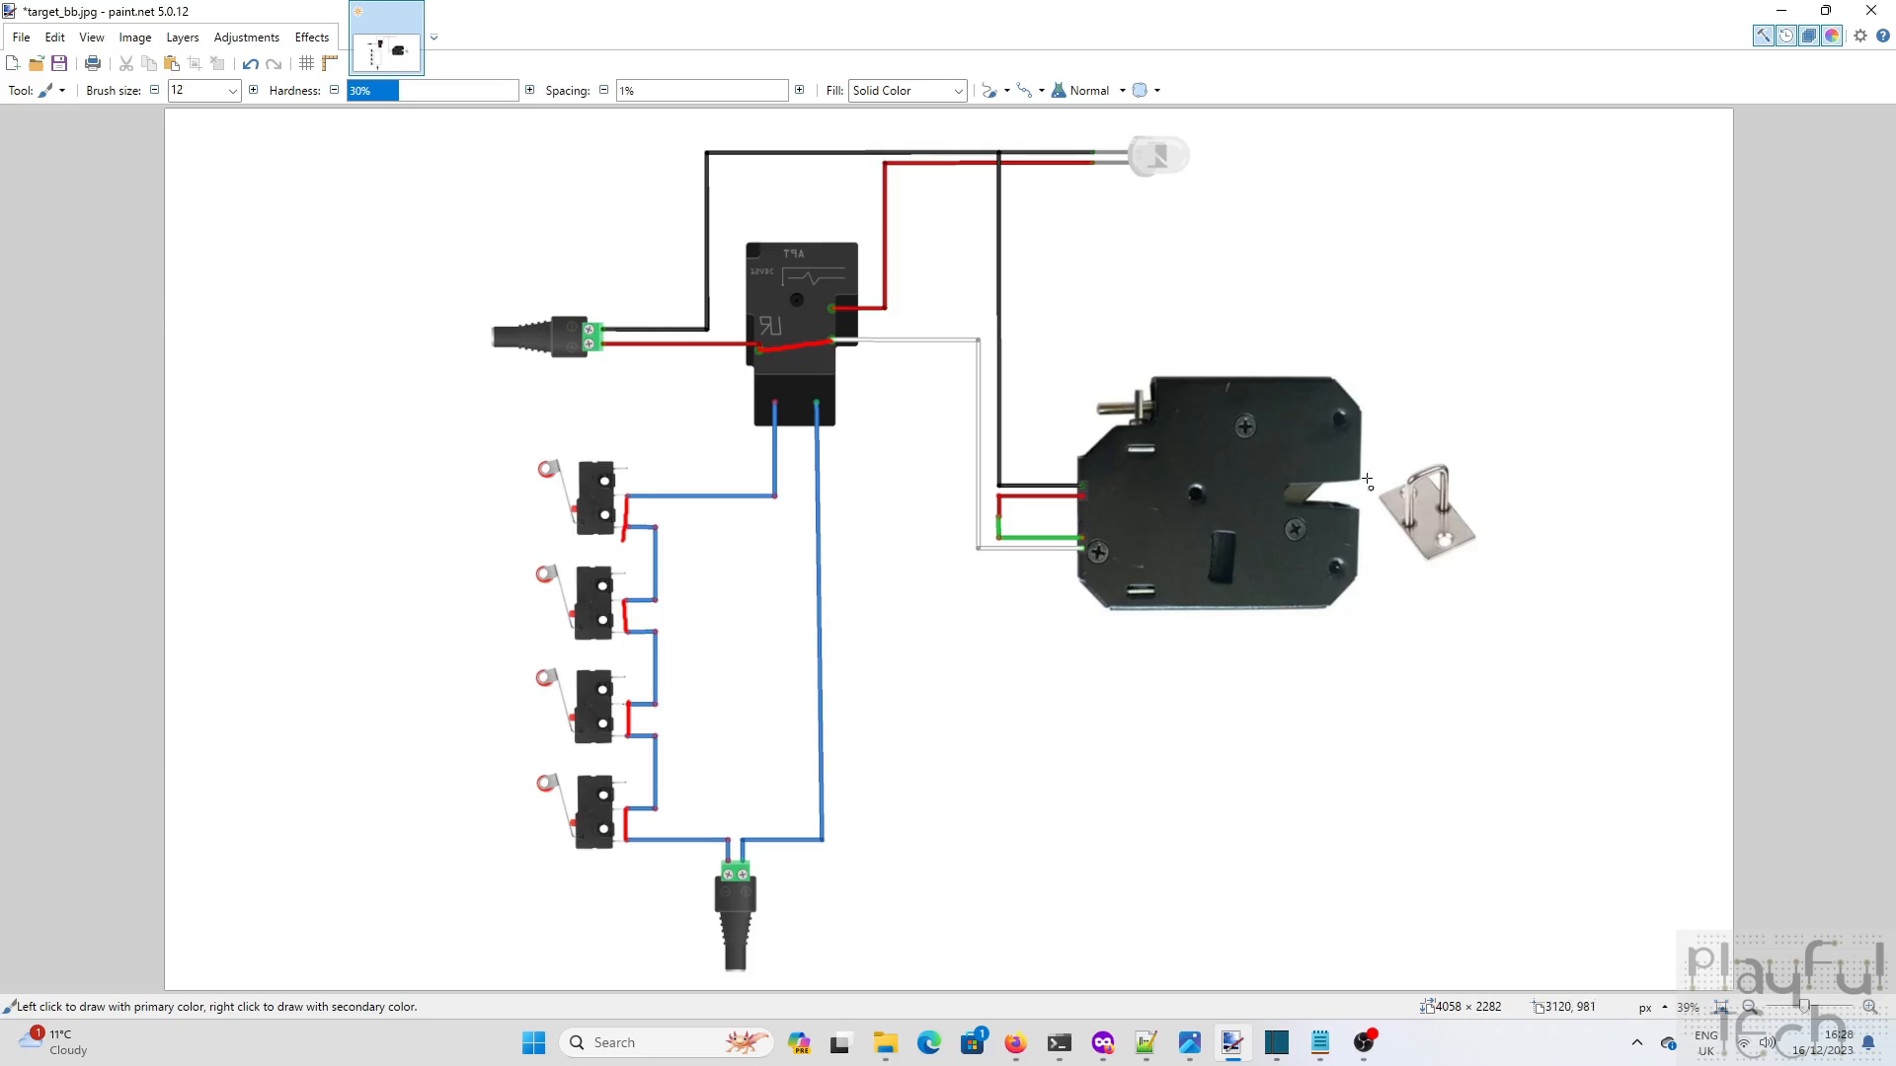
pyautogui.moveTo(1285, 541)
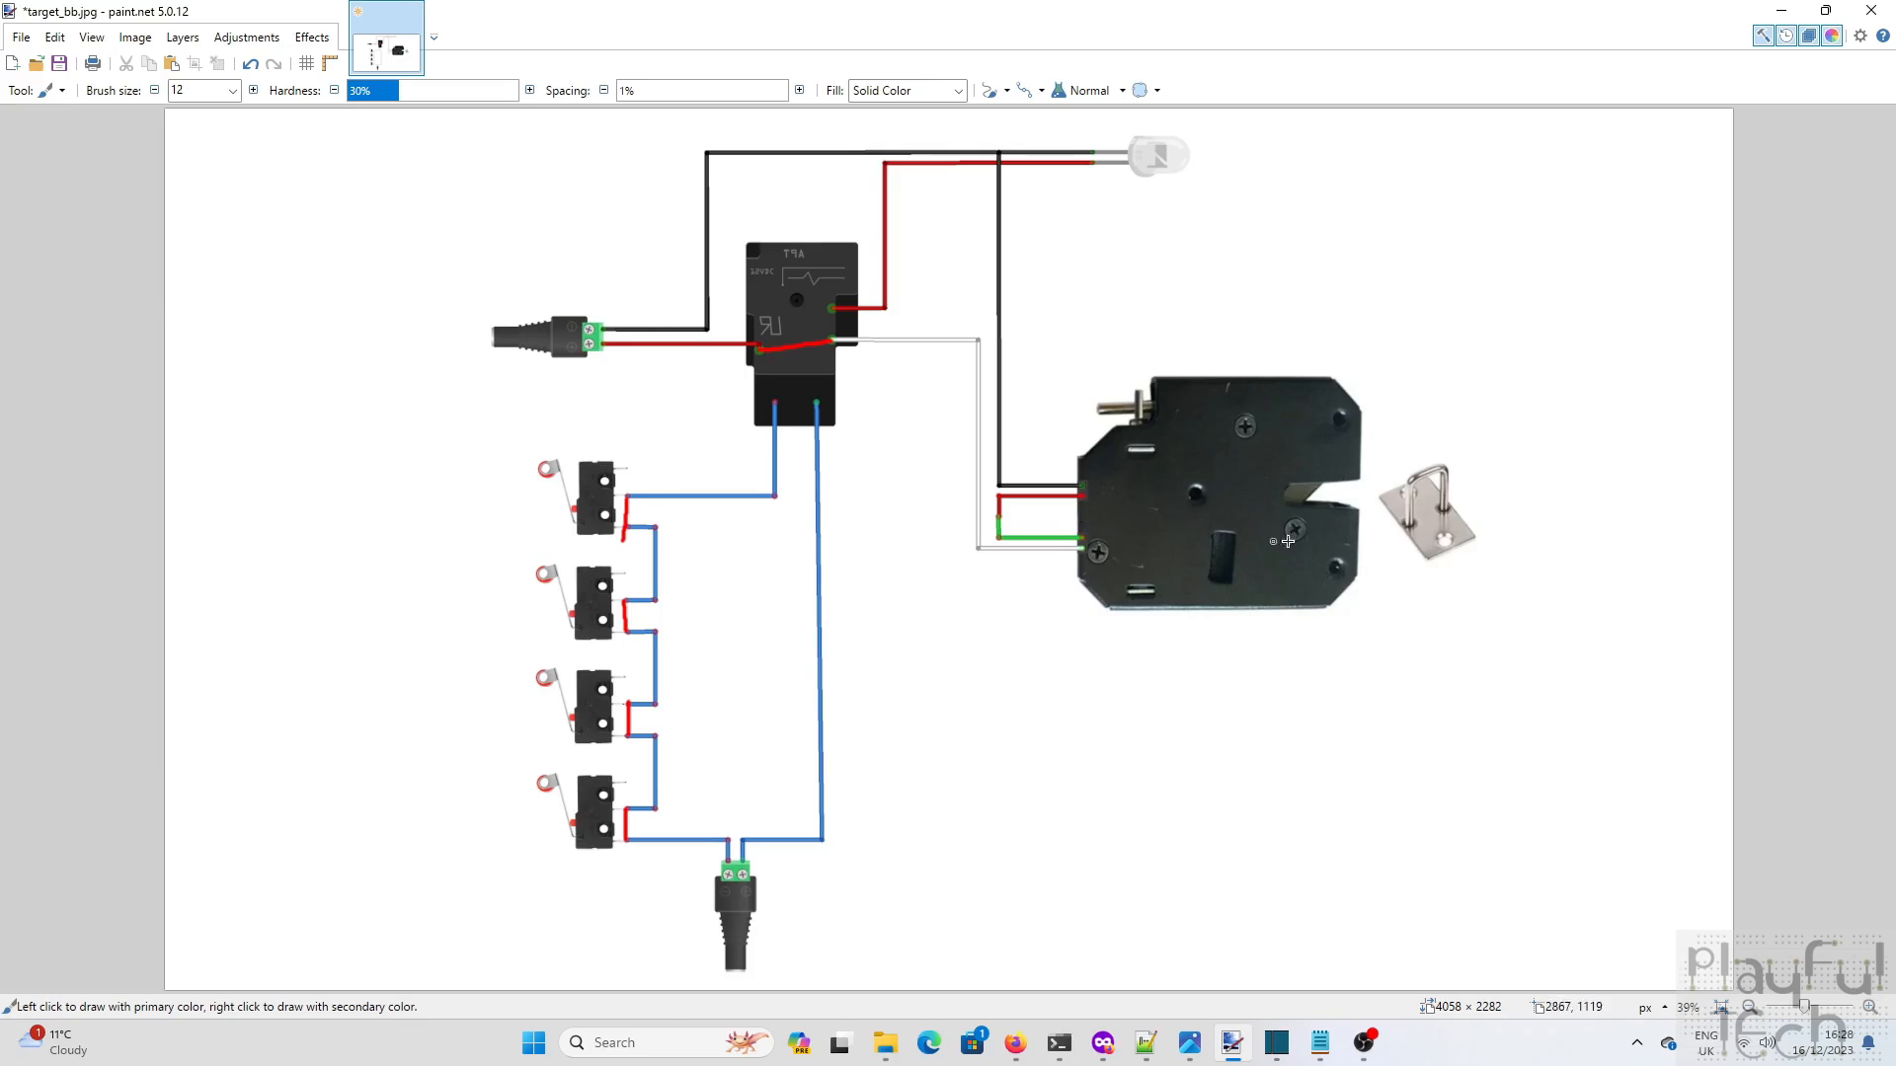
pyautogui.moveTo(1301, 450)
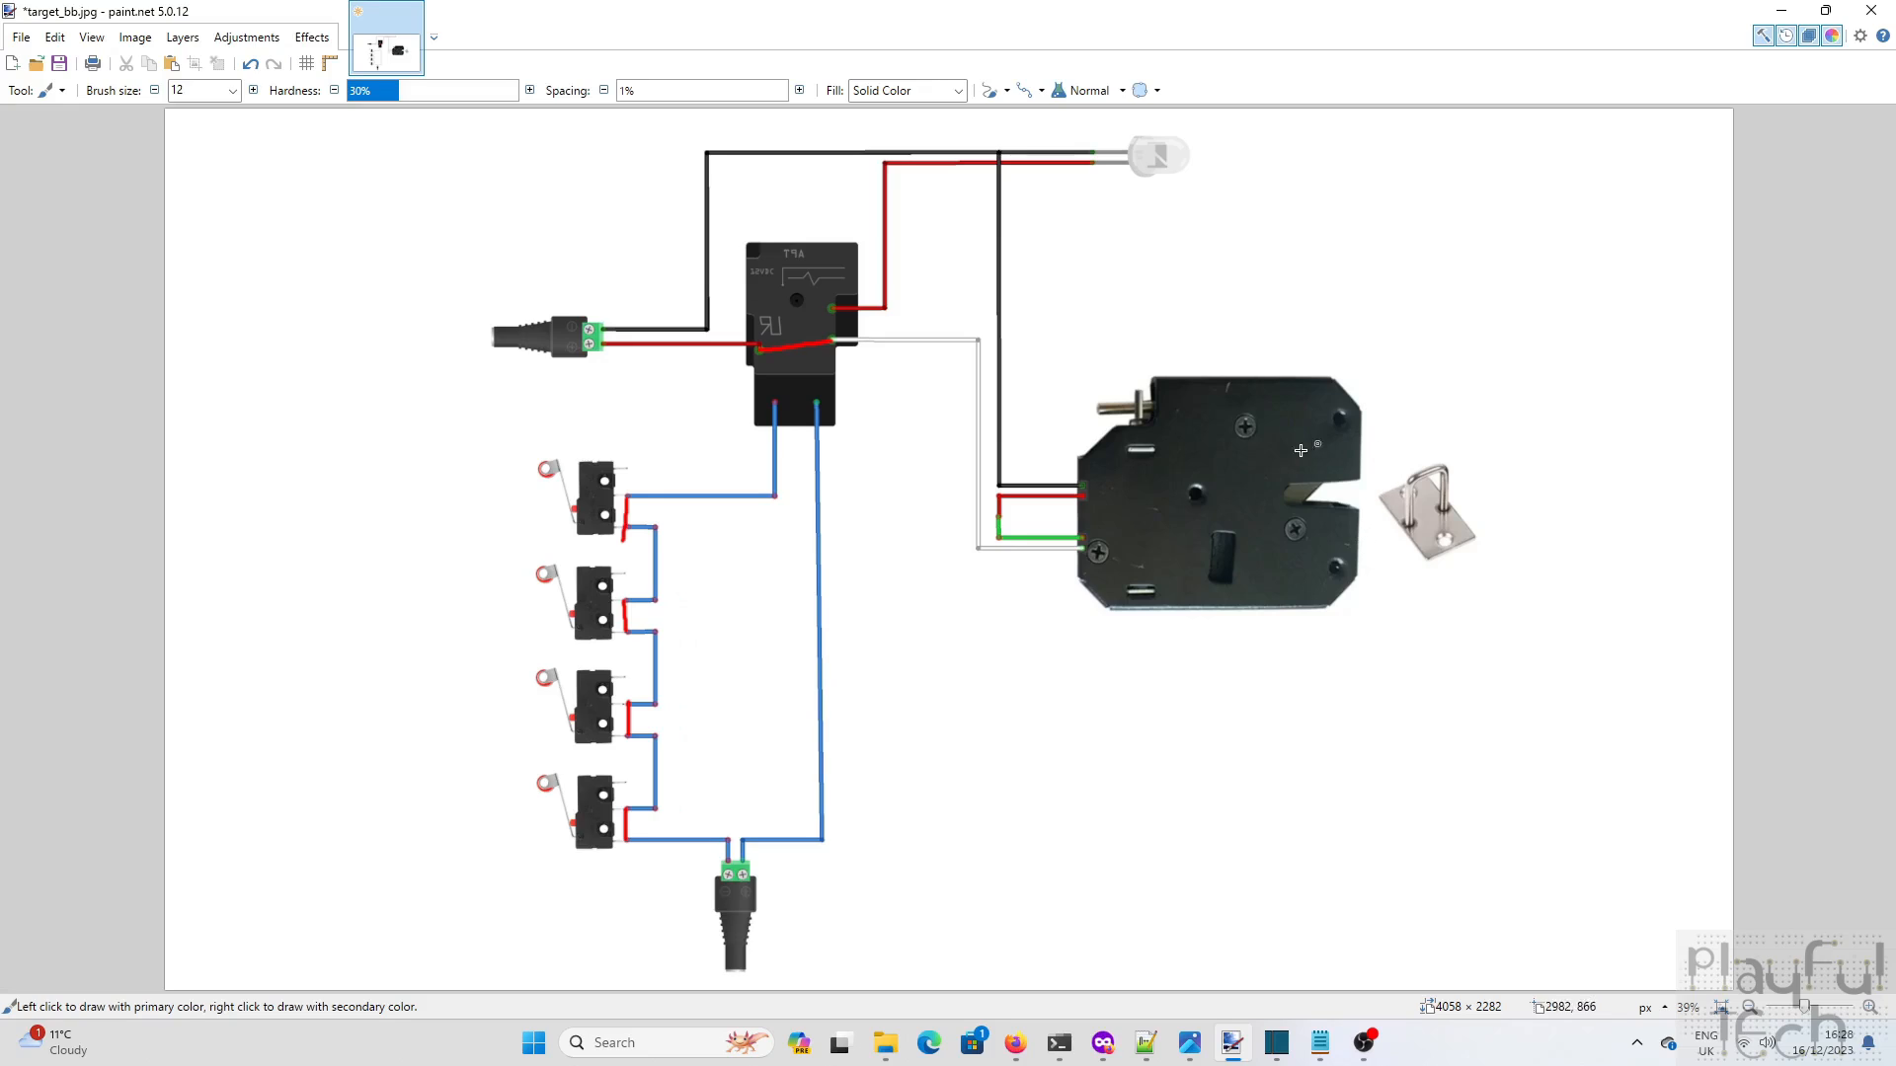
pyautogui.moveTo(1250, 539)
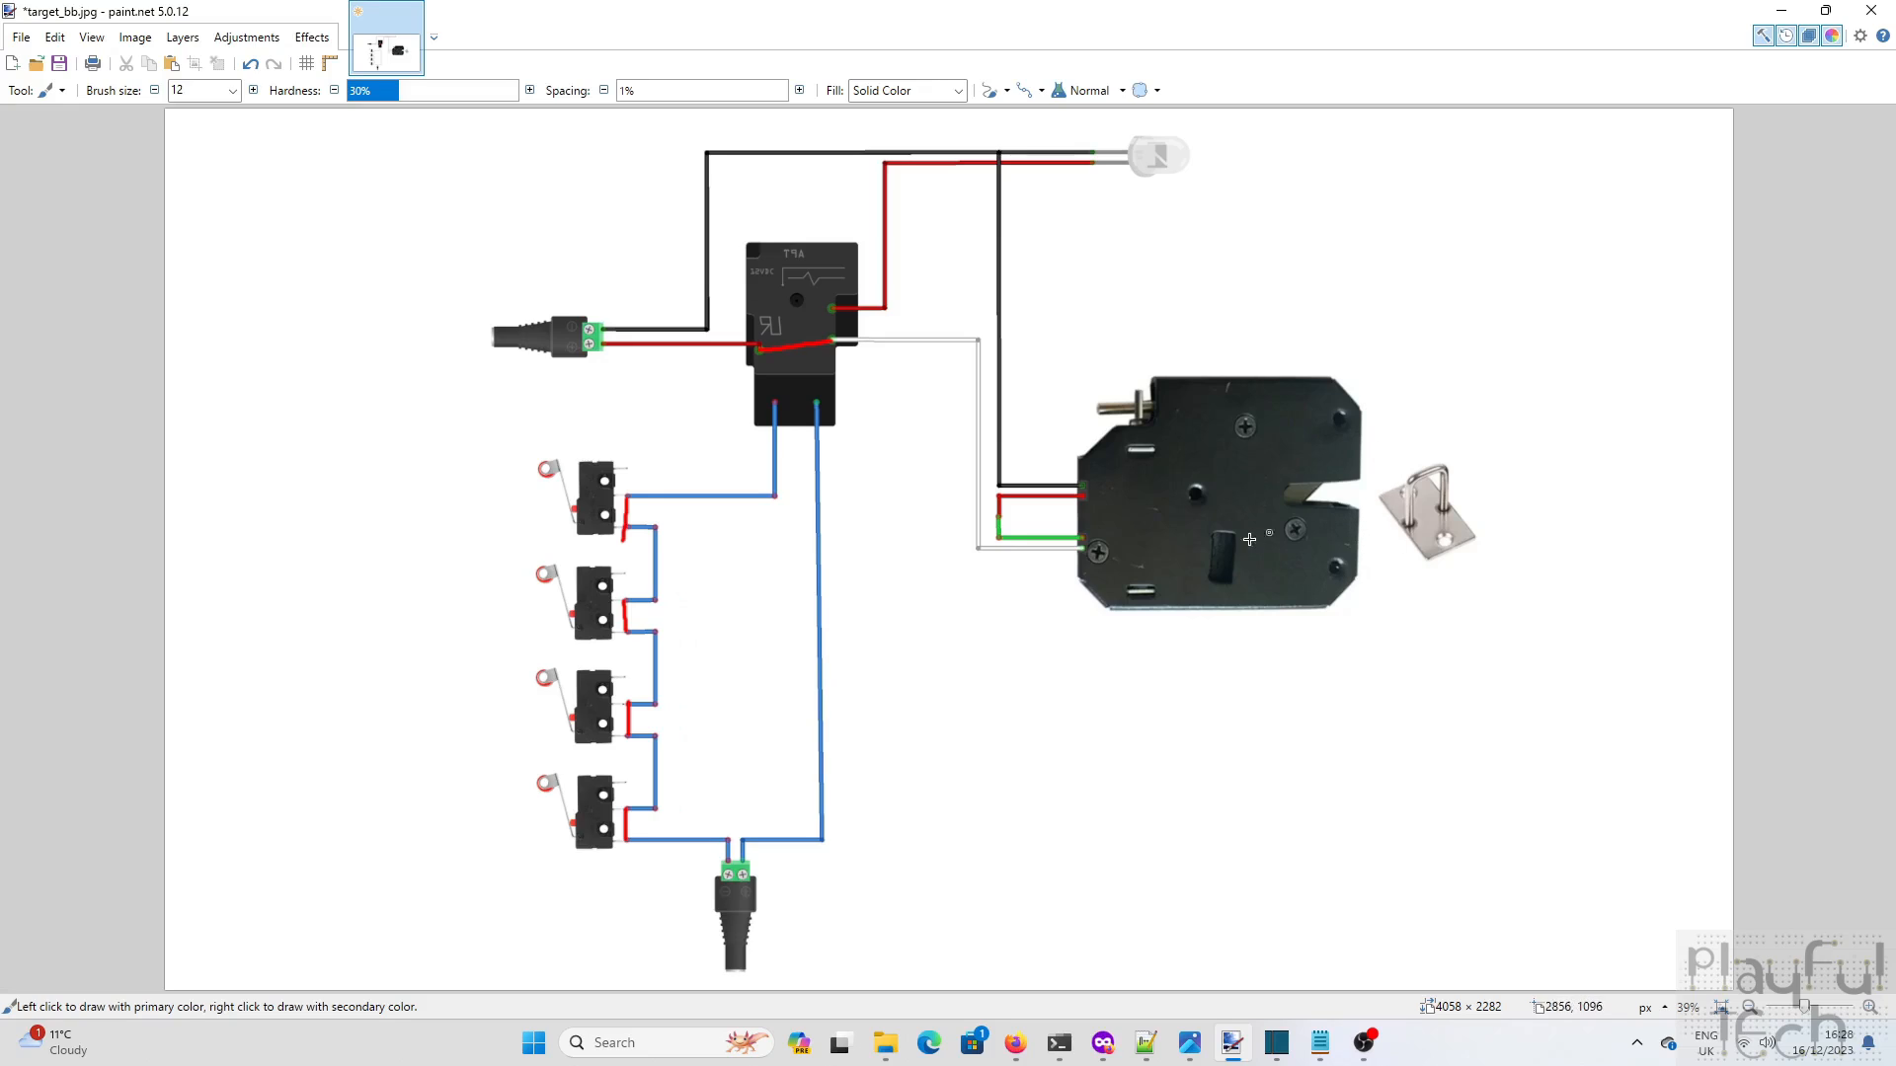
pyautogui.moveTo(1058, 559)
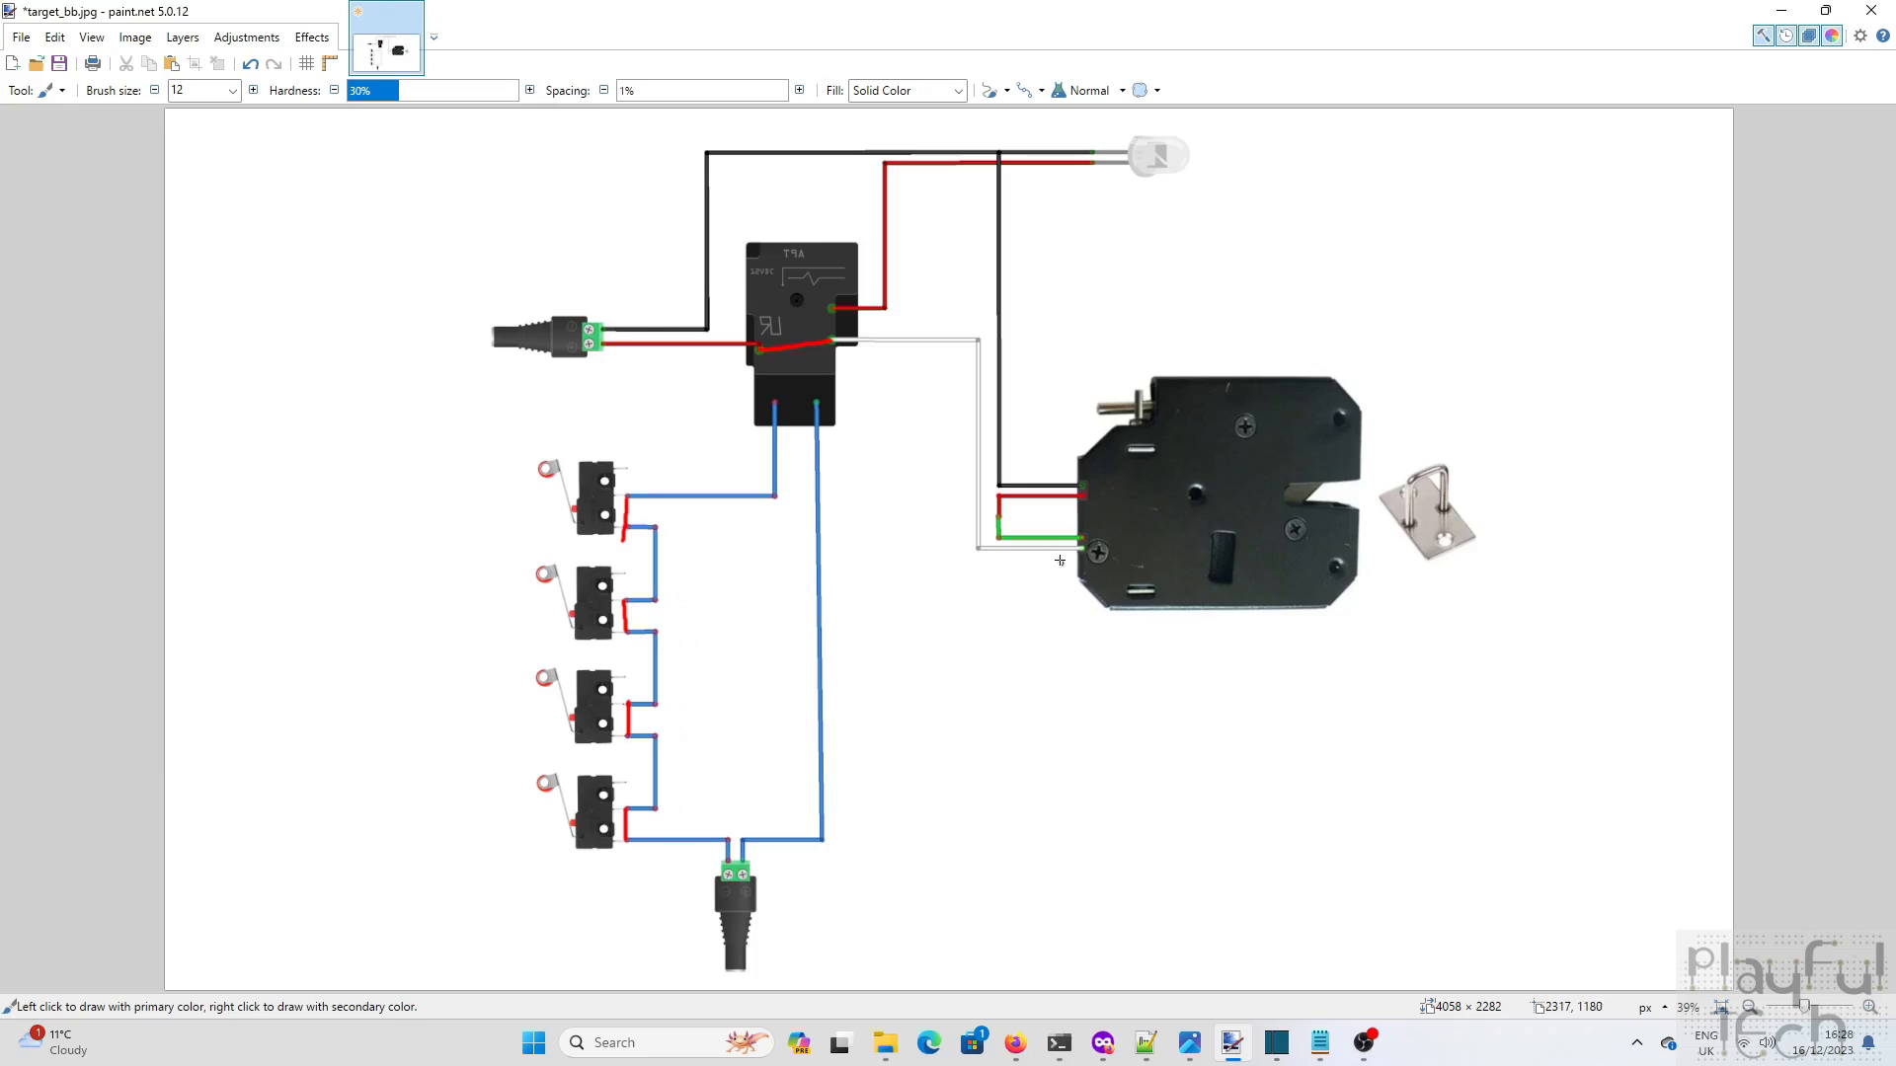
pyautogui.moveTo(1060, 500)
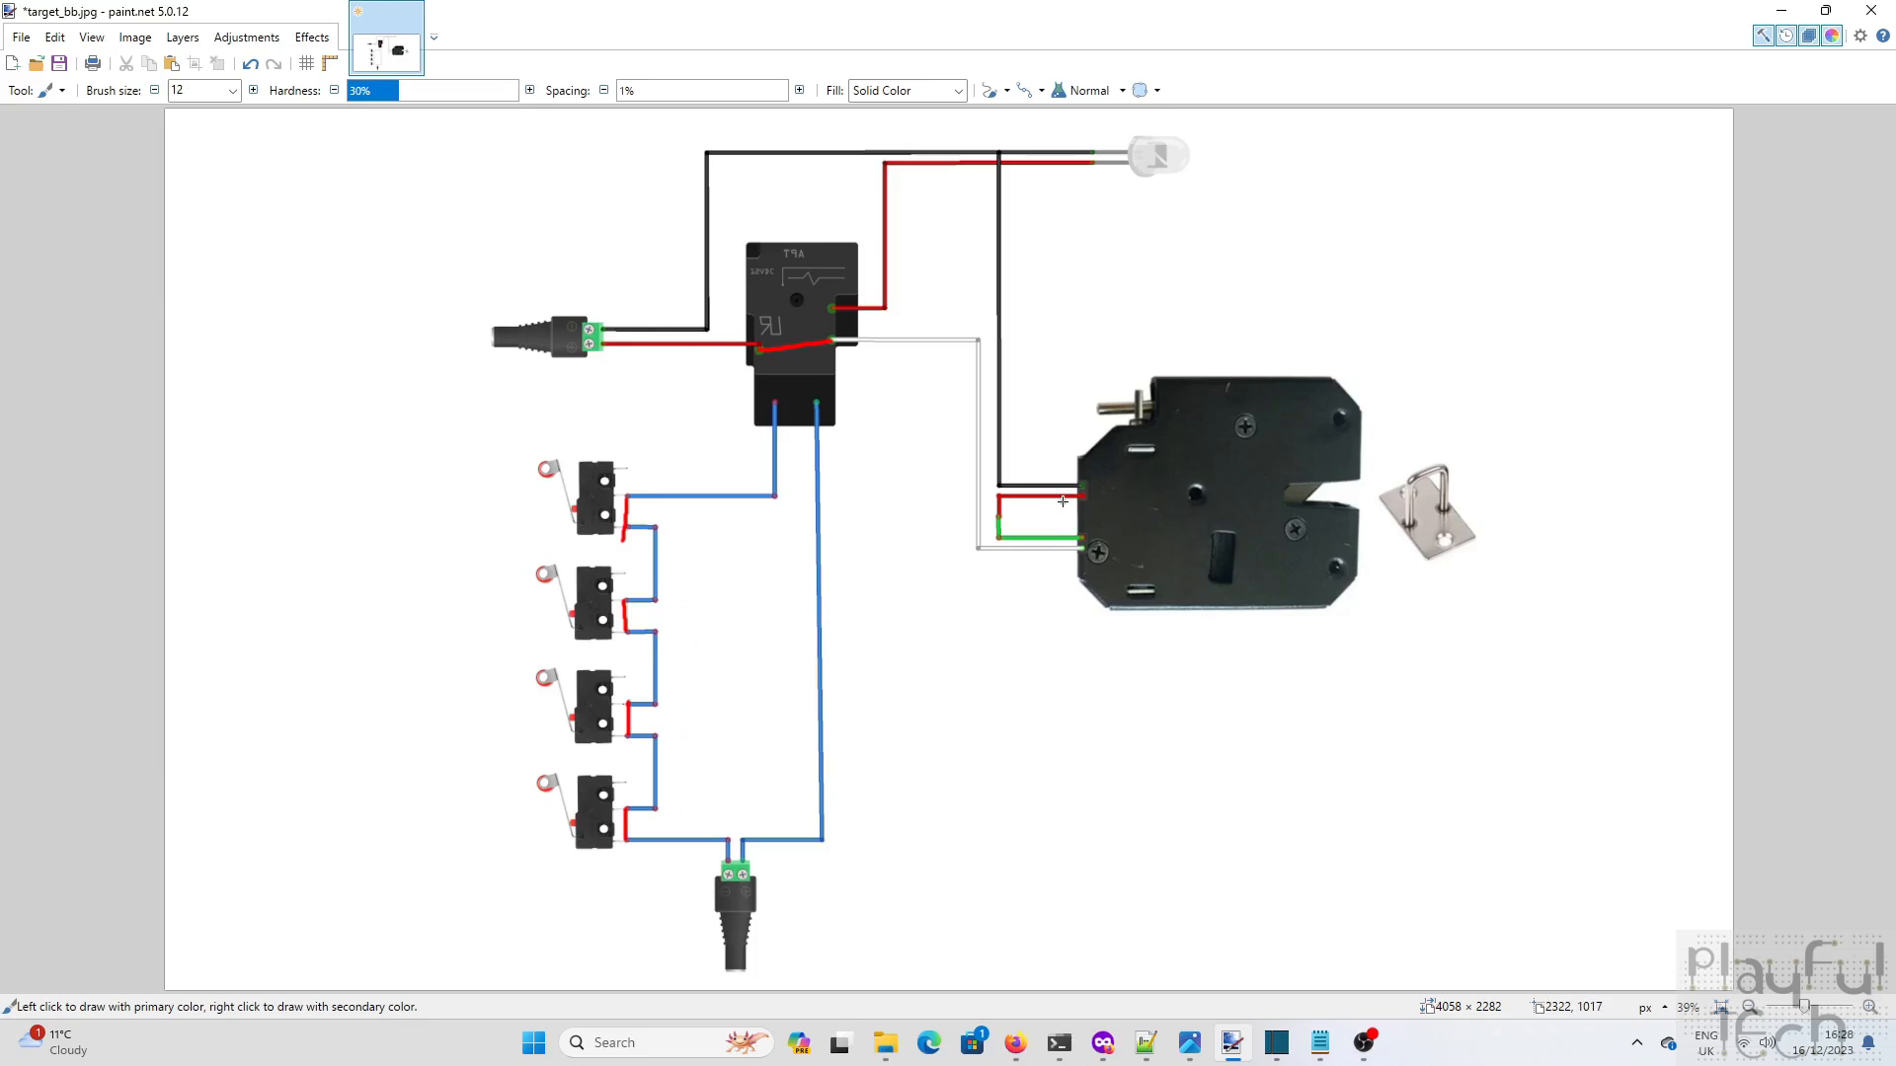
pyautogui.moveTo(1194, 510)
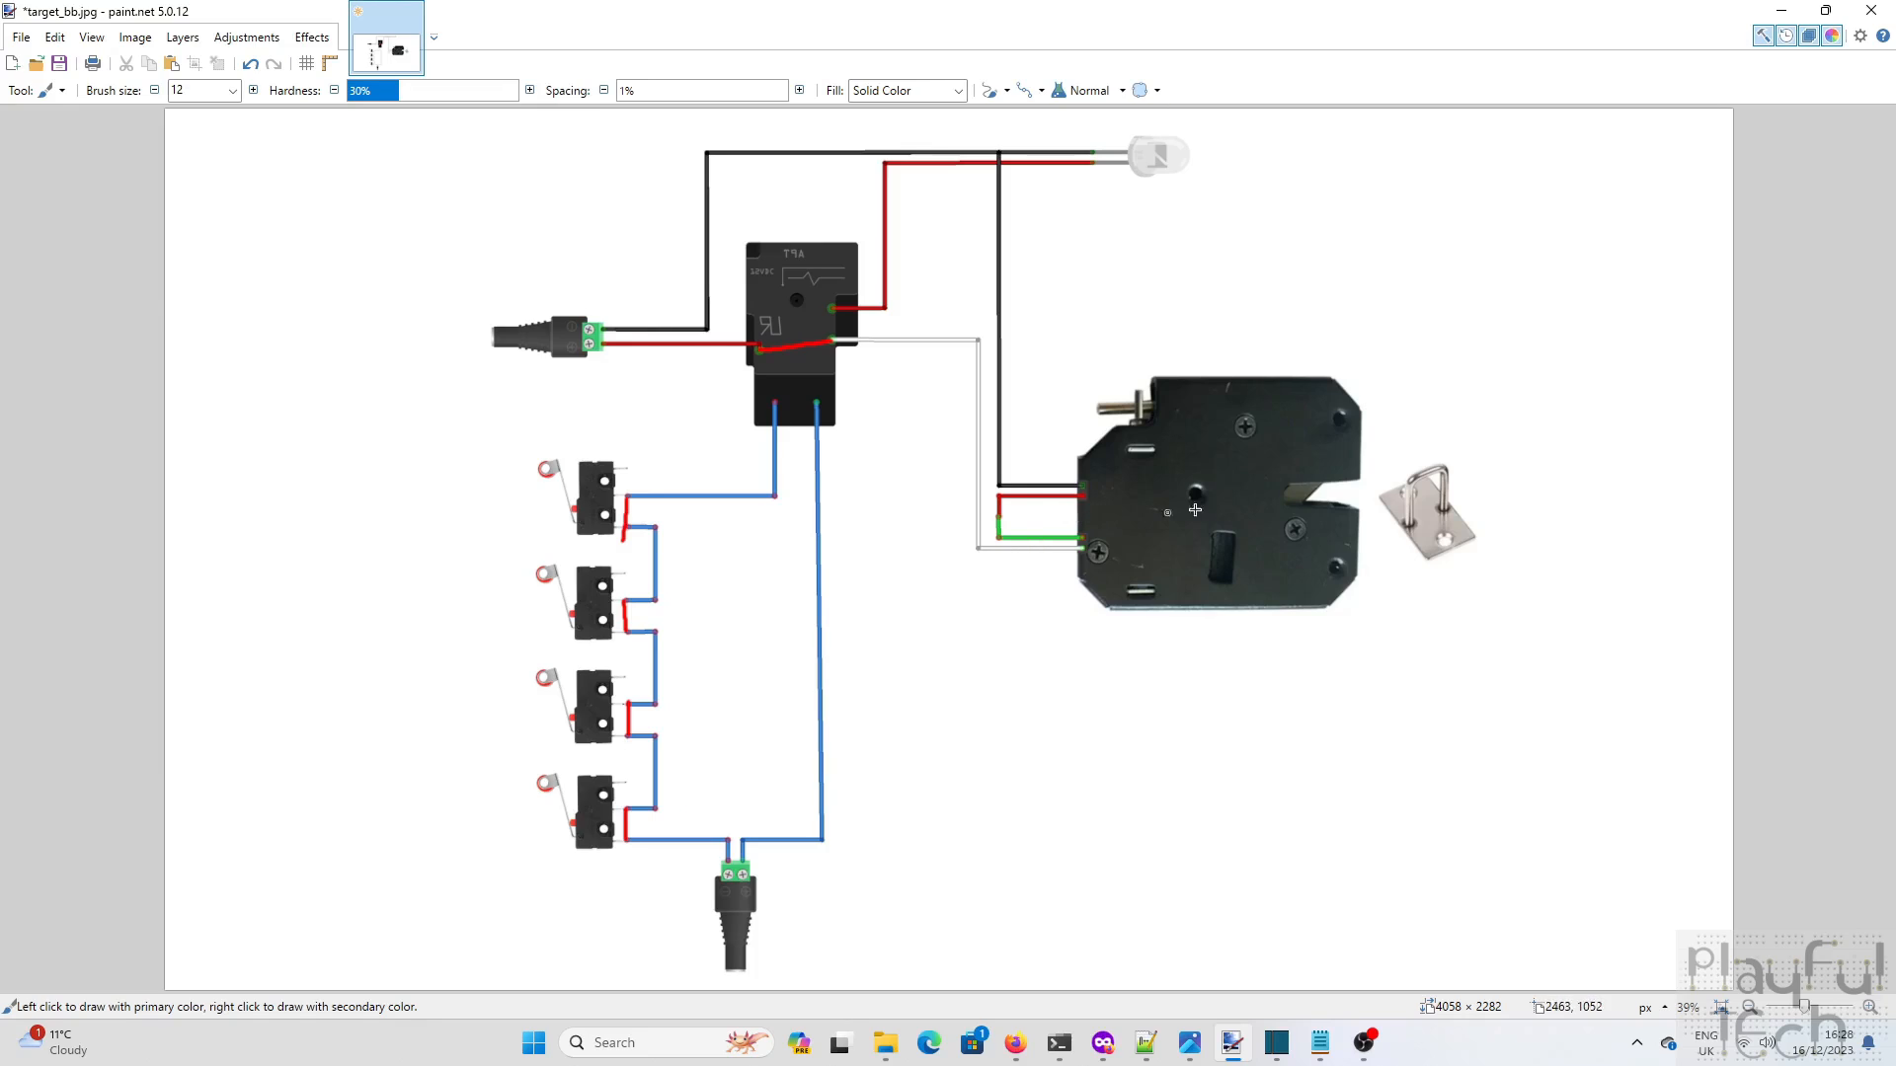
pyautogui.moveTo(1442, 495)
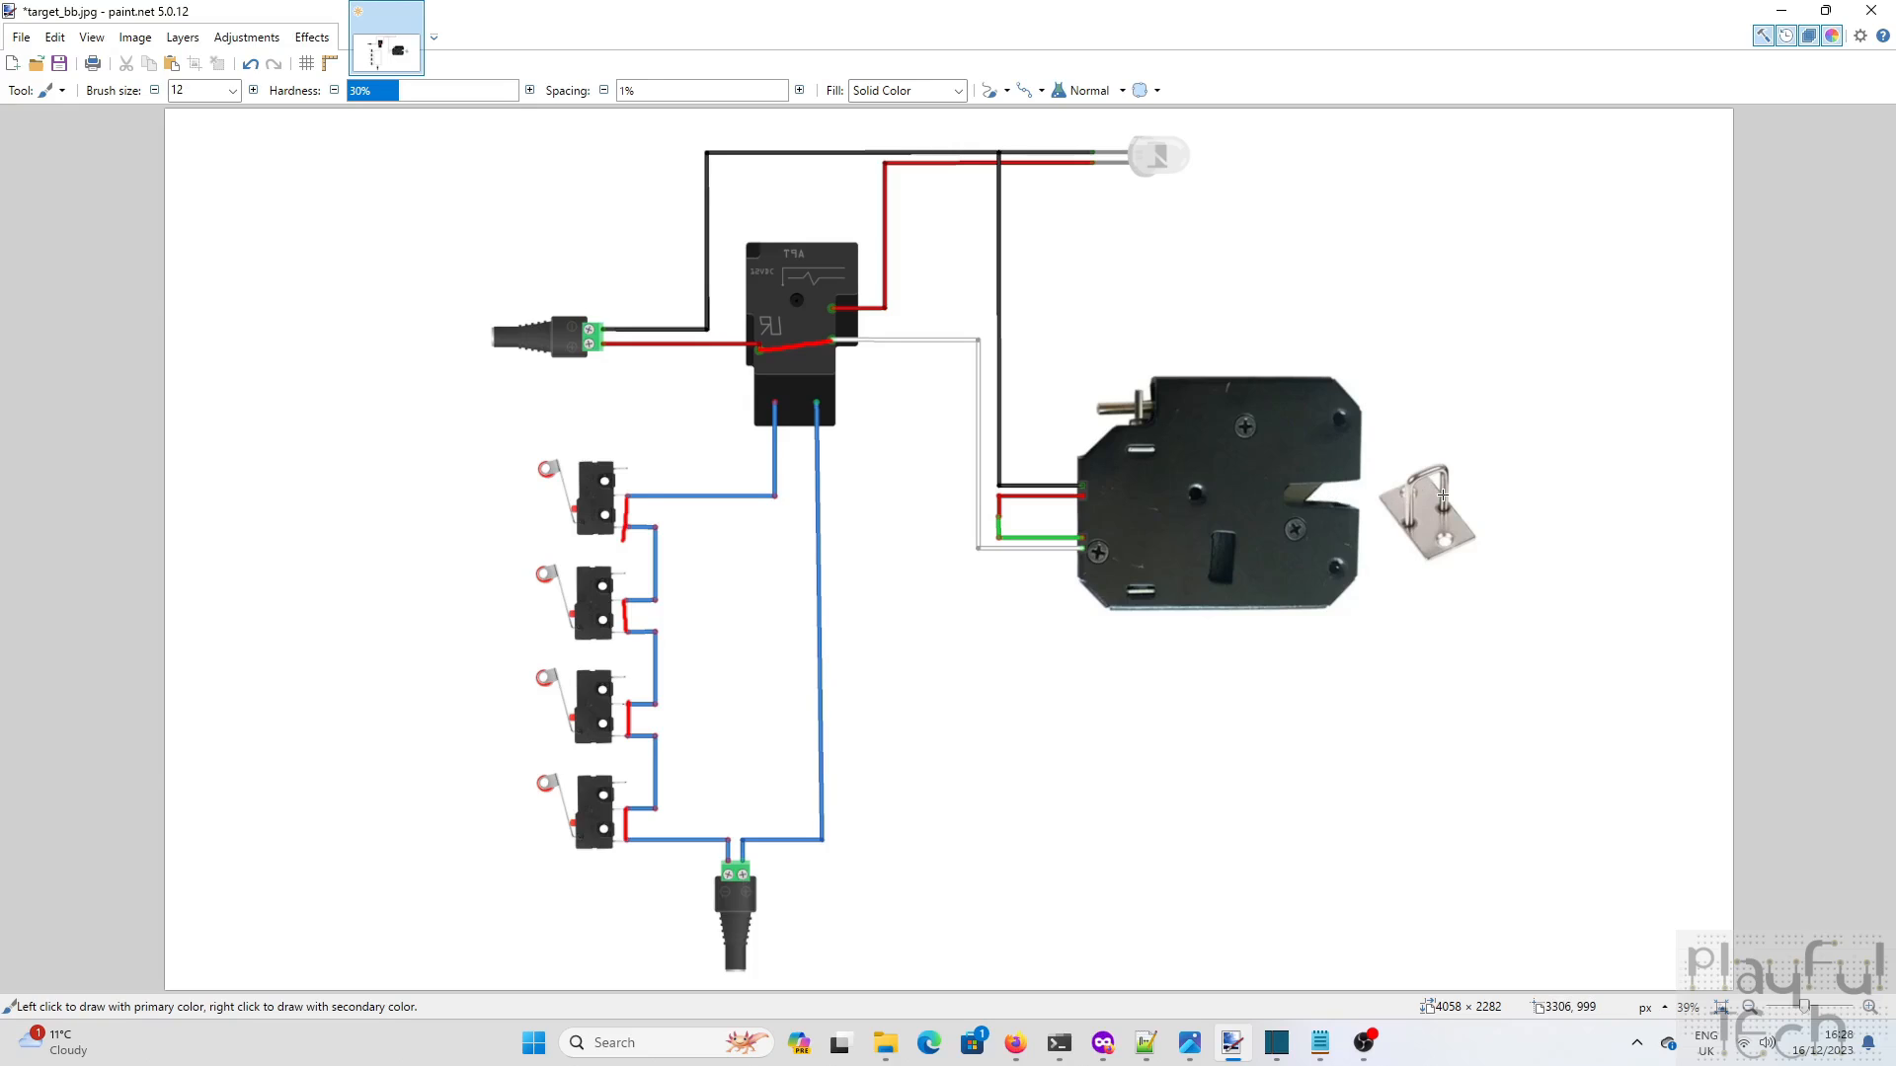
pyautogui.moveTo(1434, 493)
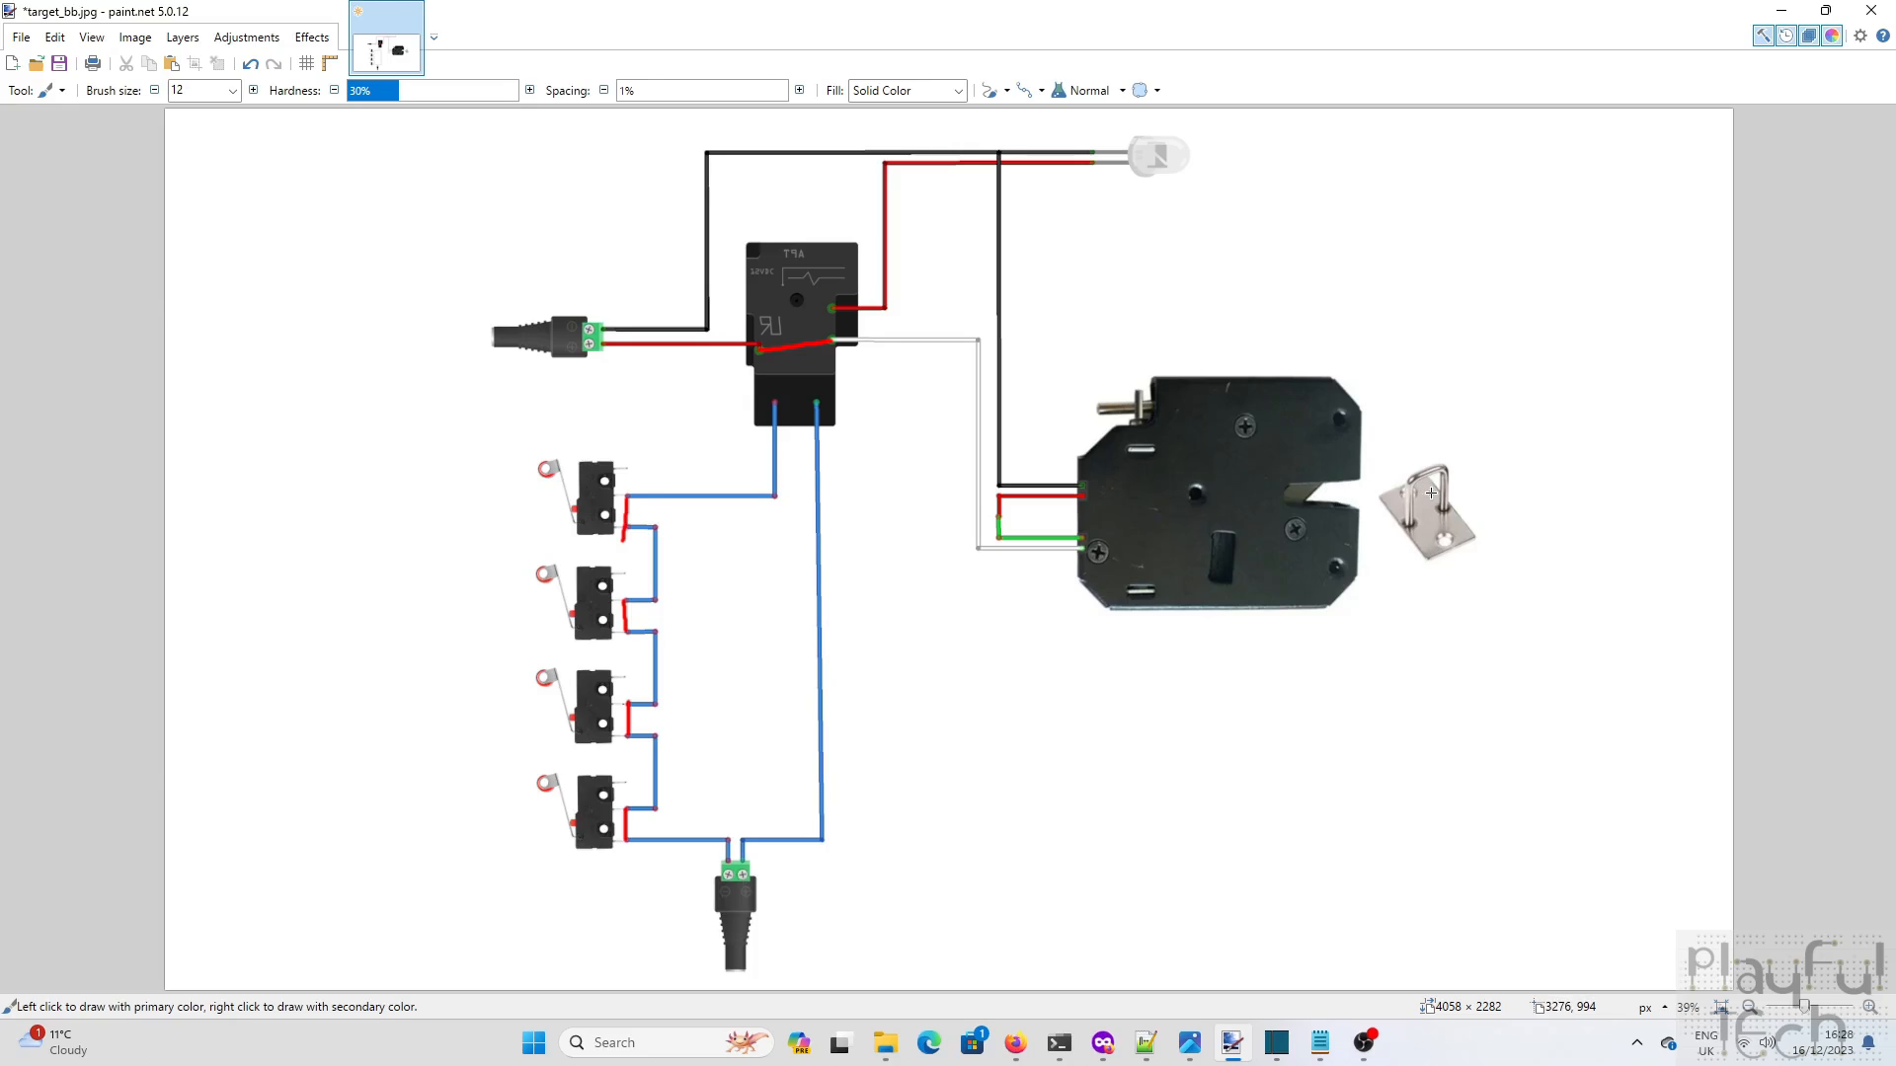
pyautogui.moveTo(979, 399)
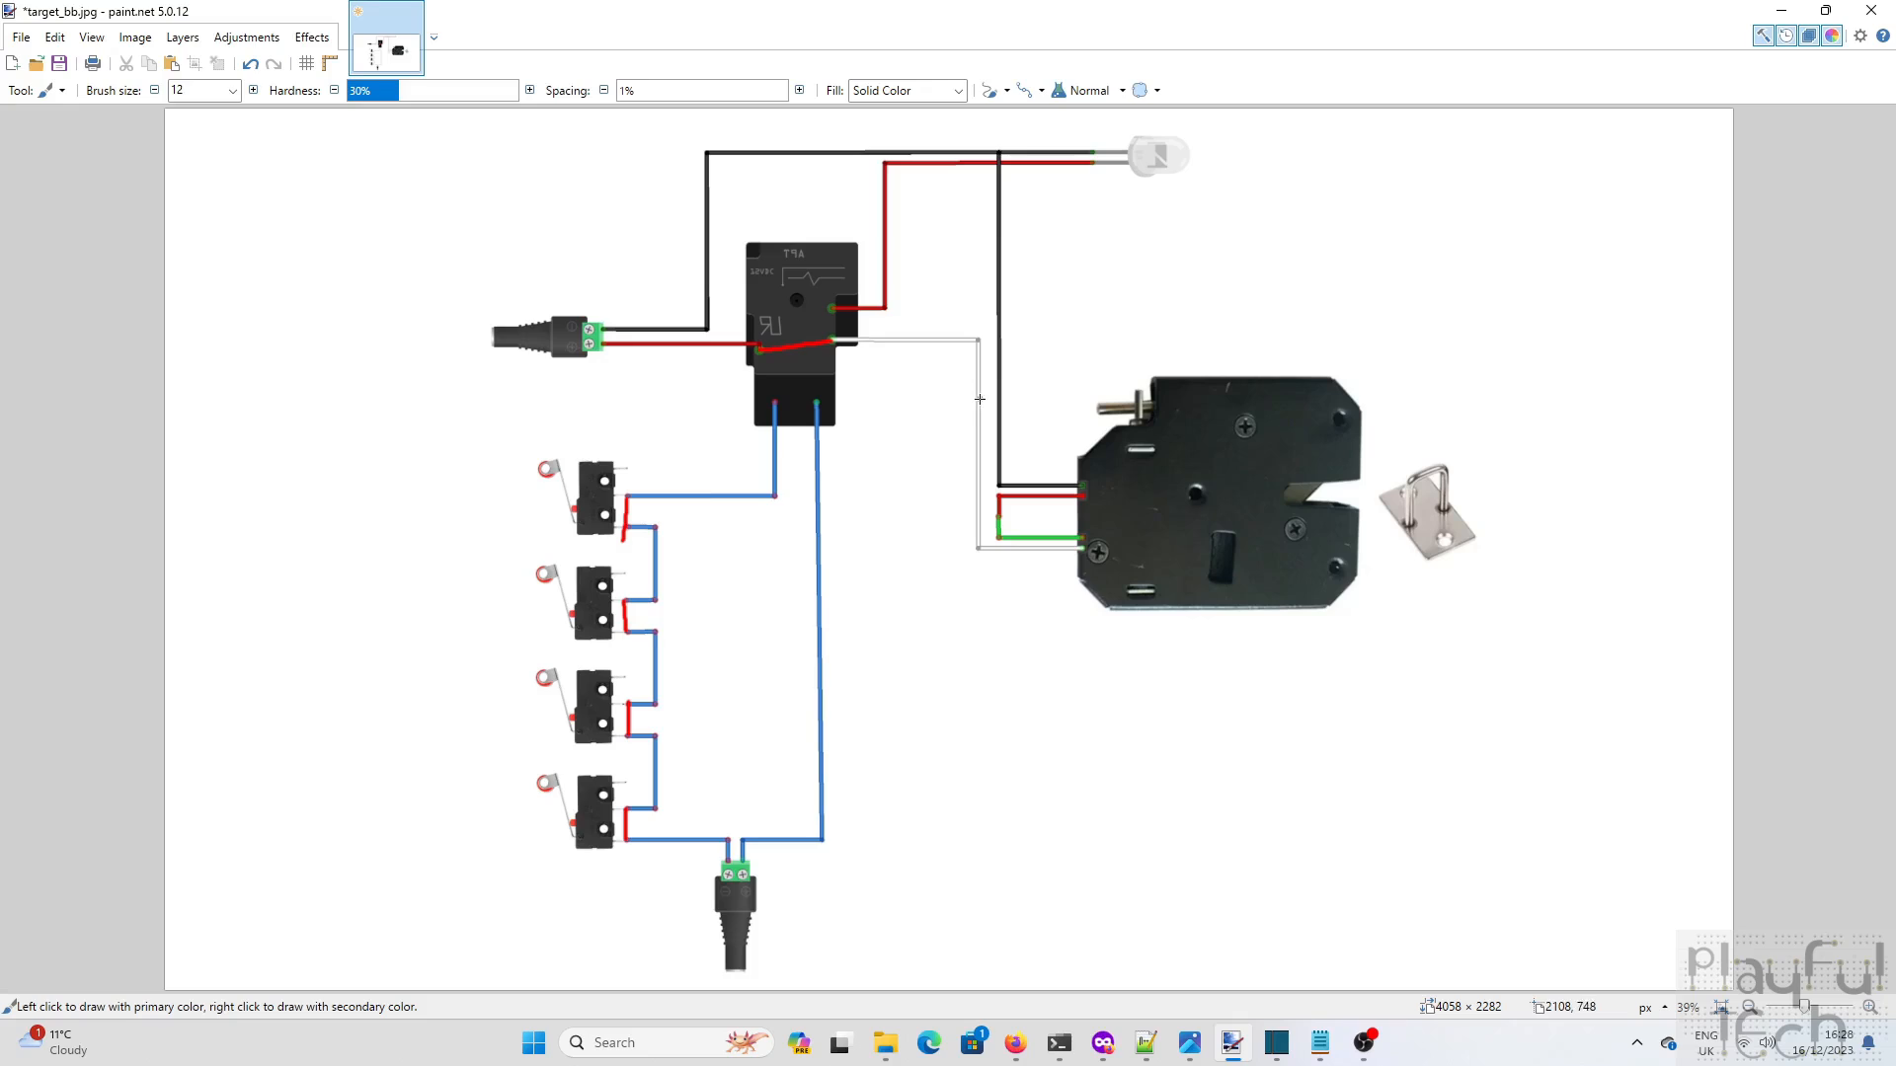
pyautogui.moveTo(924, 336)
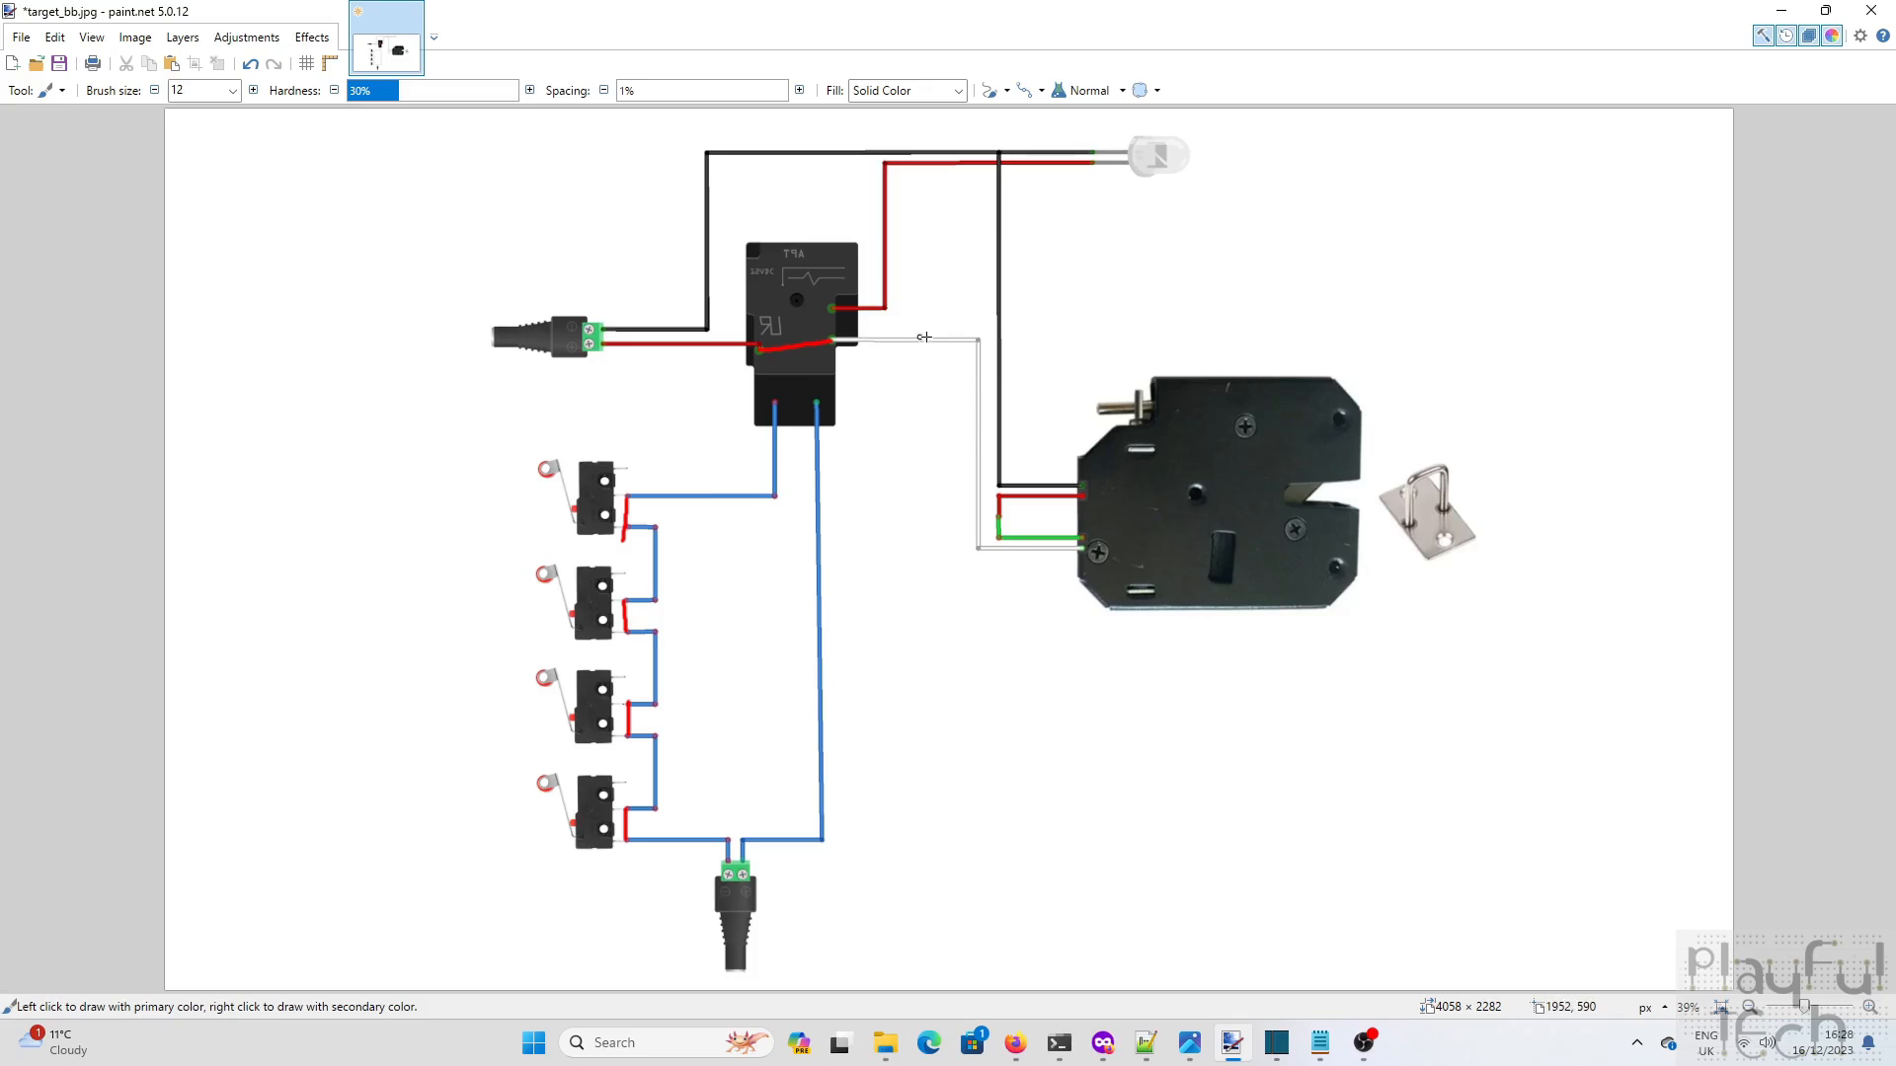
pyautogui.moveTo(1063, 525)
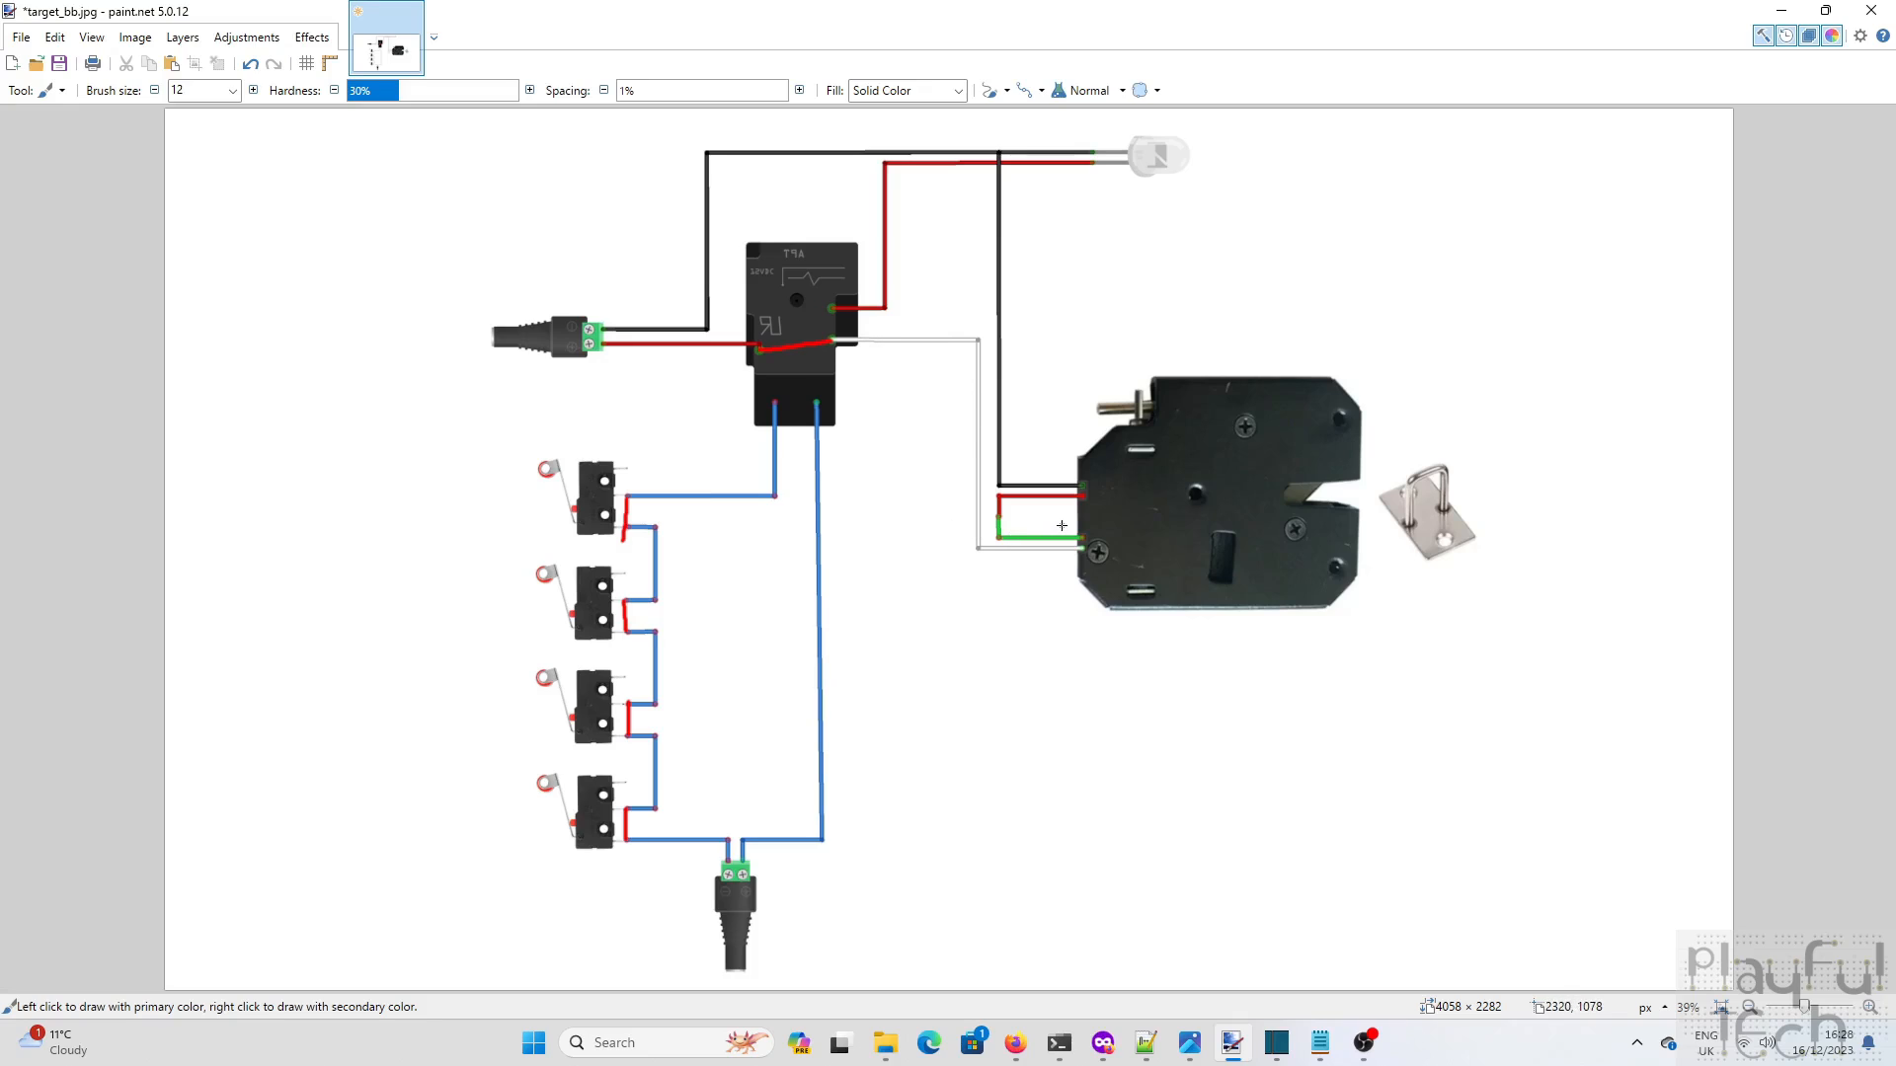
pyautogui.moveTo(1082, 498)
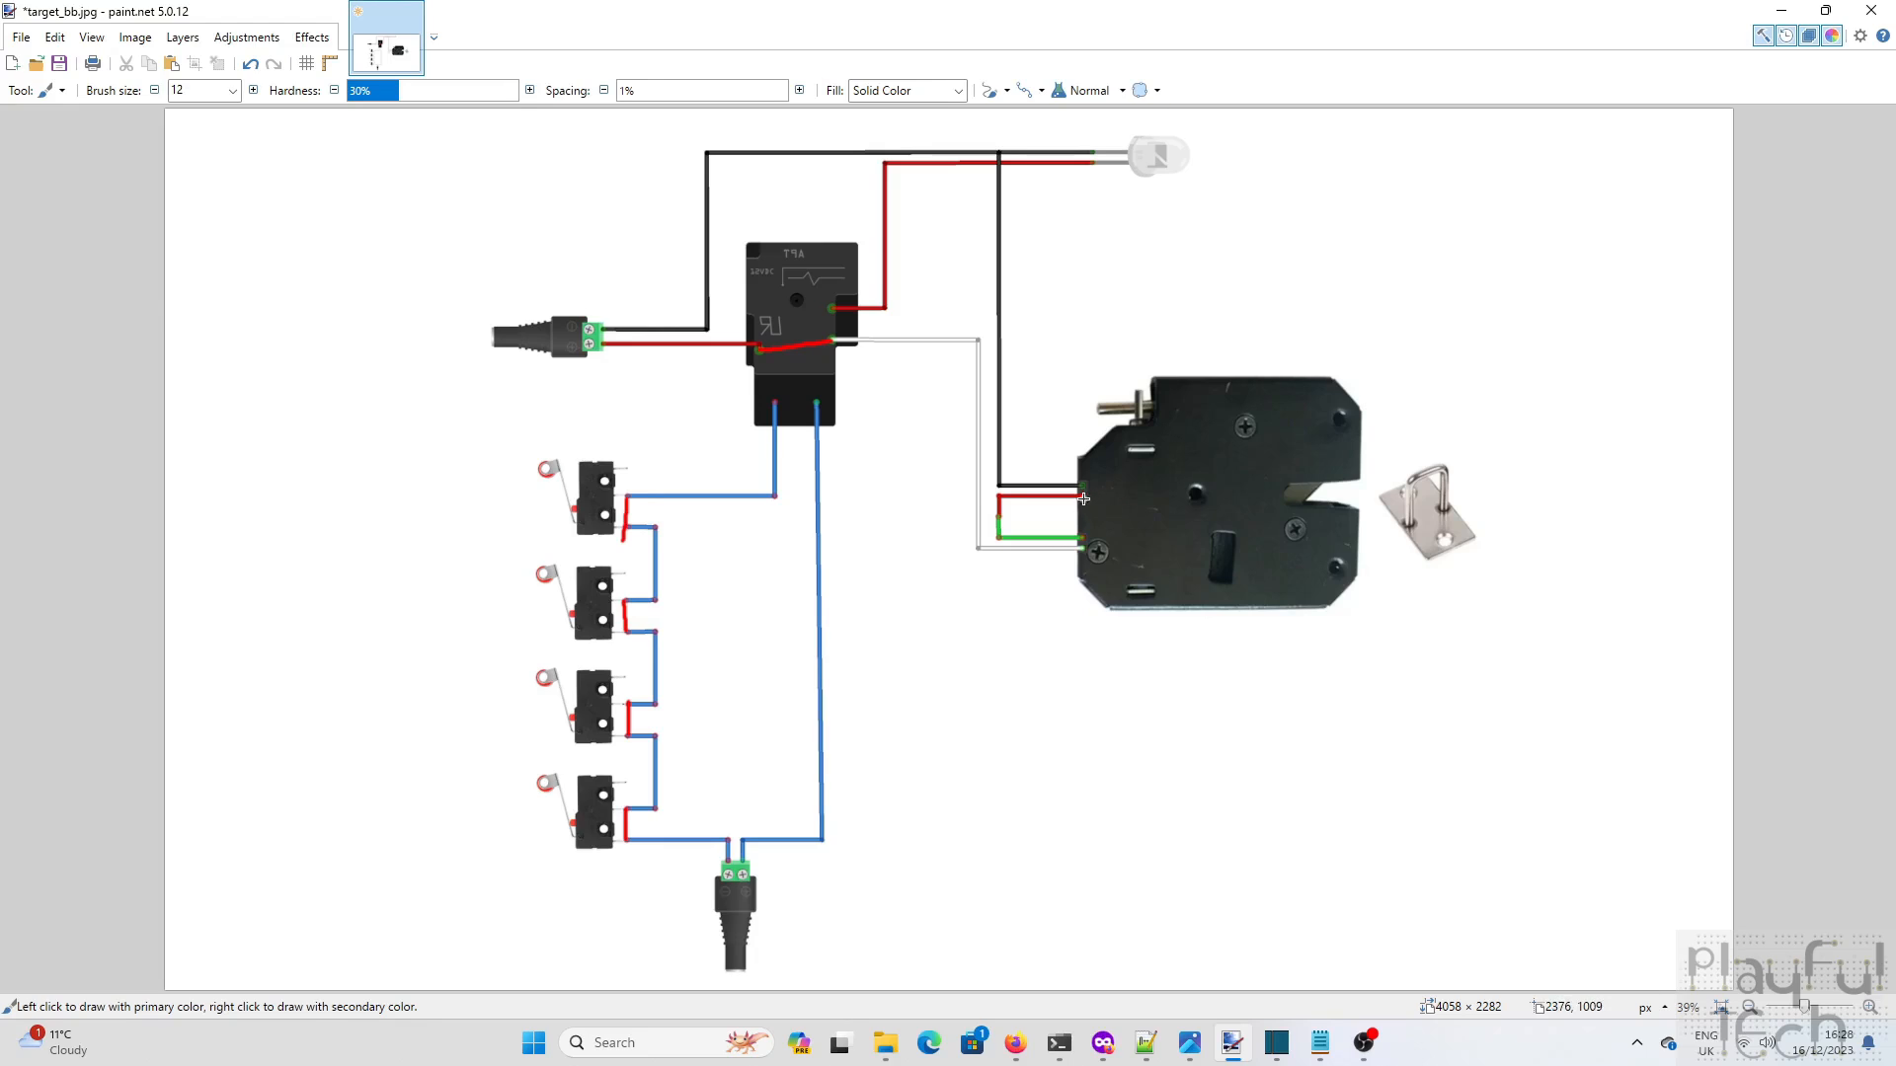
pyautogui.moveTo(1124, 464)
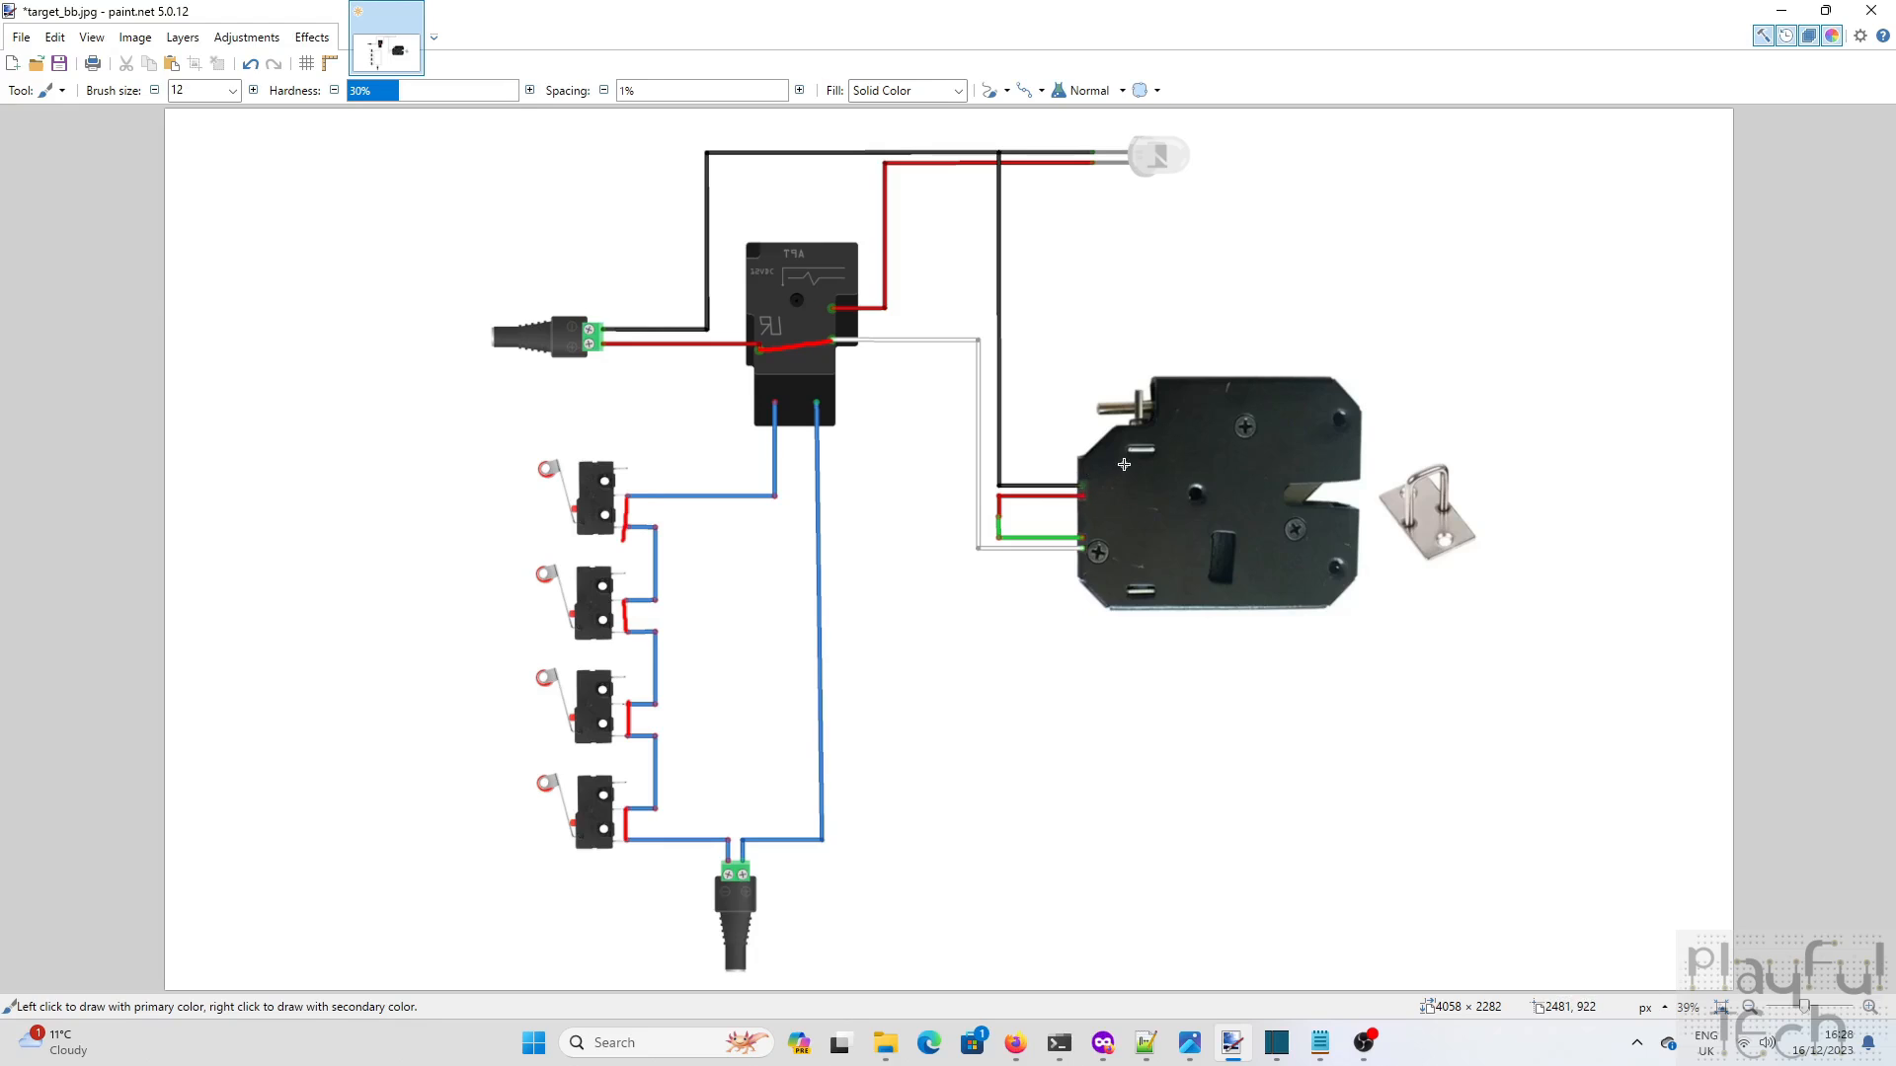
pyautogui.moveTo(1100, 545)
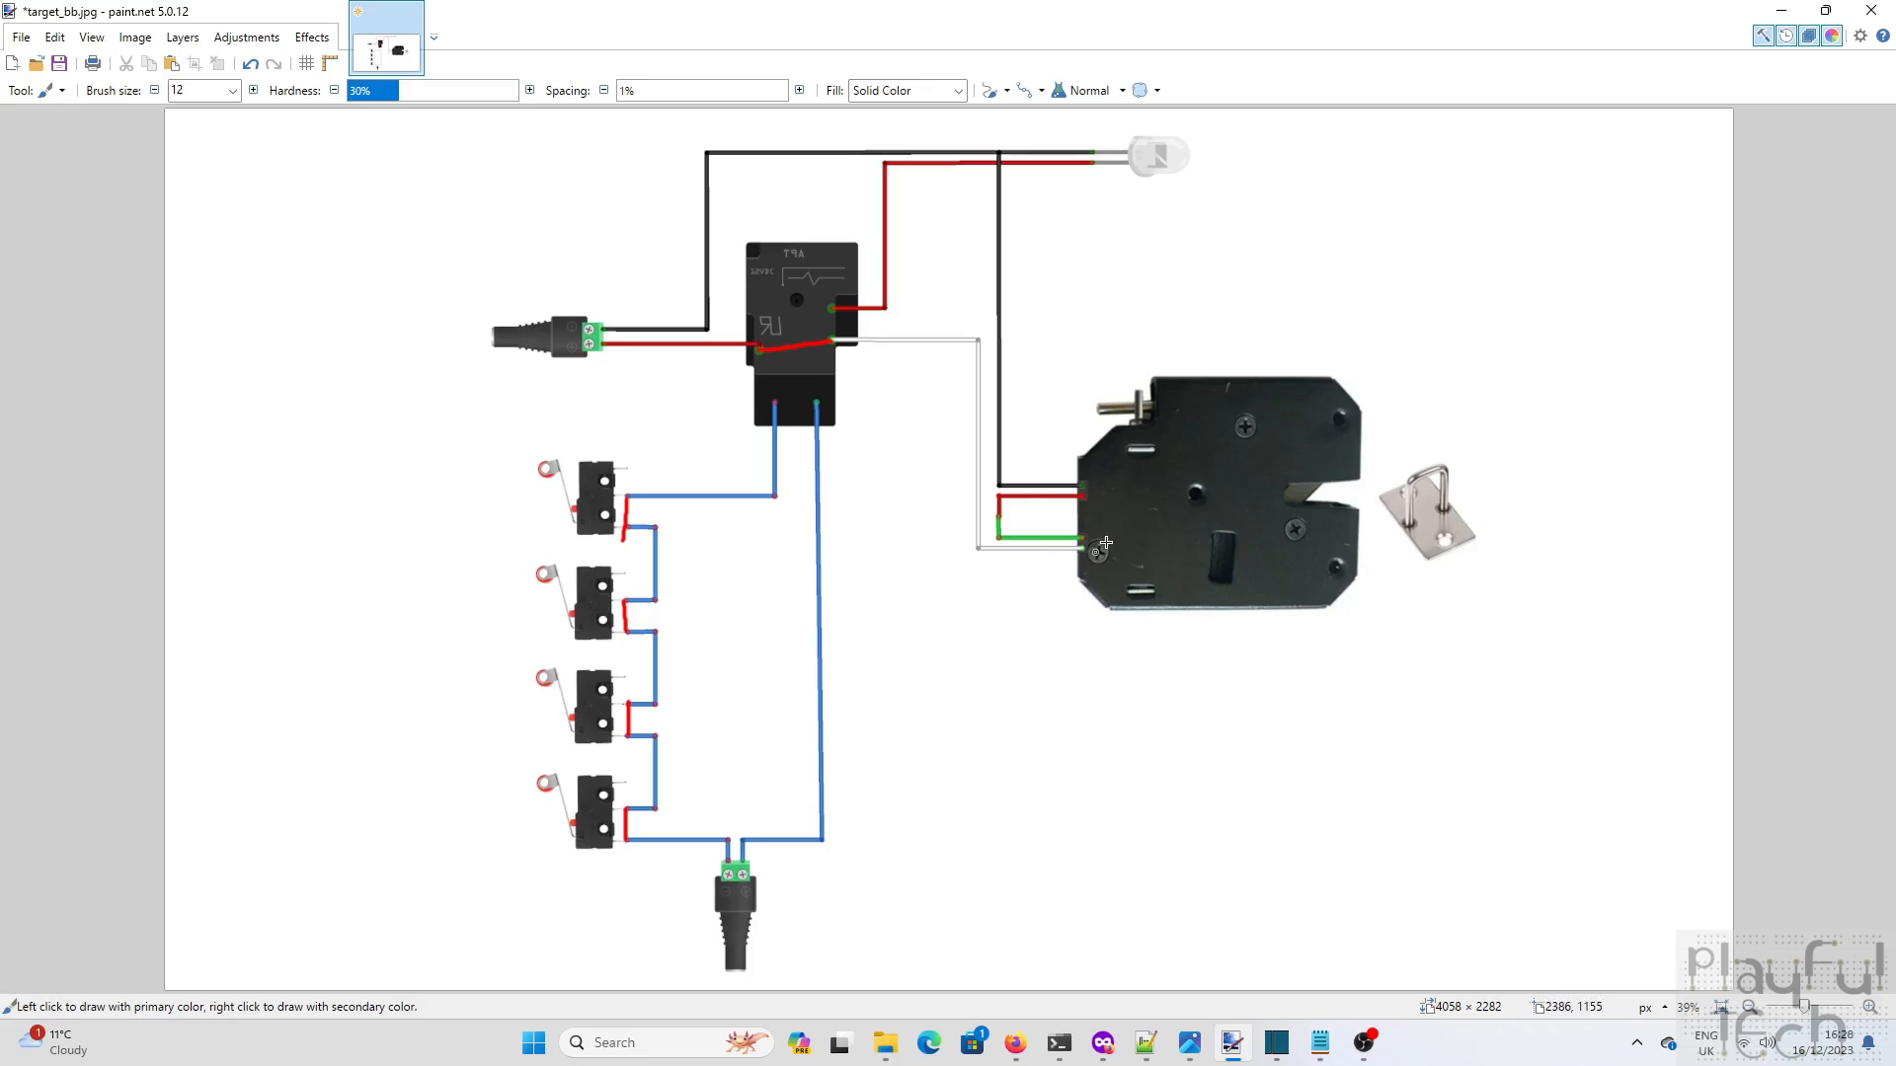
pyautogui.moveTo(1053, 520)
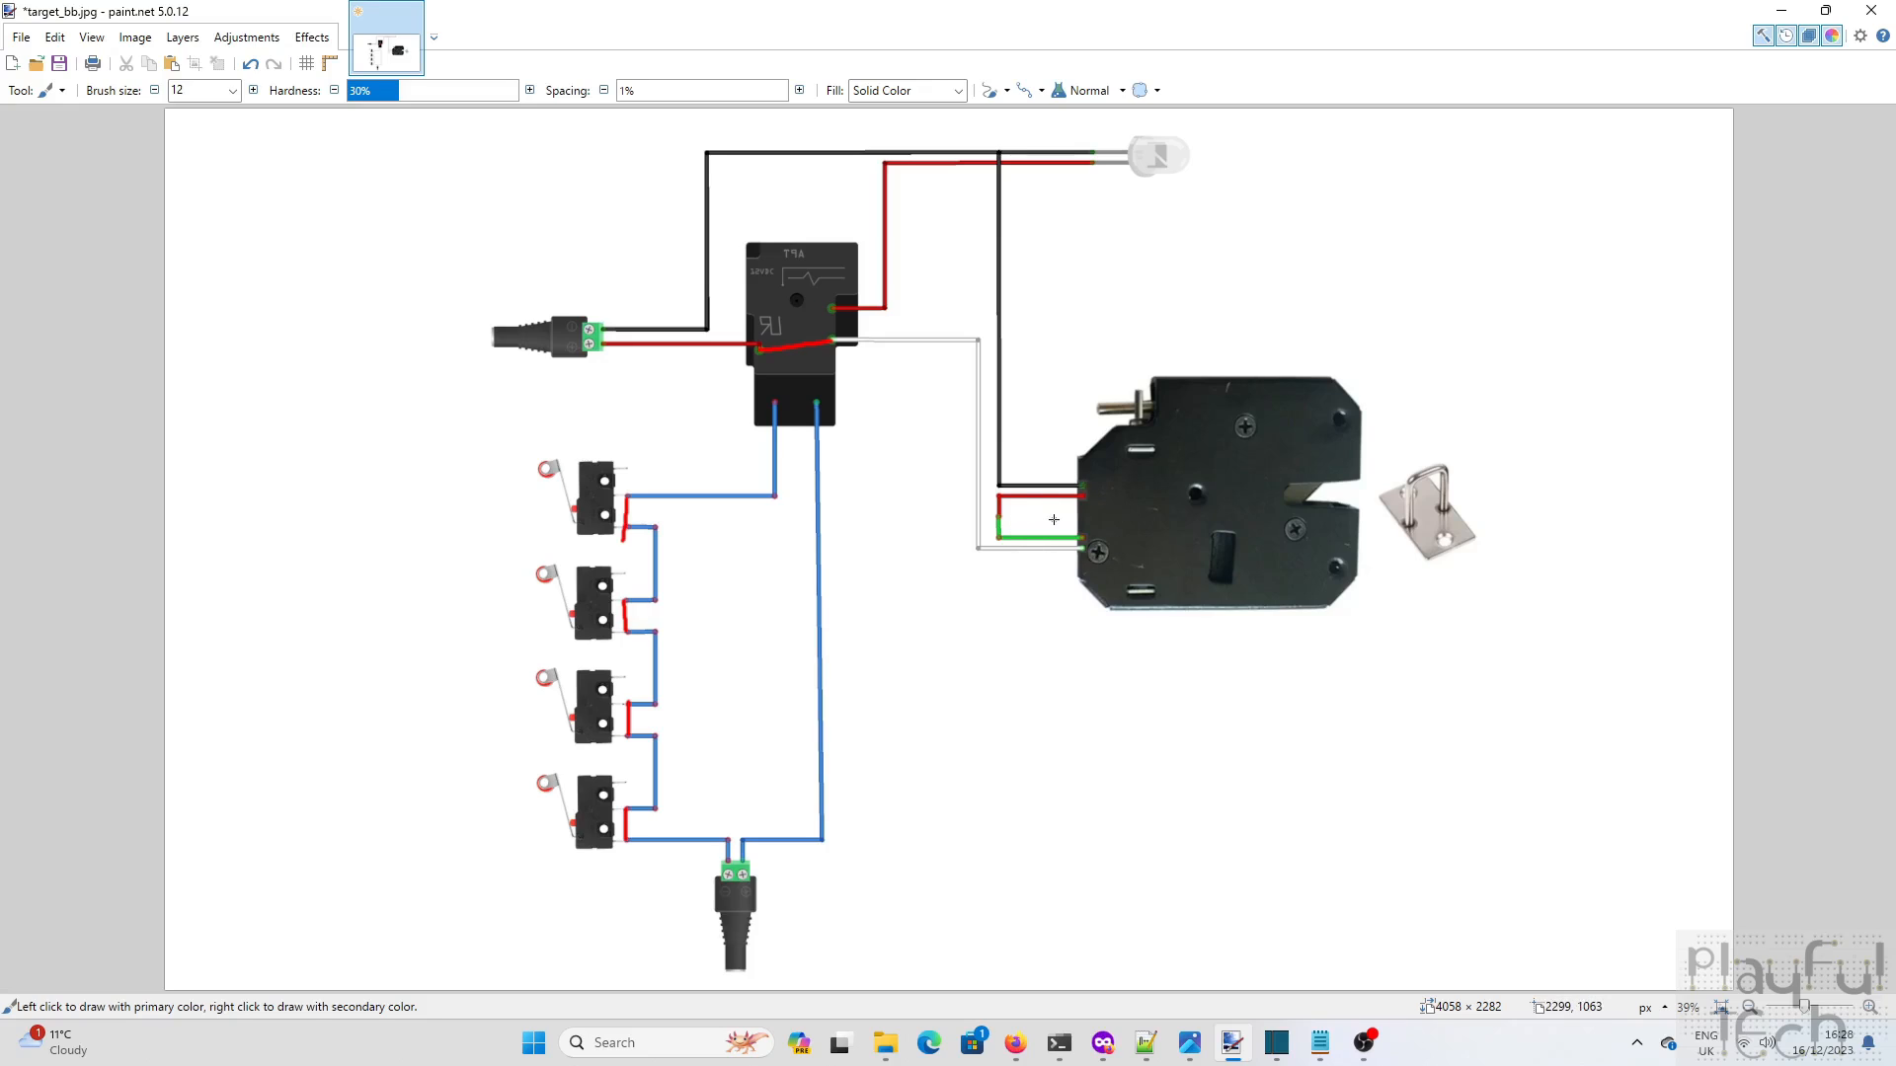
pyautogui.moveTo(1303, 535)
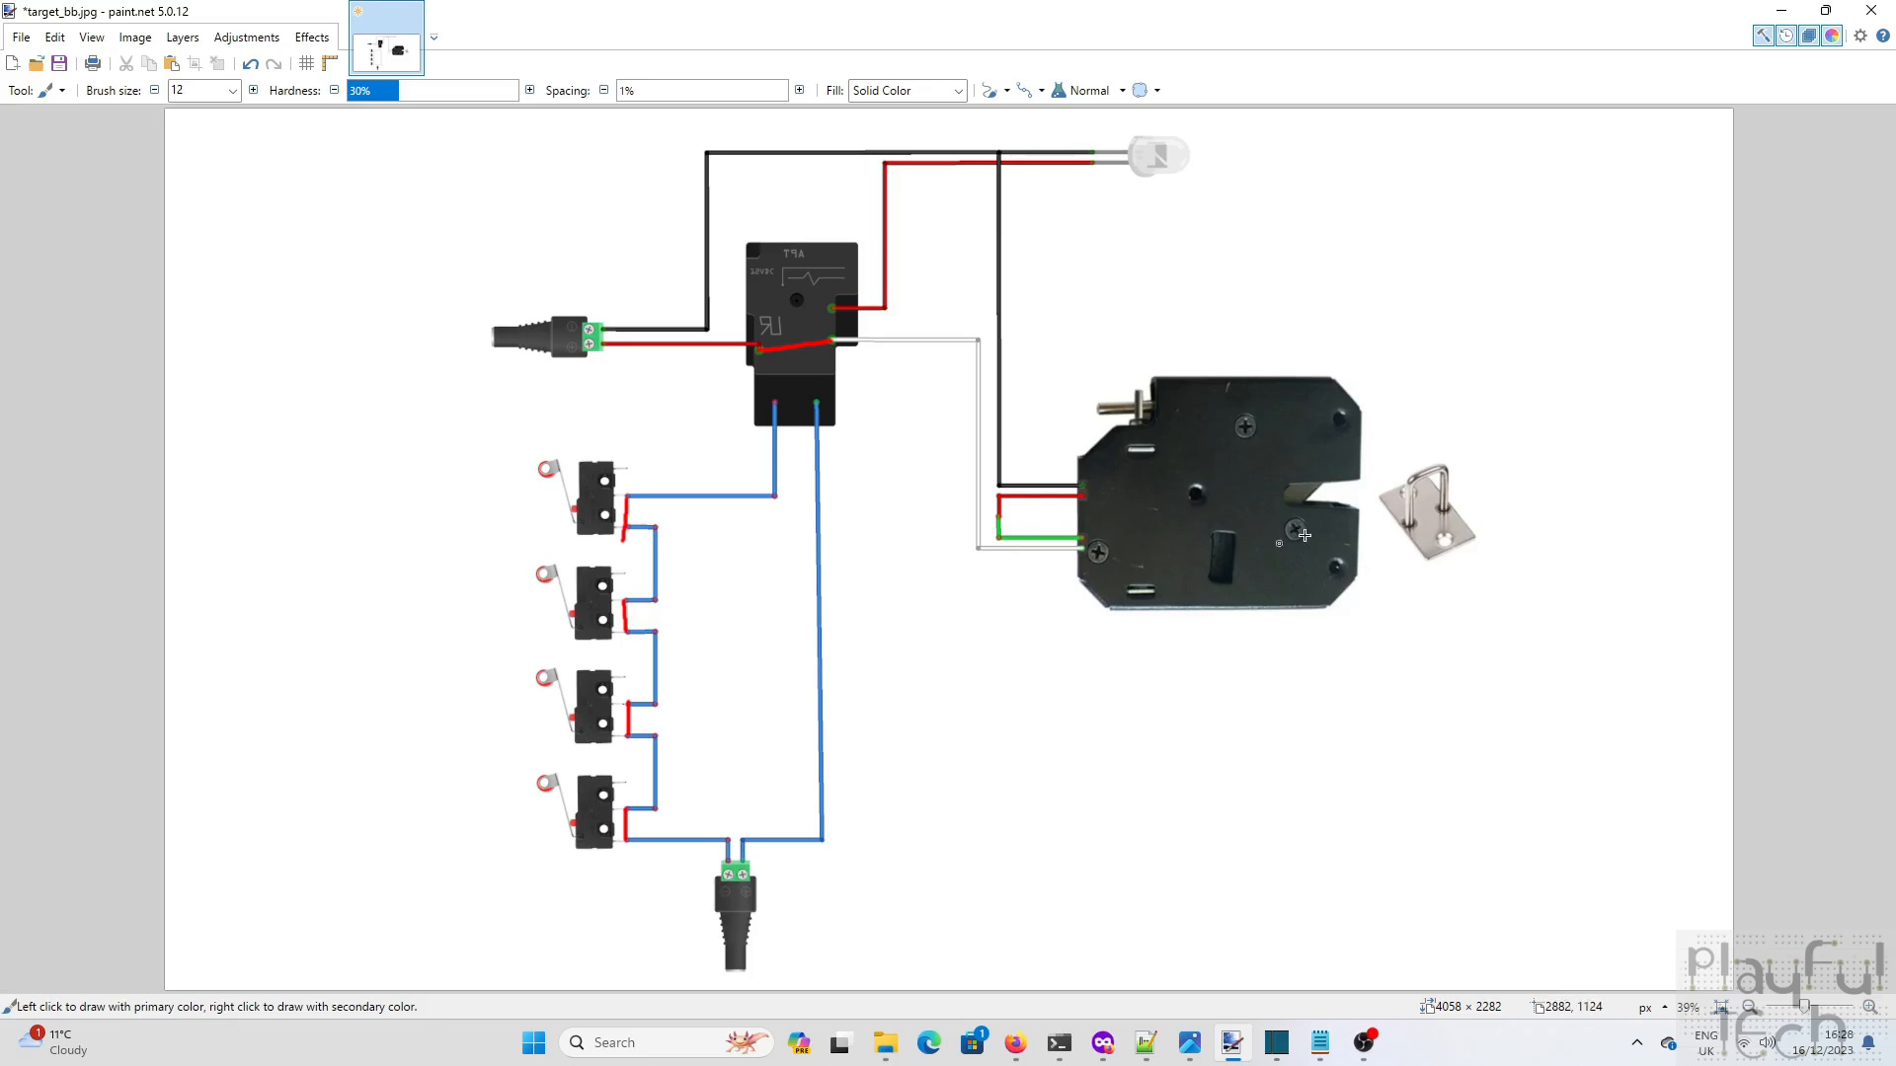
pyautogui.moveTo(1230, 462)
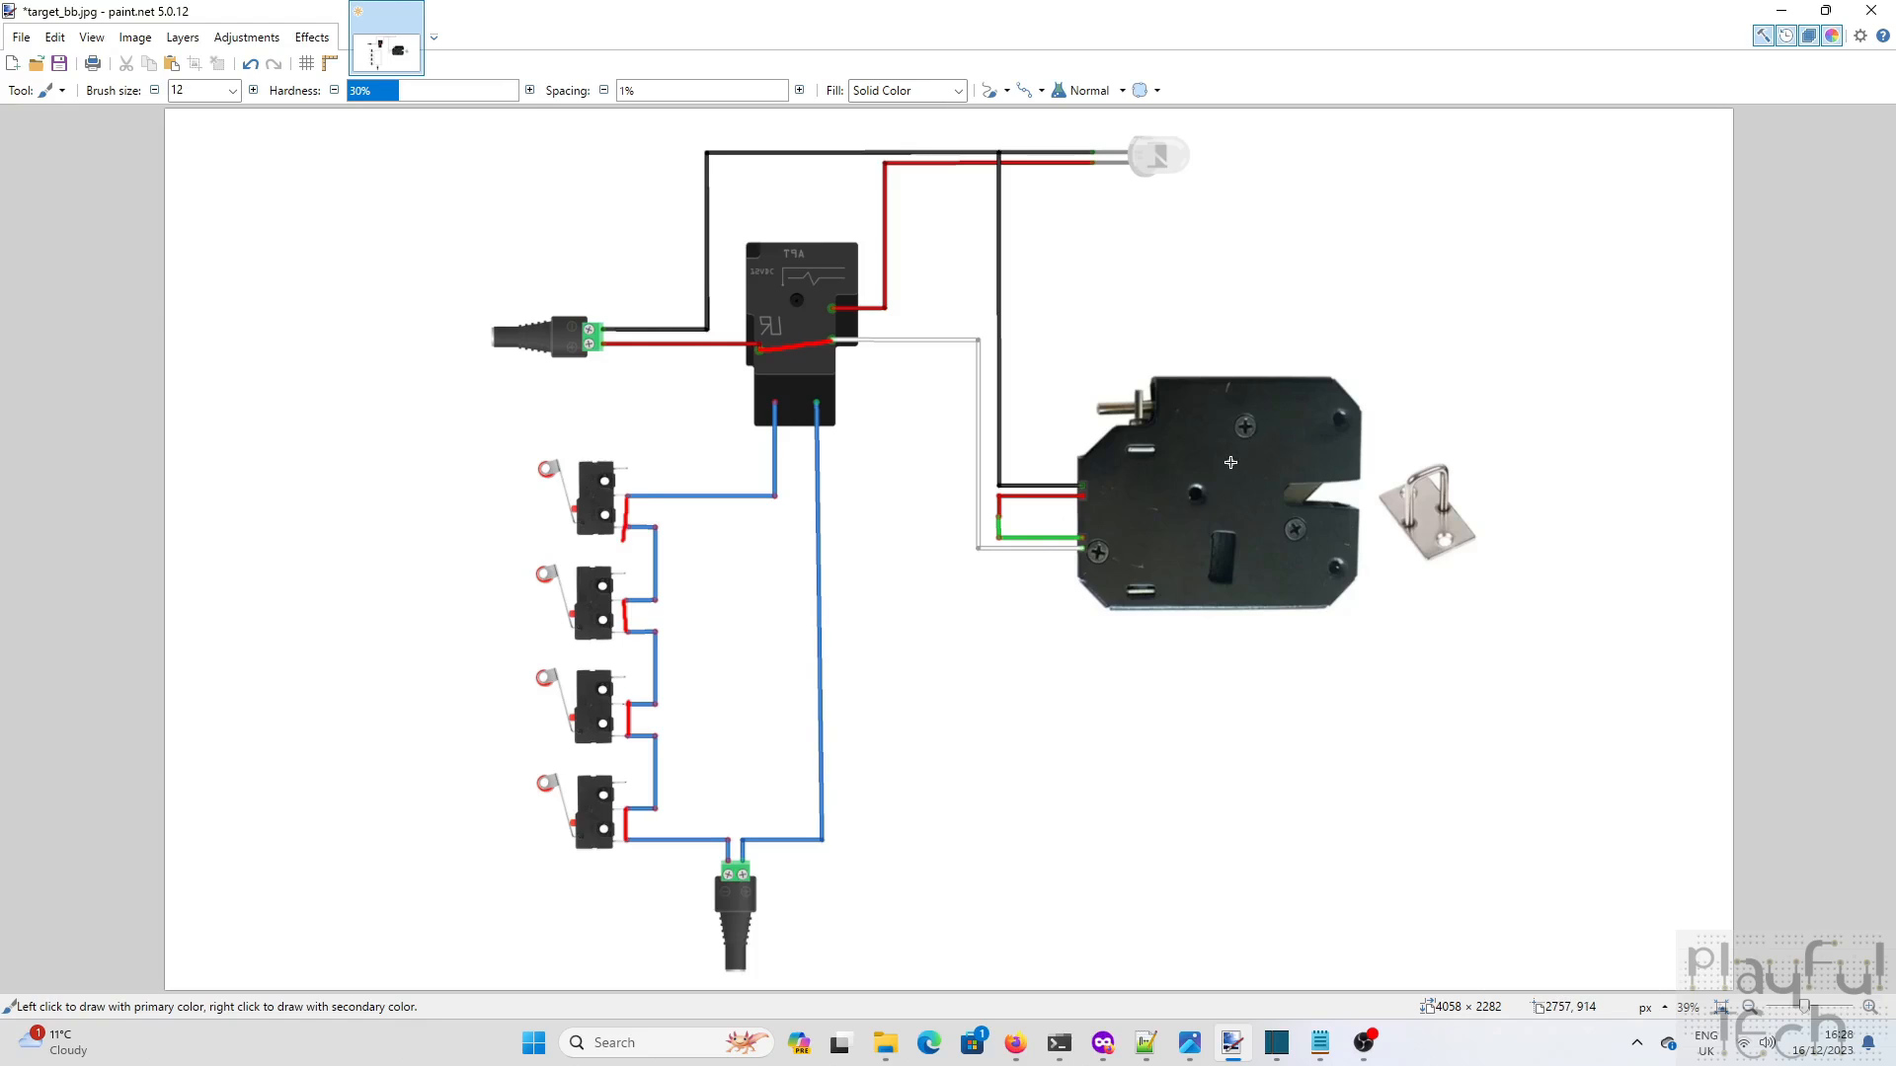
pyautogui.moveTo(1469, 462)
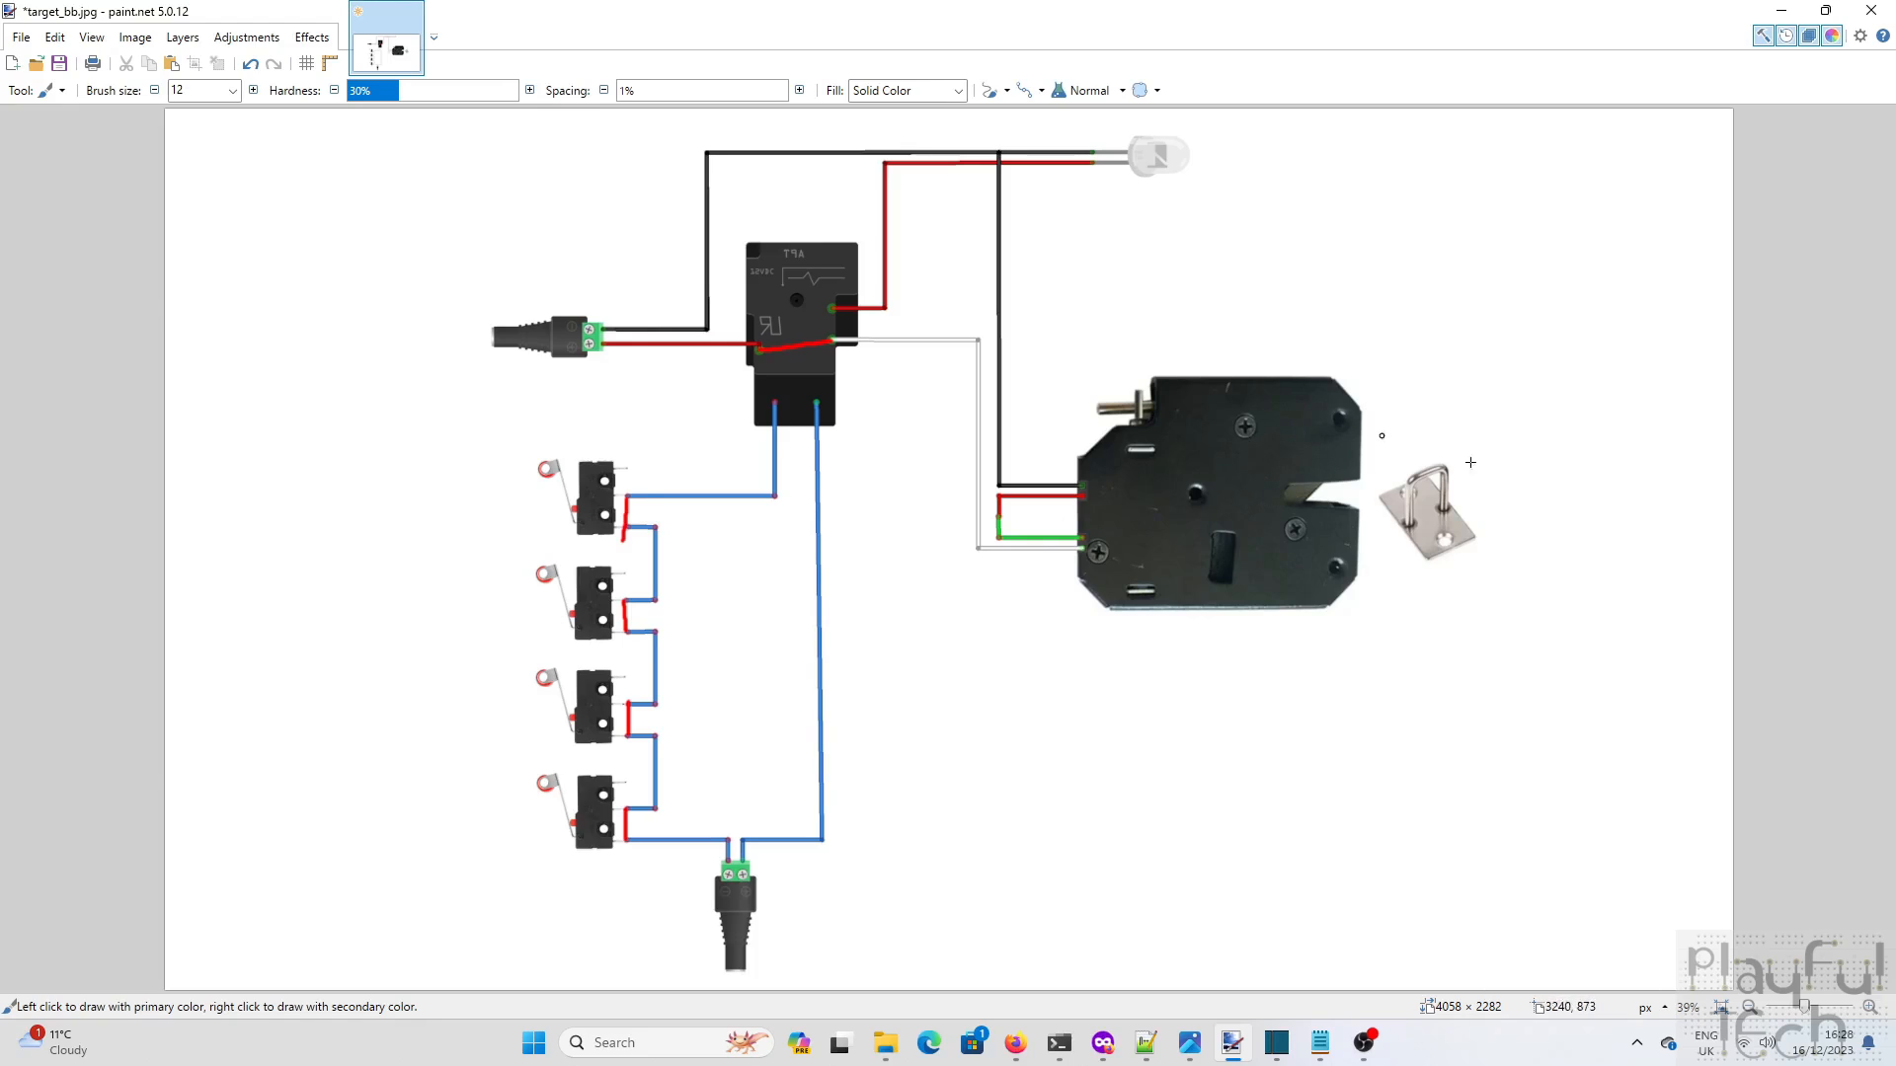
pyautogui.moveTo(1534, 553)
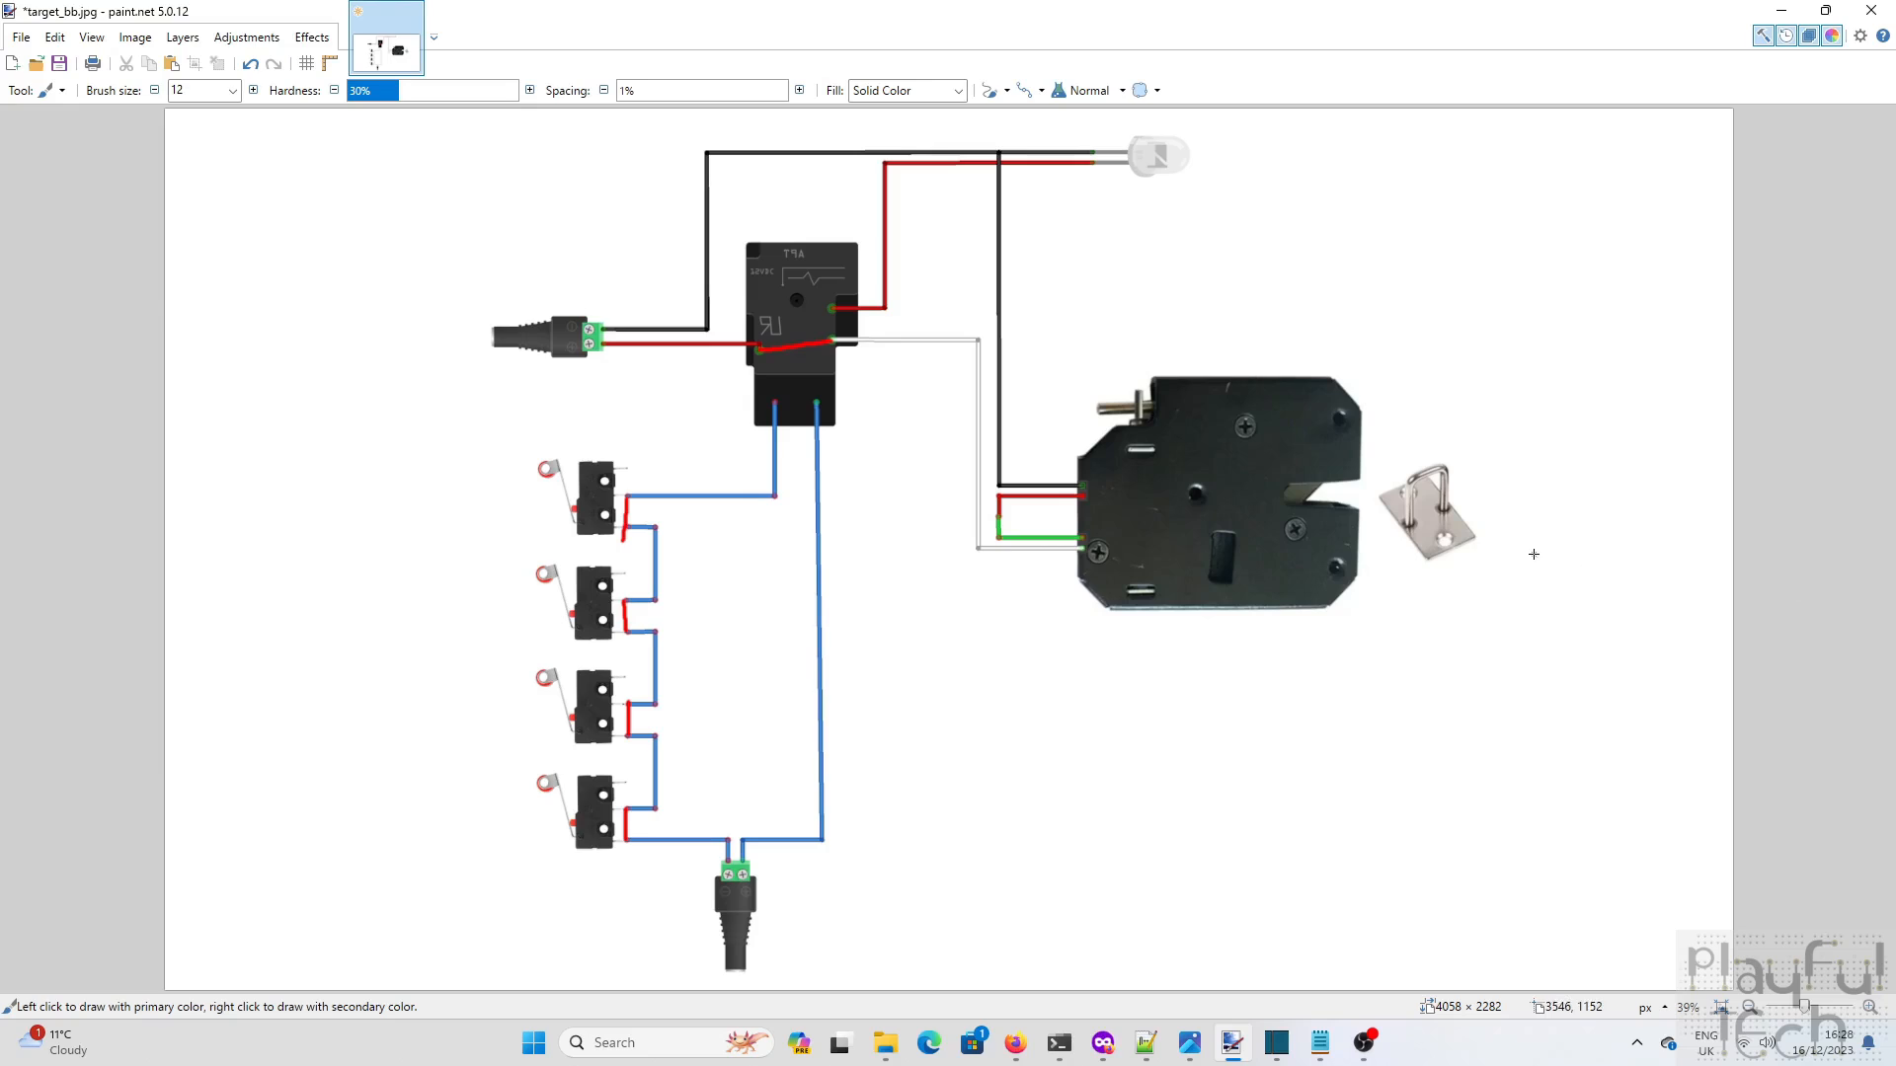
pyautogui.moveTo(1102, 412)
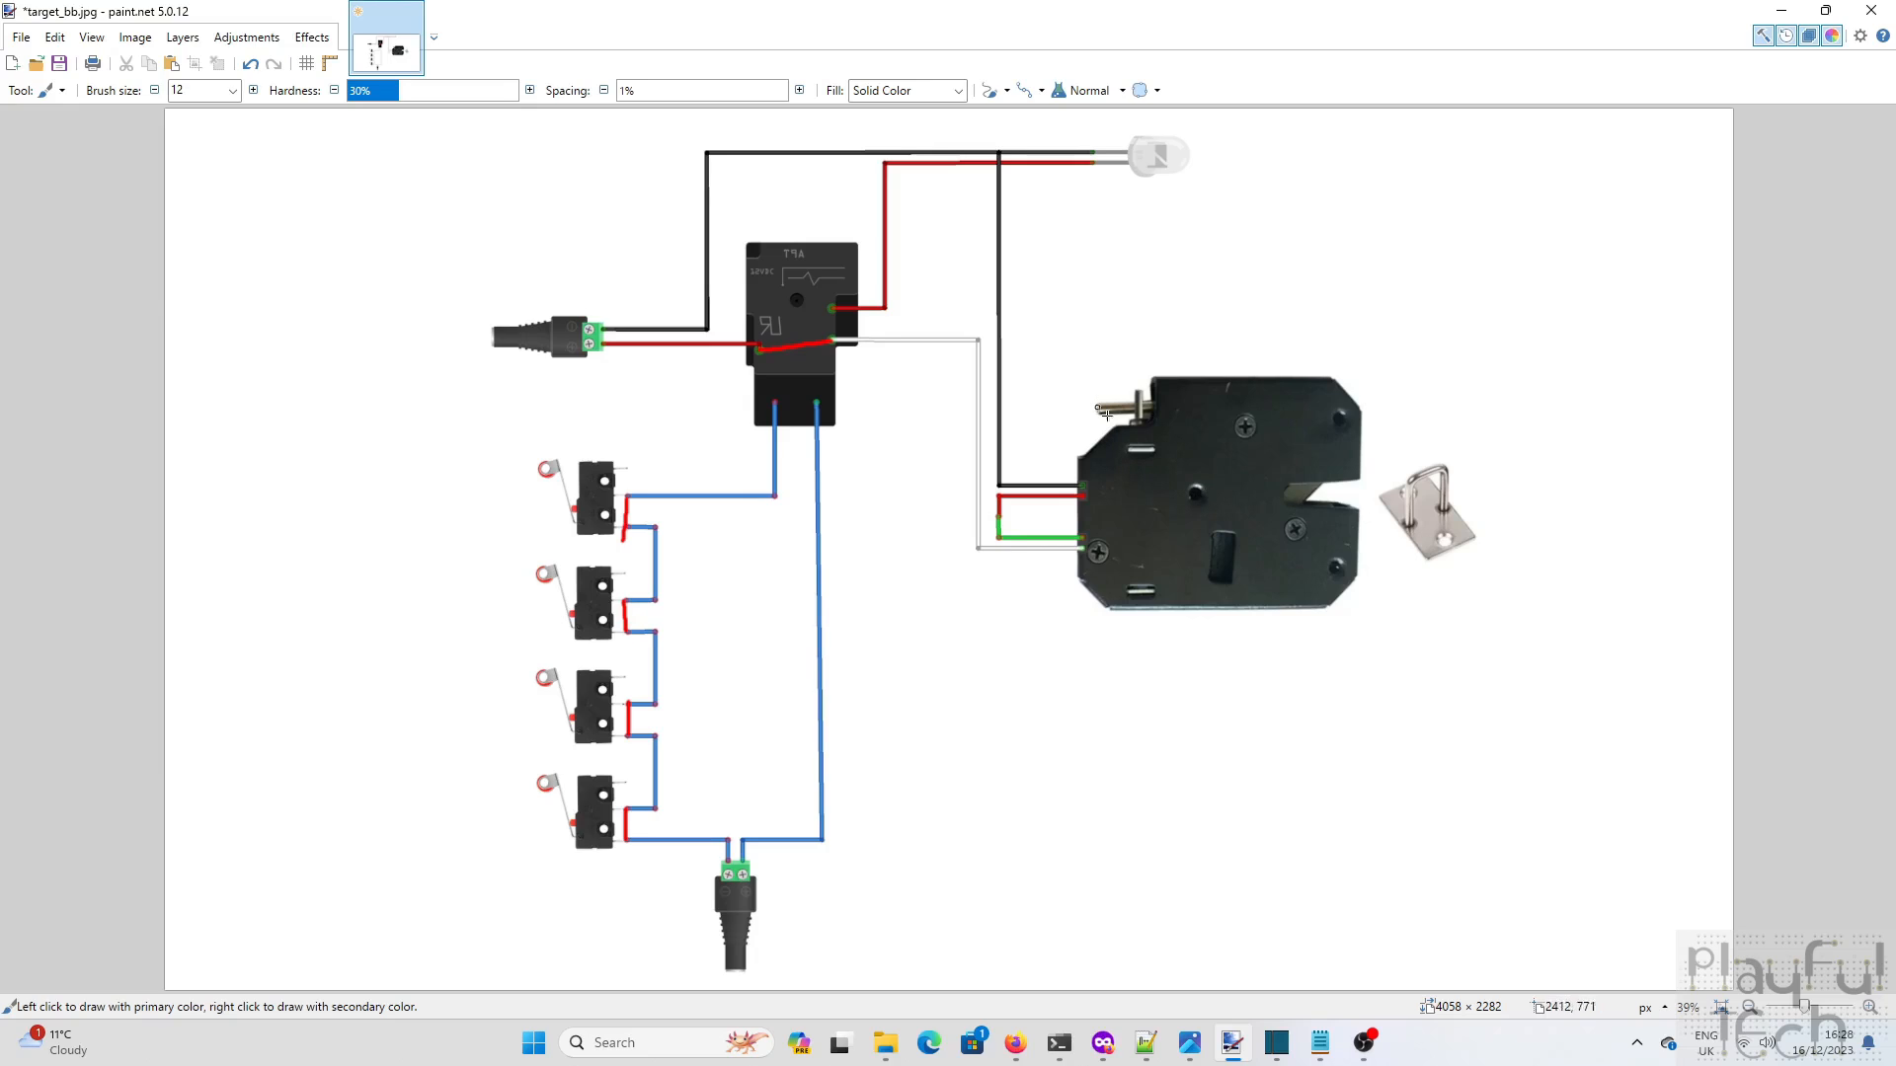
pyautogui.moveTo(1143, 211)
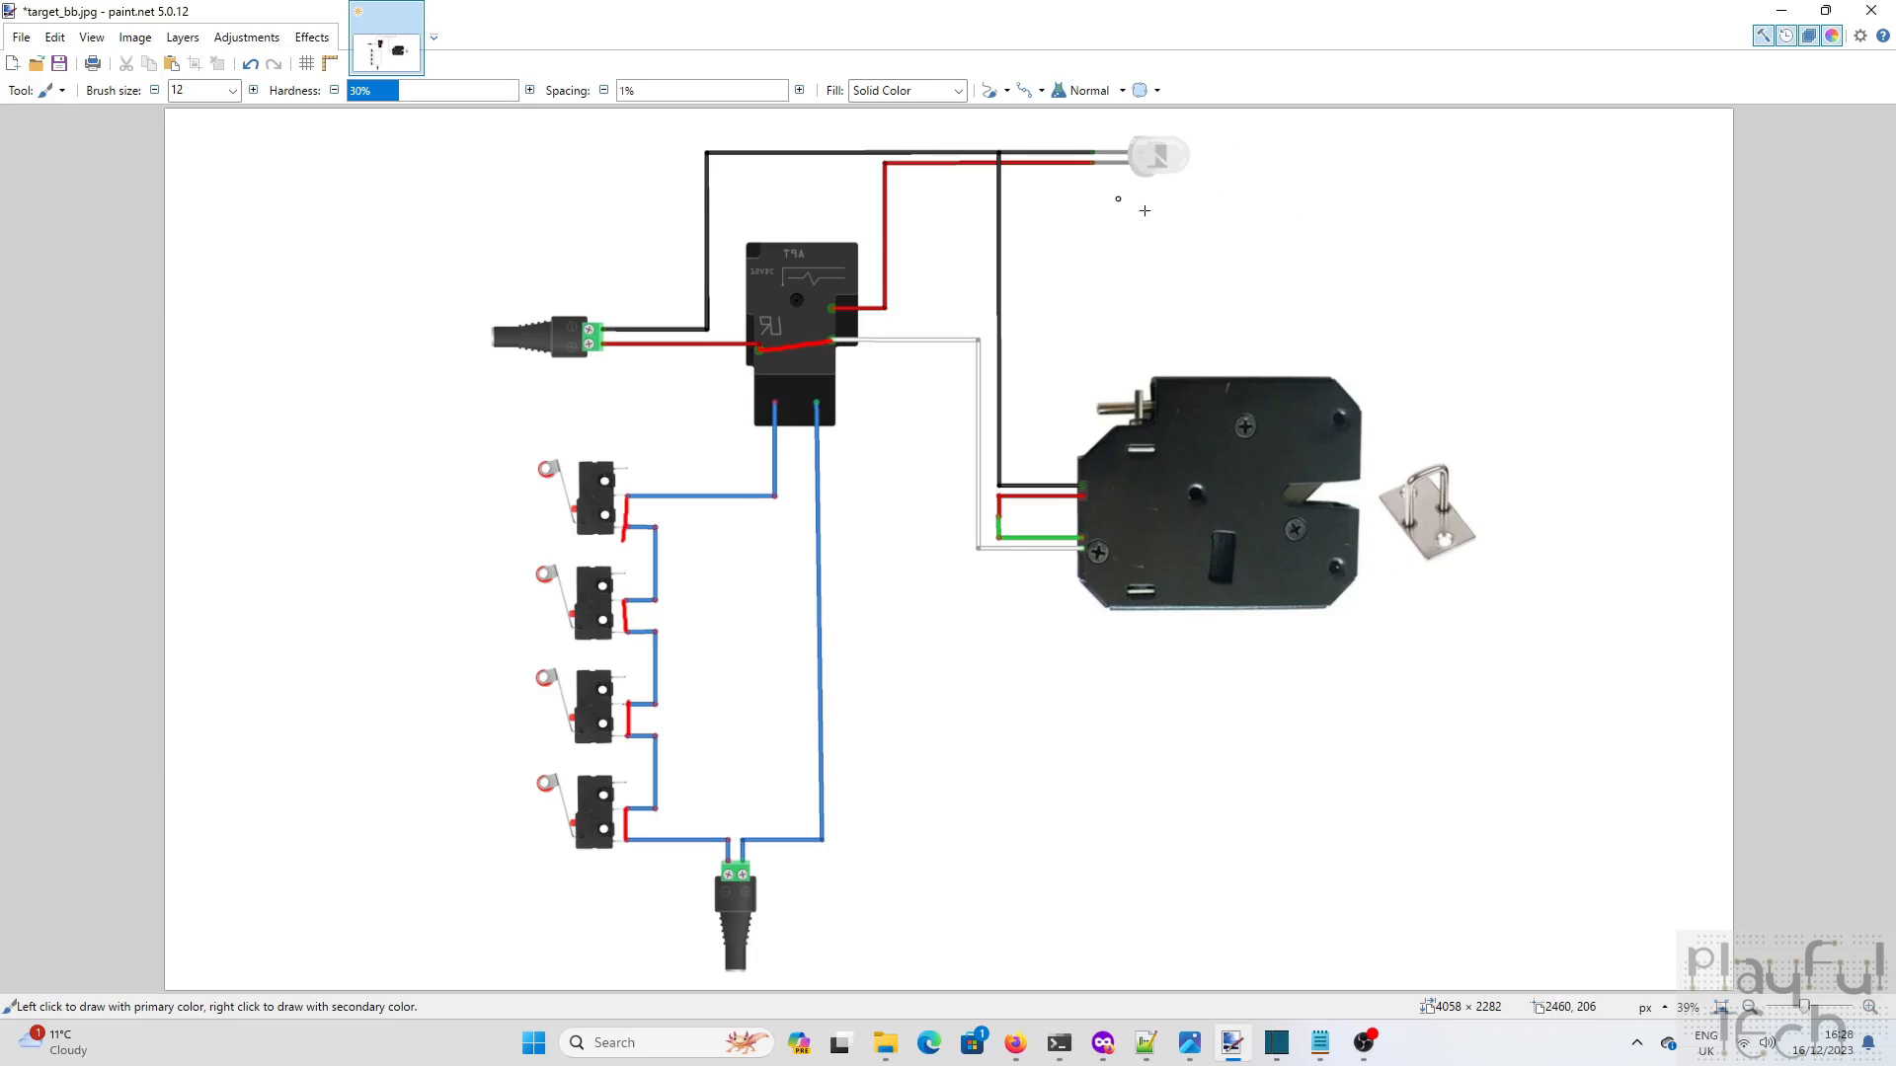
pyautogui.moveTo(1037, 211)
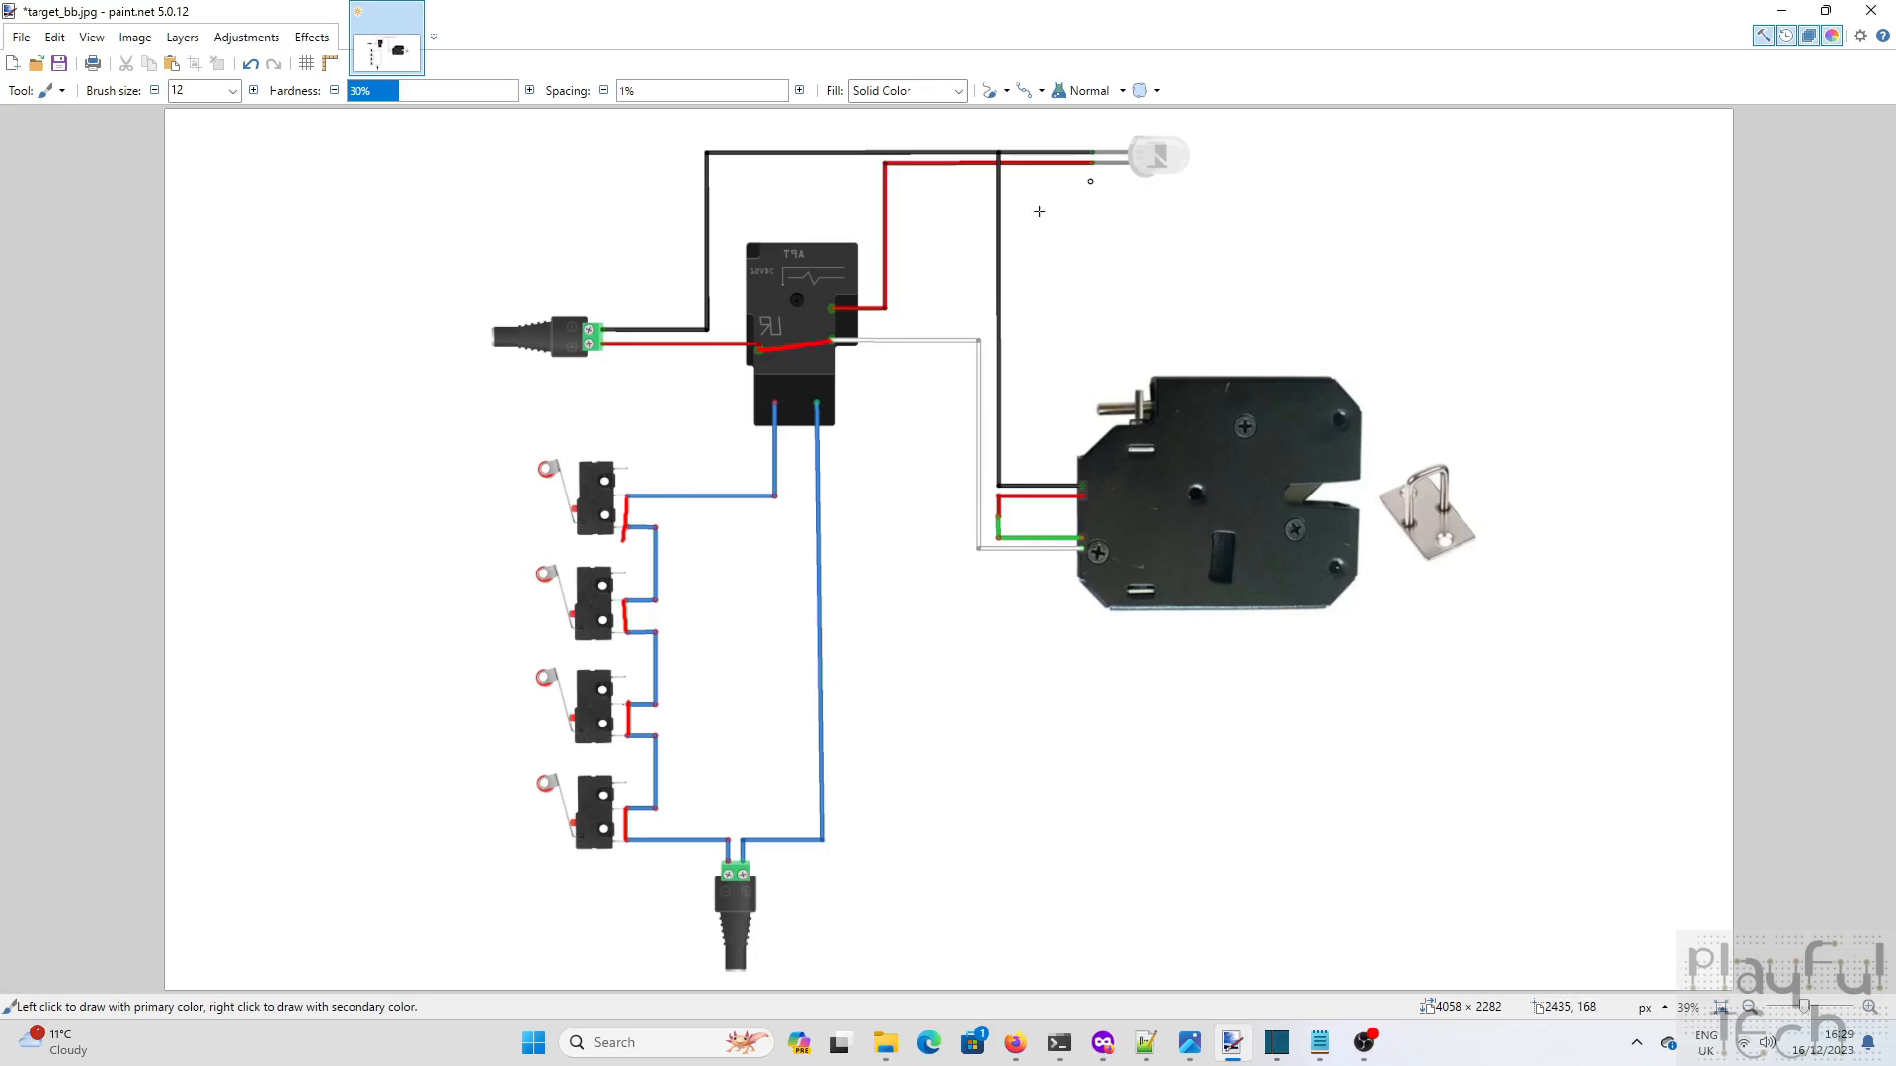
pyautogui.moveTo(746, 254)
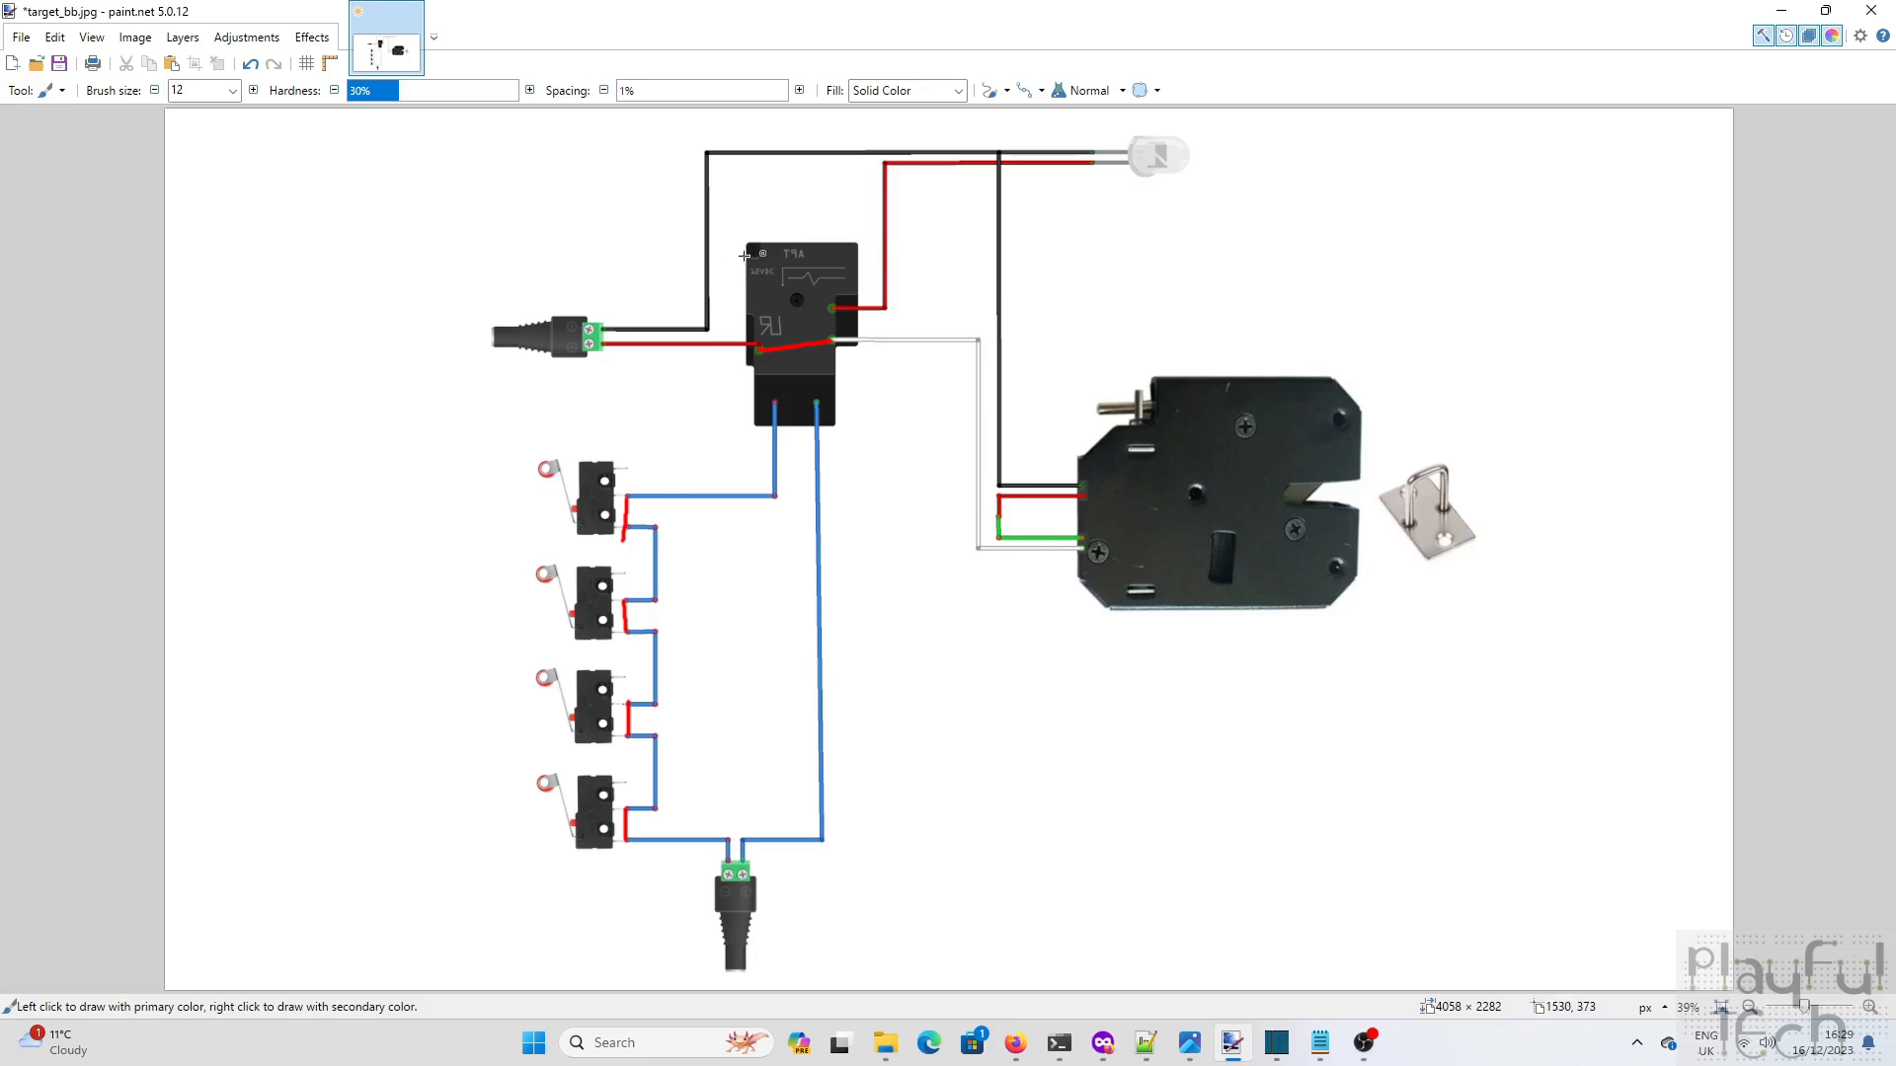
pyautogui.moveTo(563, 294)
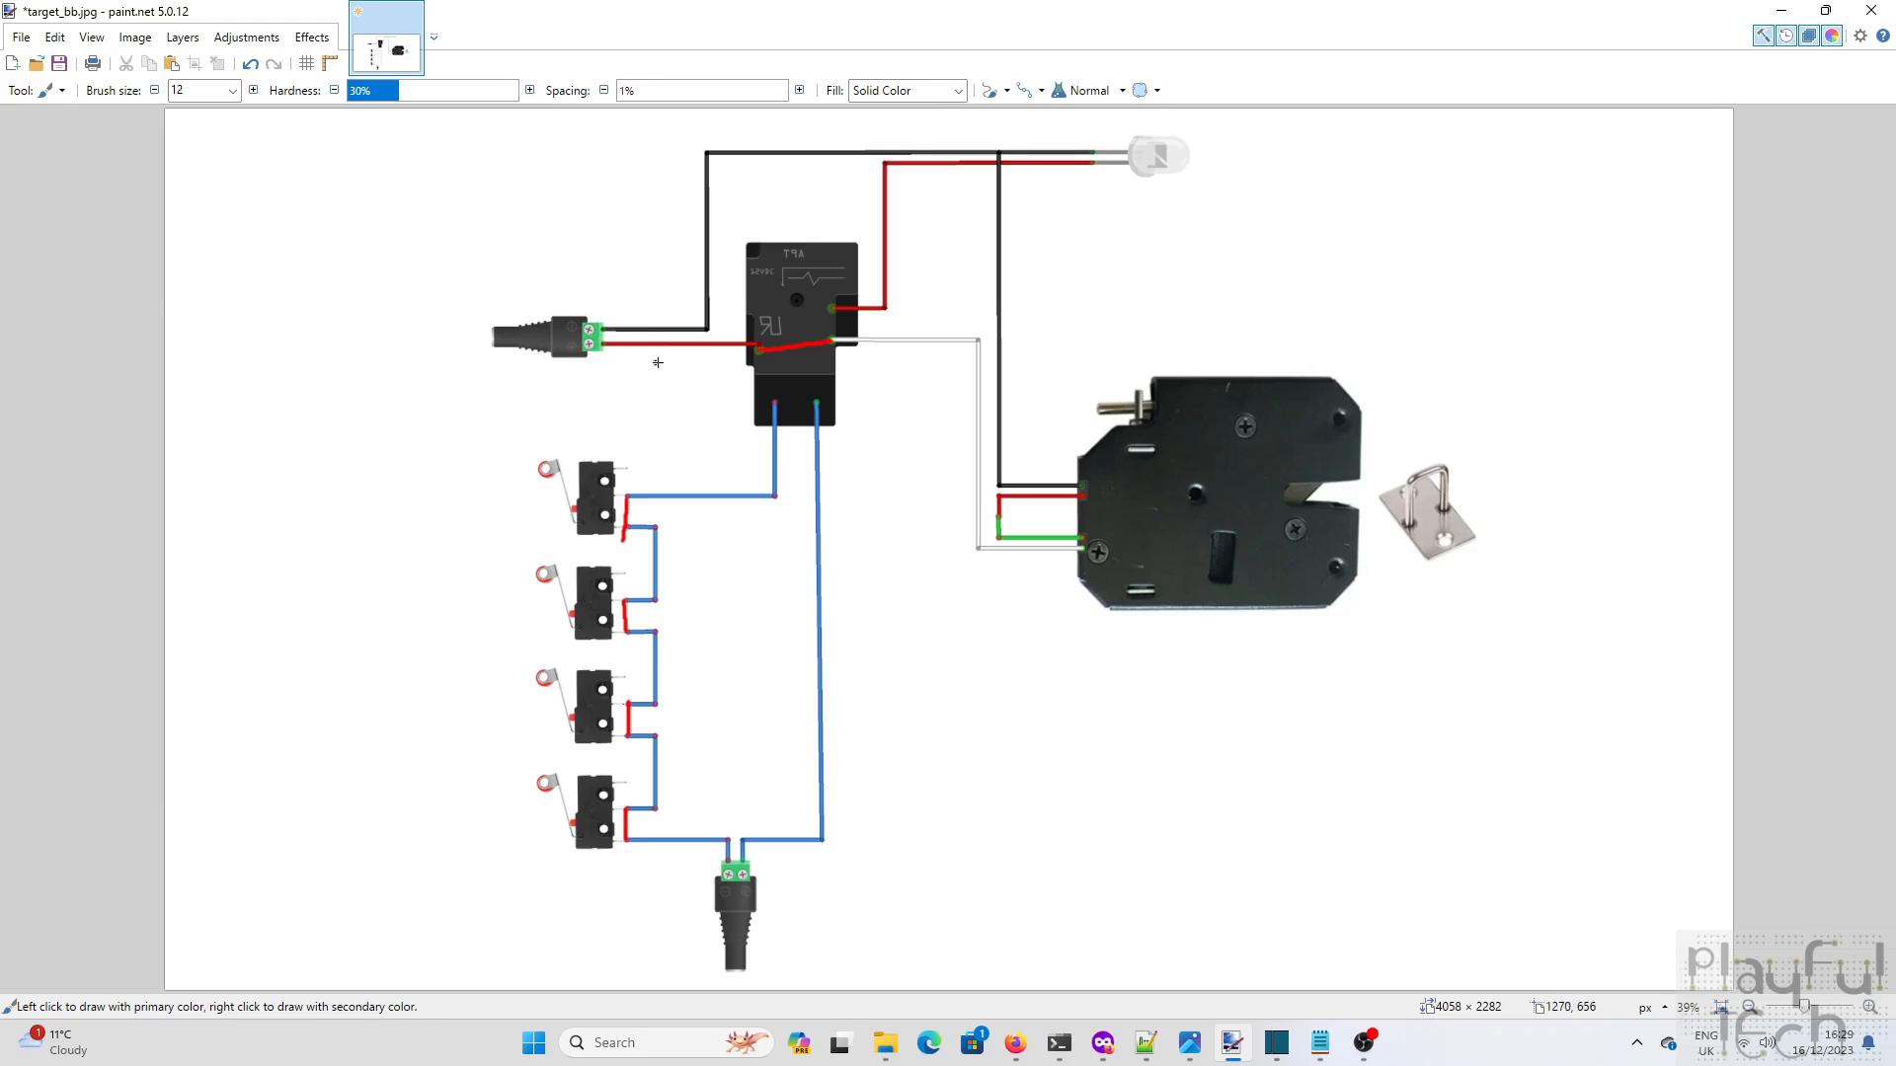
pyautogui.moveTo(926, 433)
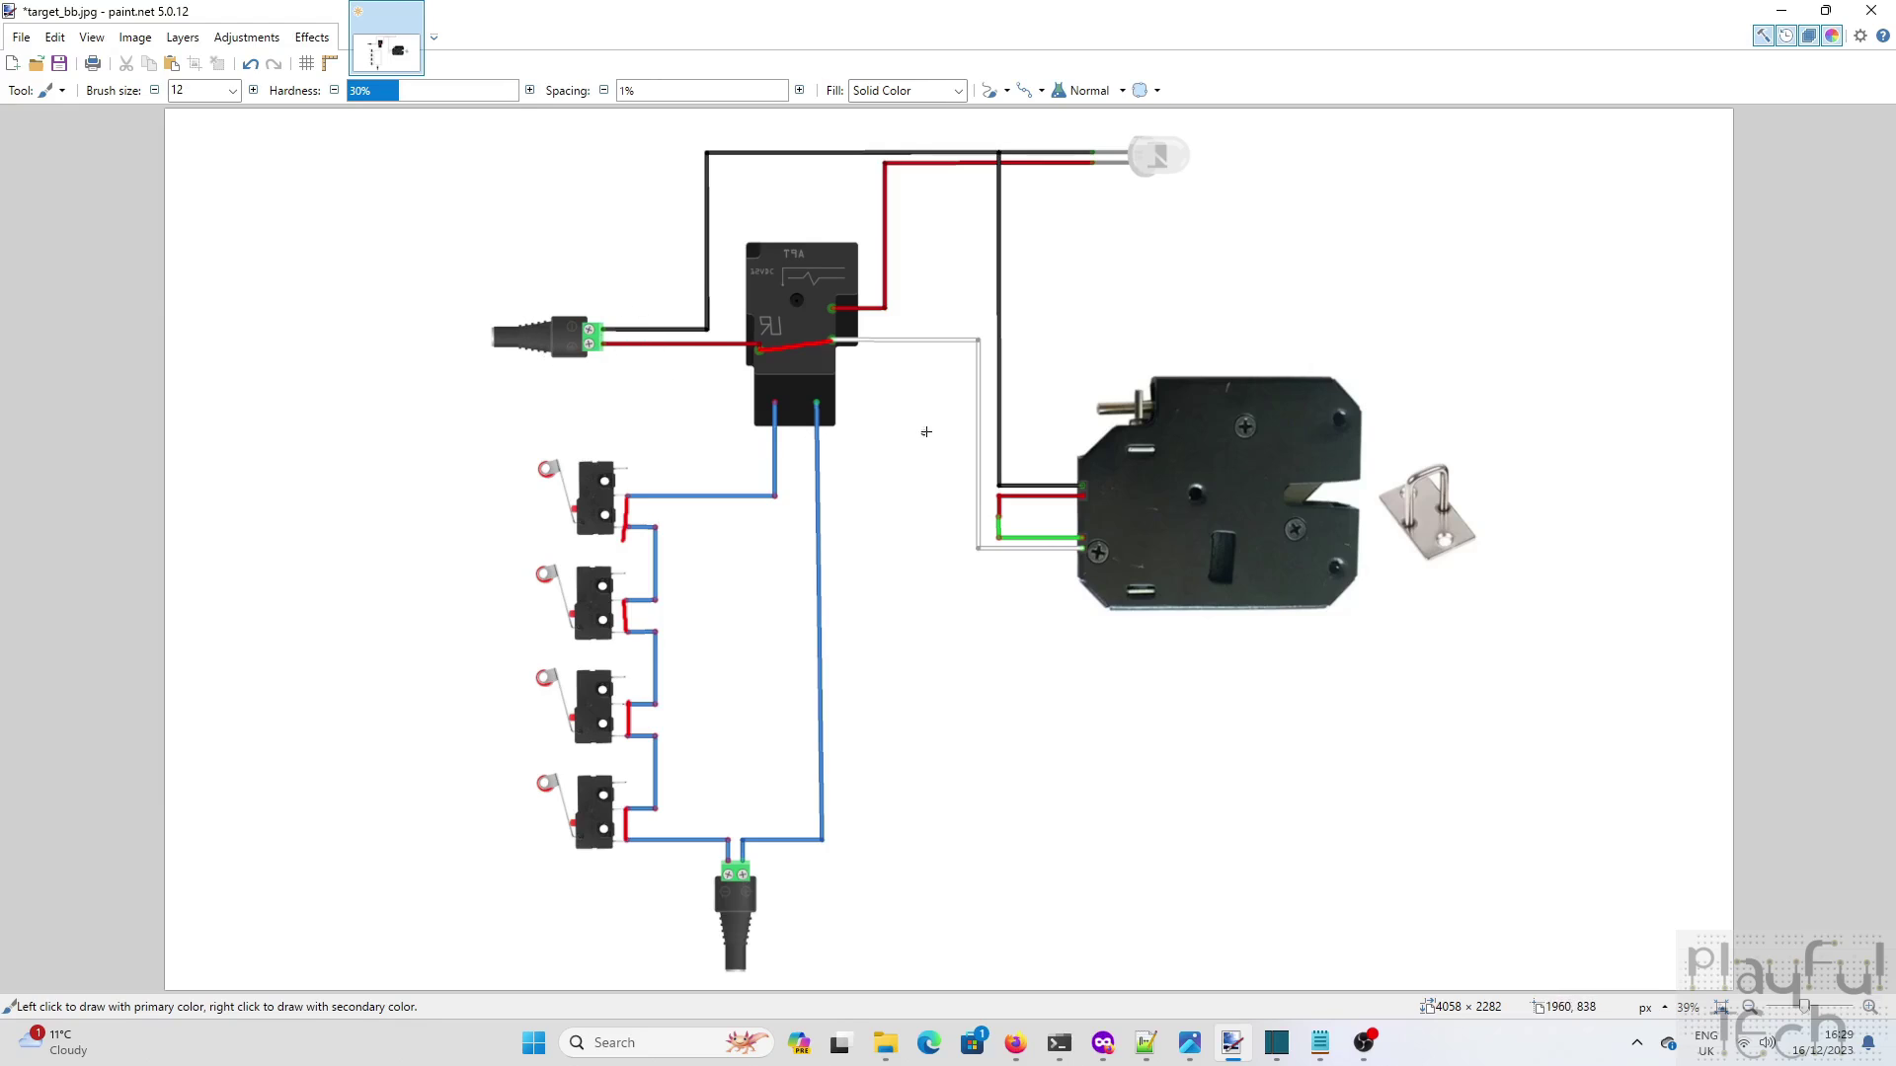
pyautogui.moveTo(581, 366)
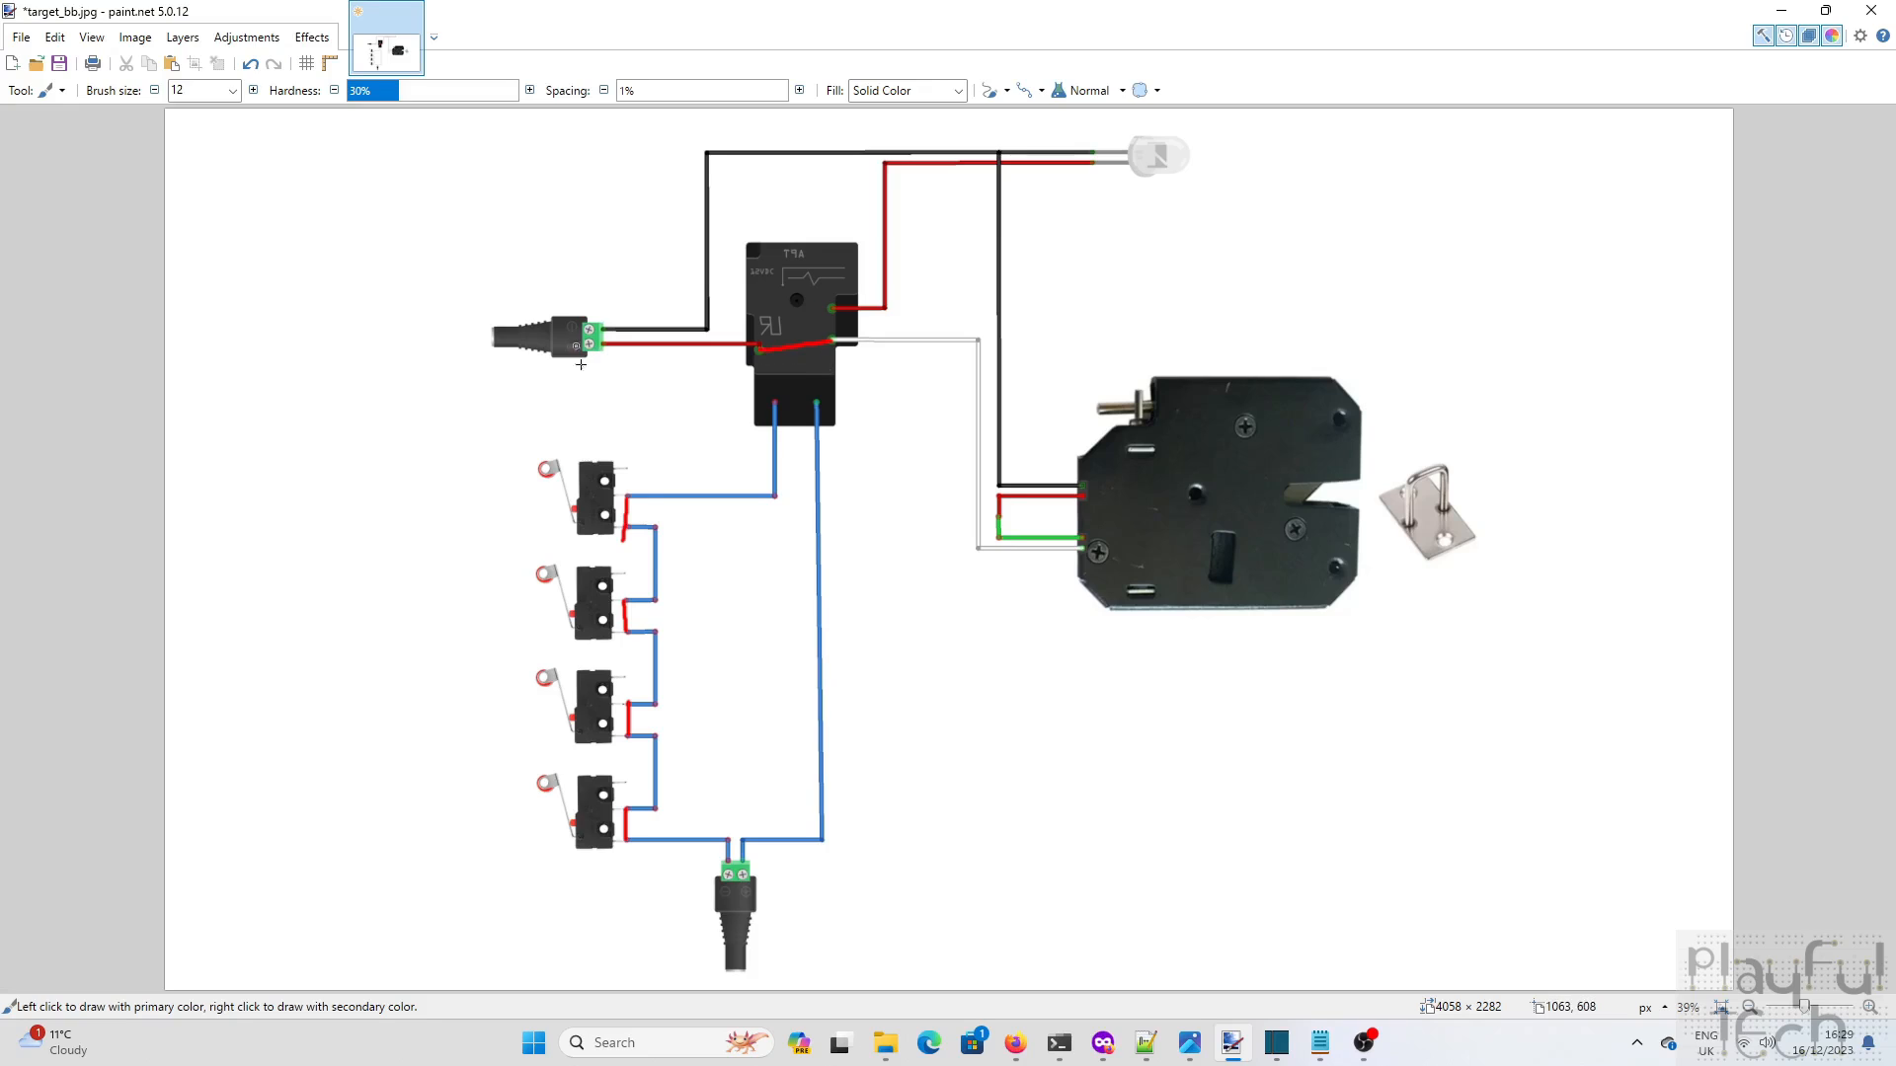
pyautogui.moveTo(681, 880)
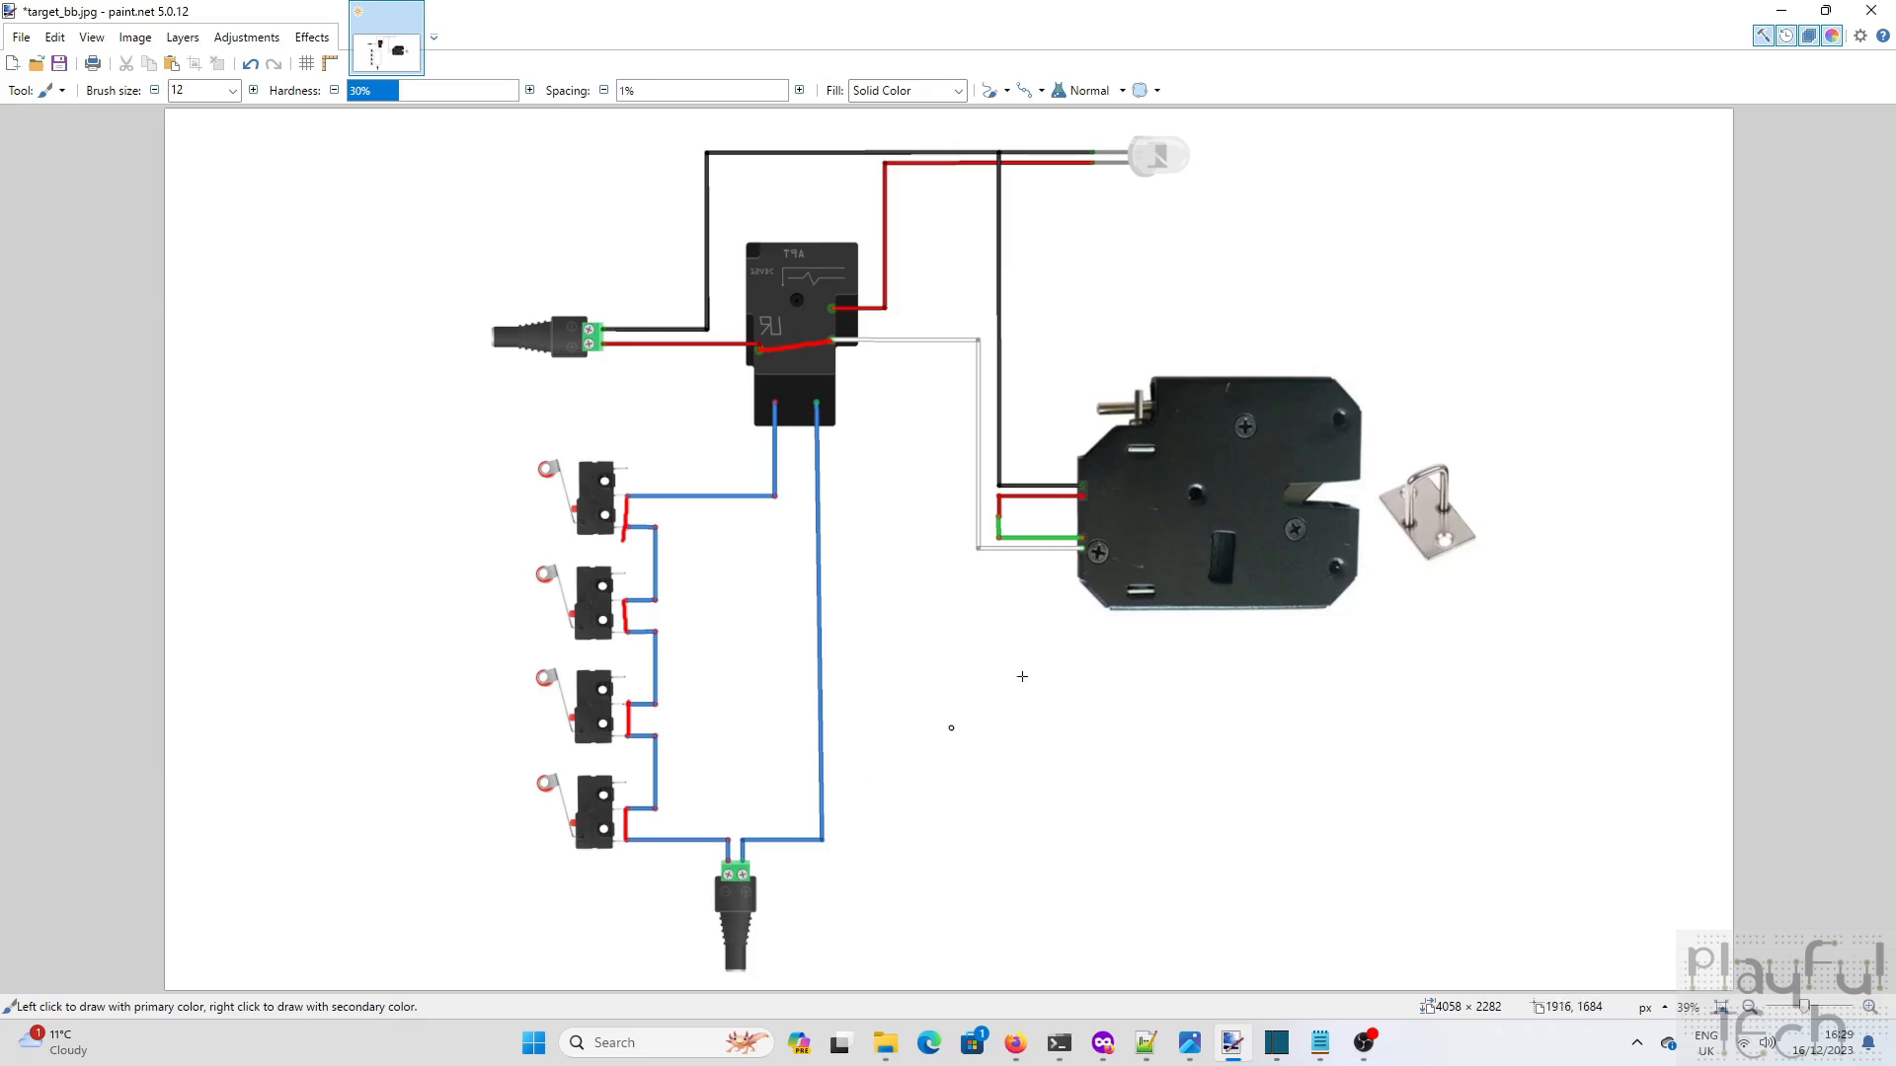
pyautogui.moveTo(605, 330)
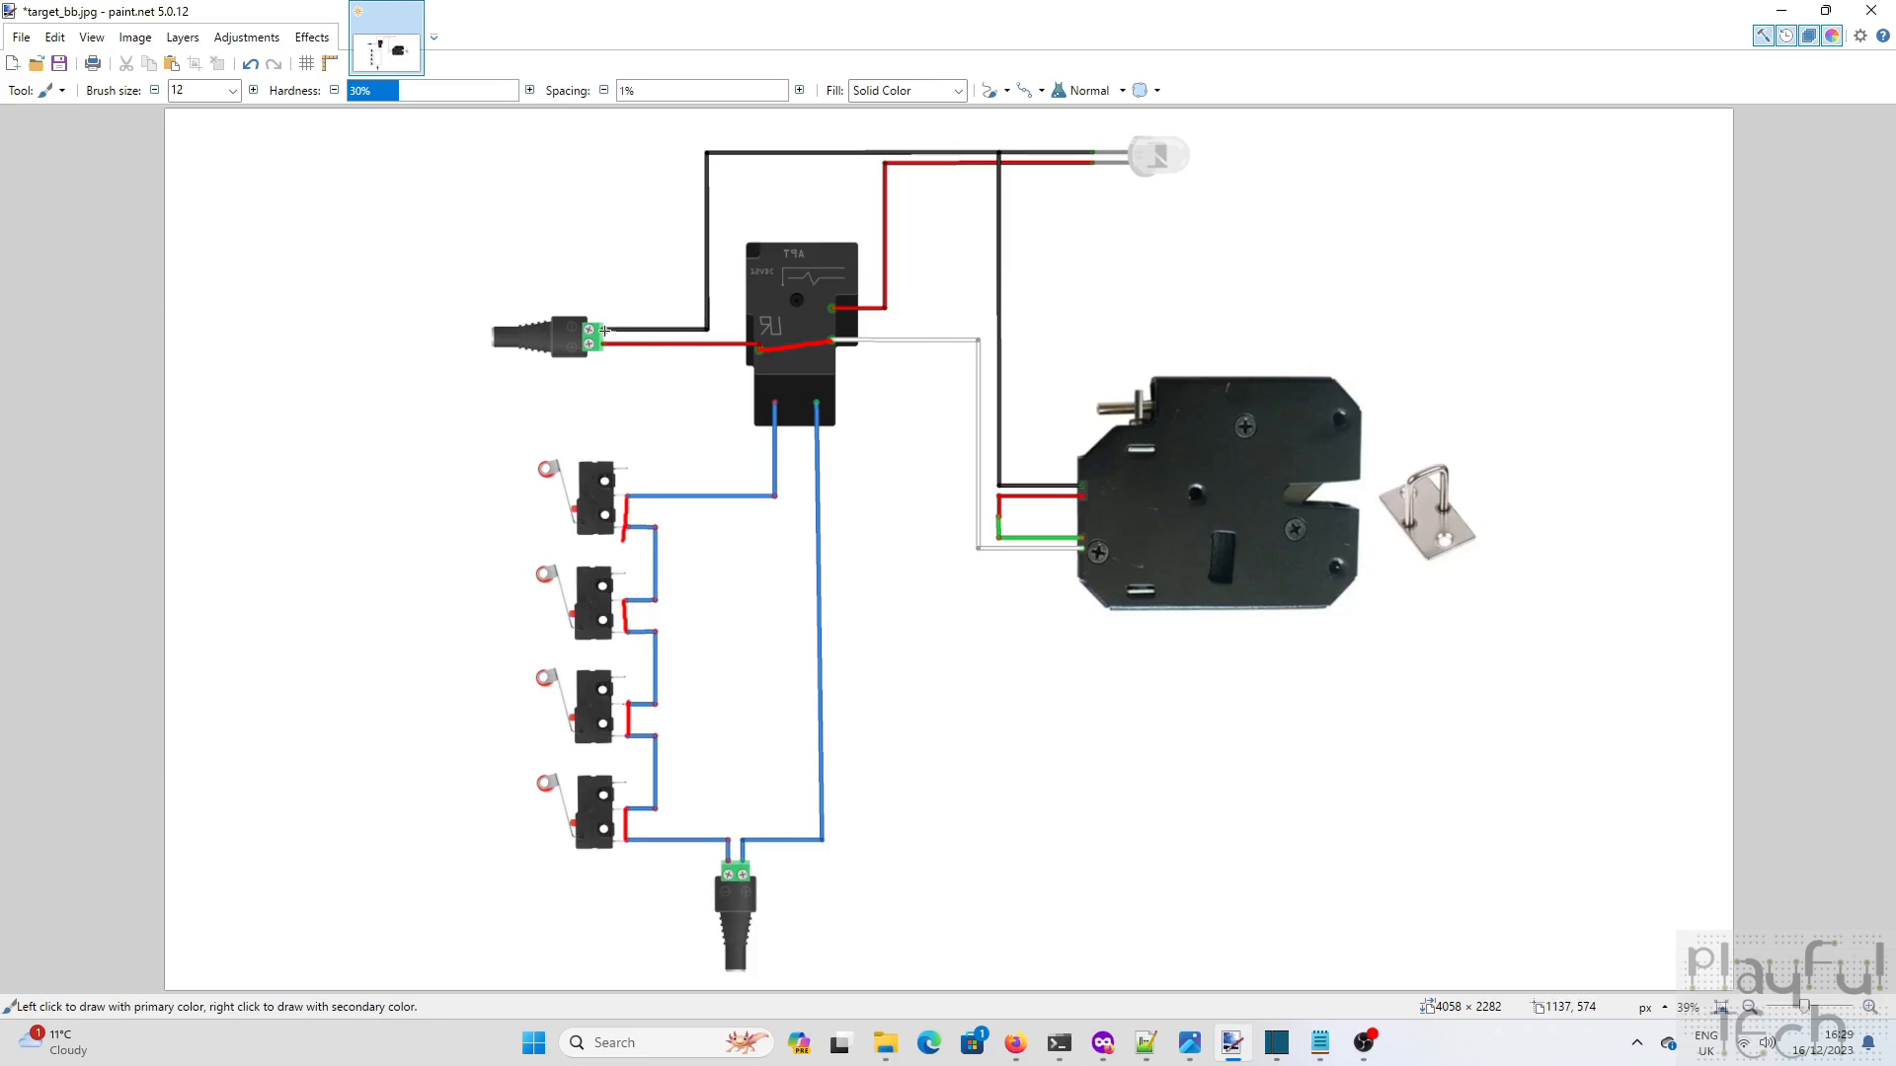
pyautogui.moveTo(605, 332)
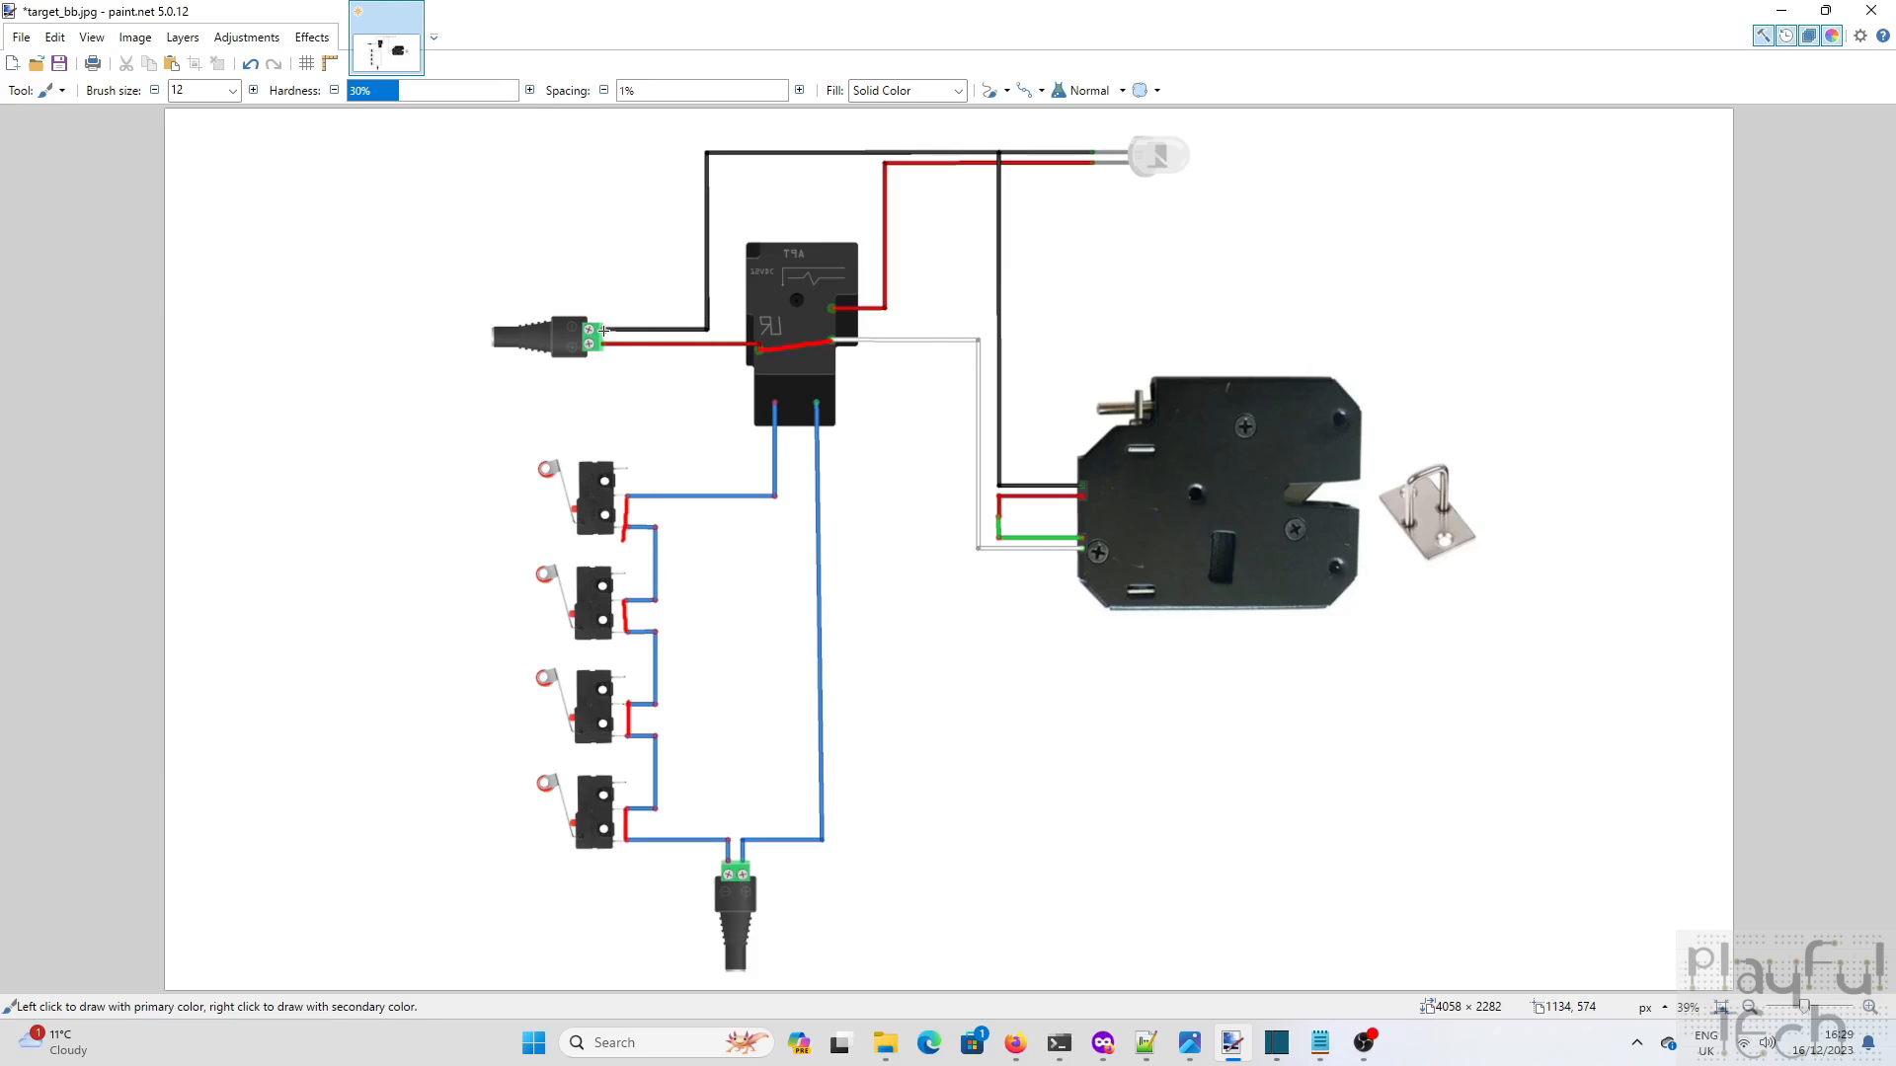
pyautogui.moveTo(825, 472)
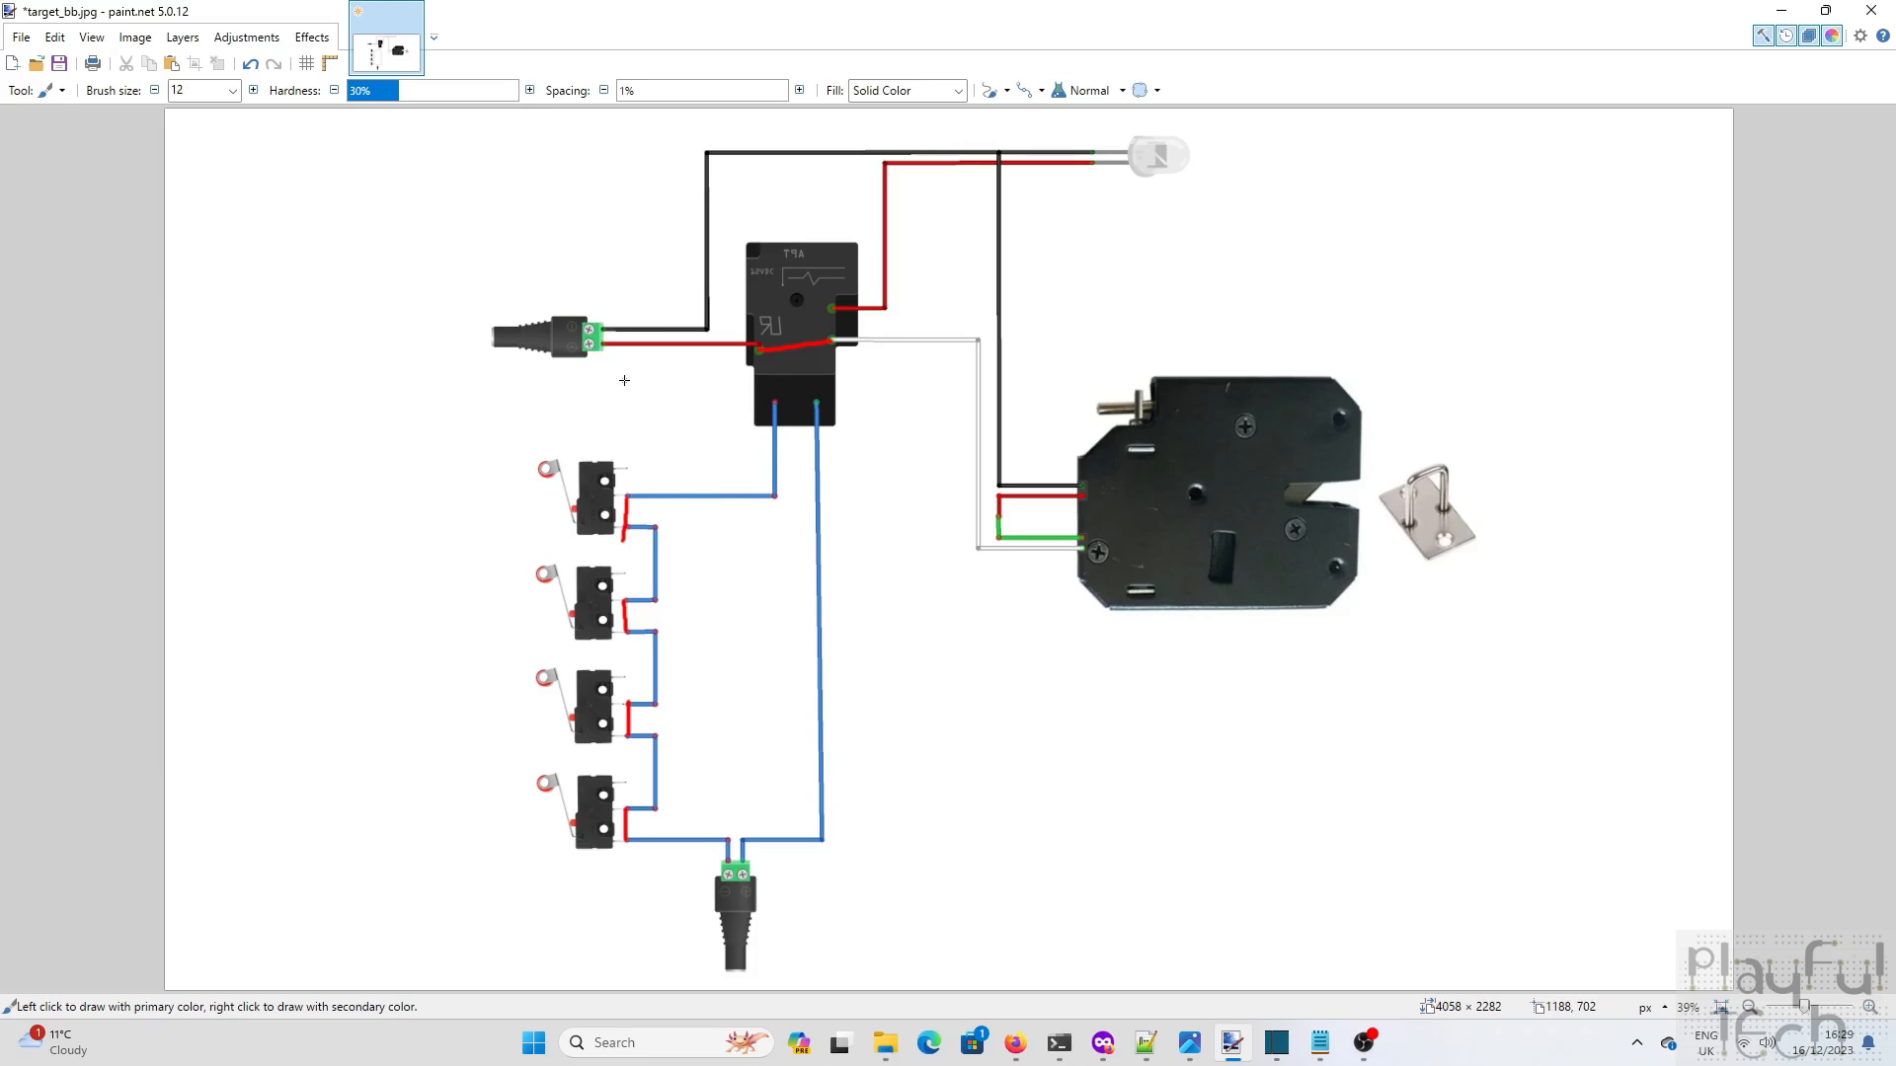
pyautogui.moveTo(620, 365)
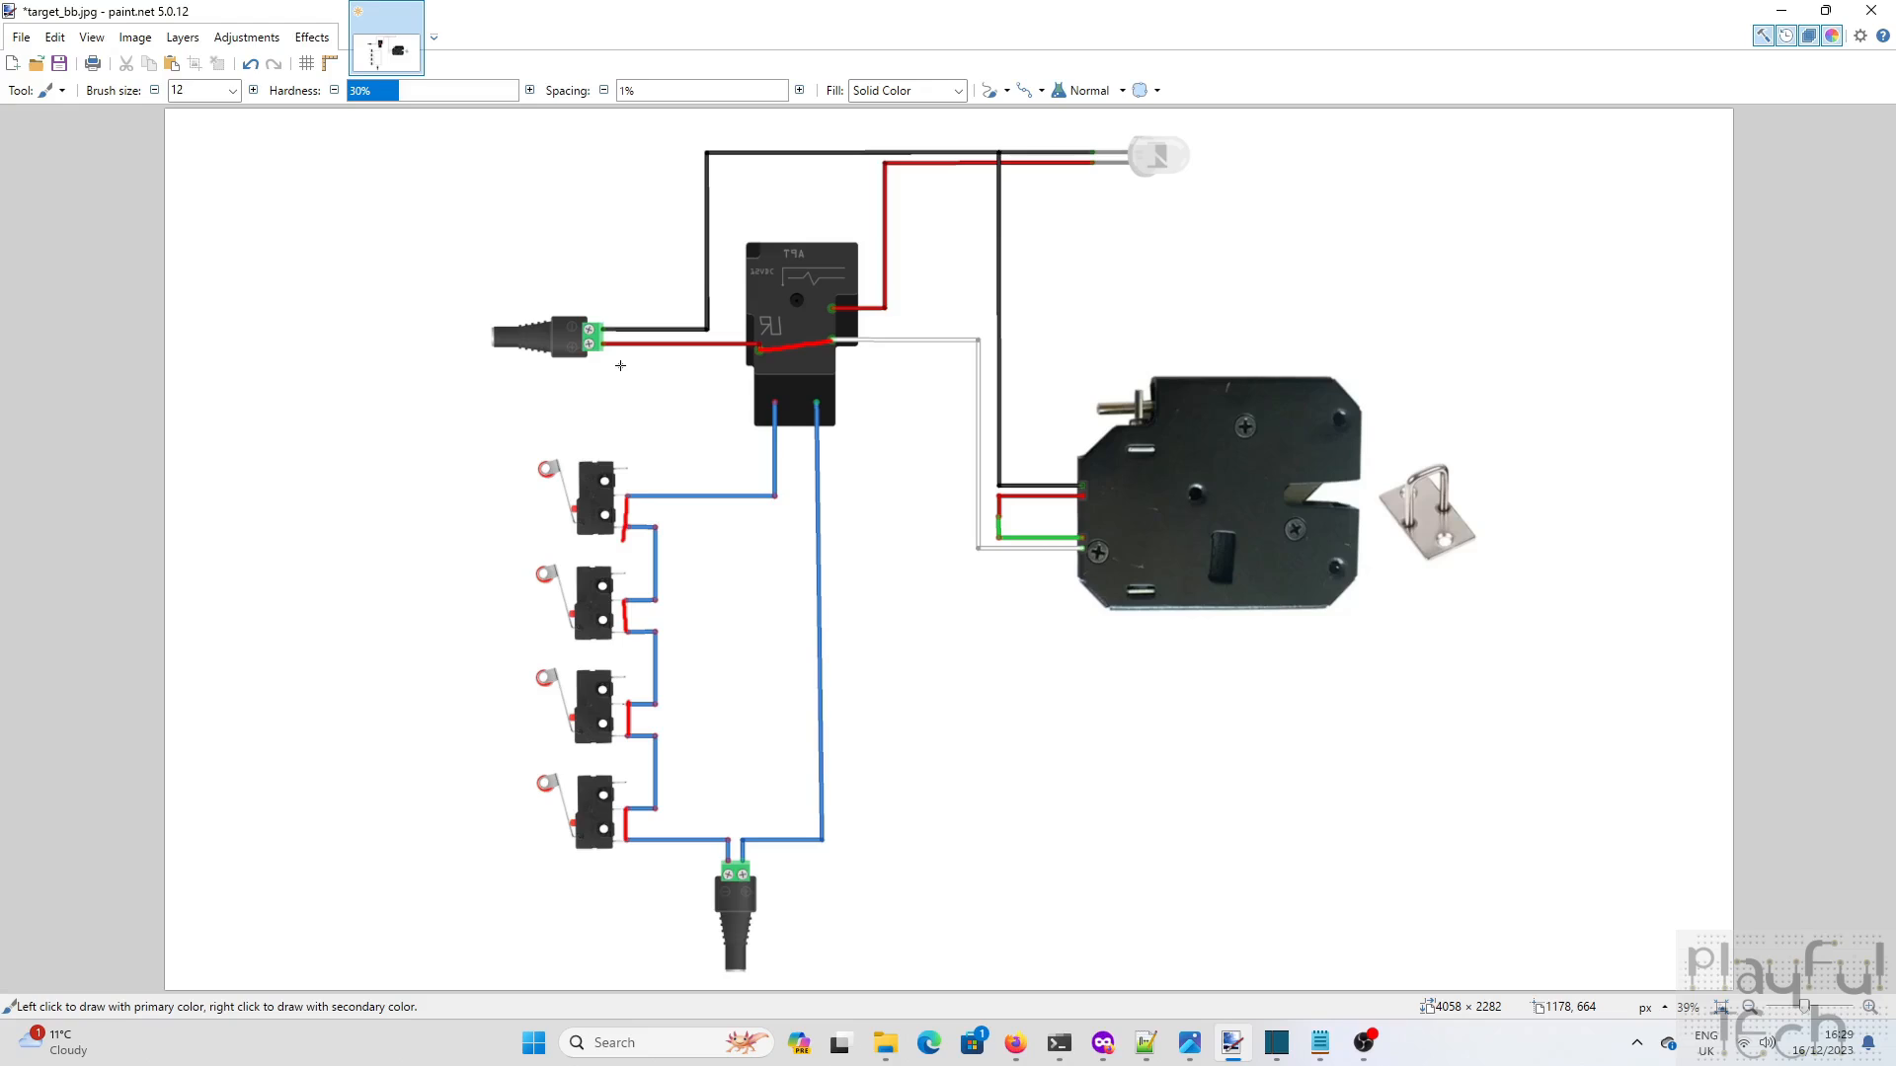
pyautogui.moveTo(669, 324)
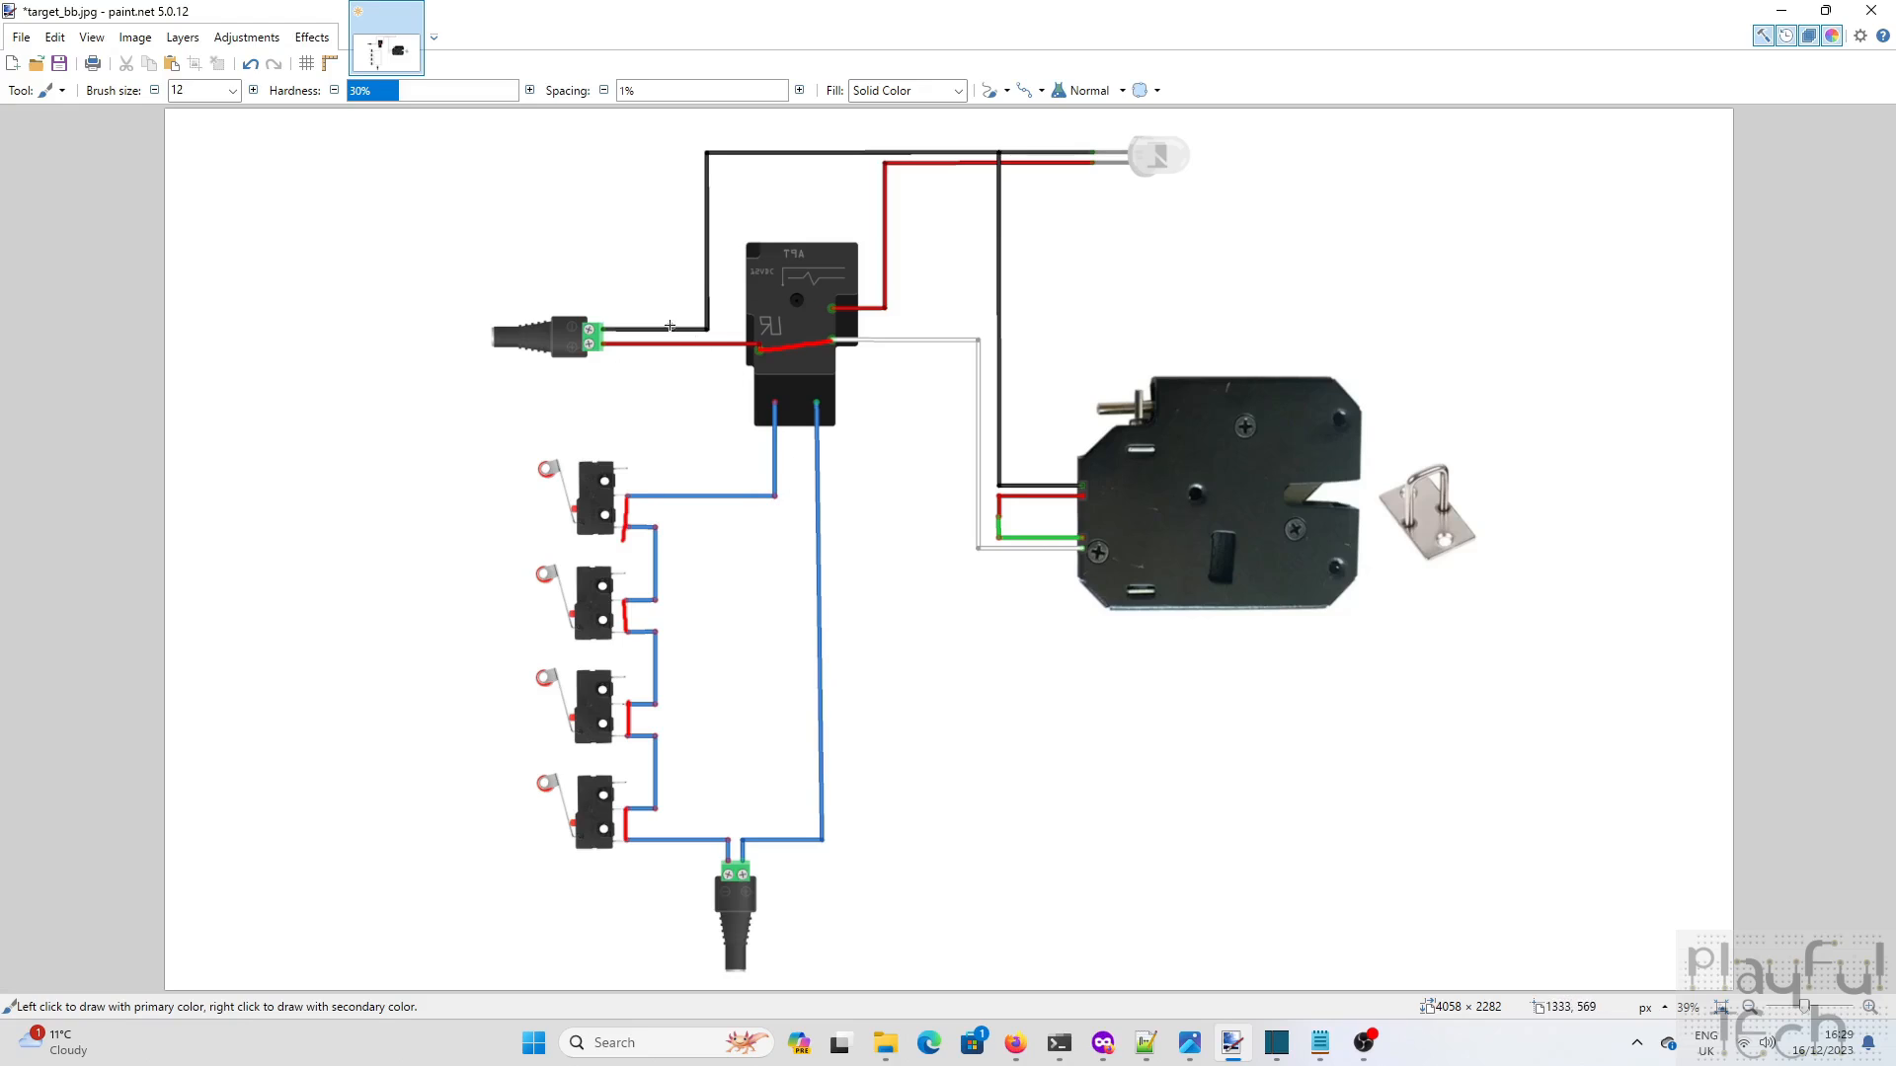
pyautogui.moveTo(691, 376)
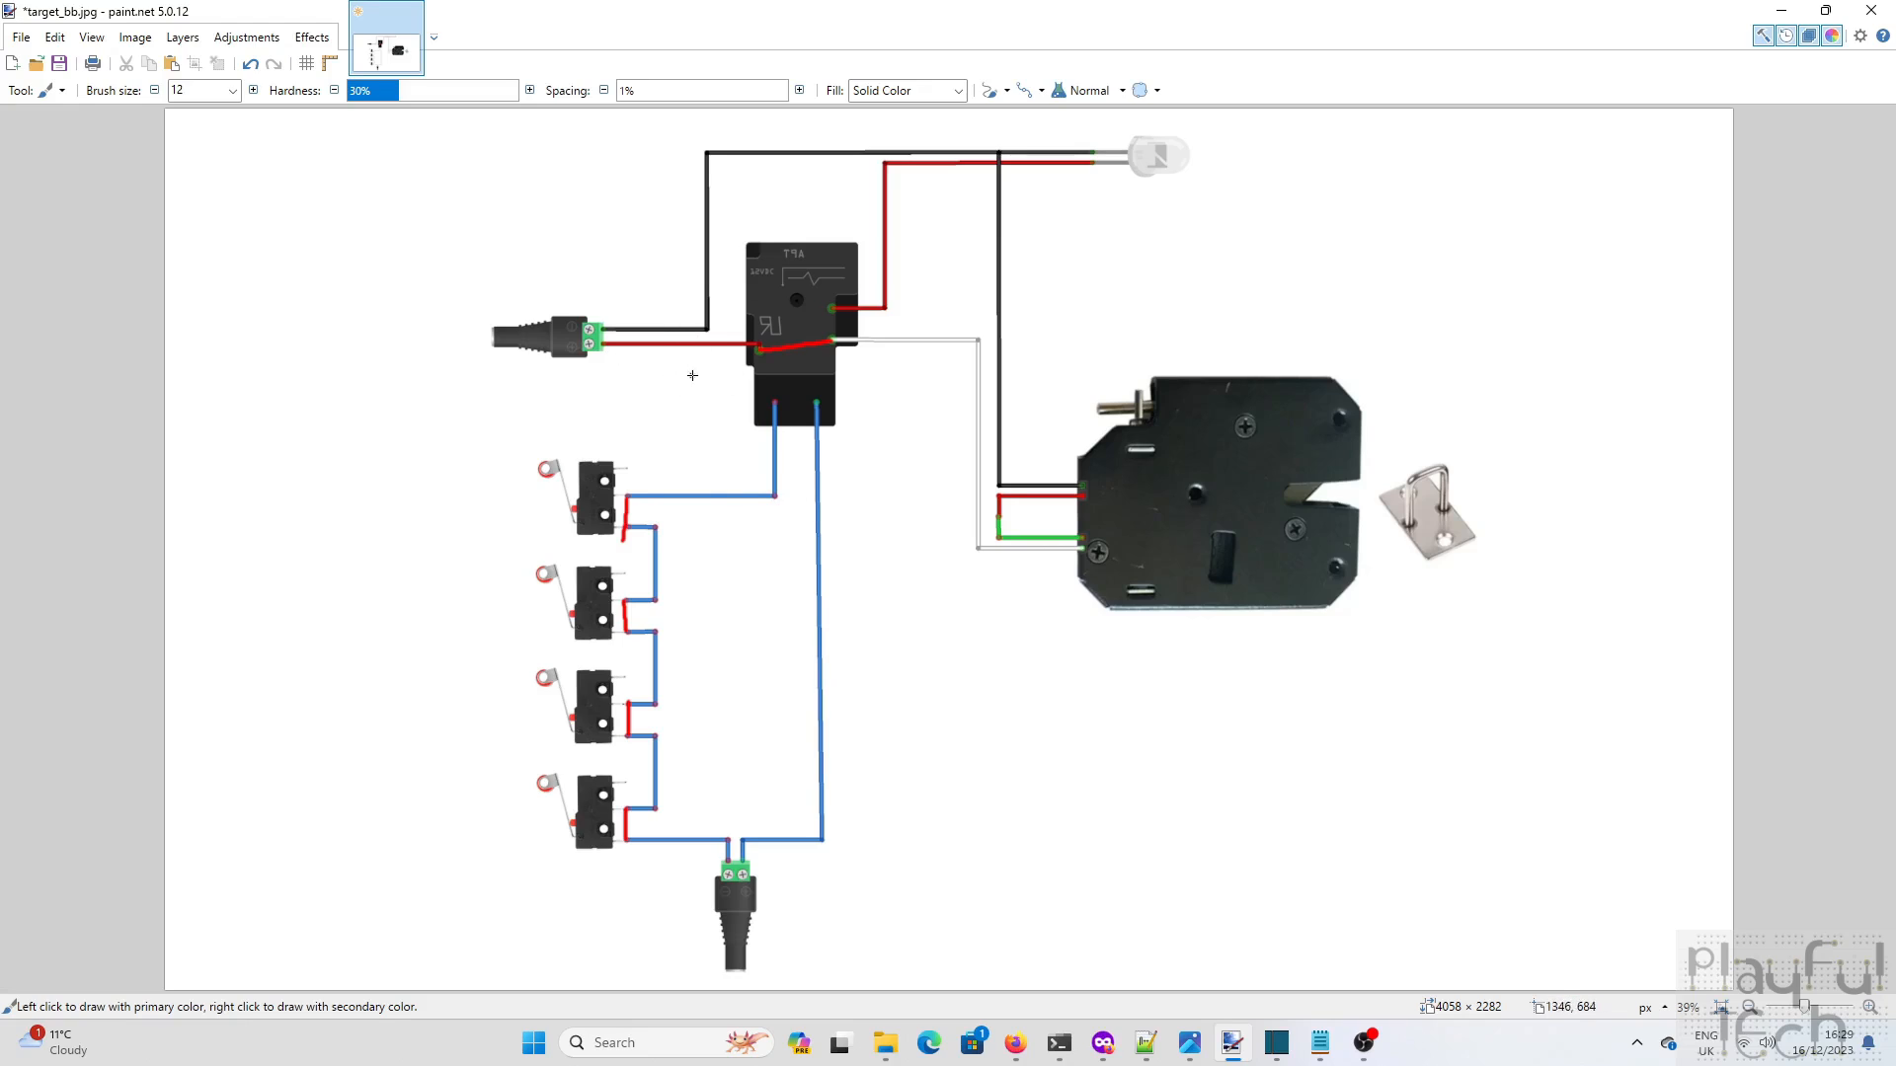
pyautogui.moveTo(723, 446)
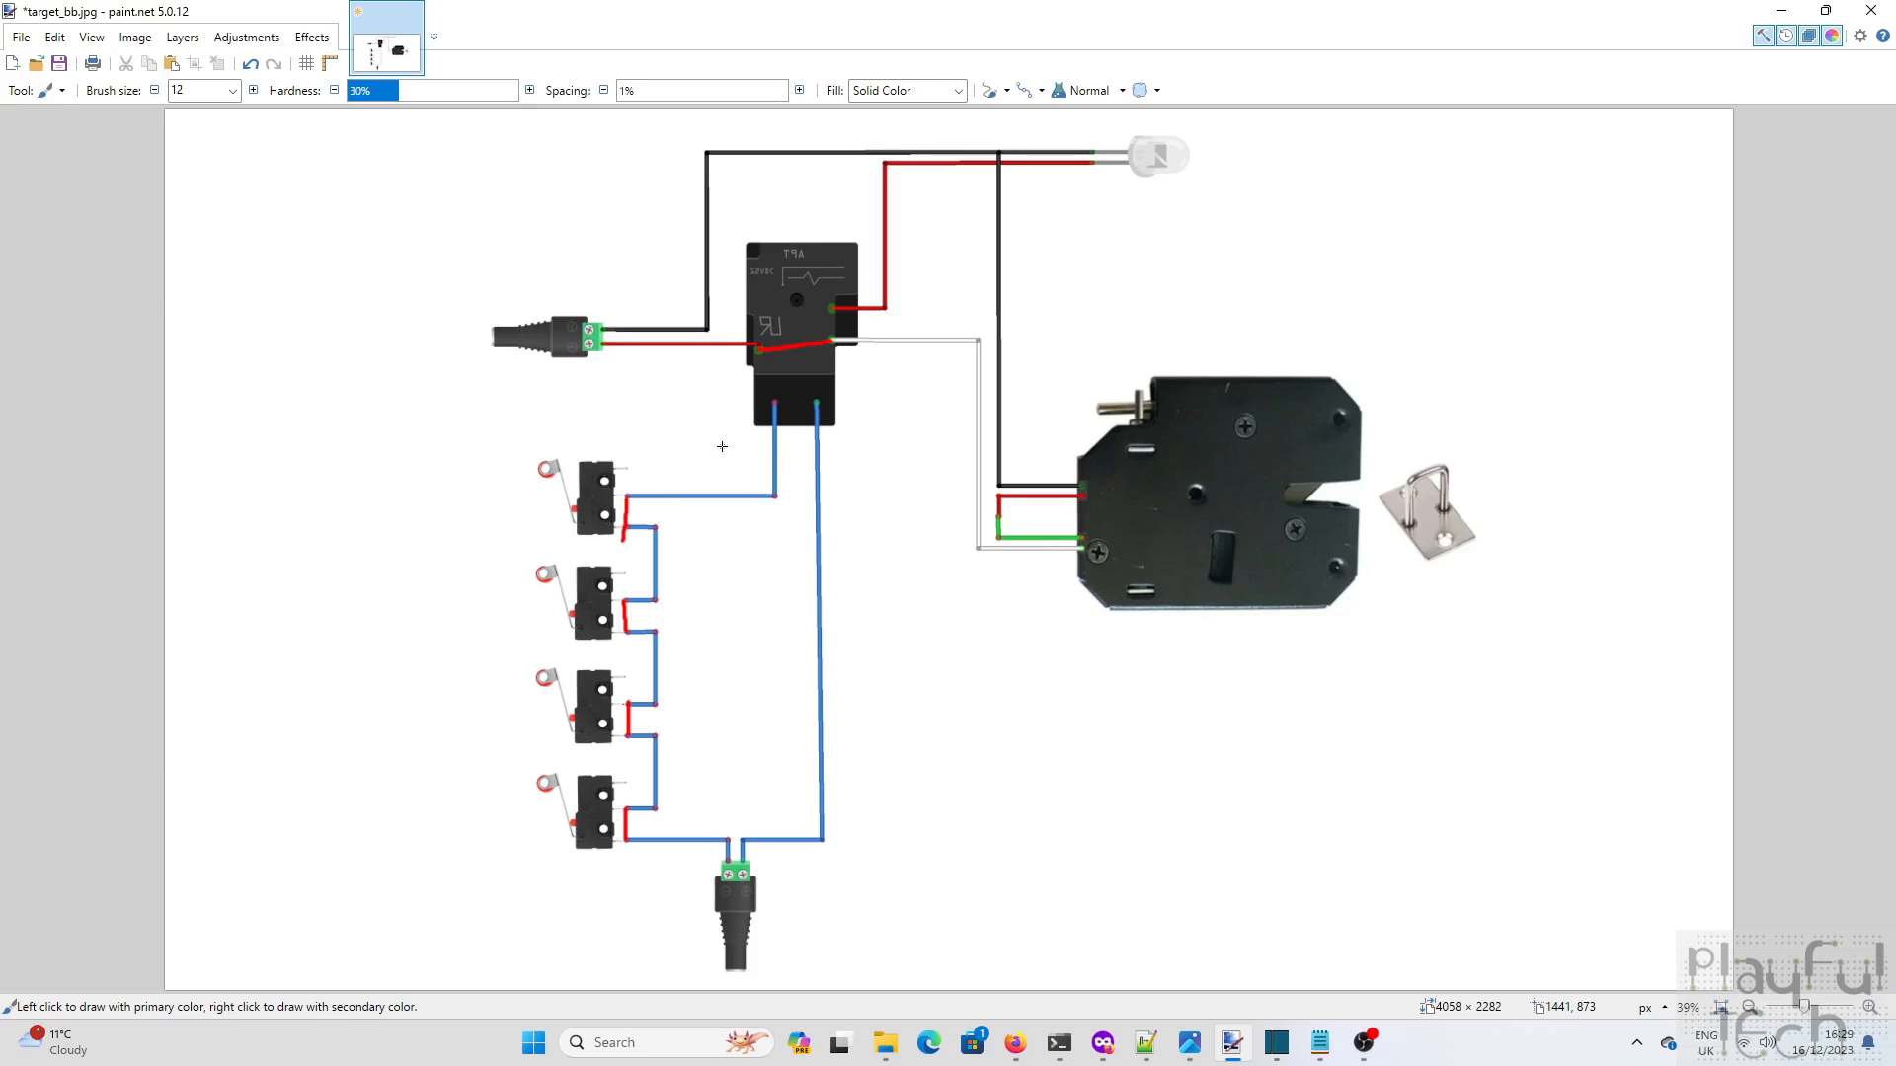
pyautogui.moveTo(640, 514)
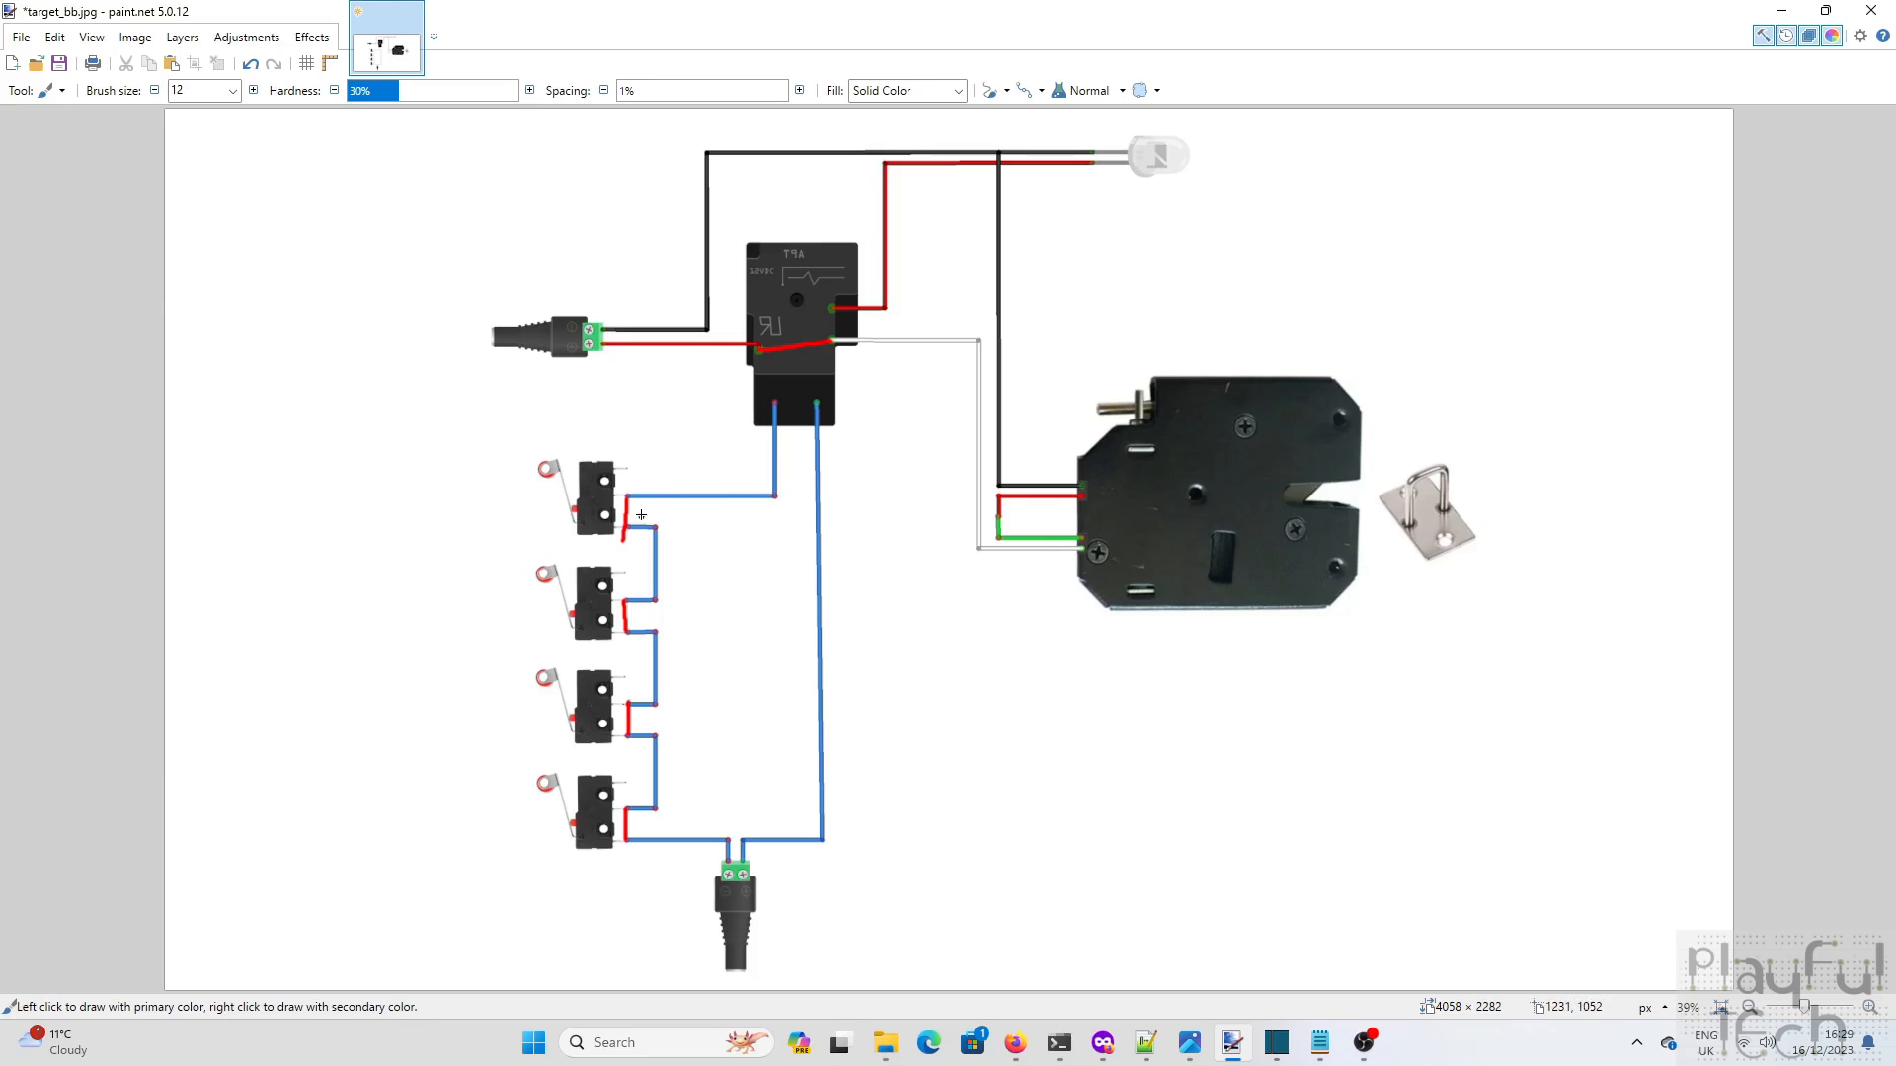
pyautogui.moveTo(663, 575)
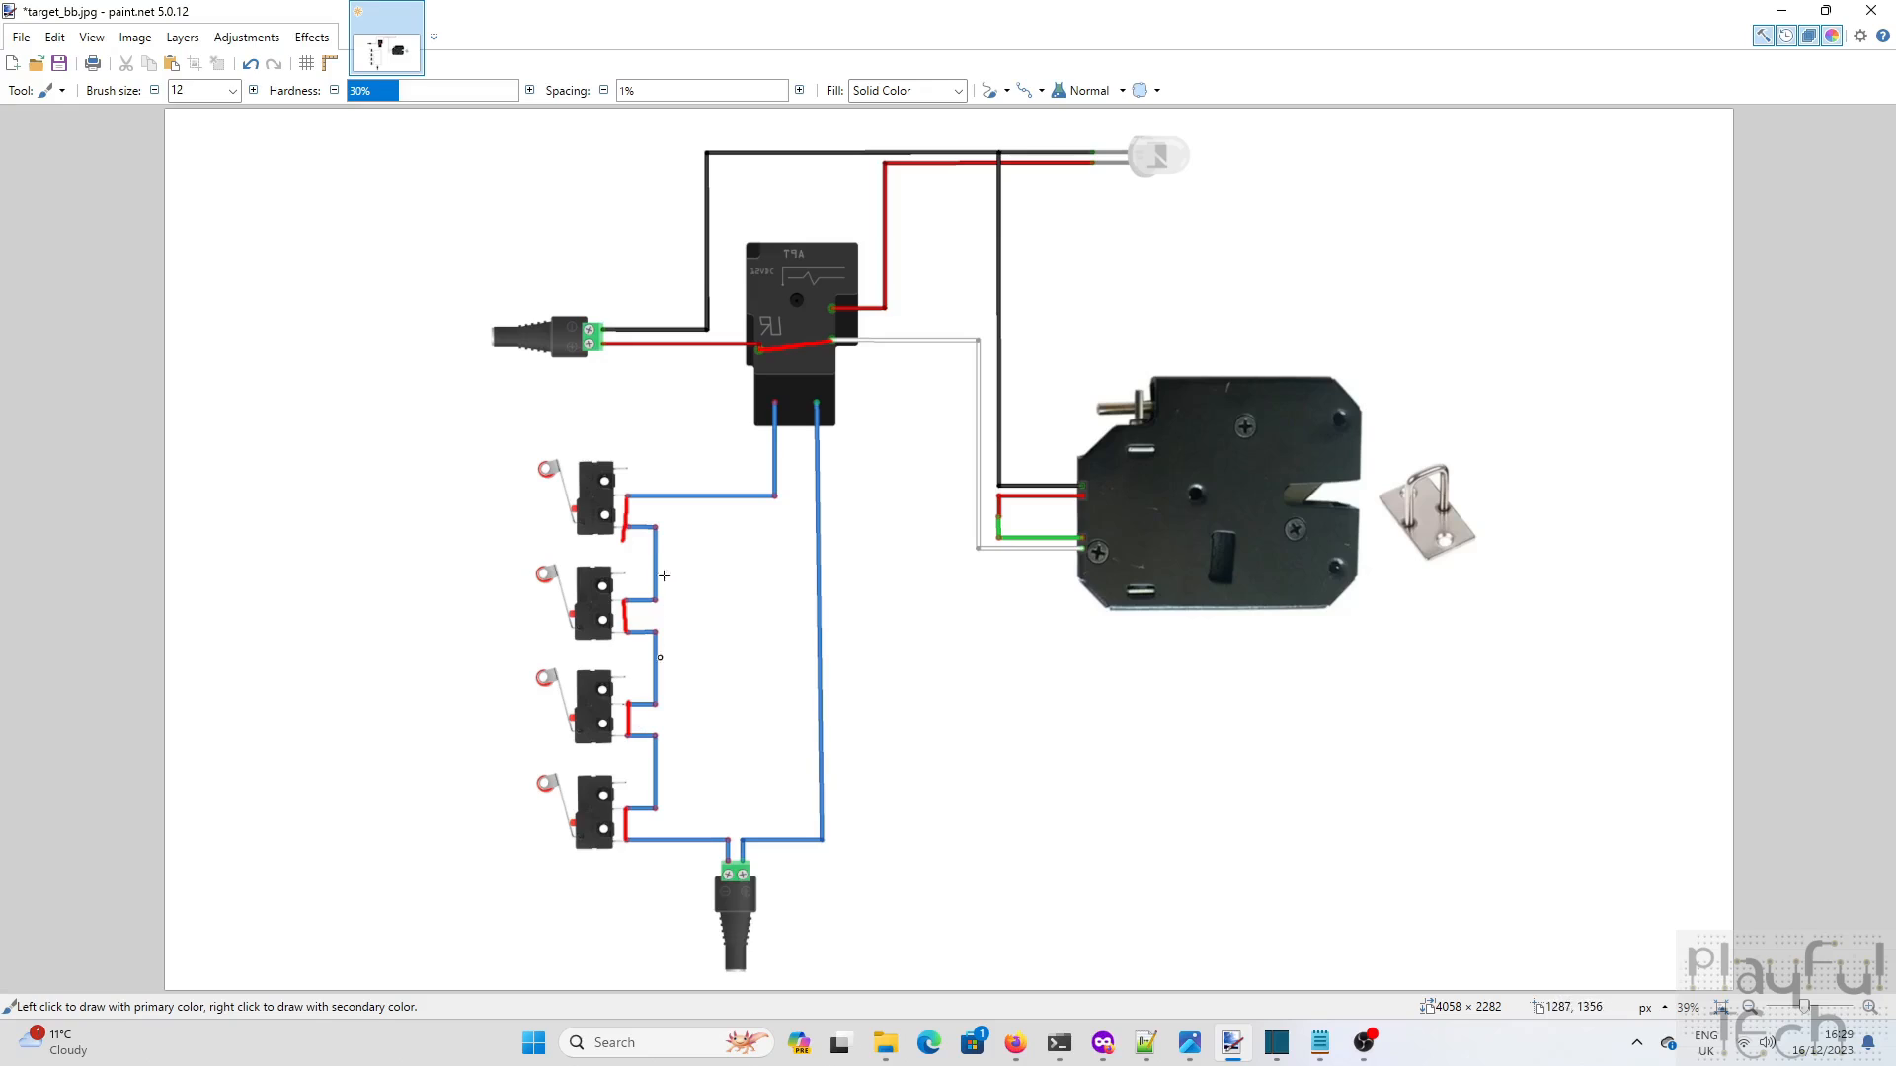
pyautogui.moveTo(575, 545)
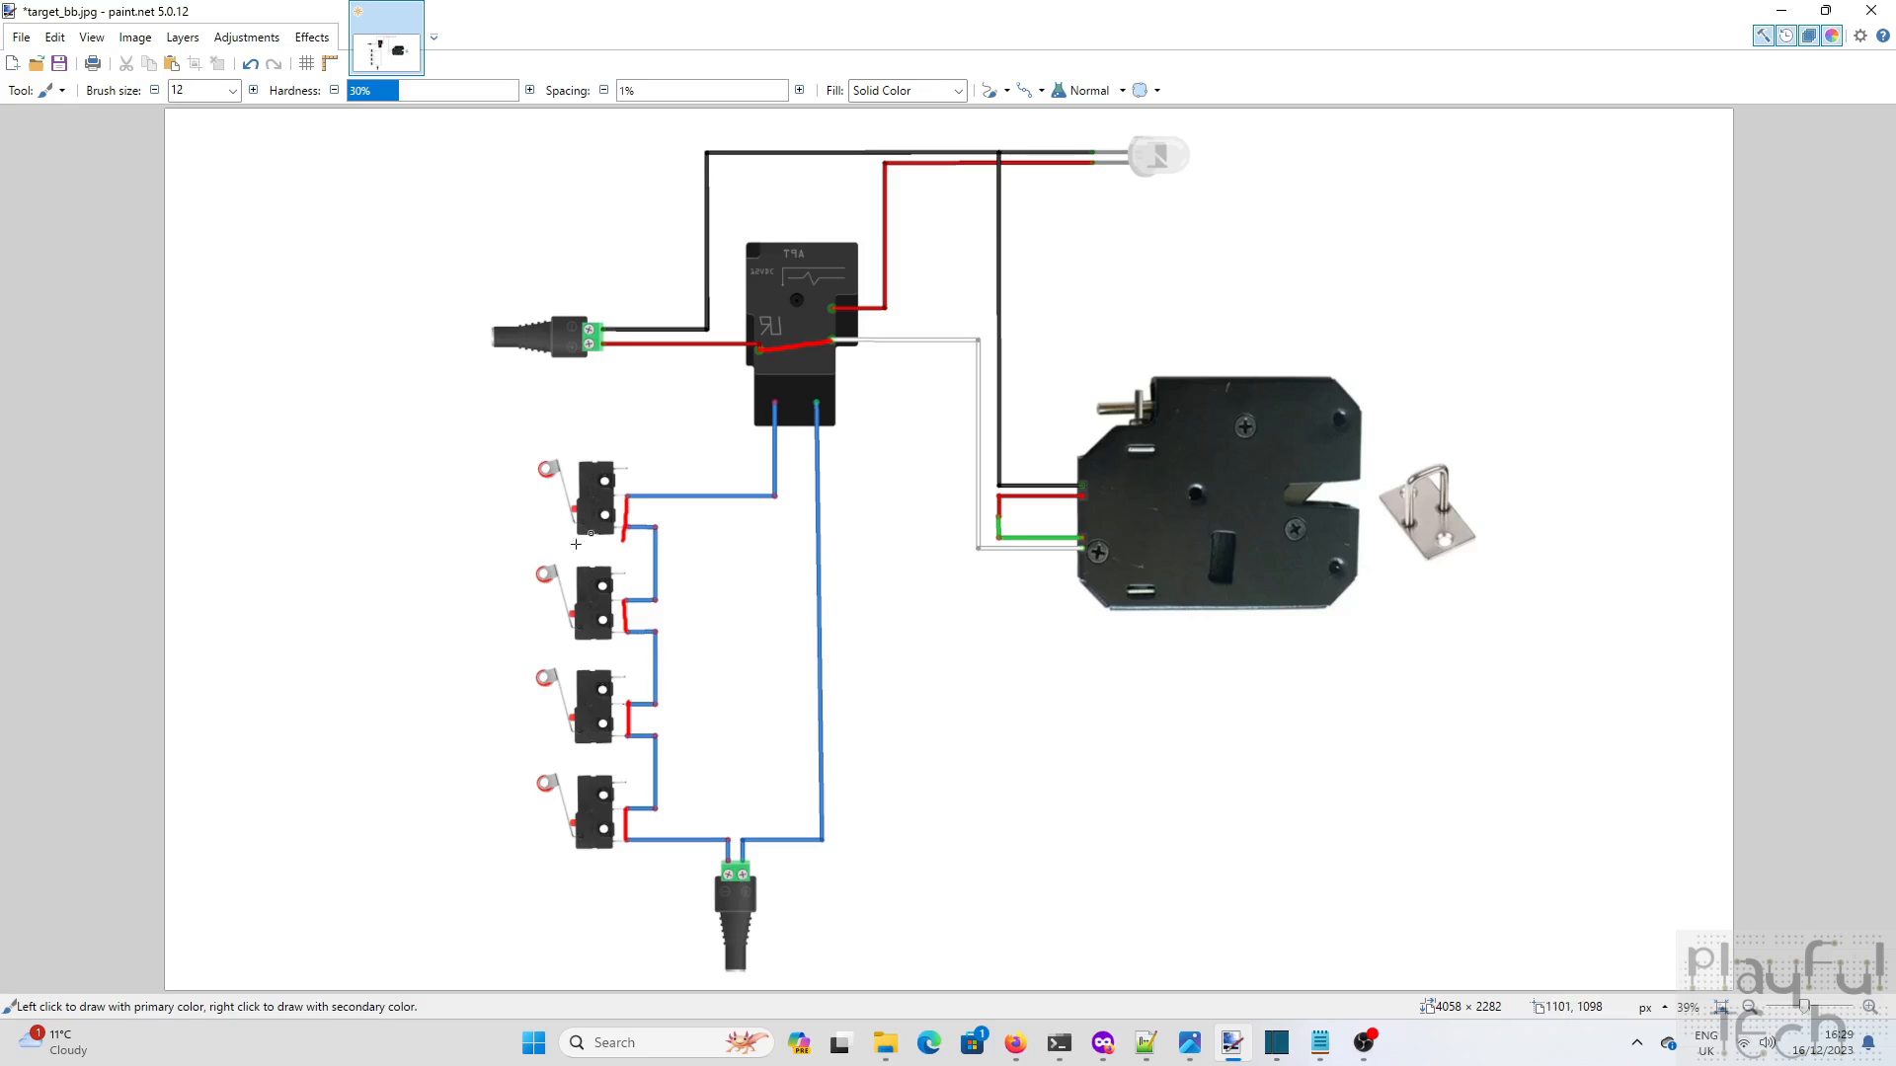
pyautogui.moveTo(569, 525)
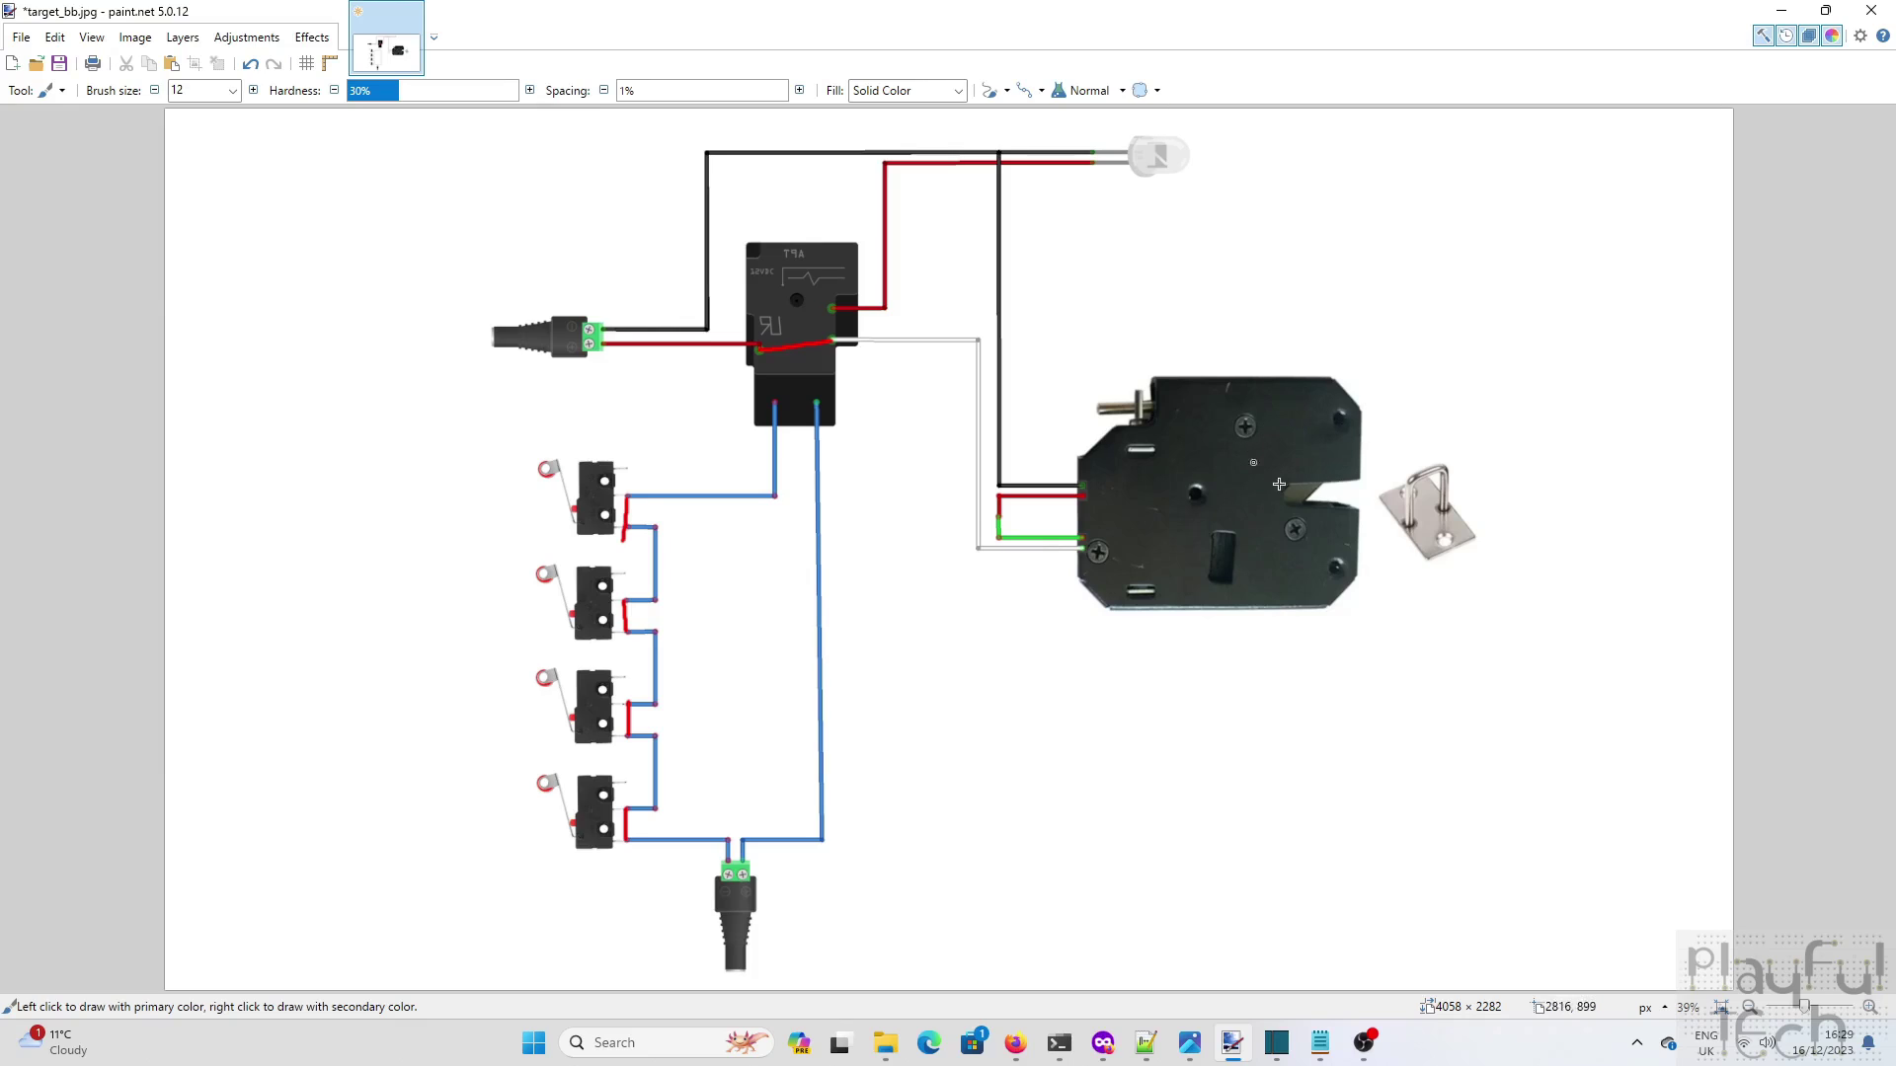
pyautogui.moveTo(1125, 466)
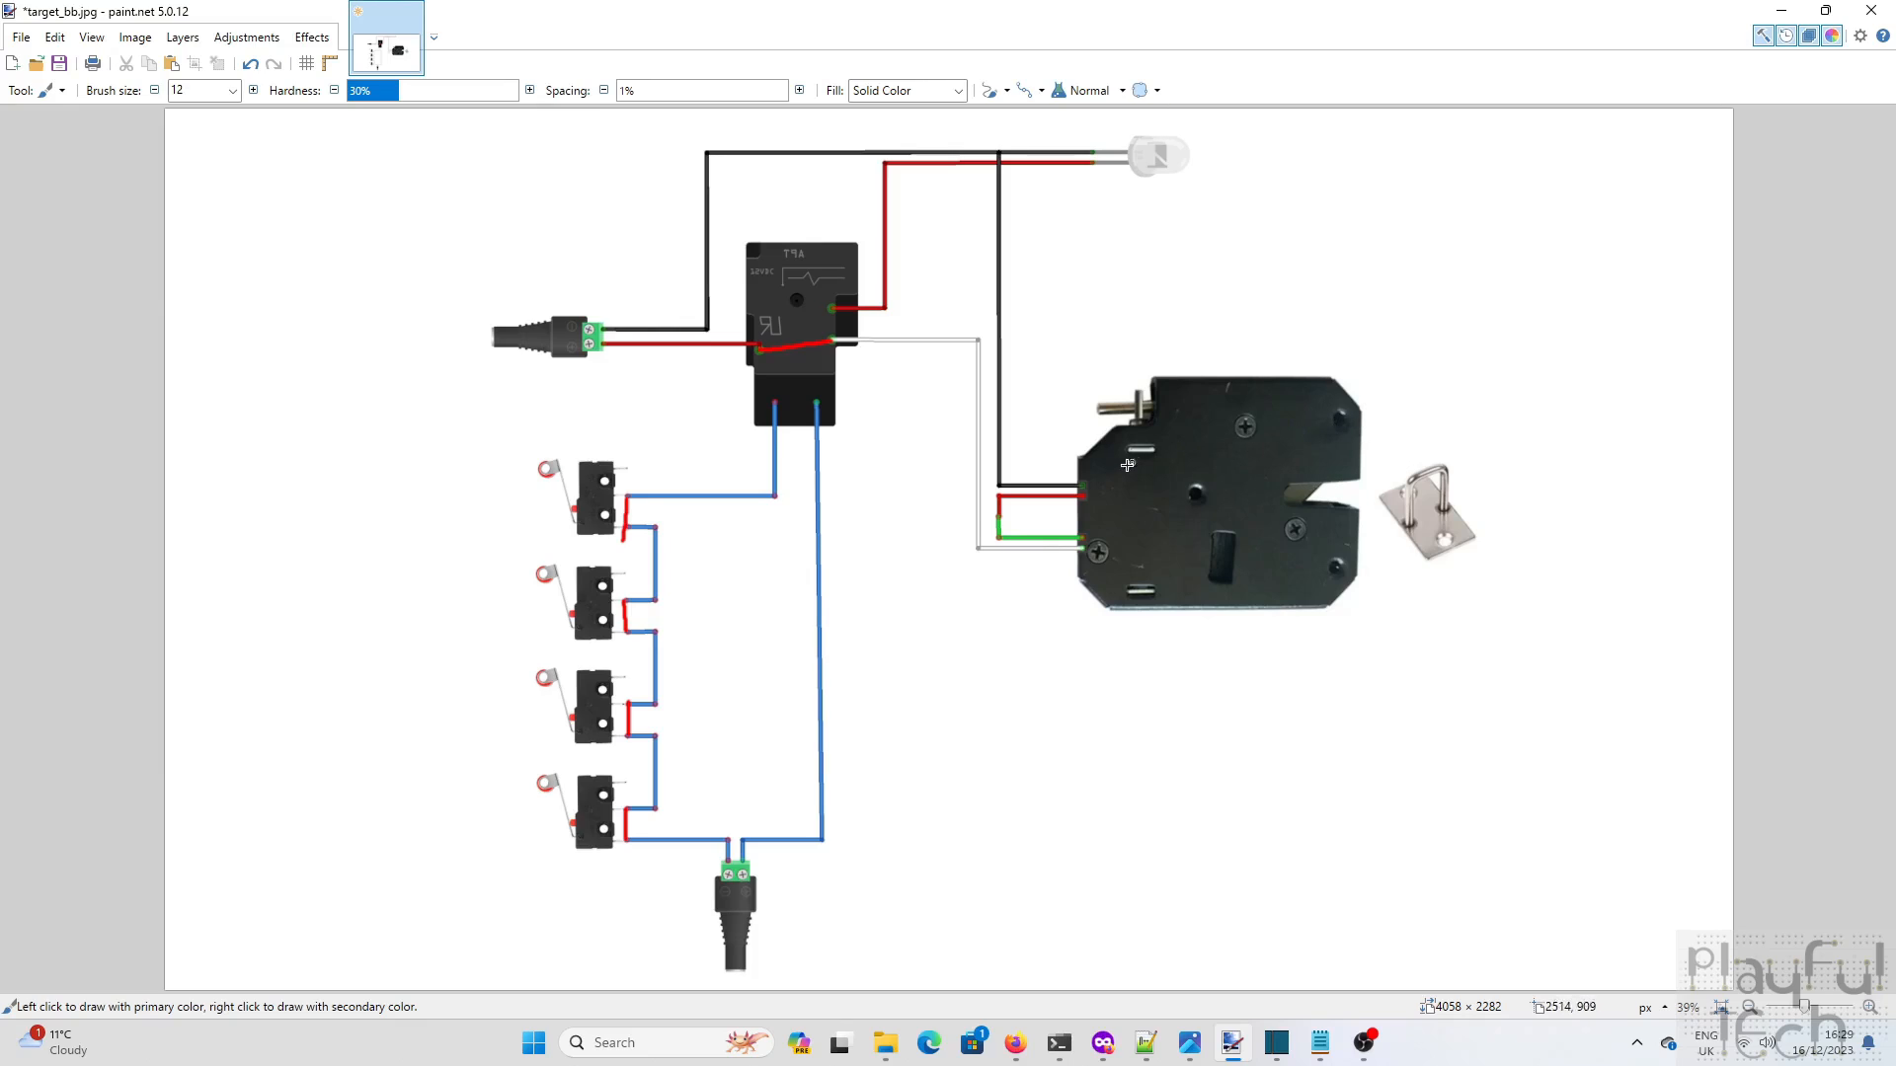
pyautogui.moveTo(1269, 498)
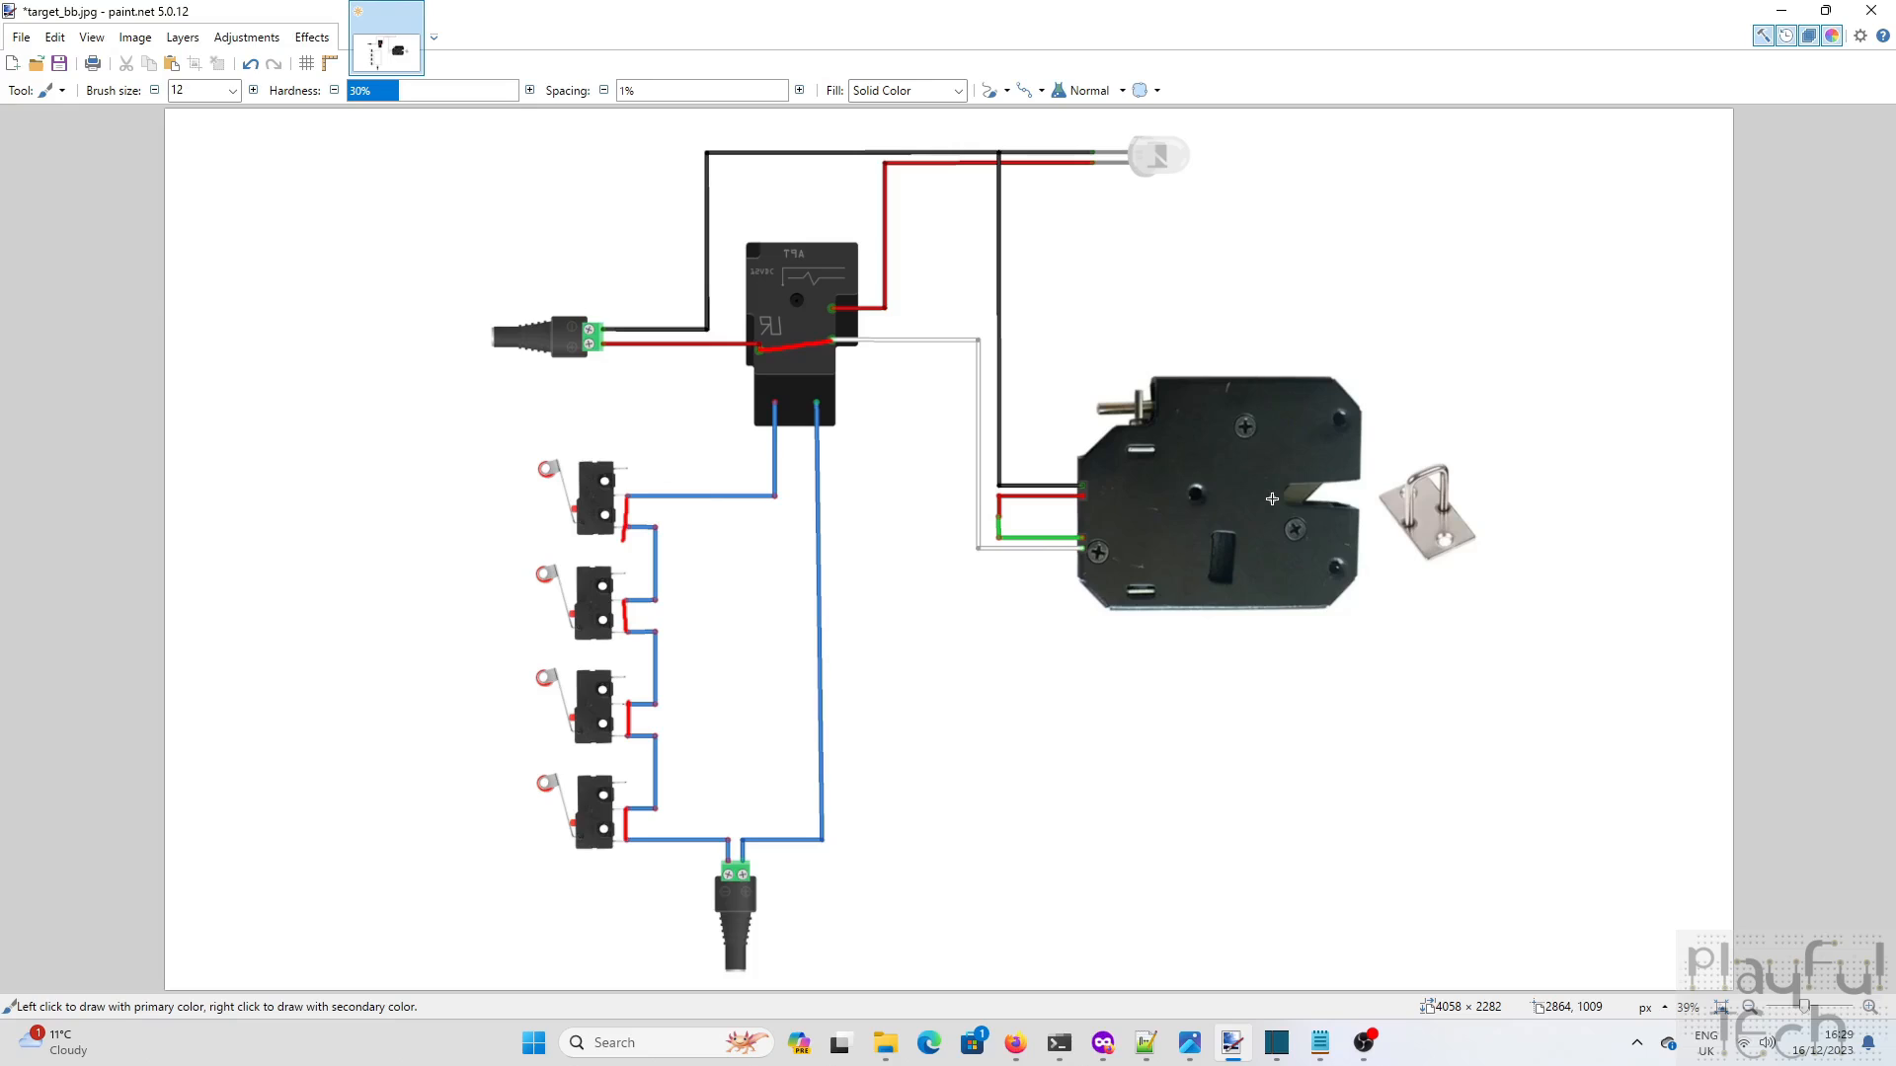
pyautogui.moveTo(1198, 486)
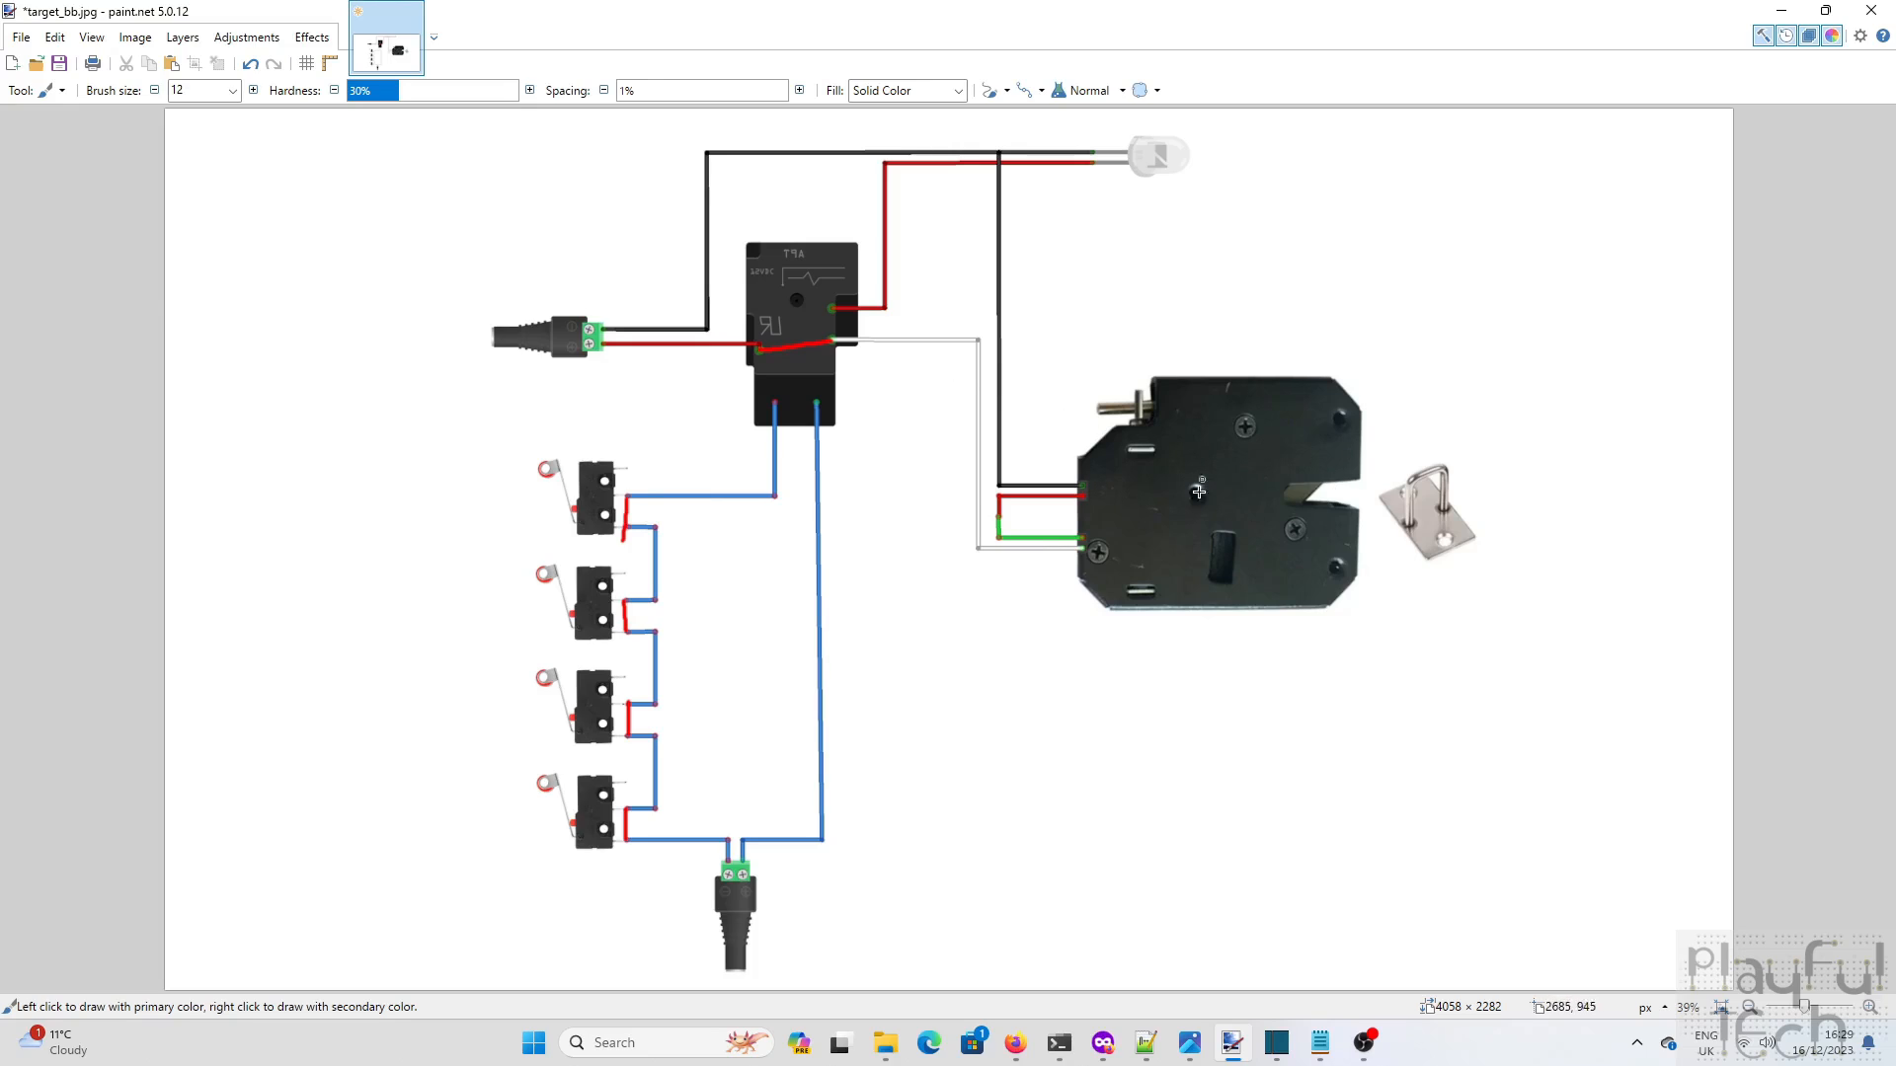
pyautogui.moveTo(1348, 514)
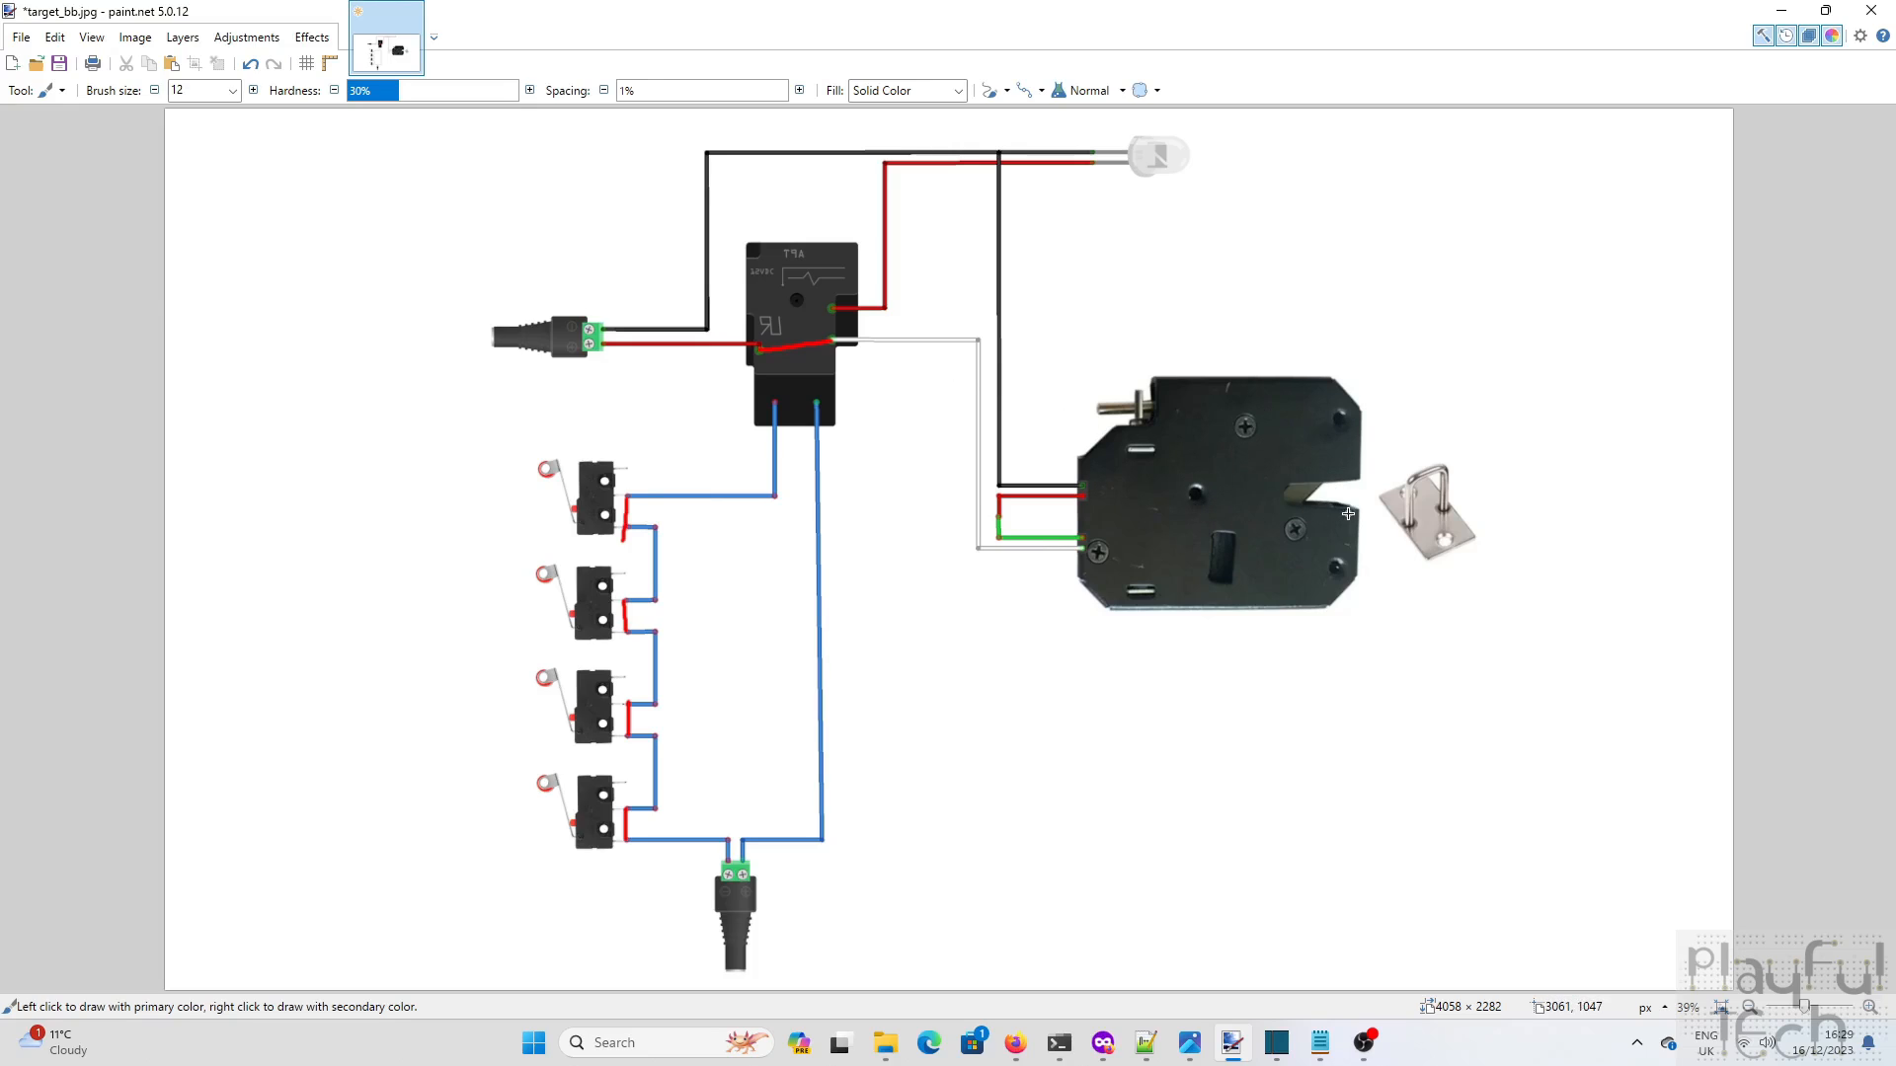
pyautogui.moveTo(853, 604)
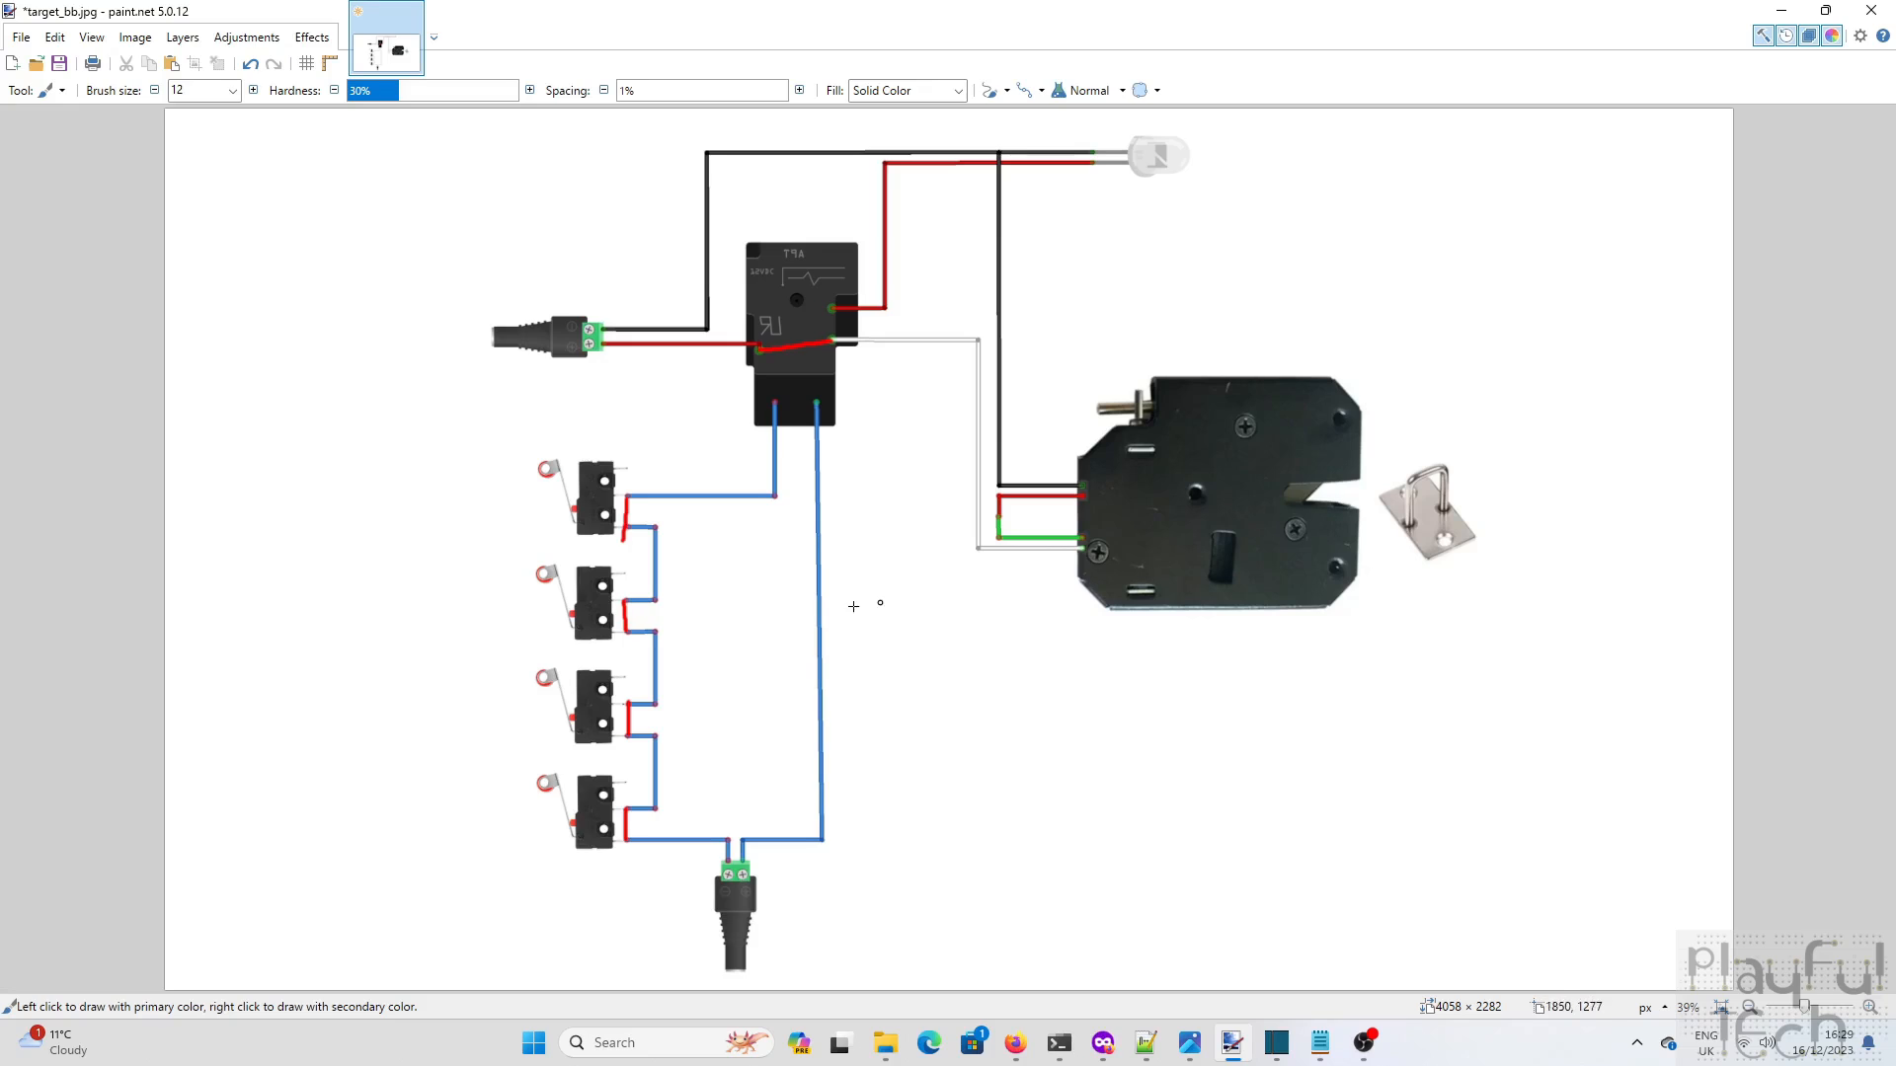
pyautogui.moveTo(604, 681)
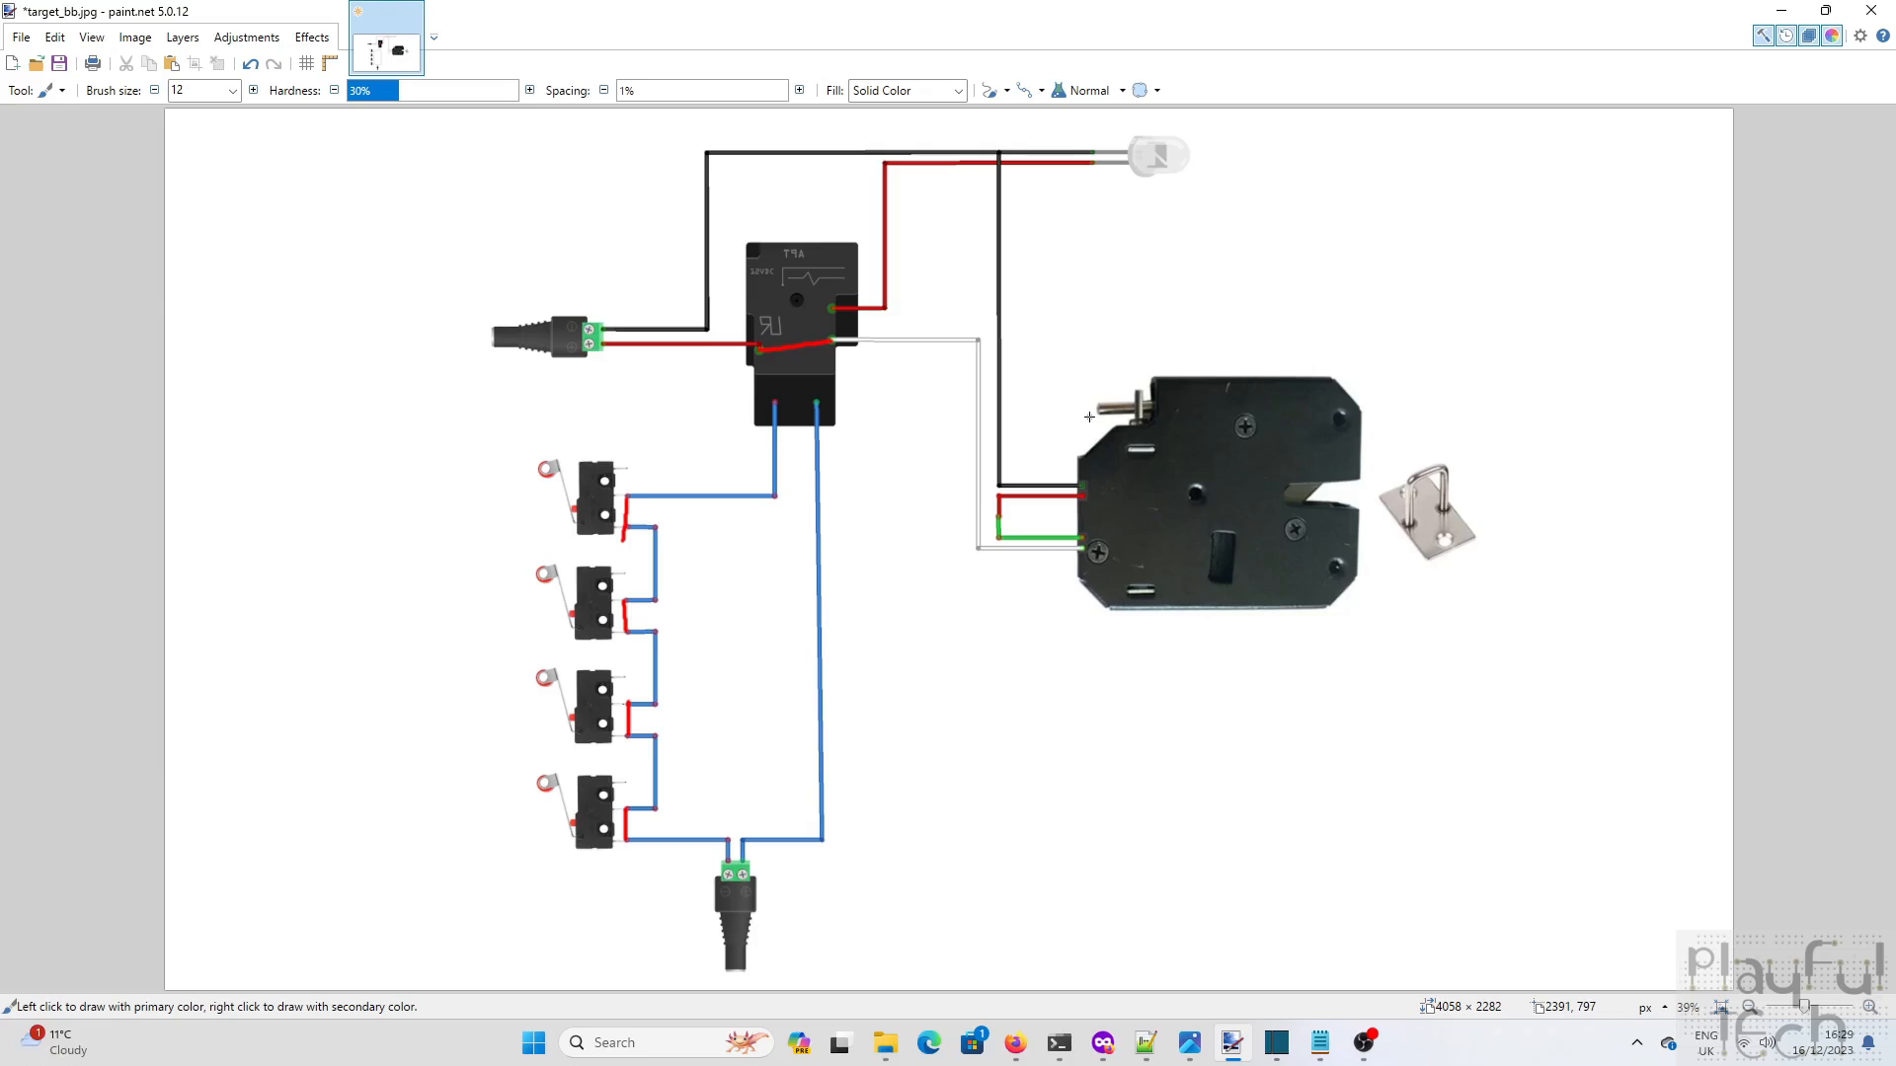
pyautogui.moveTo(1248, 452)
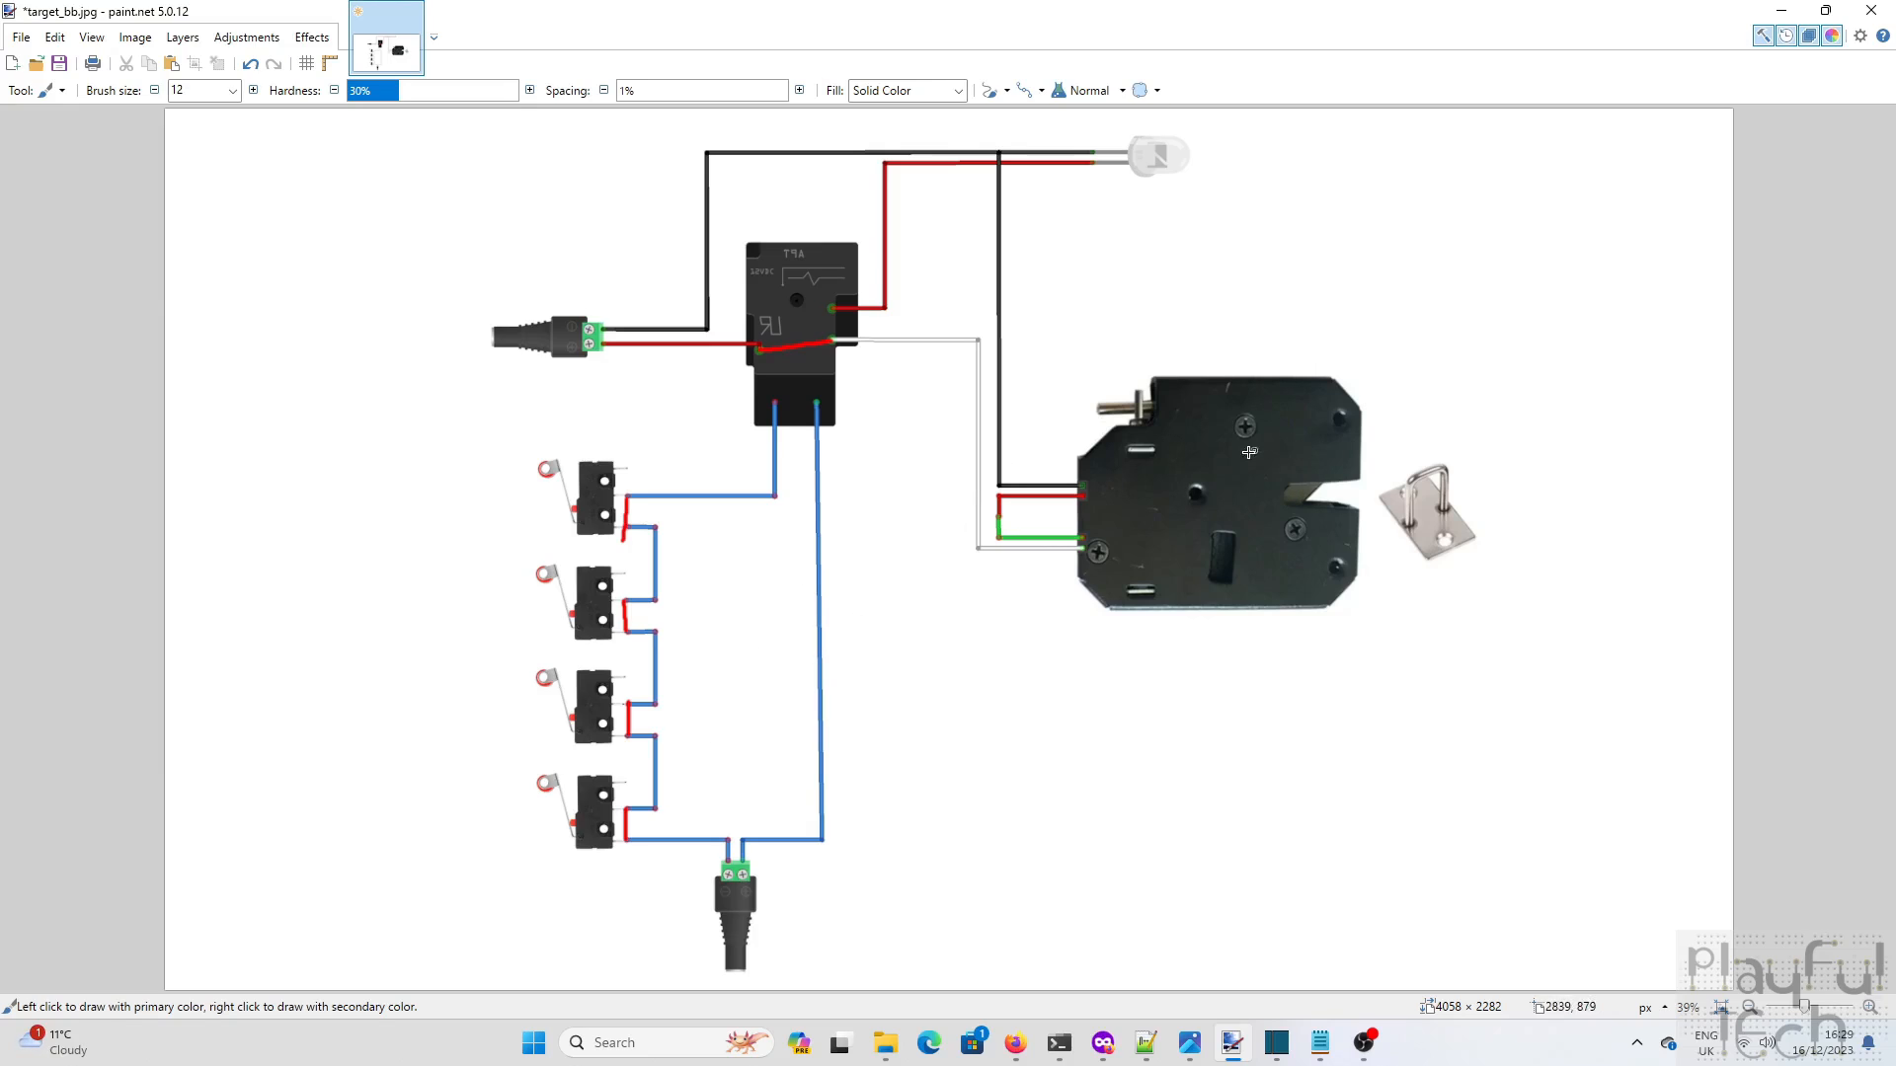
pyautogui.moveTo(683, 593)
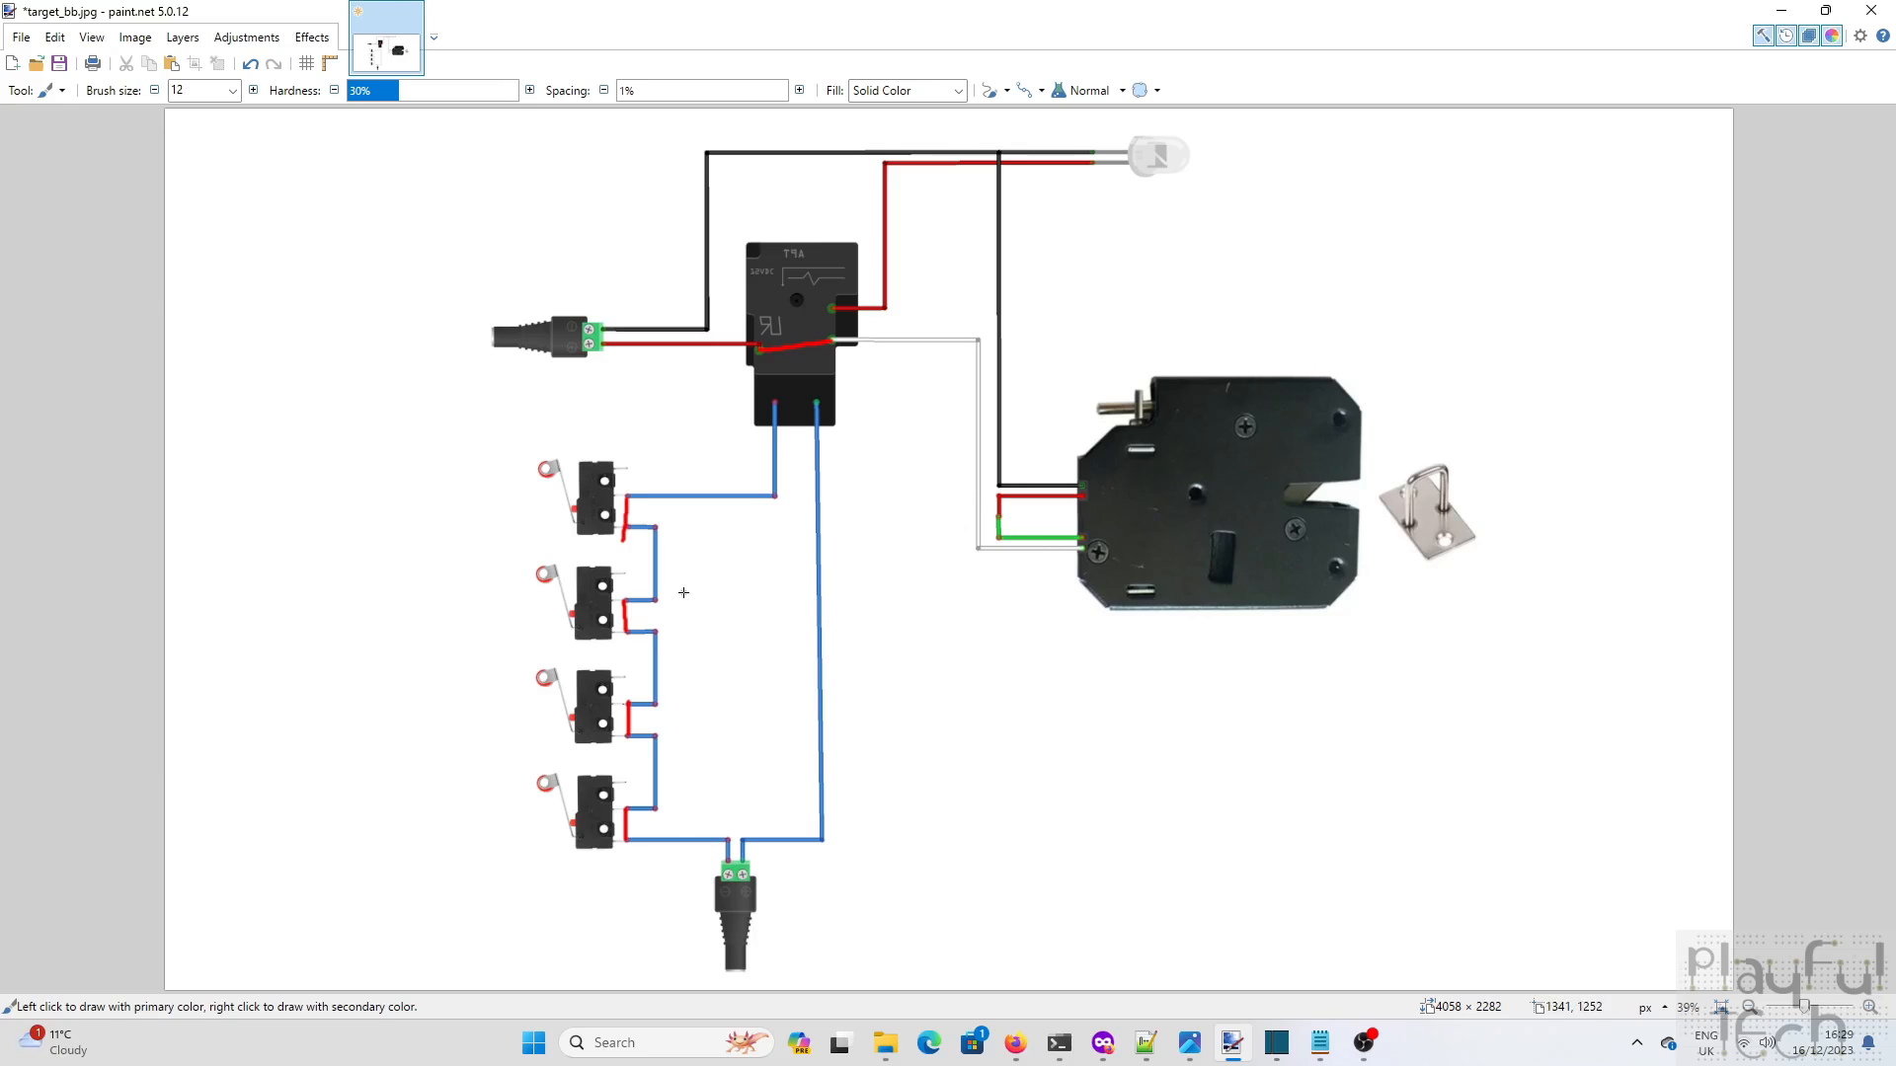
pyautogui.moveTo(569, 600)
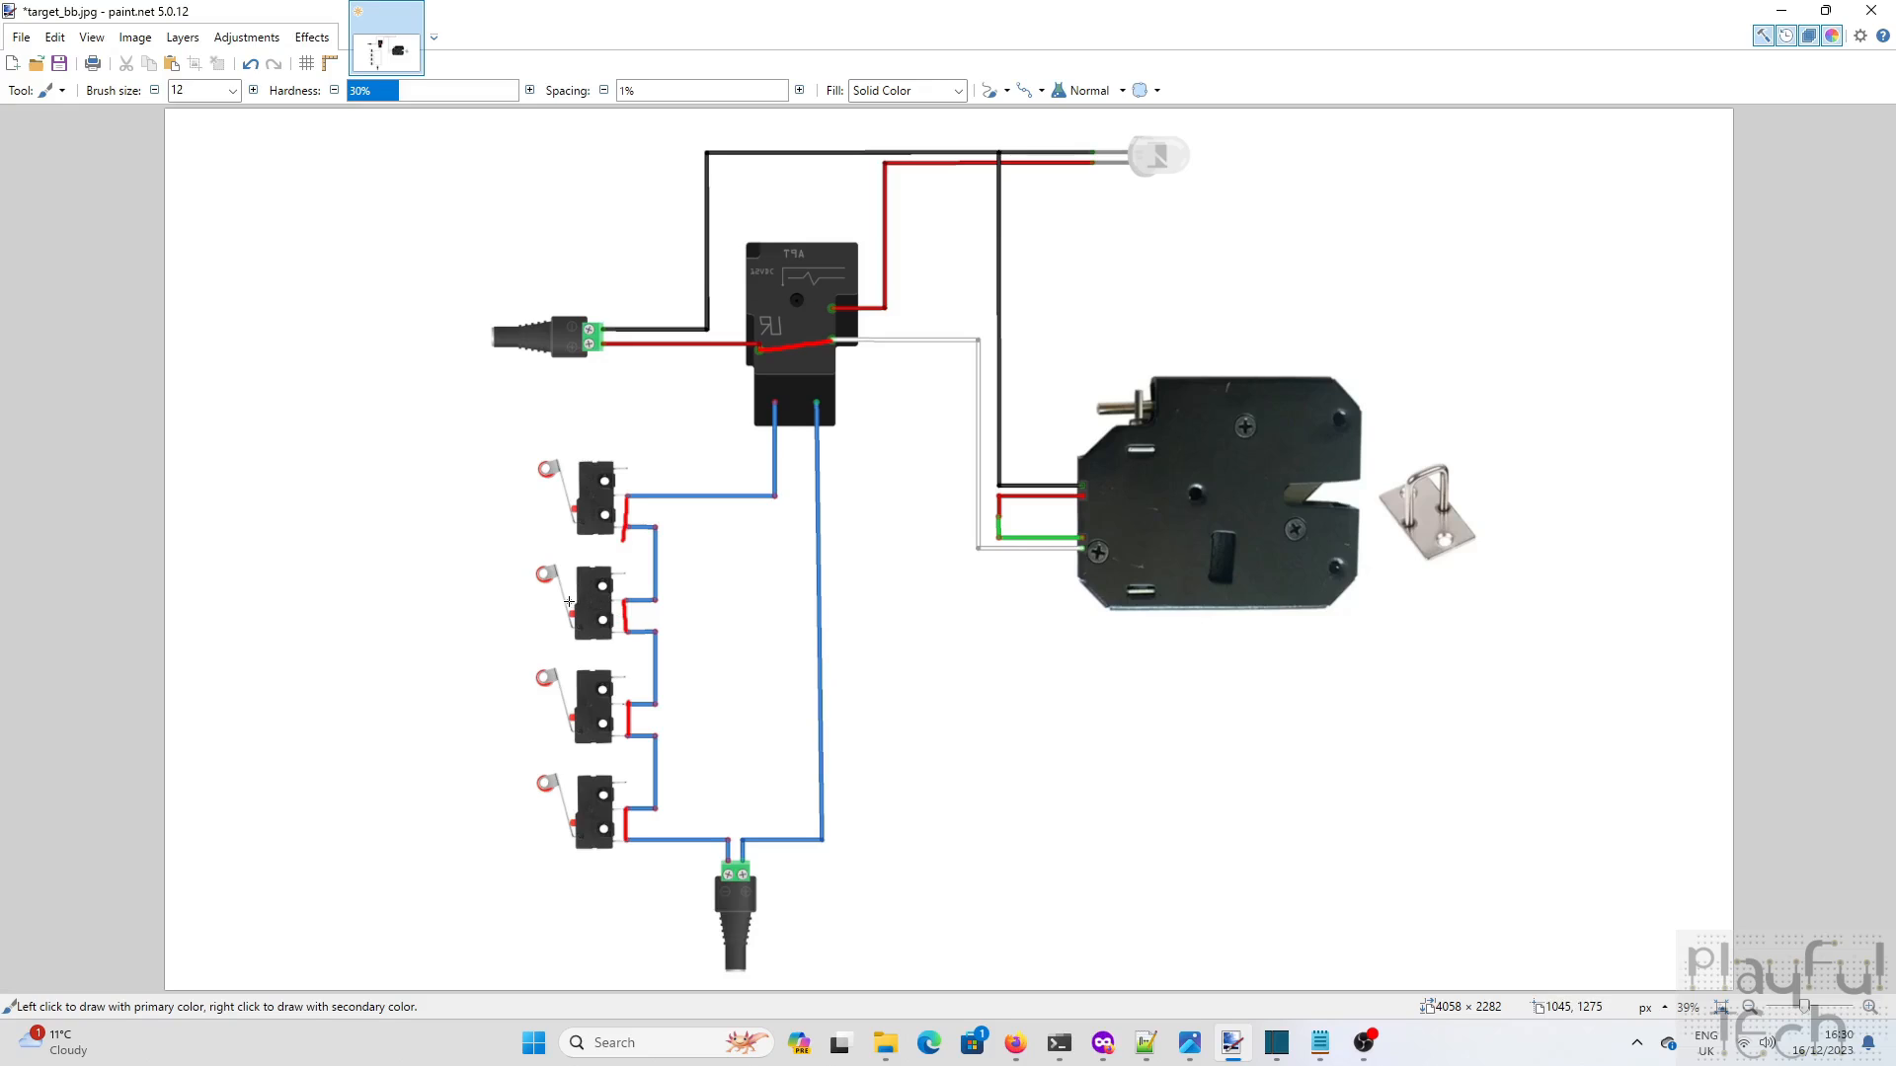
pyautogui.moveTo(591, 590)
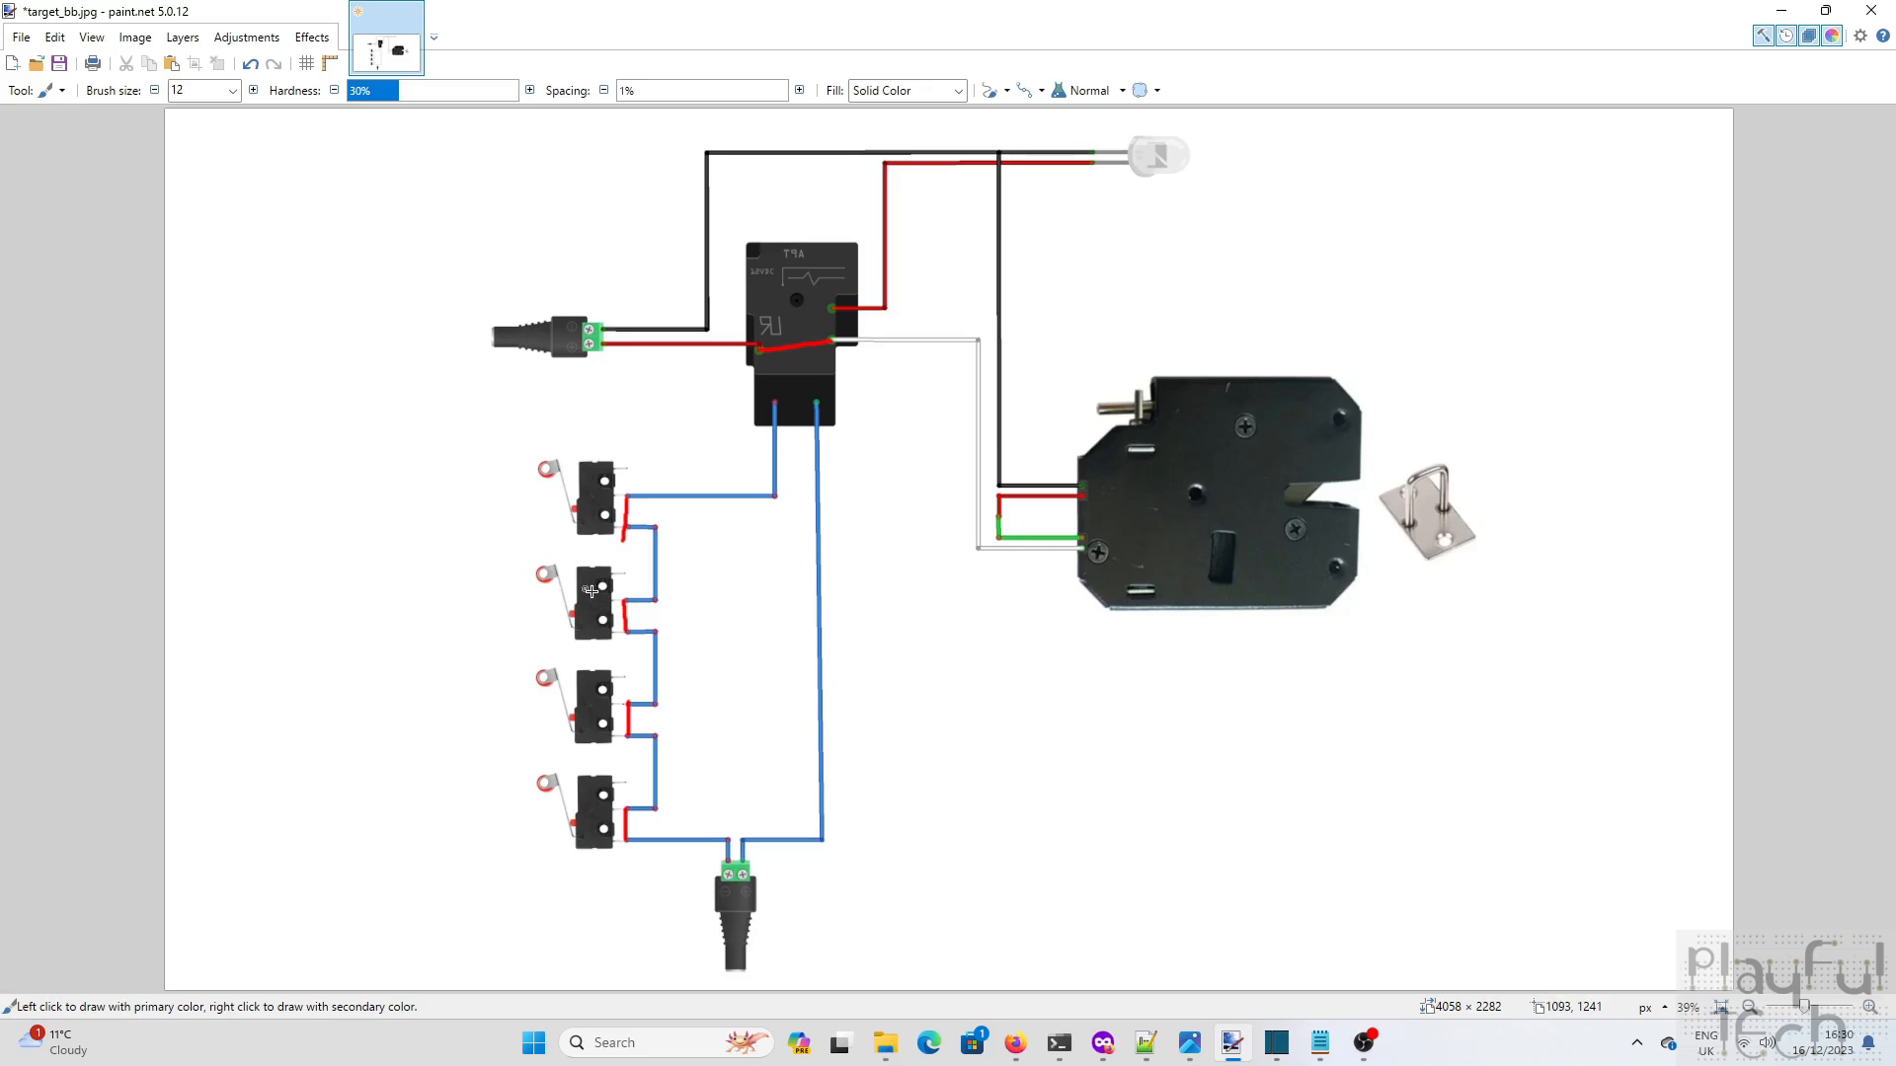
pyautogui.moveTo(591, 610)
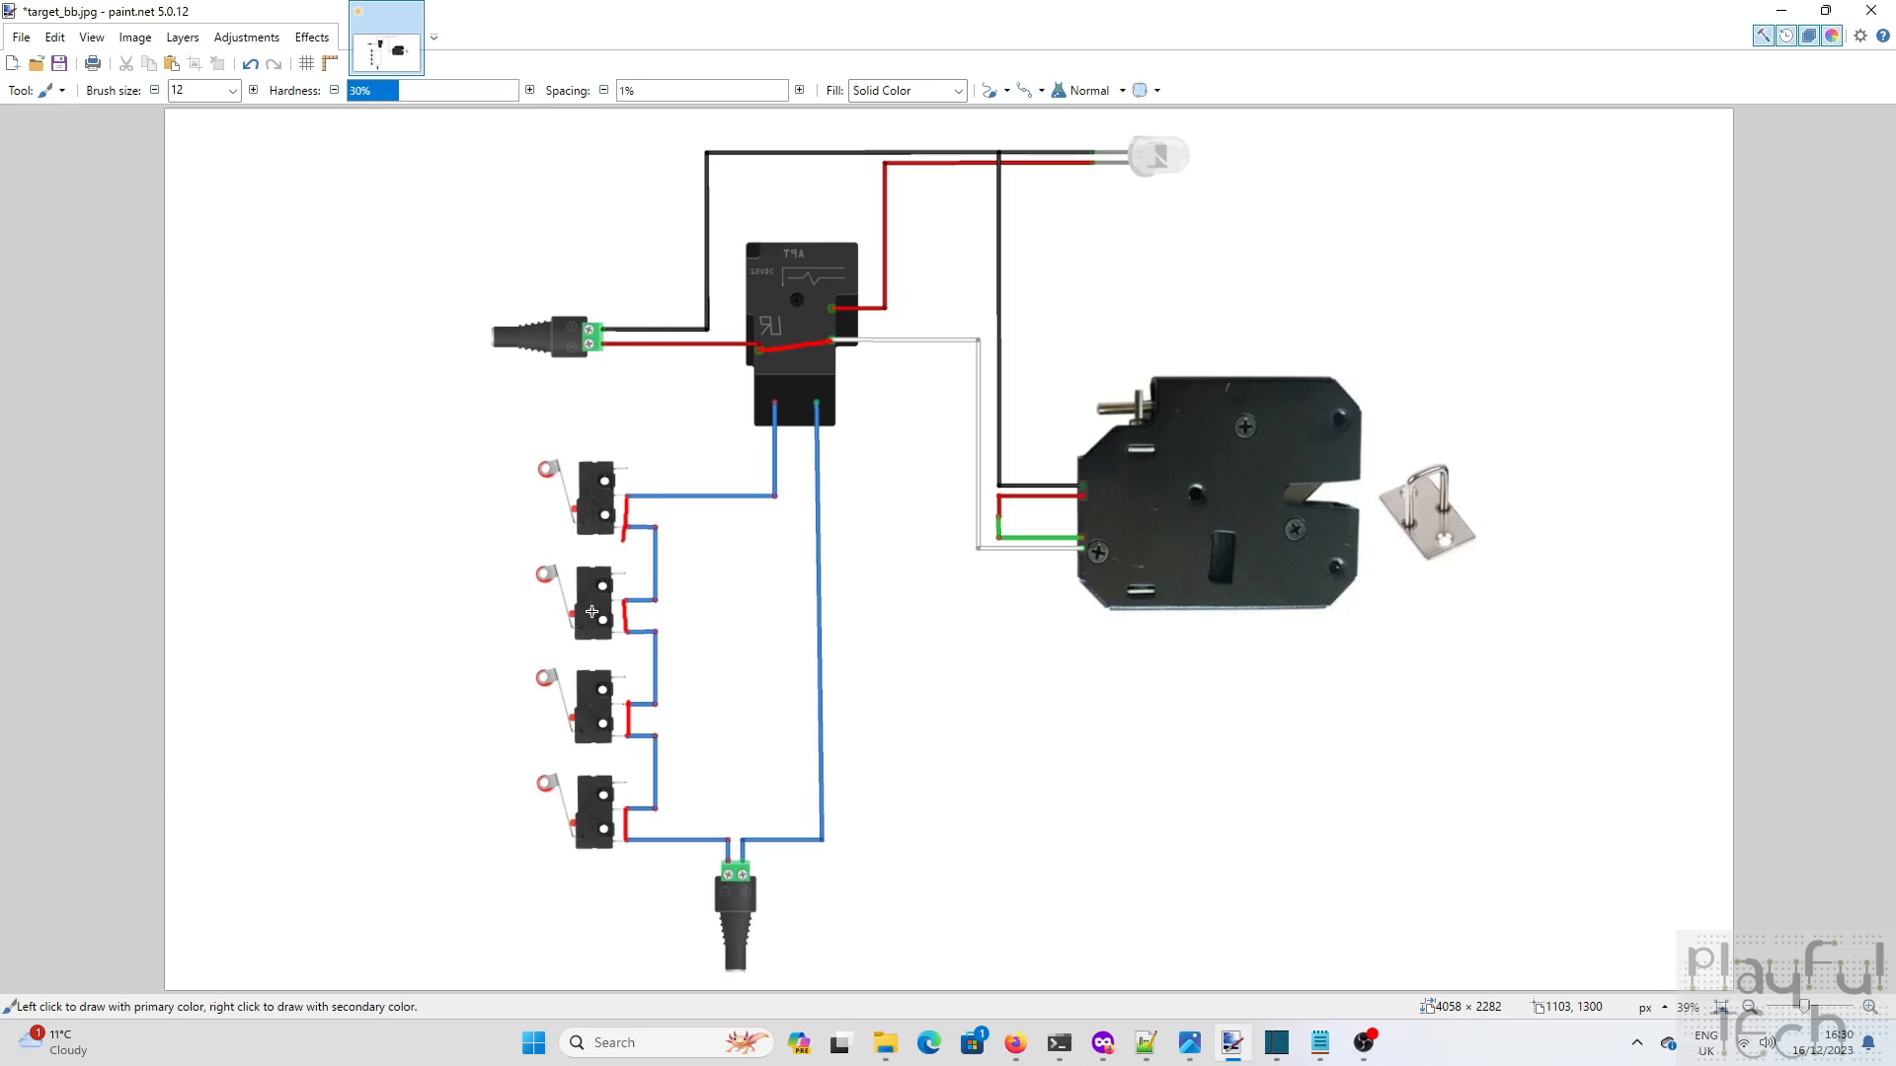
pyautogui.moveTo(616, 622)
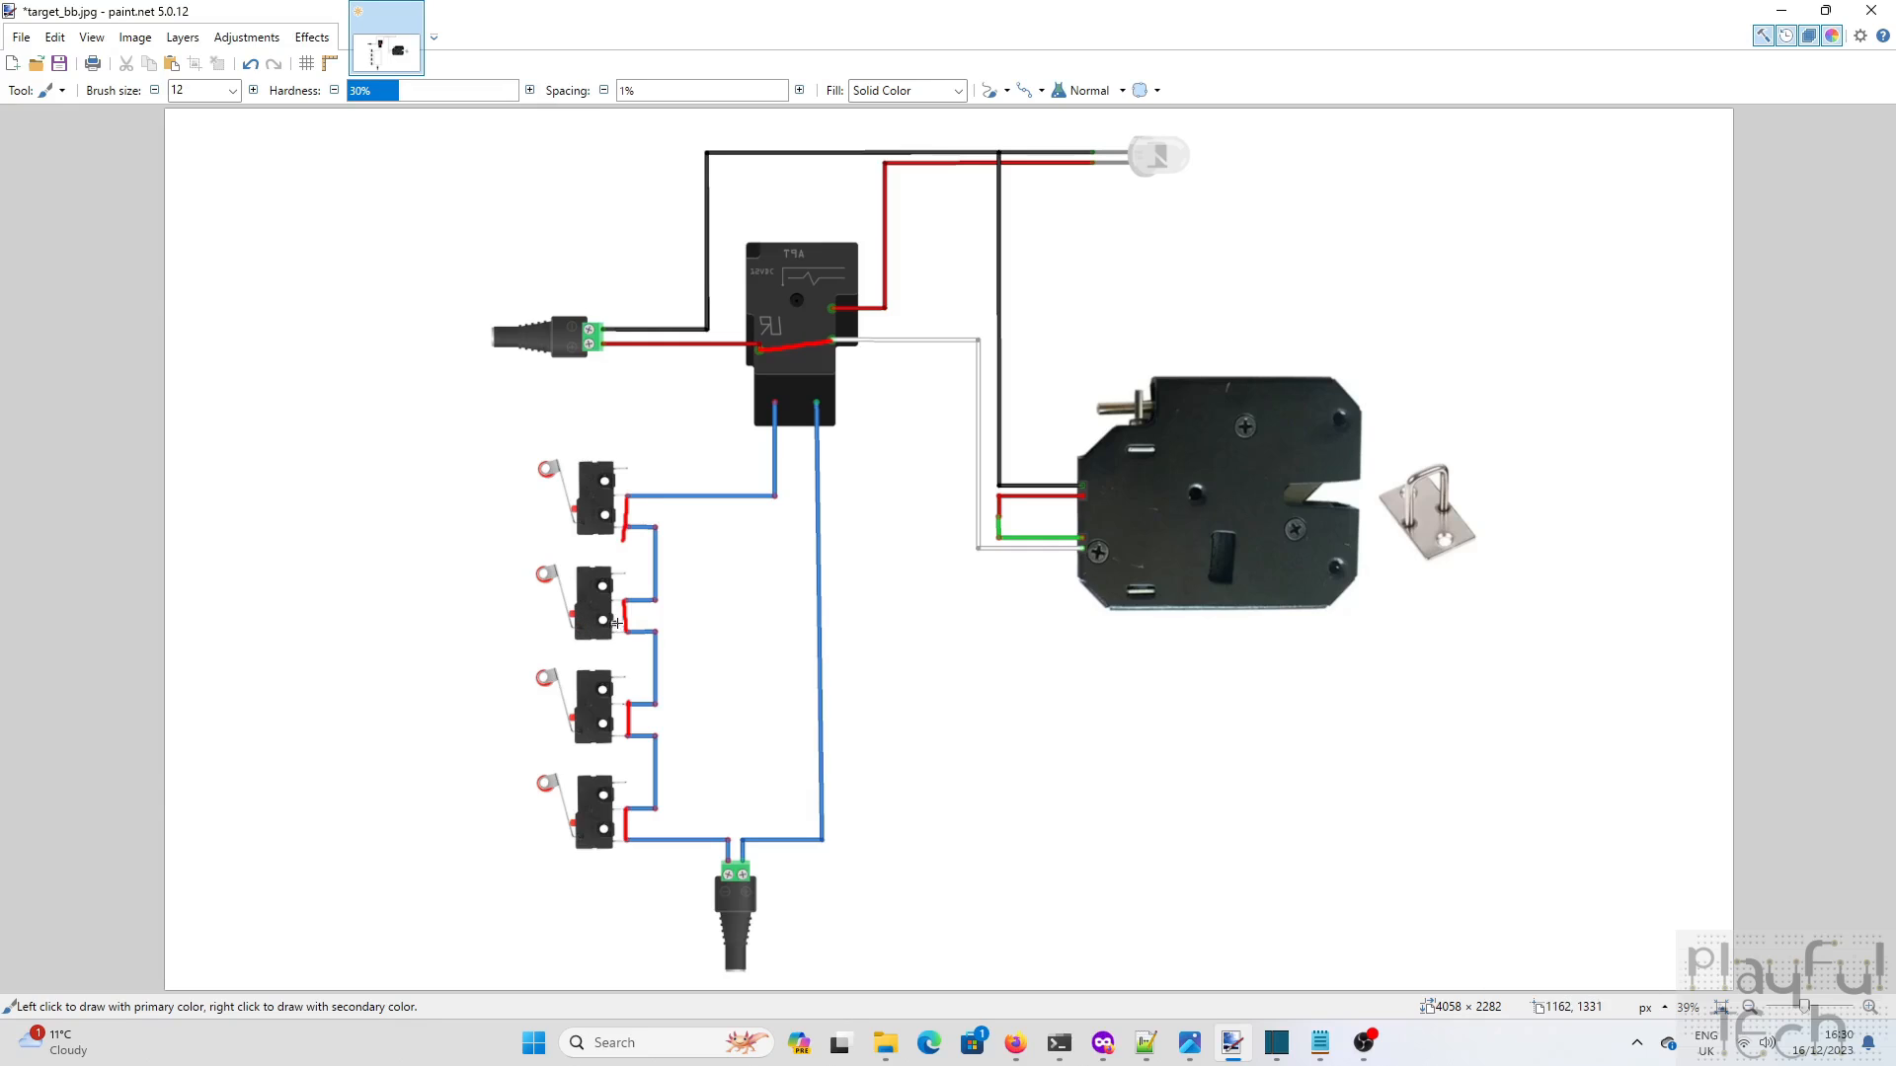
pyautogui.moveTo(968, 411)
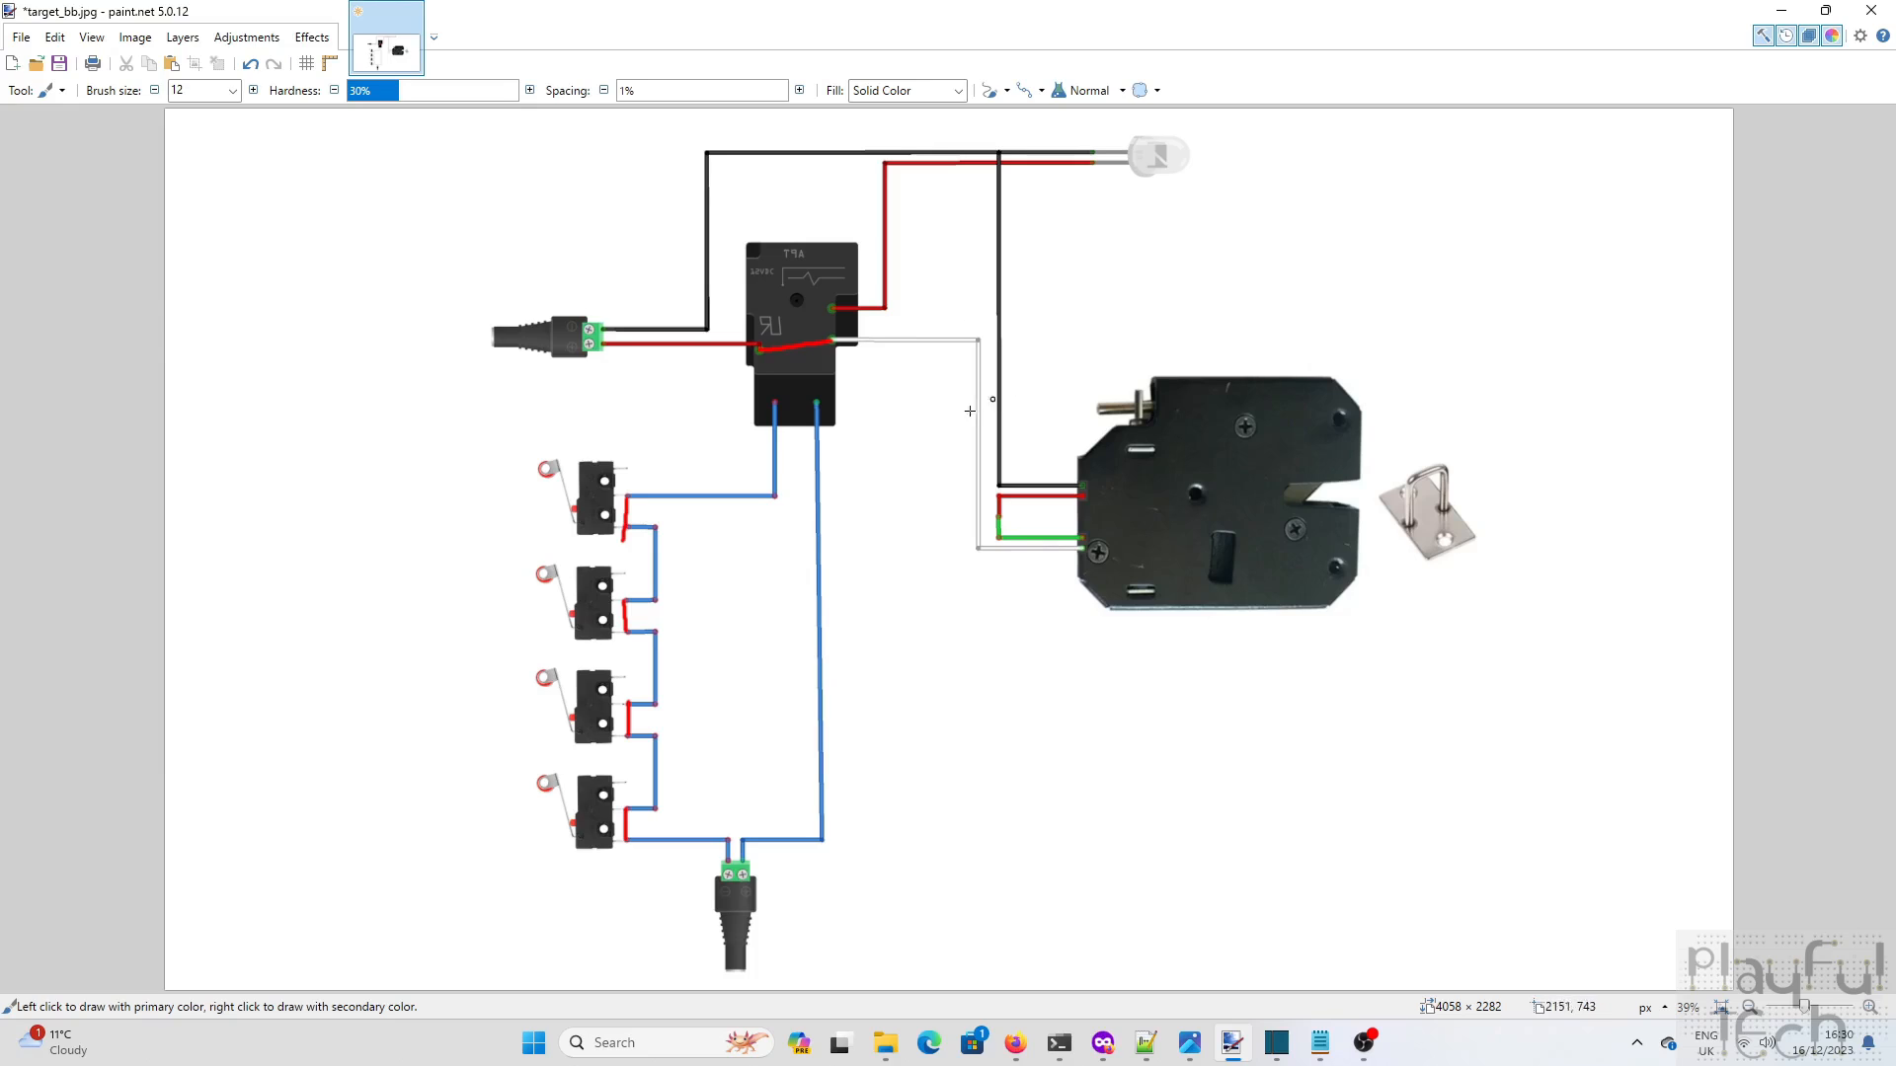
pyautogui.moveTo(626, 748)
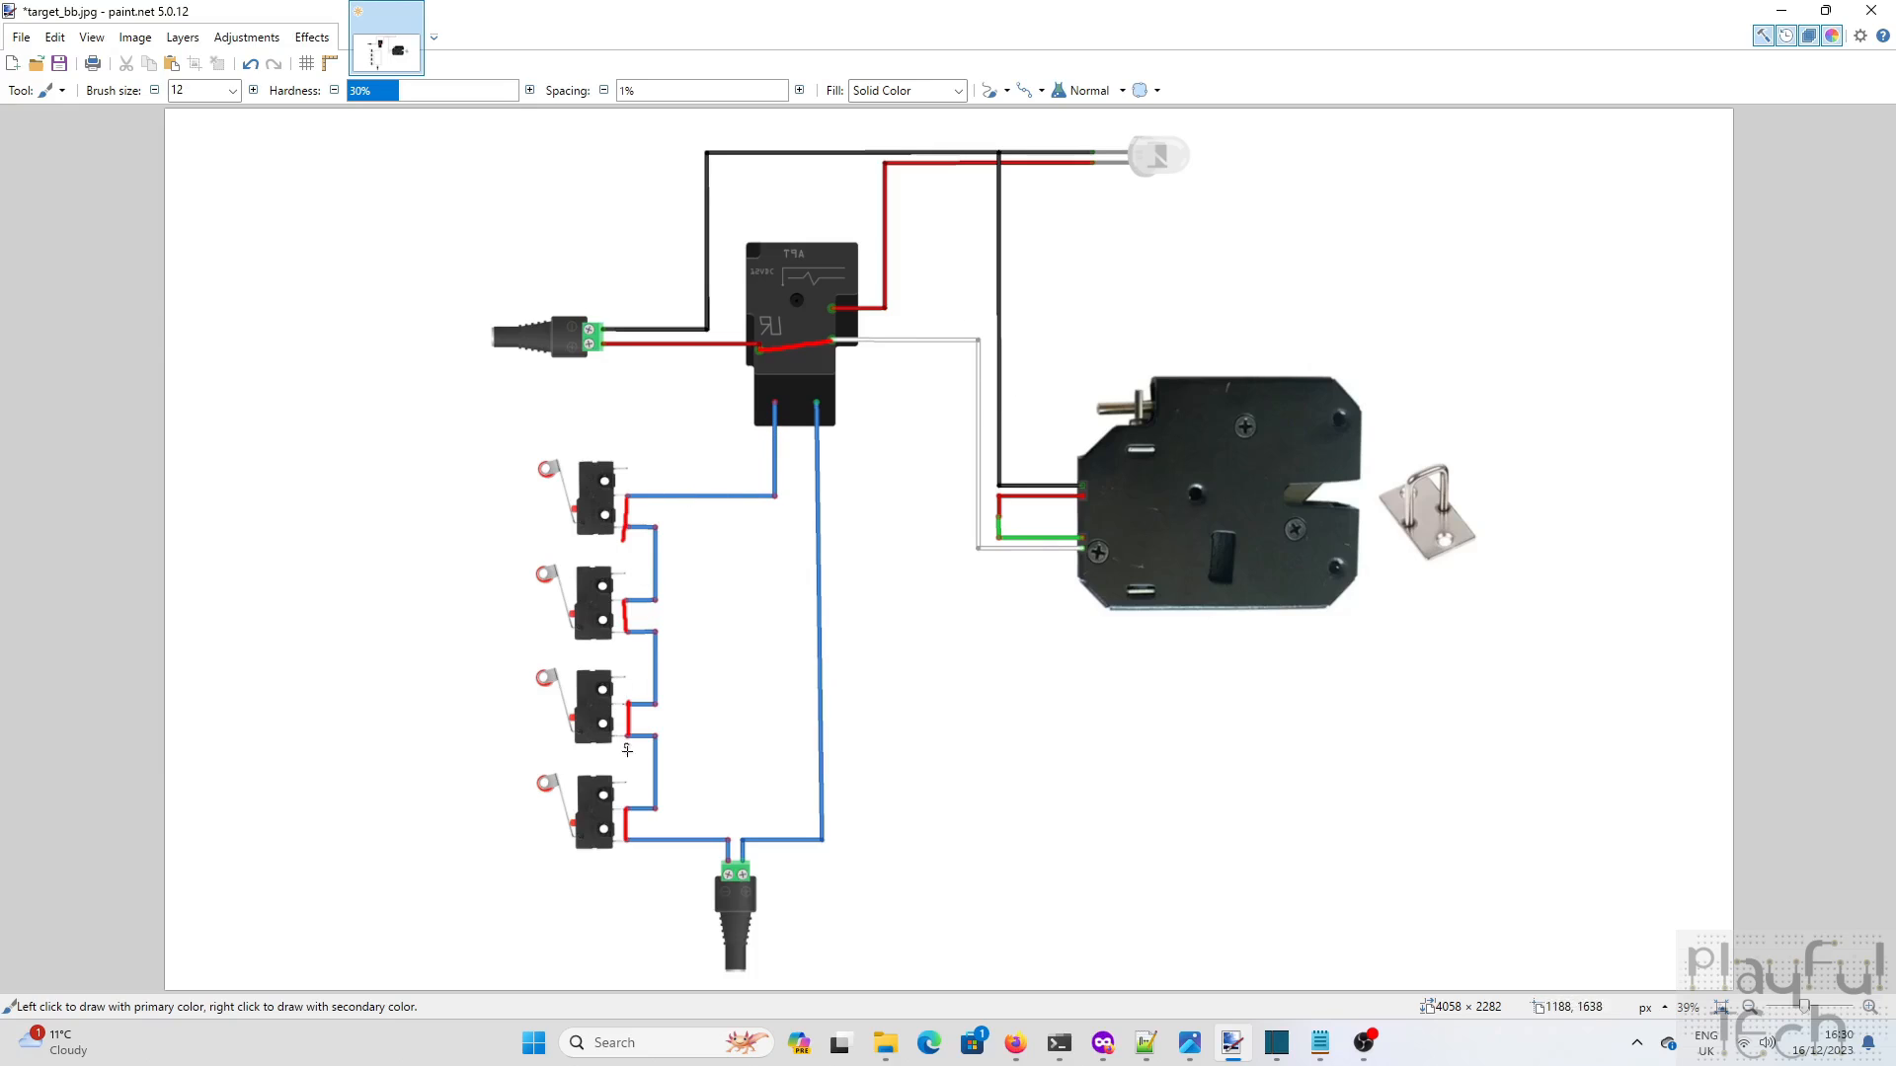
pyautogui.moveTo(808, 405)
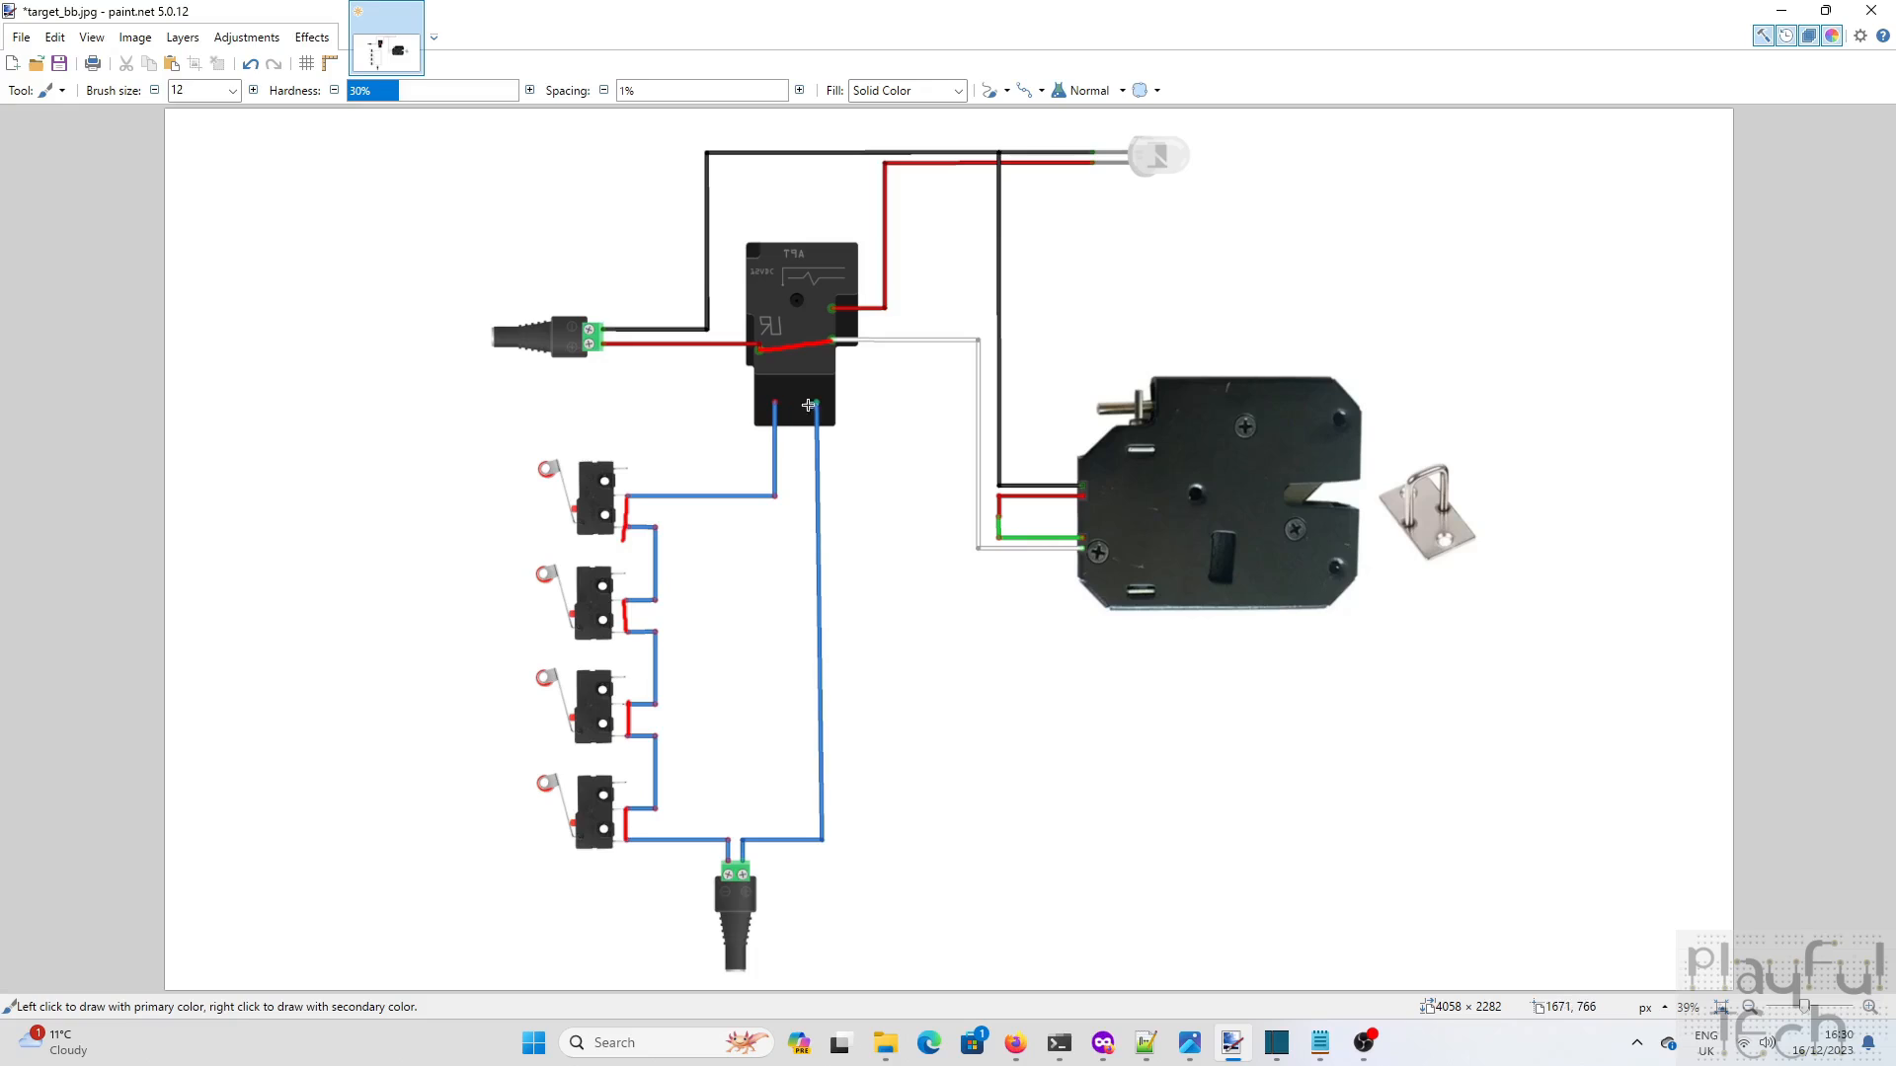
pyautogui.moveTo(1307, 425)
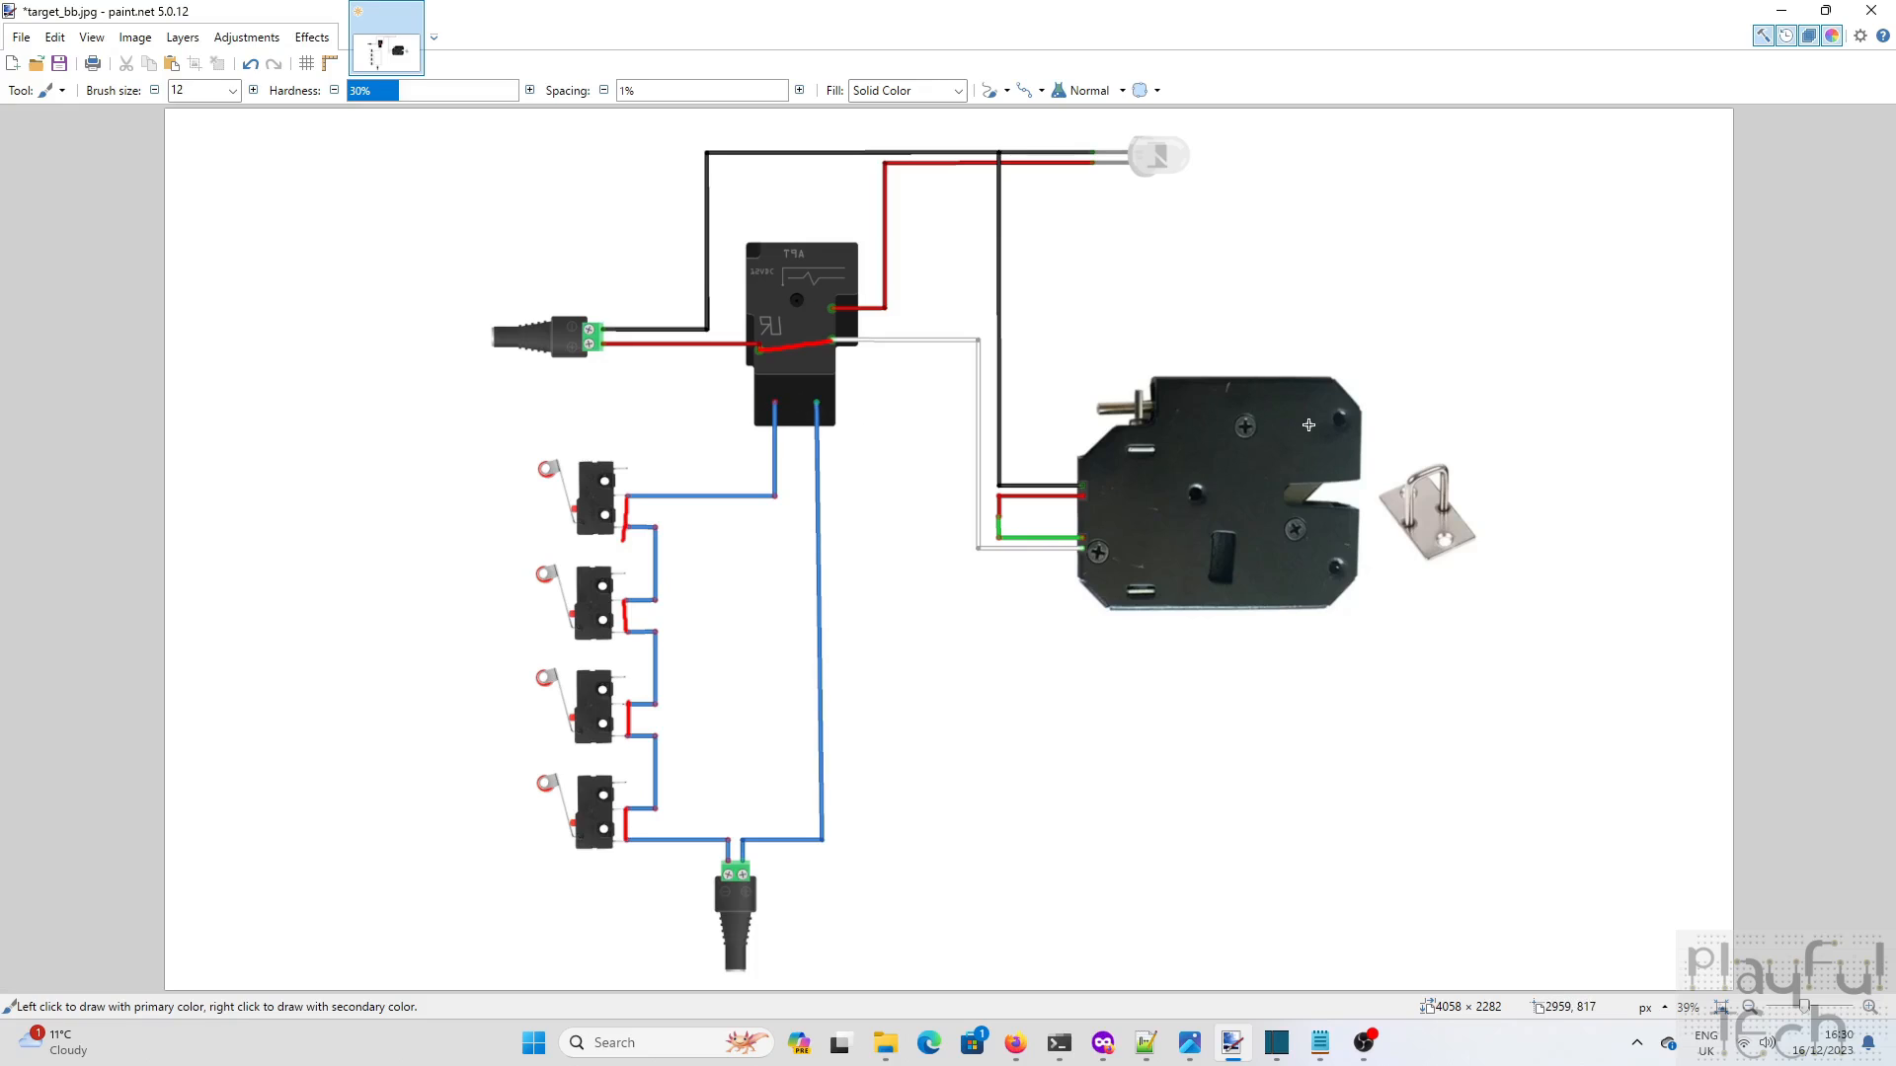
pyautogui.moveTo(650, 456)
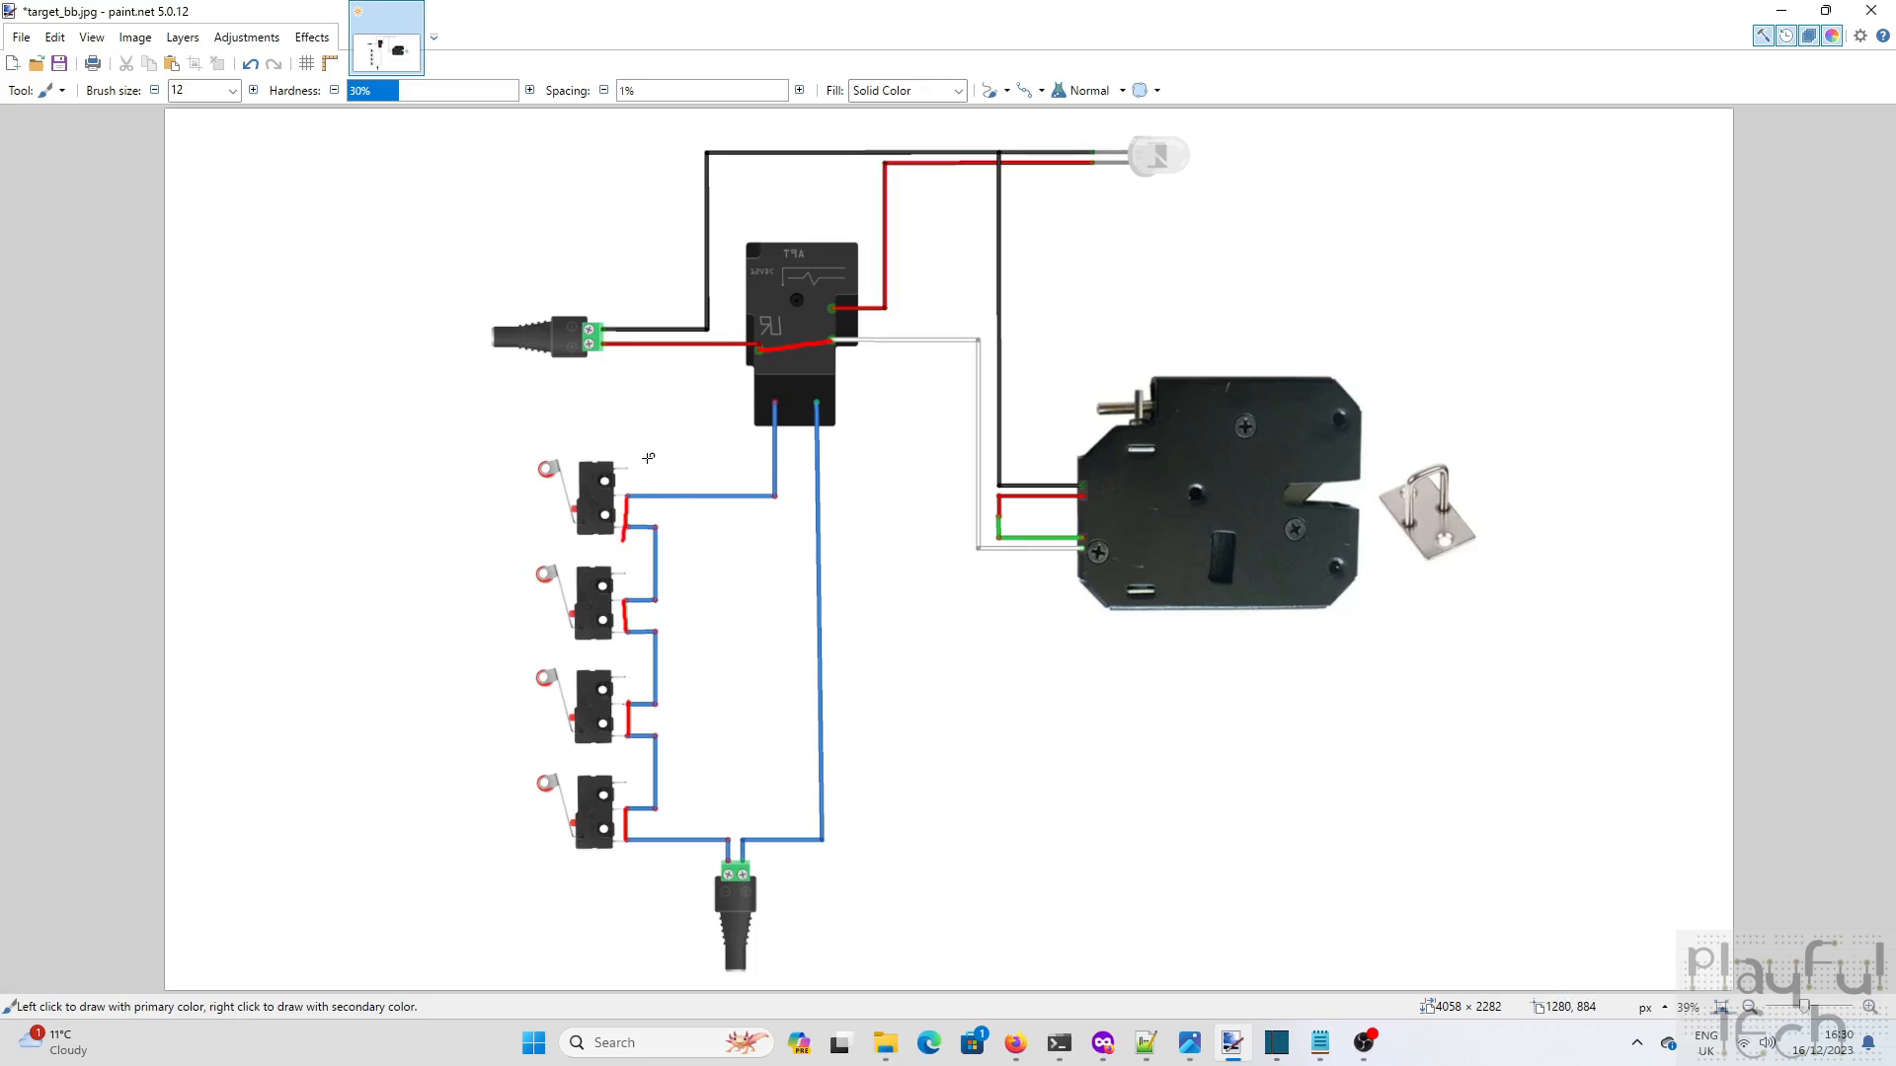
pyautogui.moveTo(601, 569)
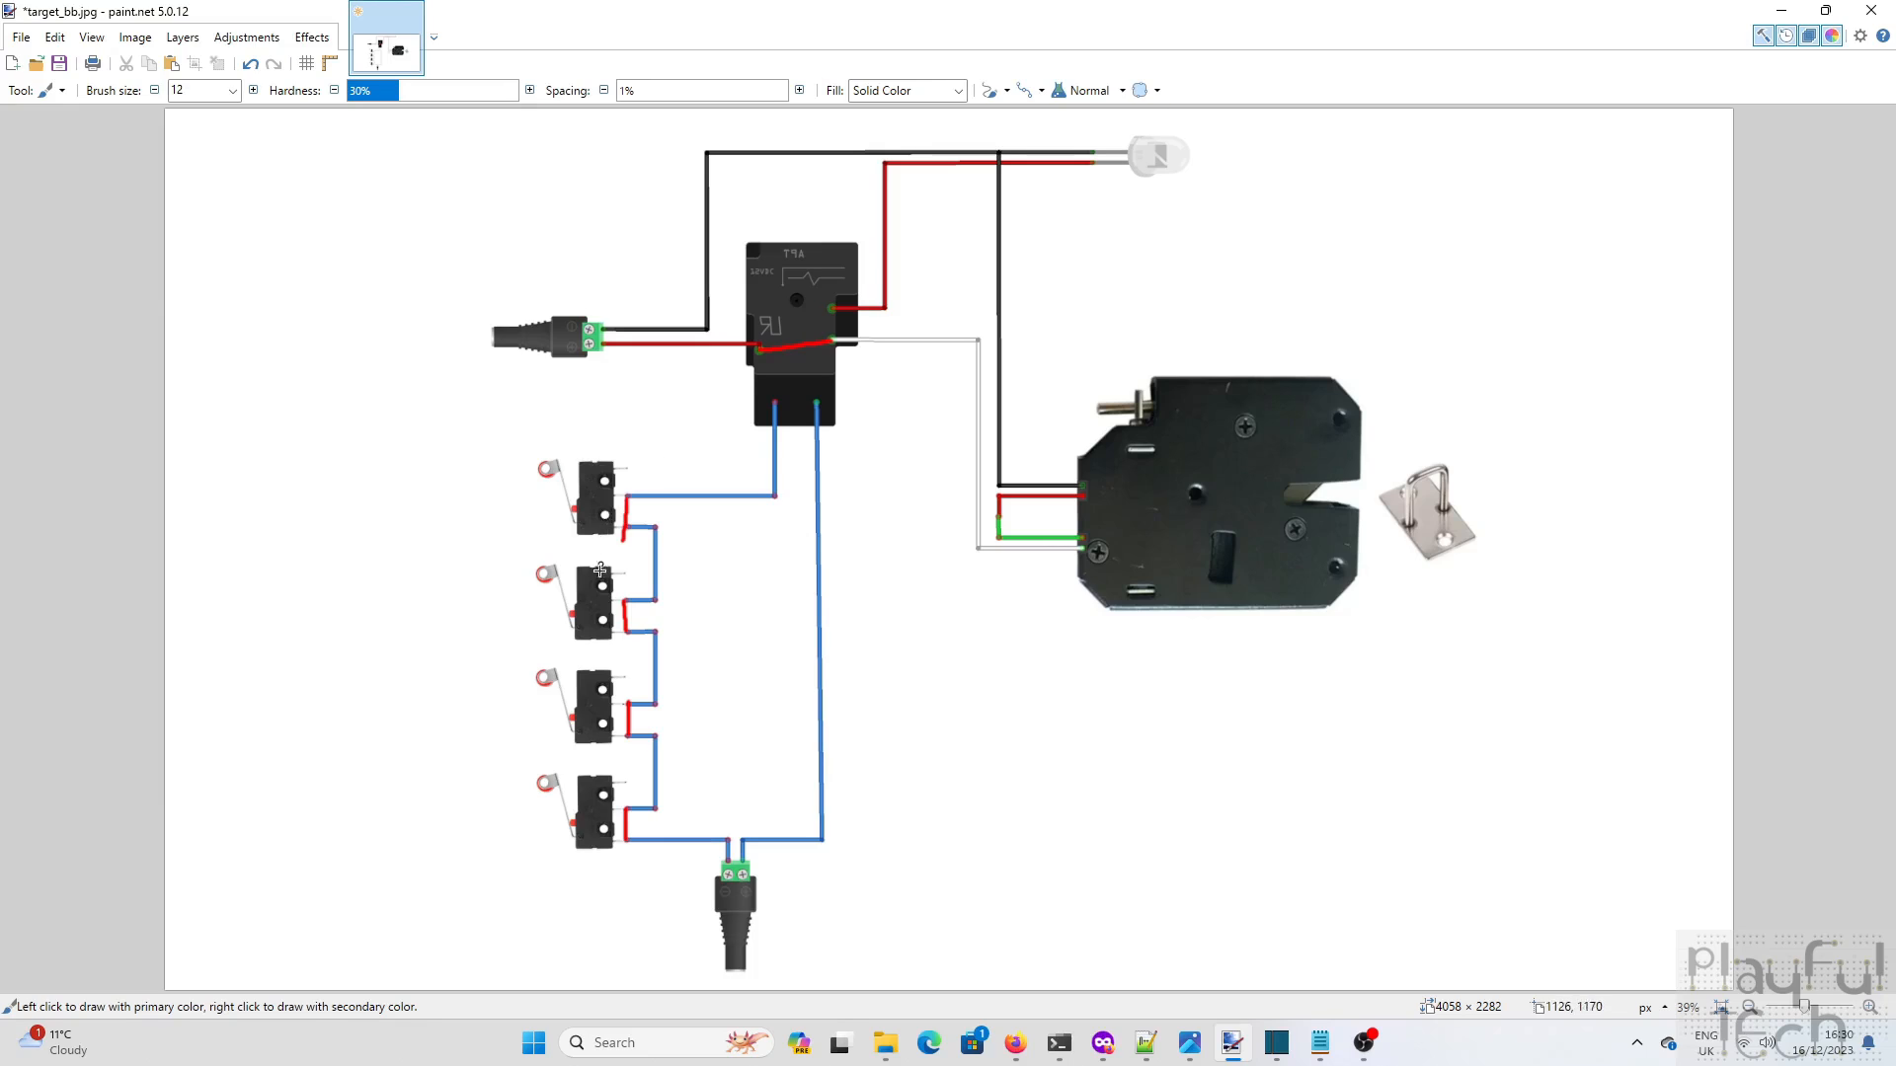
pyautogui.moveTo(666, 515)
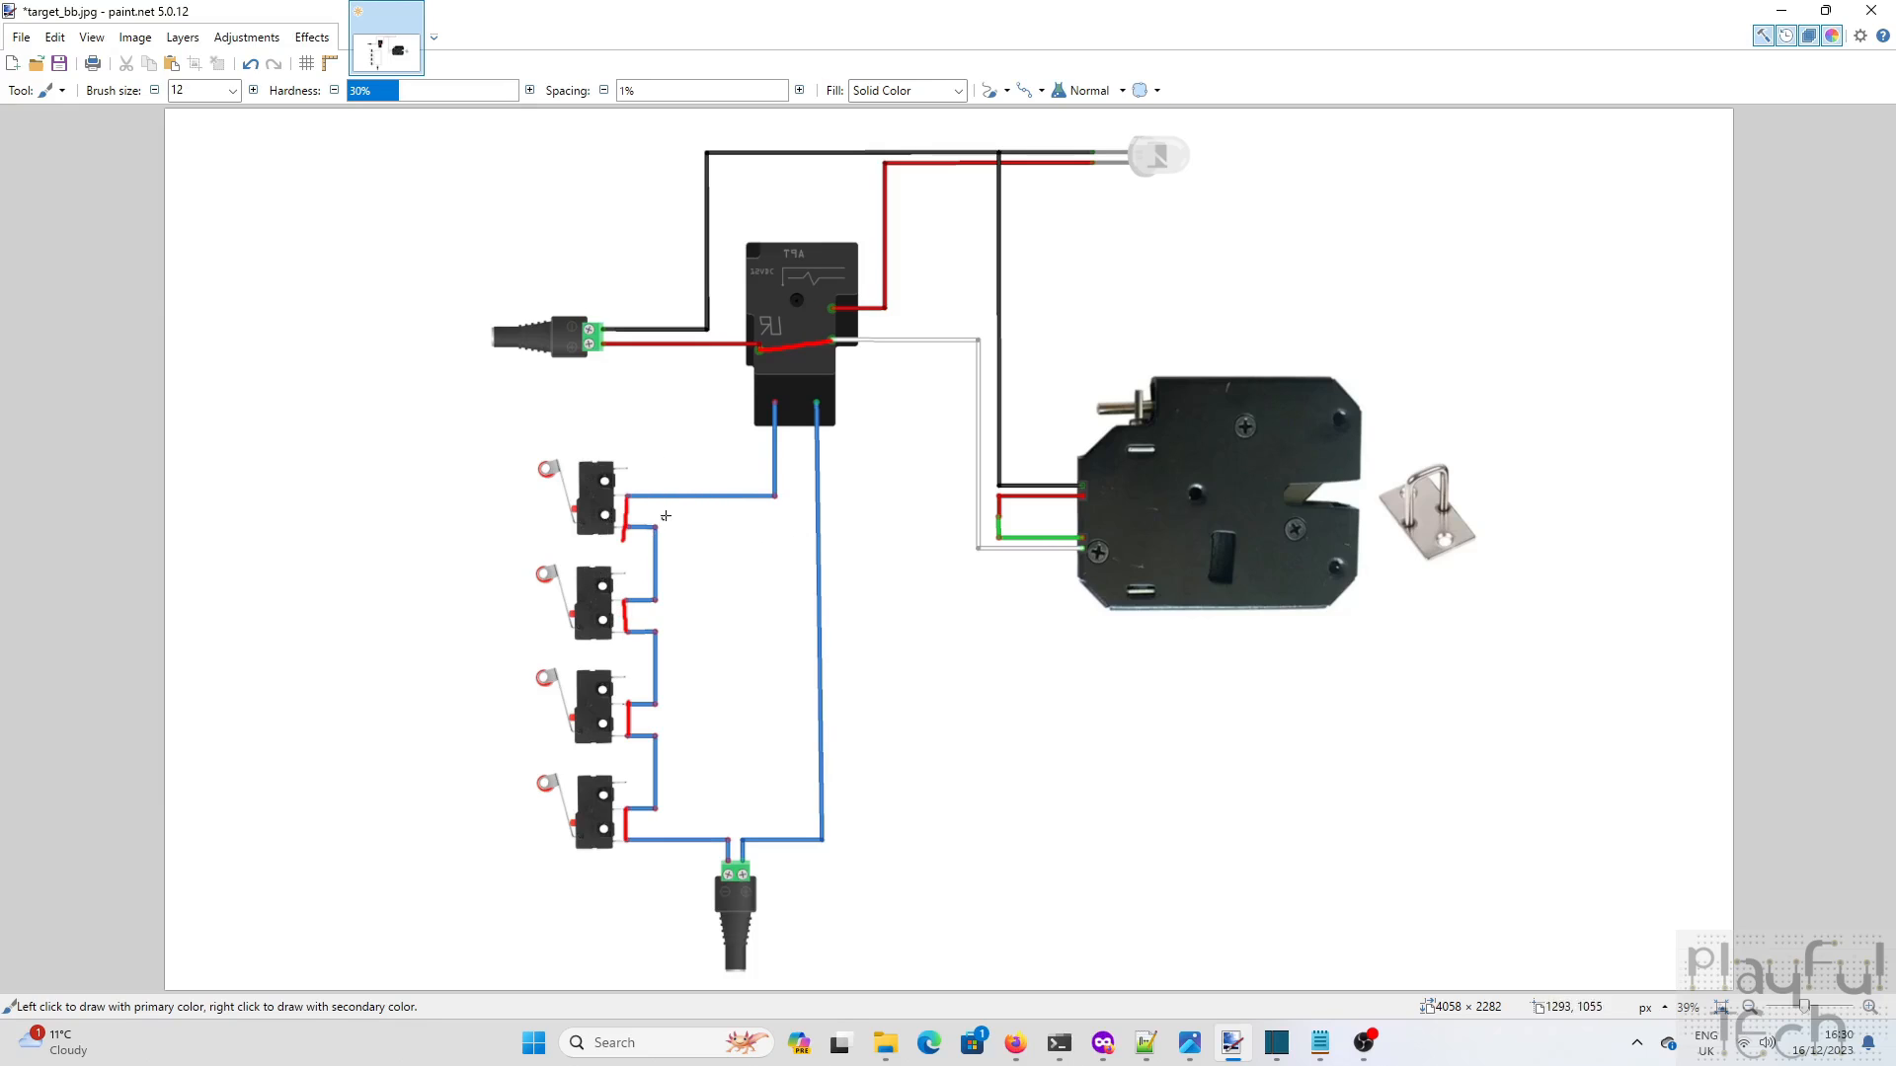
pyautogui.moveTo(608, 608)
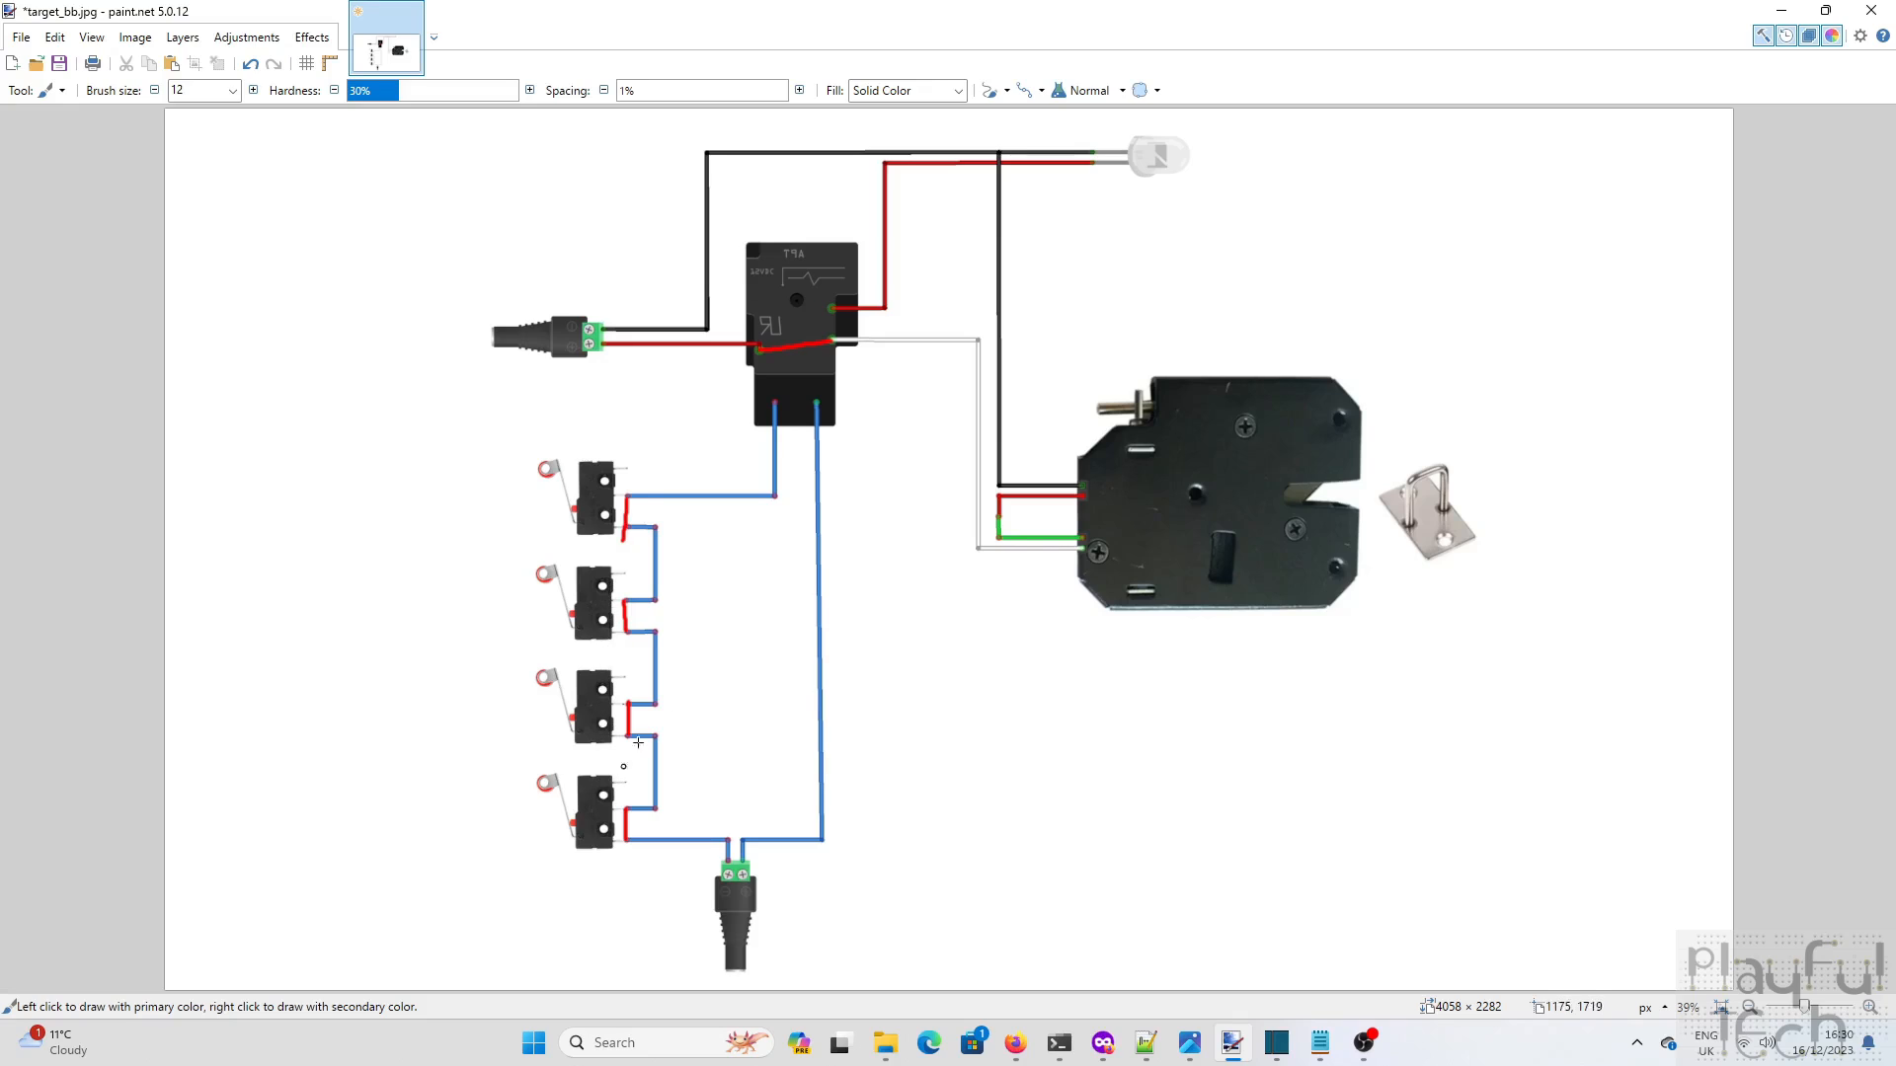
pyautogui.moveTo(707, 691)
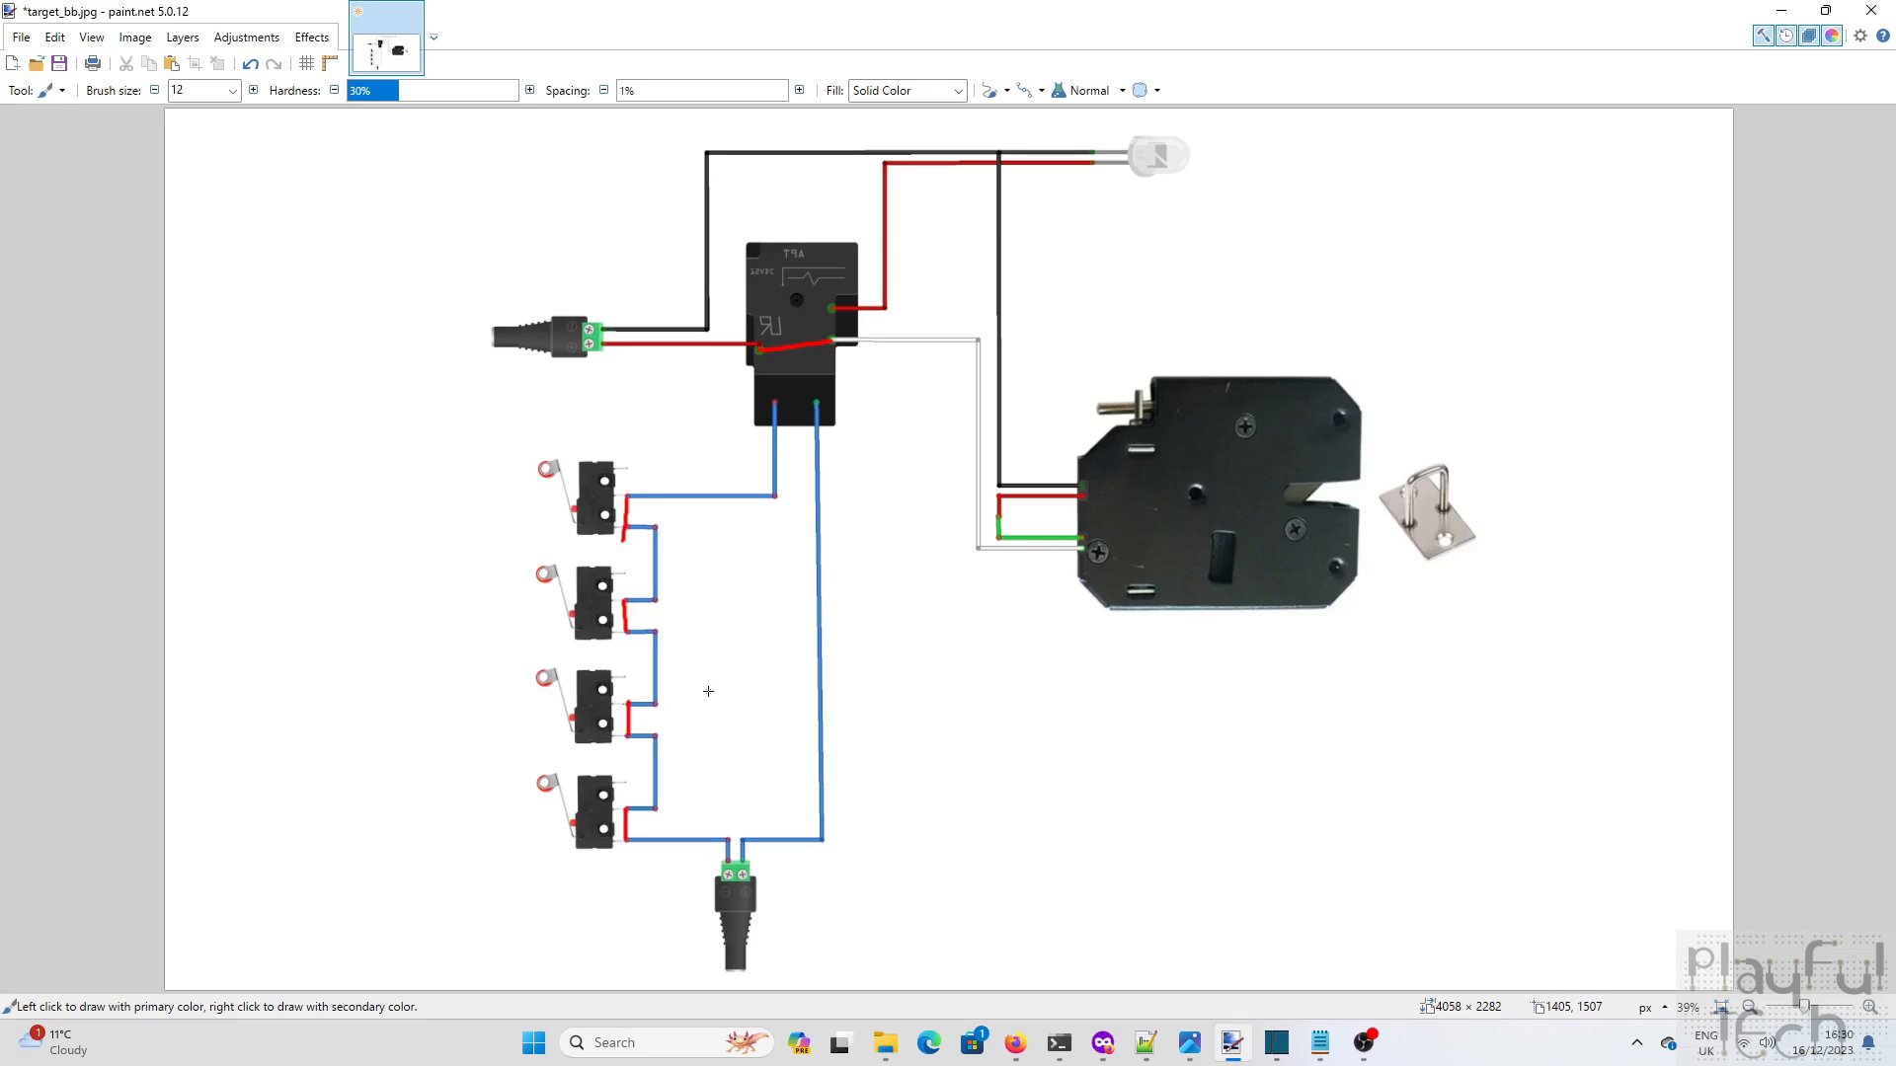
pyautogui.moveTo(1027, 638)
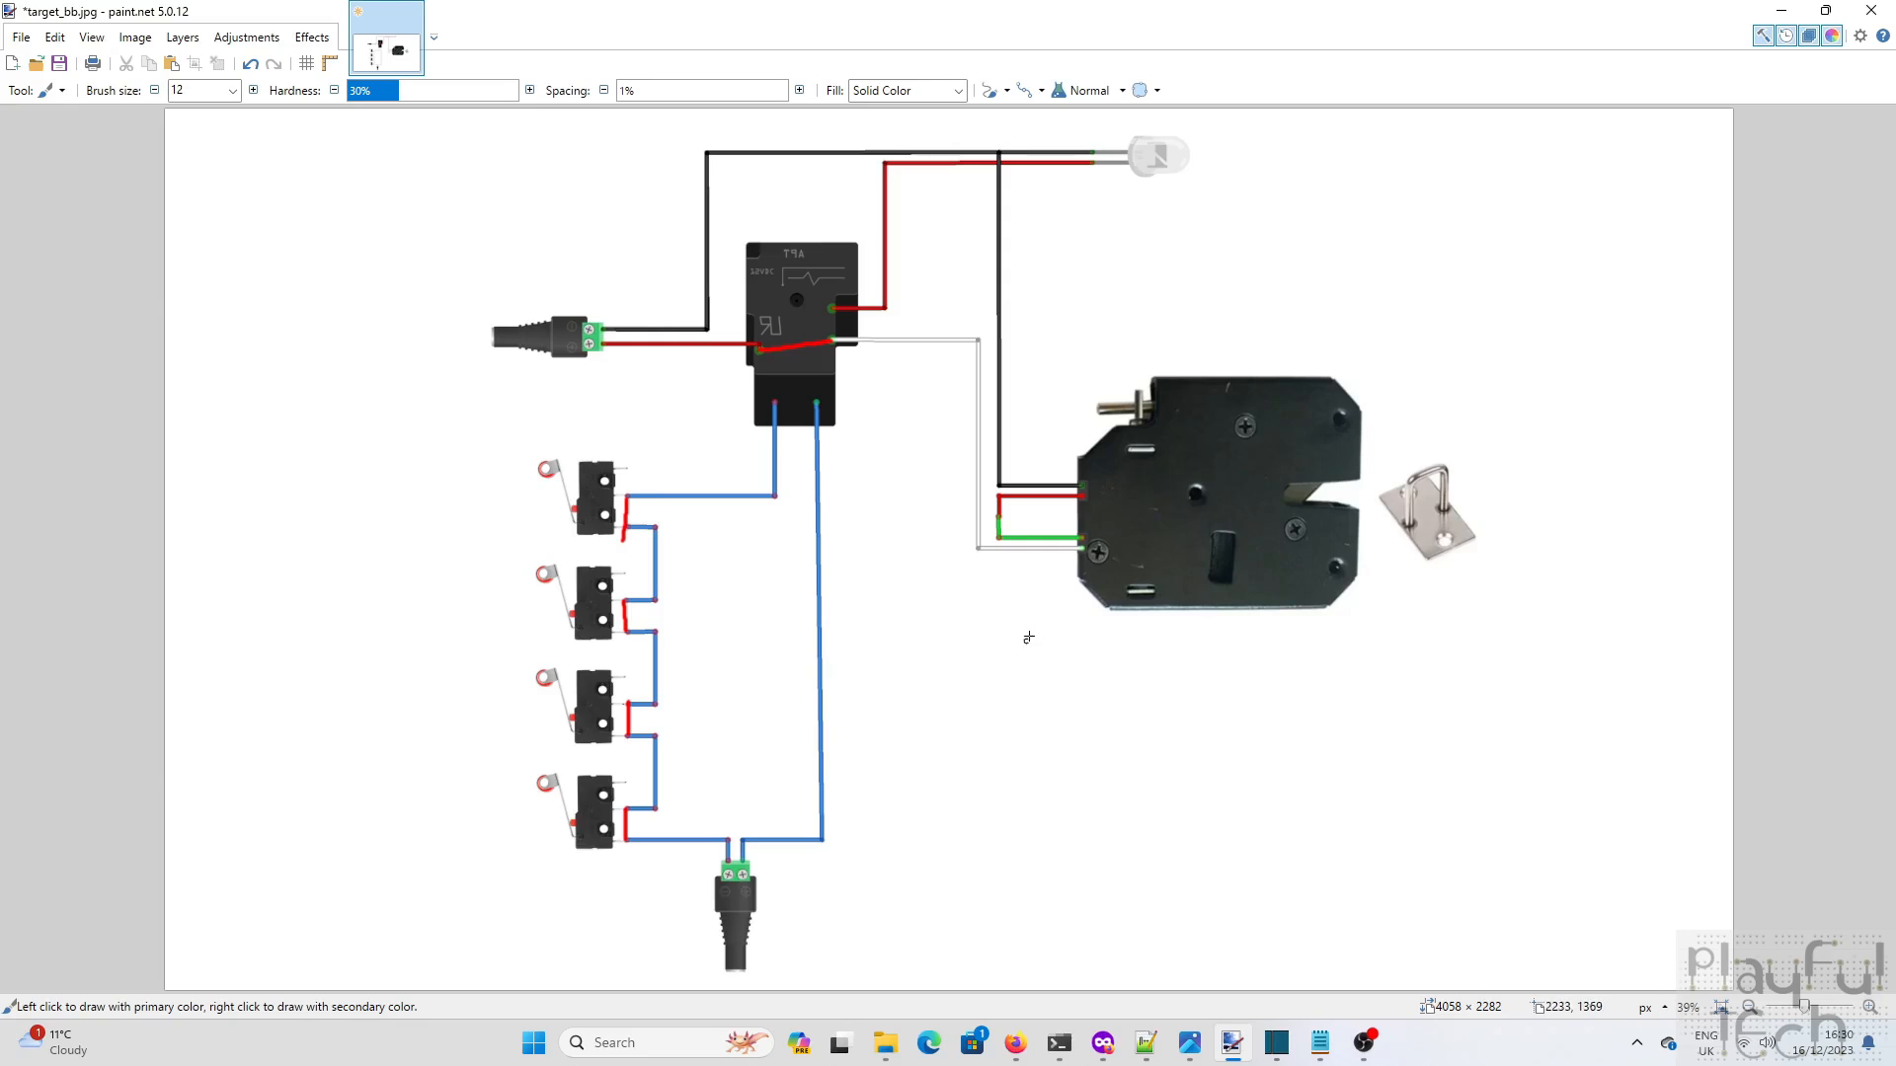
pyautogui.moveTo(982, 671)
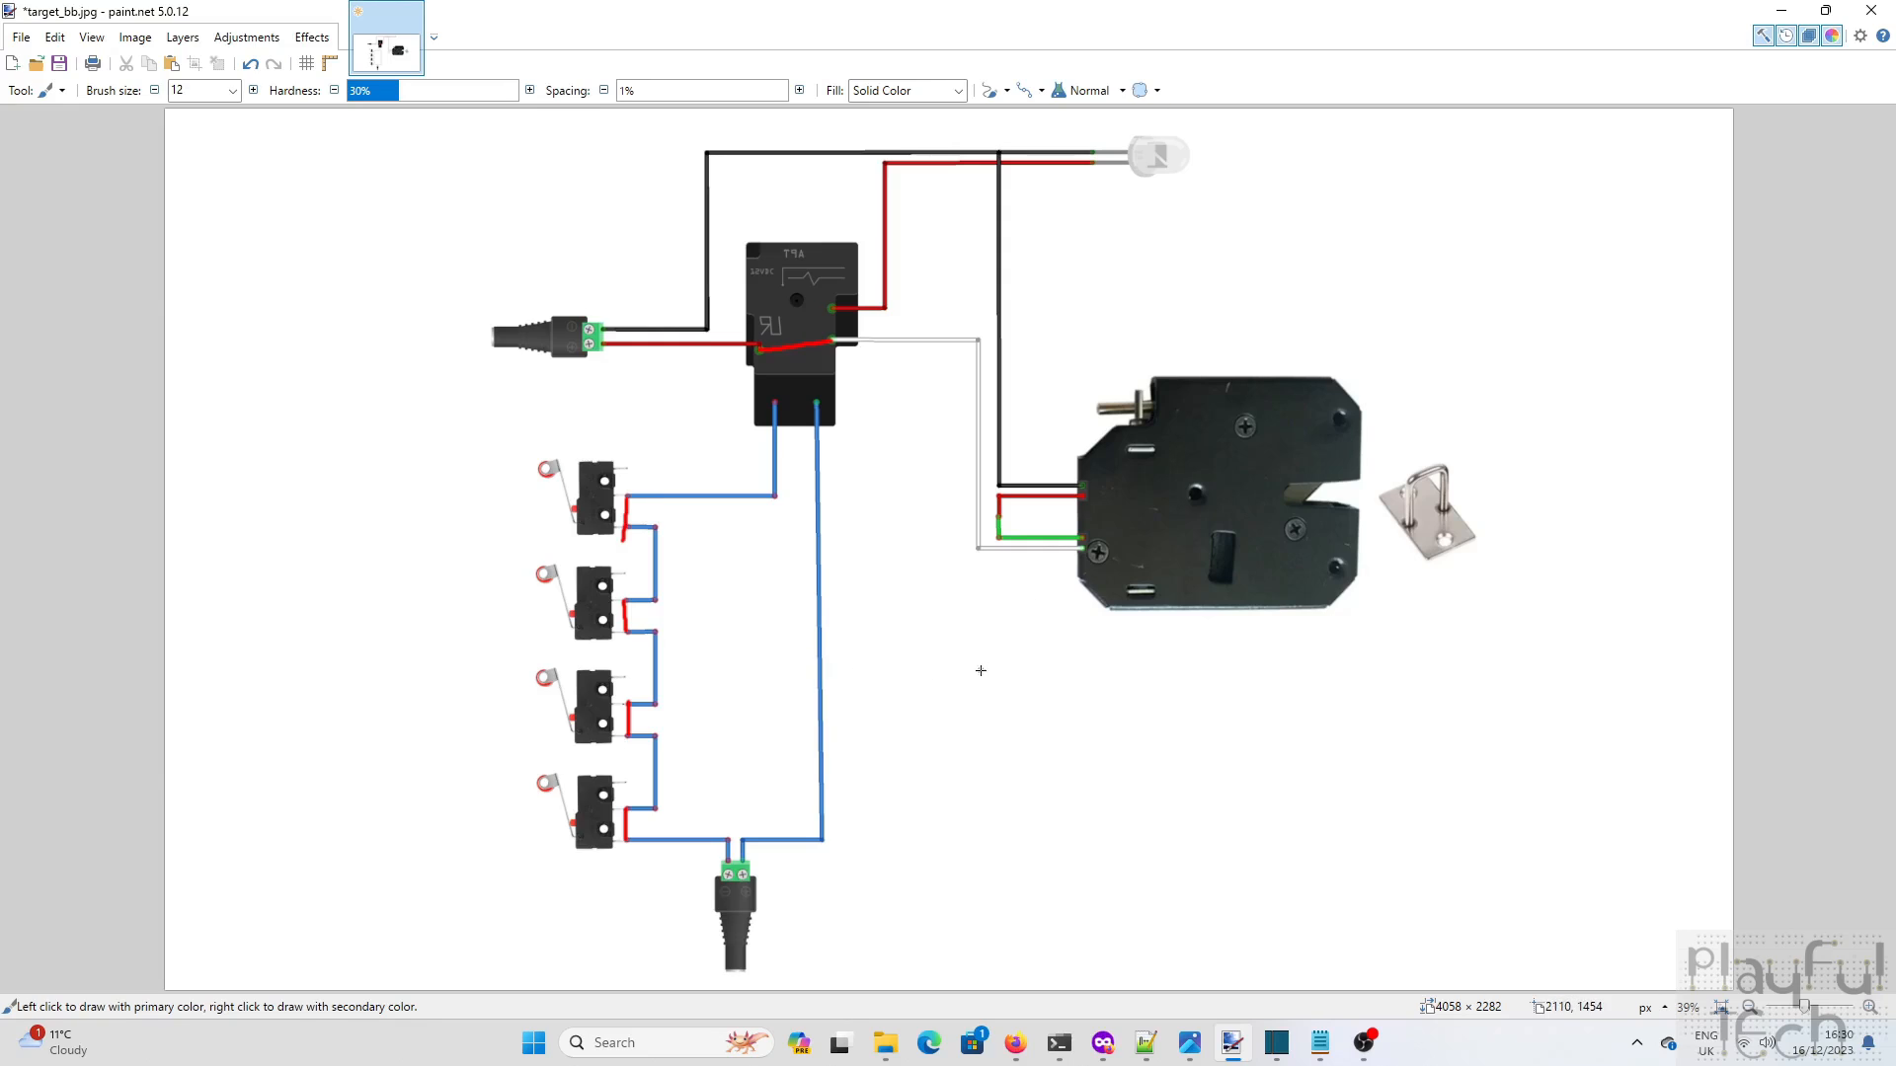
pyautogui.moveTo(367, 472)
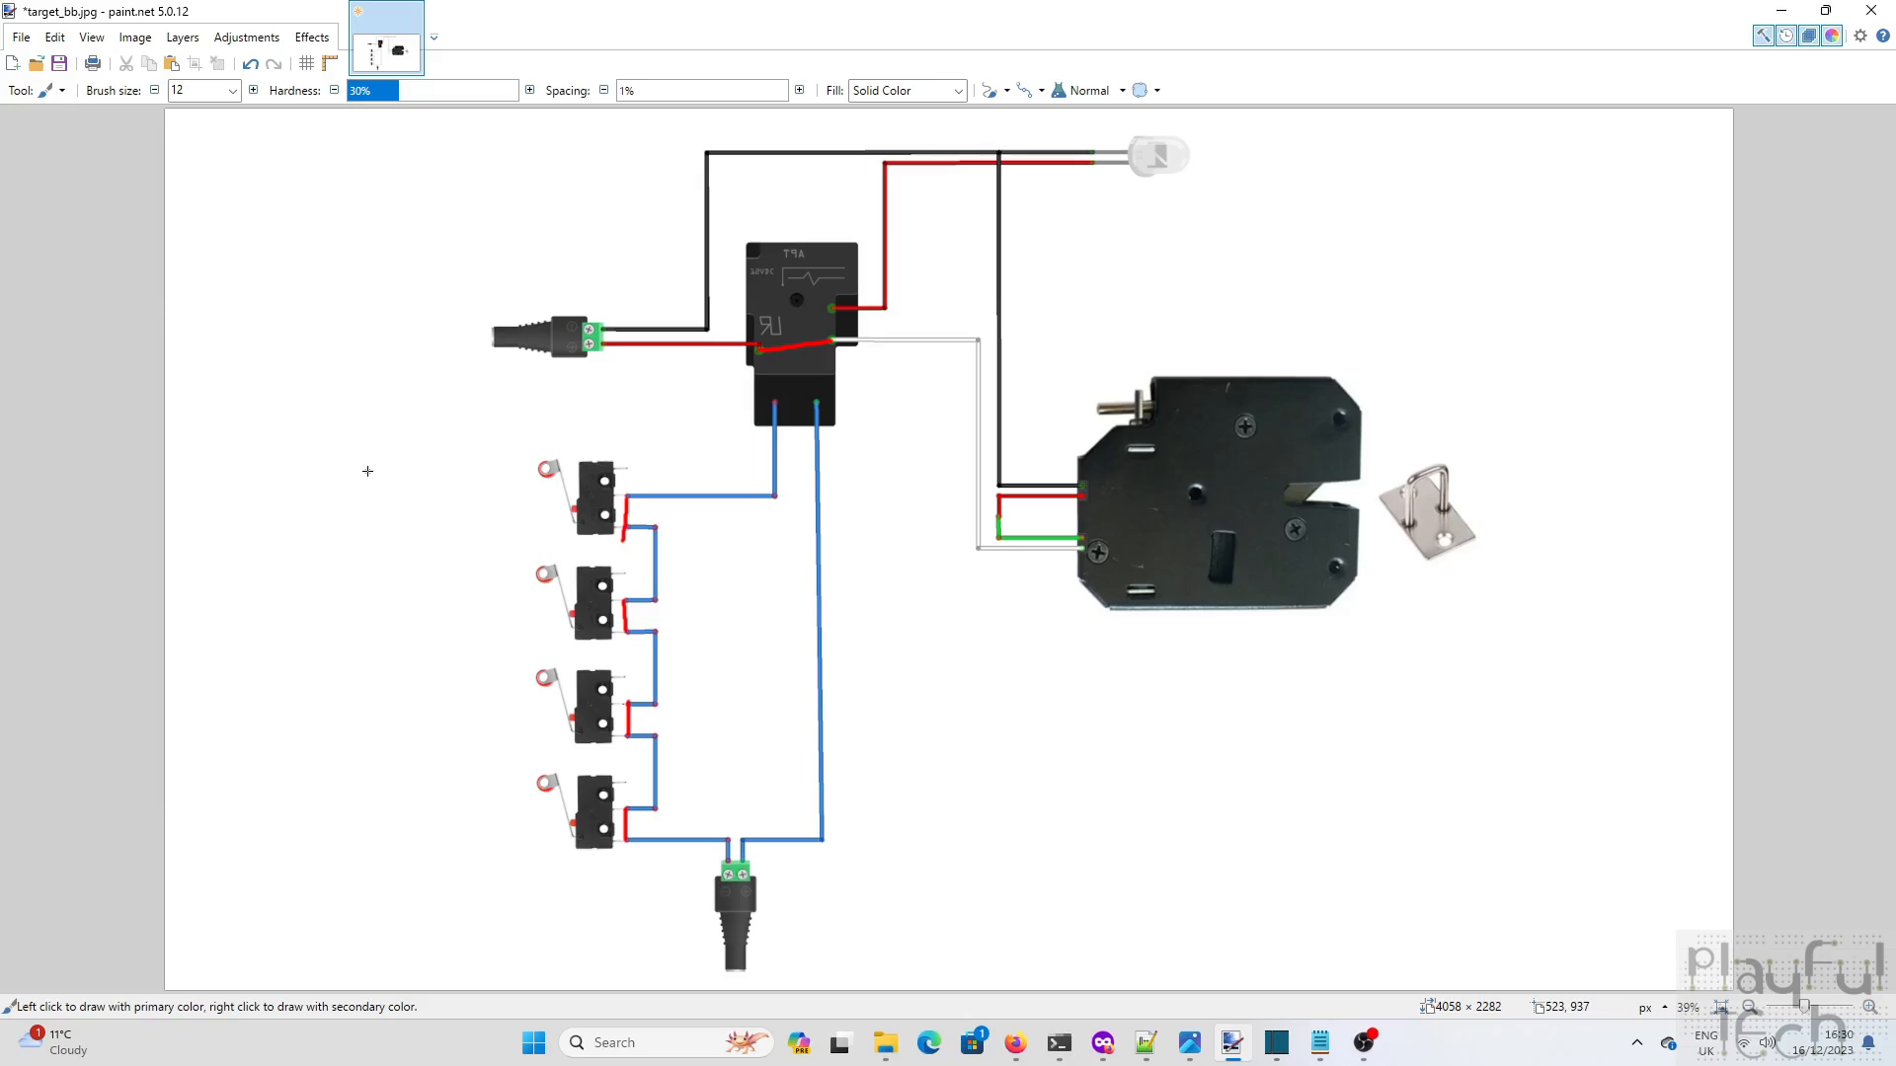